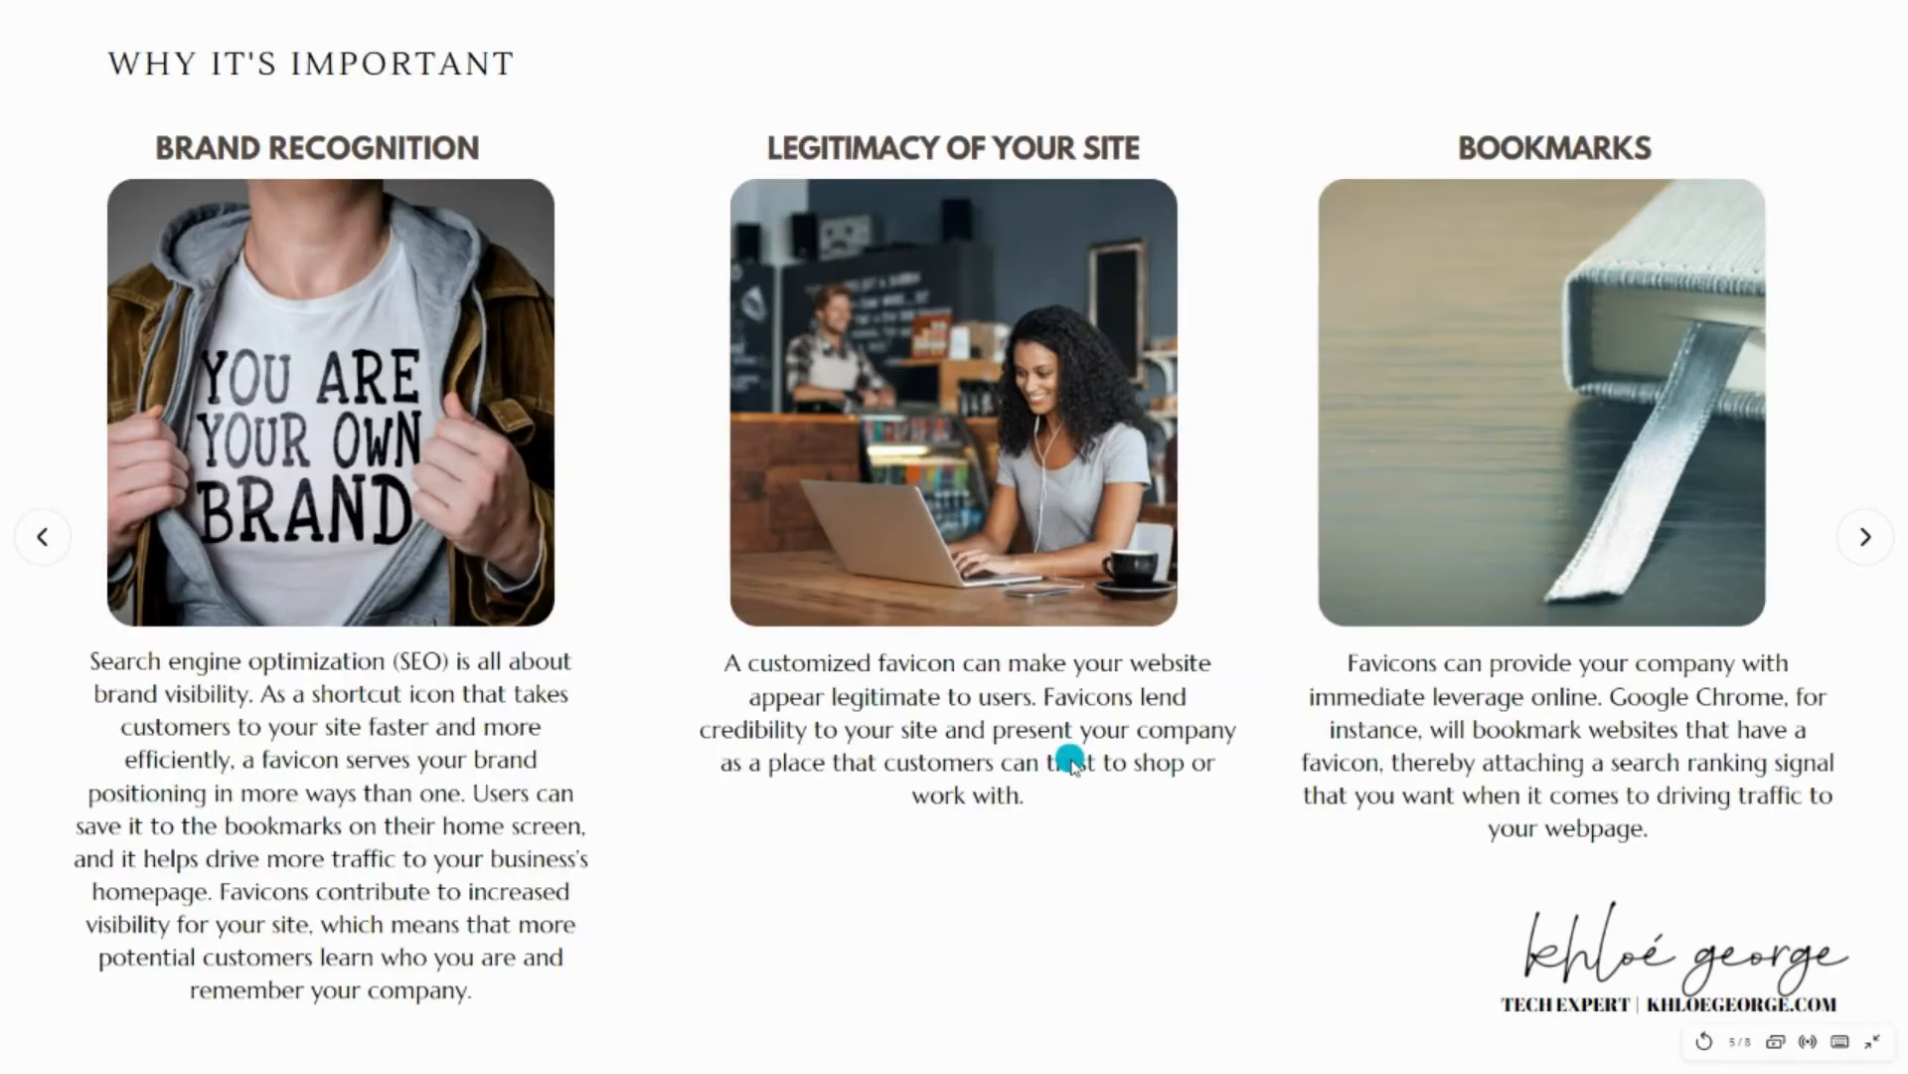
{"action": "mouse_move", "coordinate": [1072, 761]}
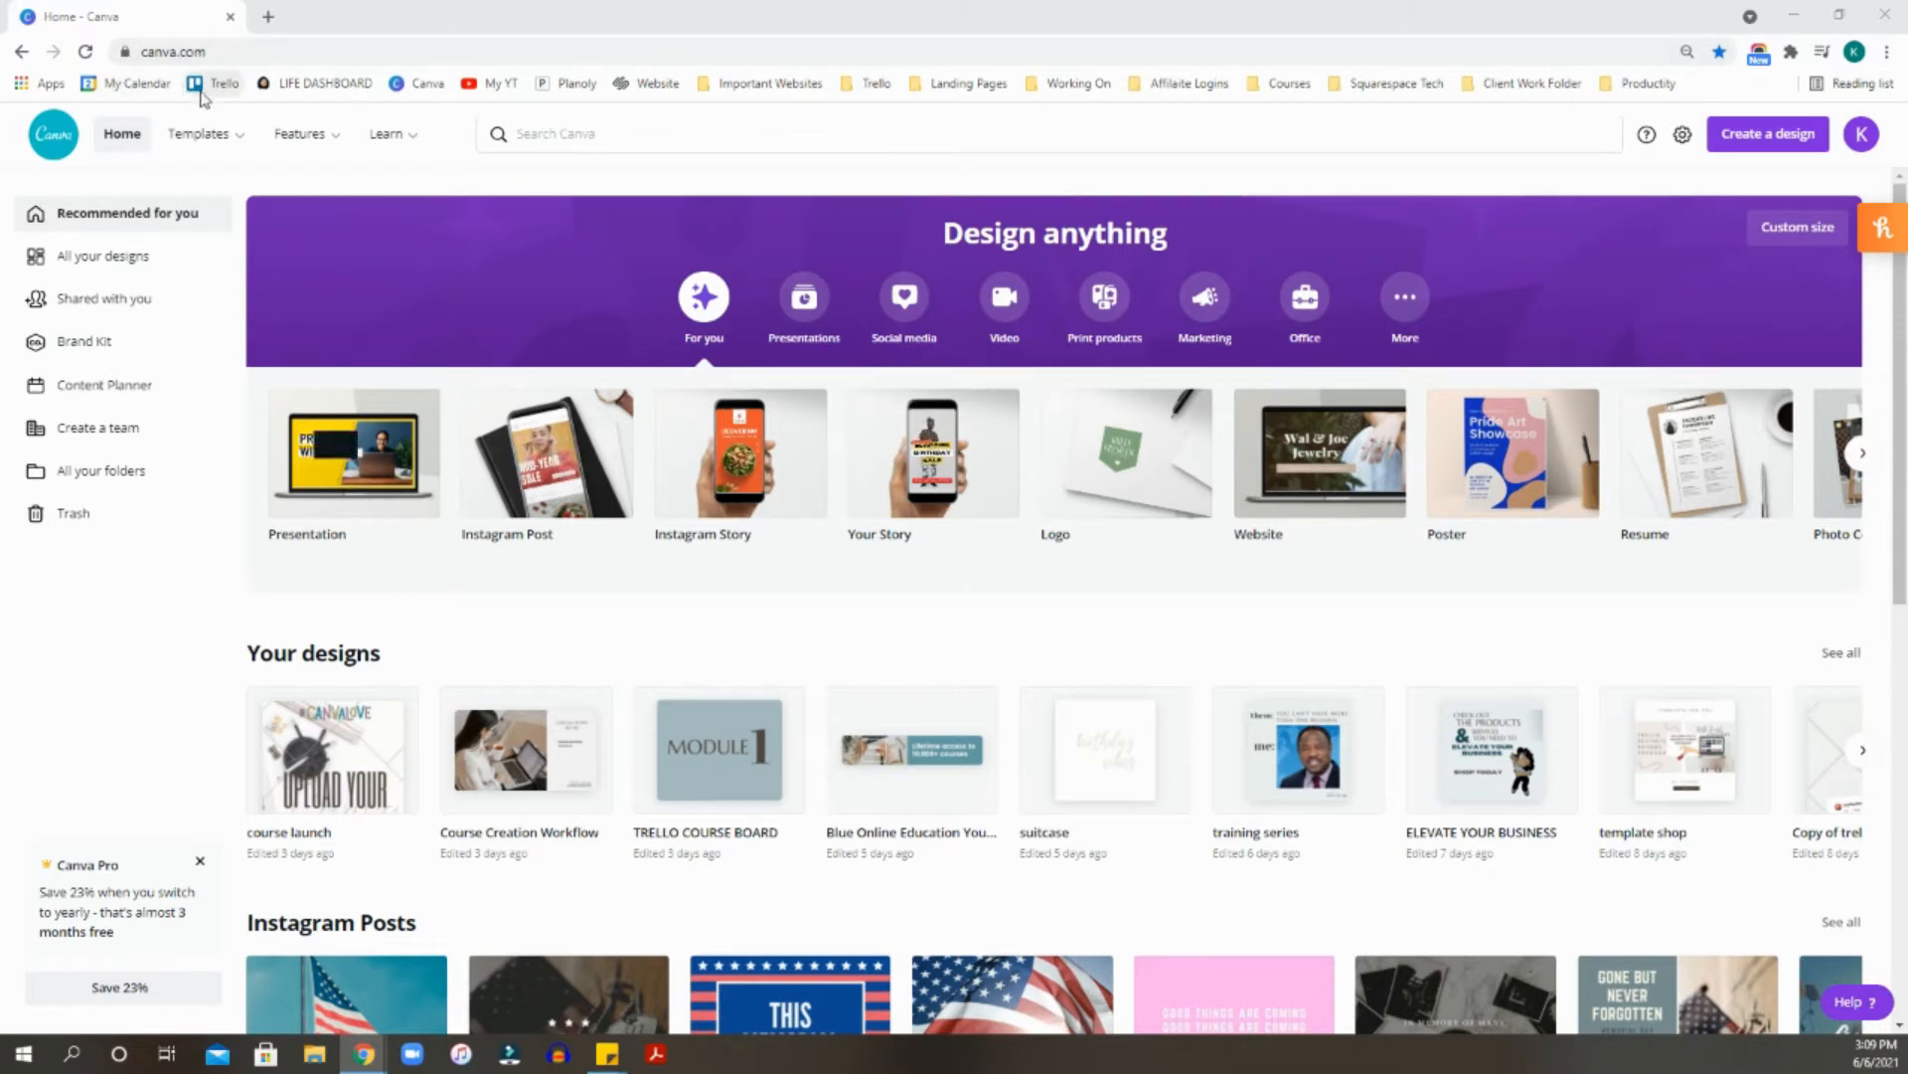
{"action": "mouse_move", "coordinate": [497, 84]}
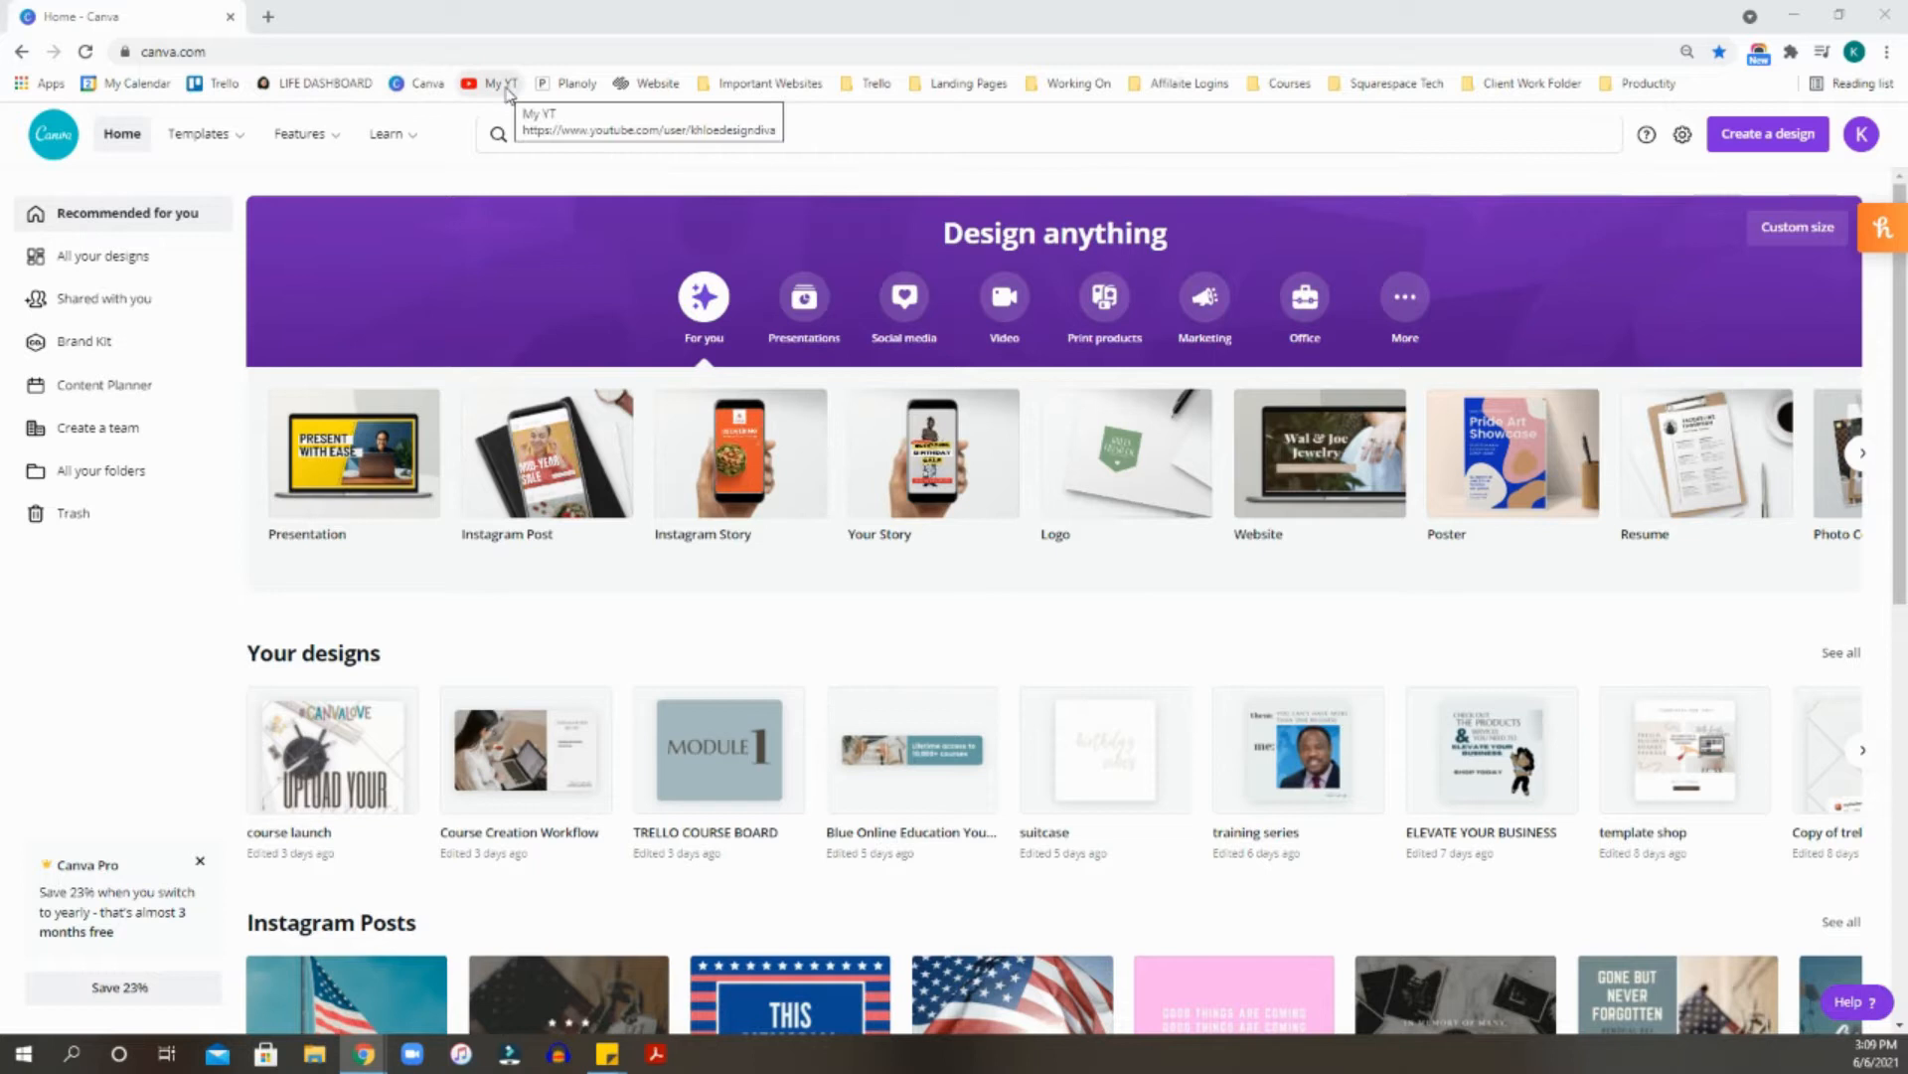
{"action": "mouse_move", "coordinate": [633, 95]}
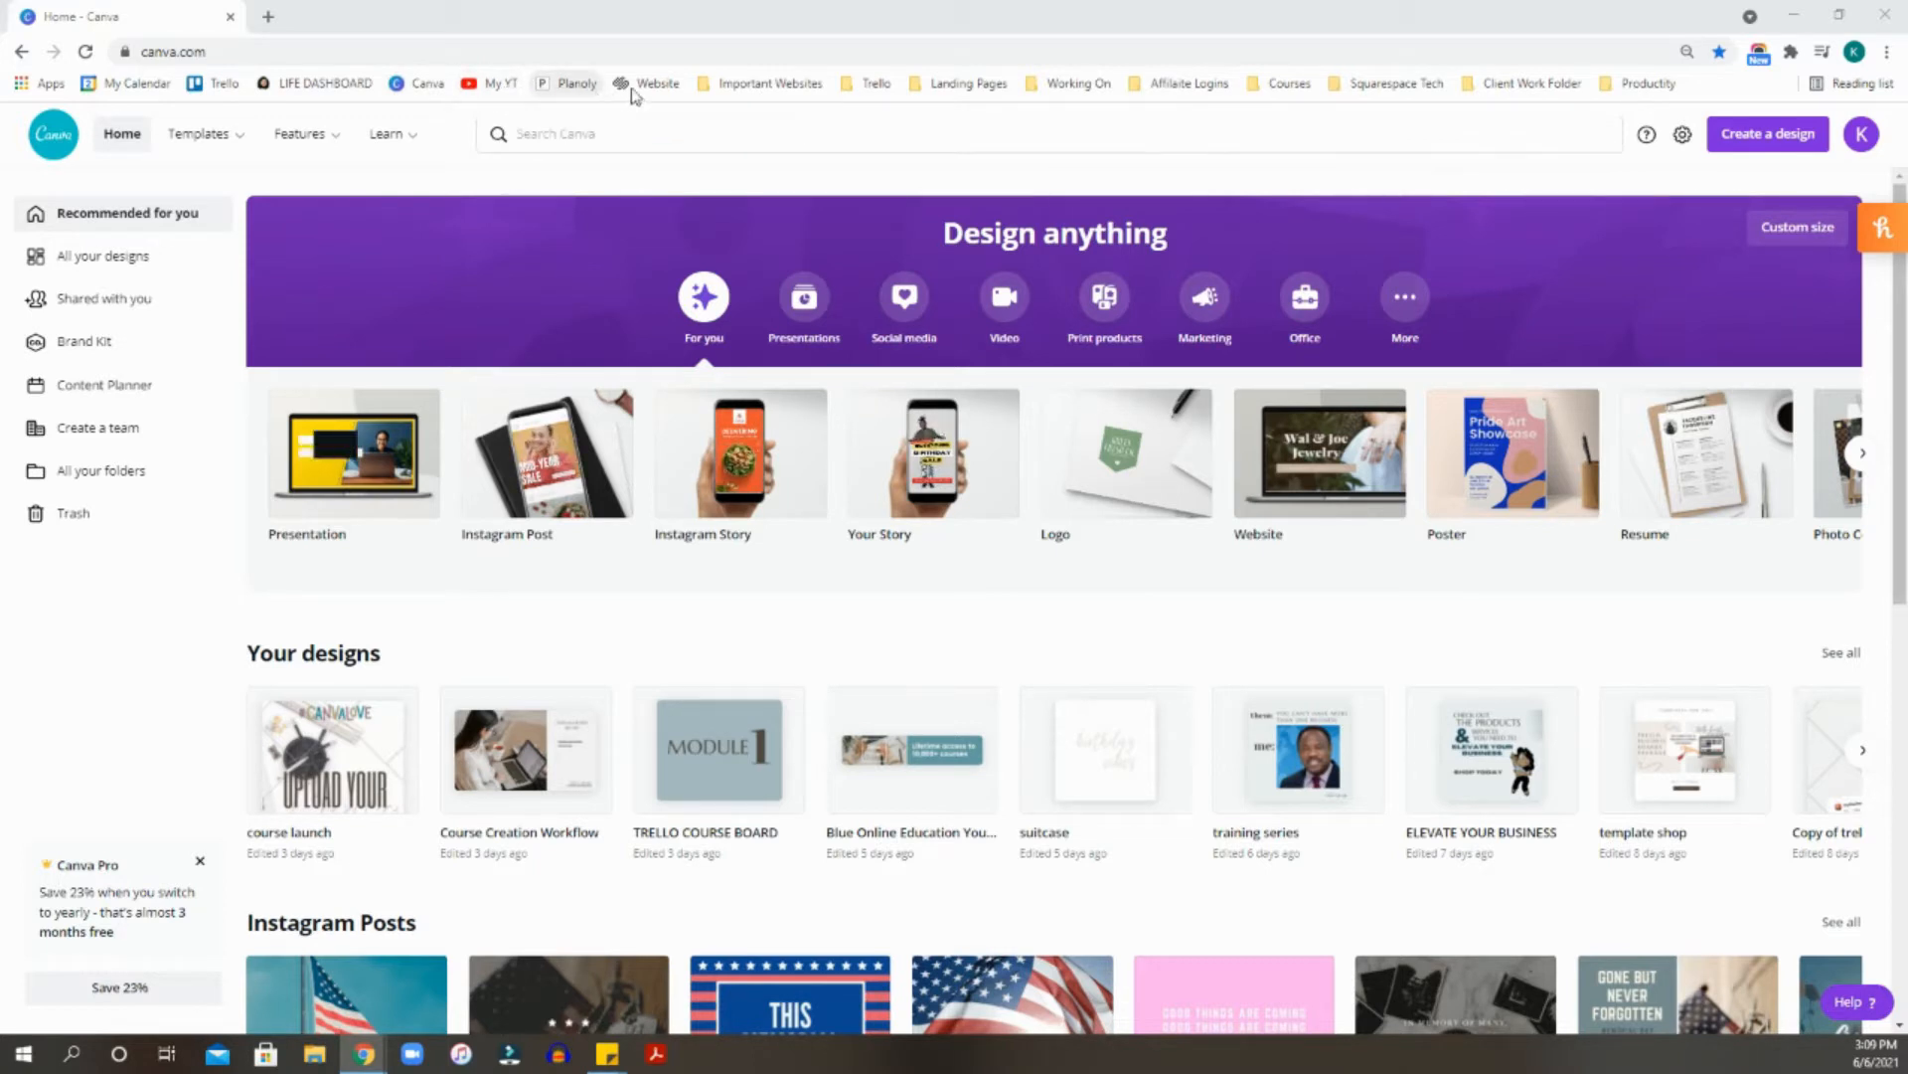
{"action": "mouse_move", "coordinate": [529, 332]}
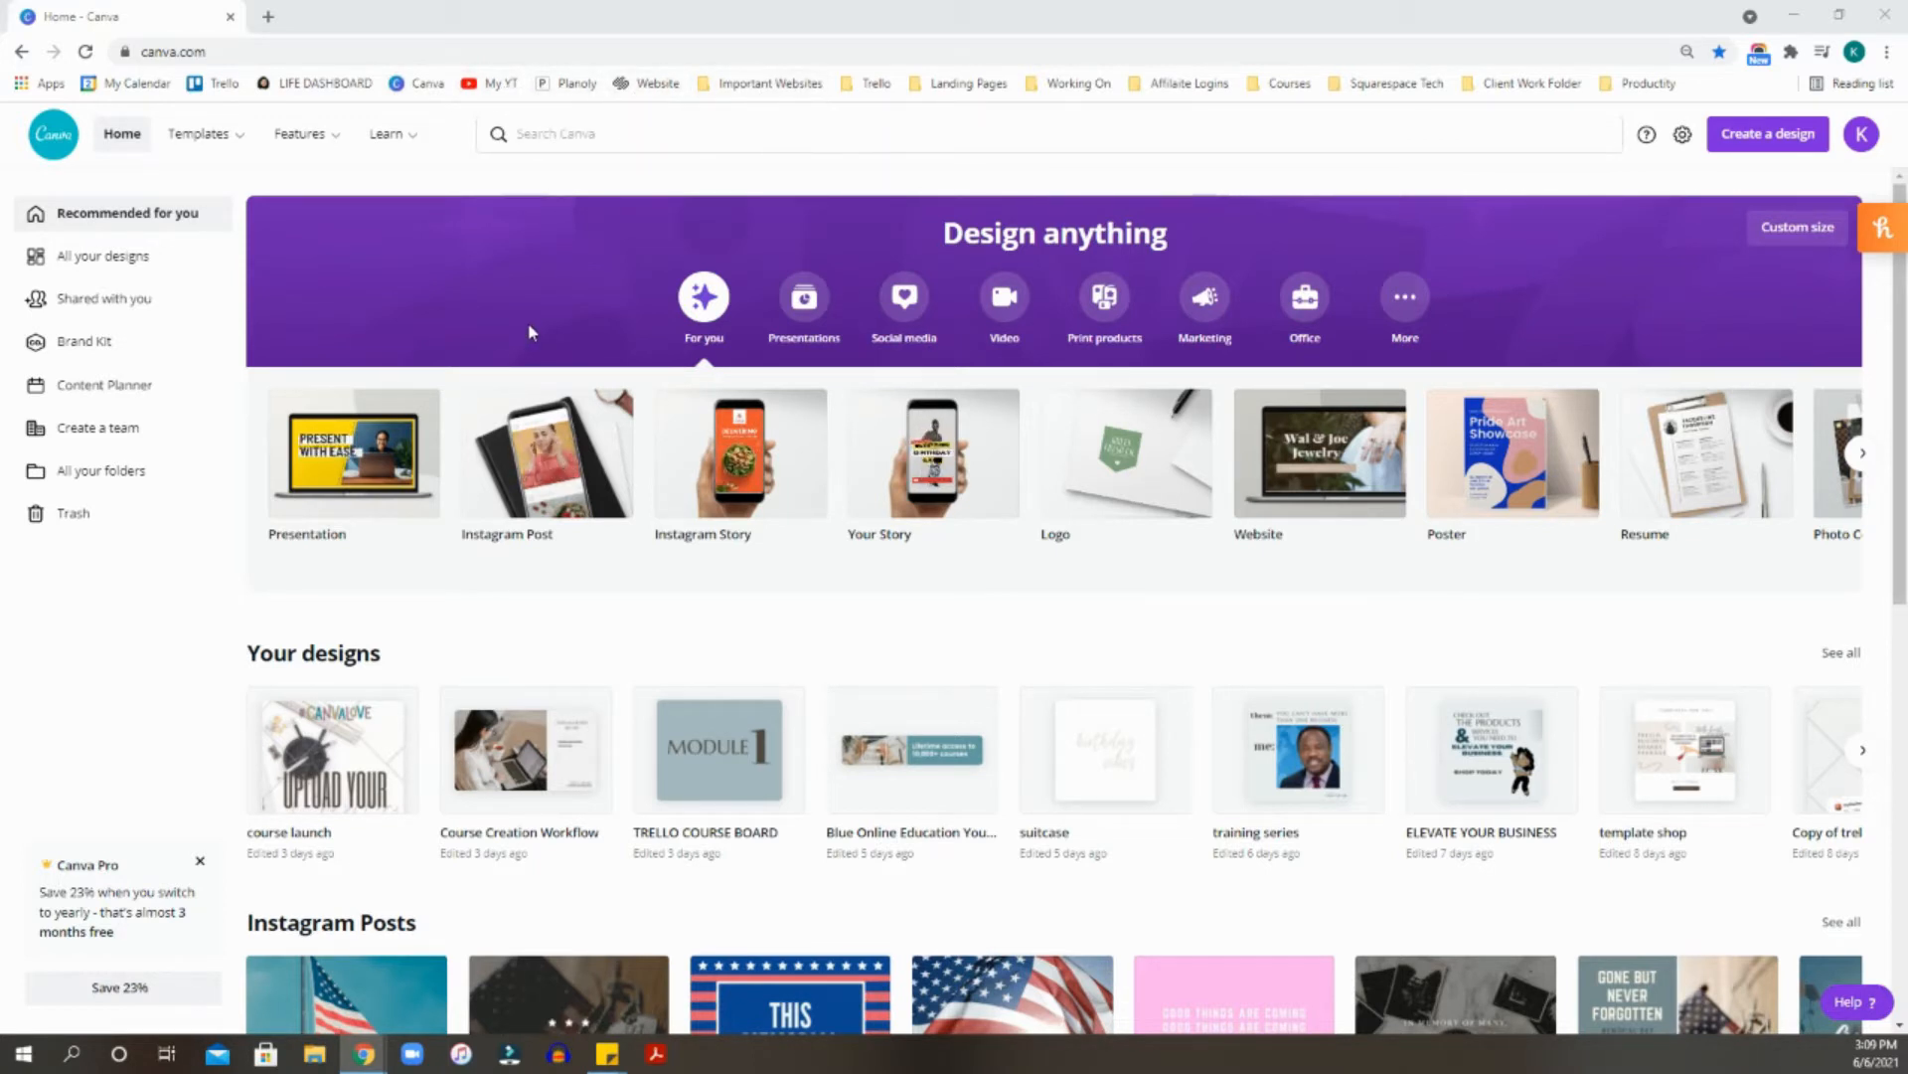
{"action": "mouse_move", "coordinate": [153, 654]}
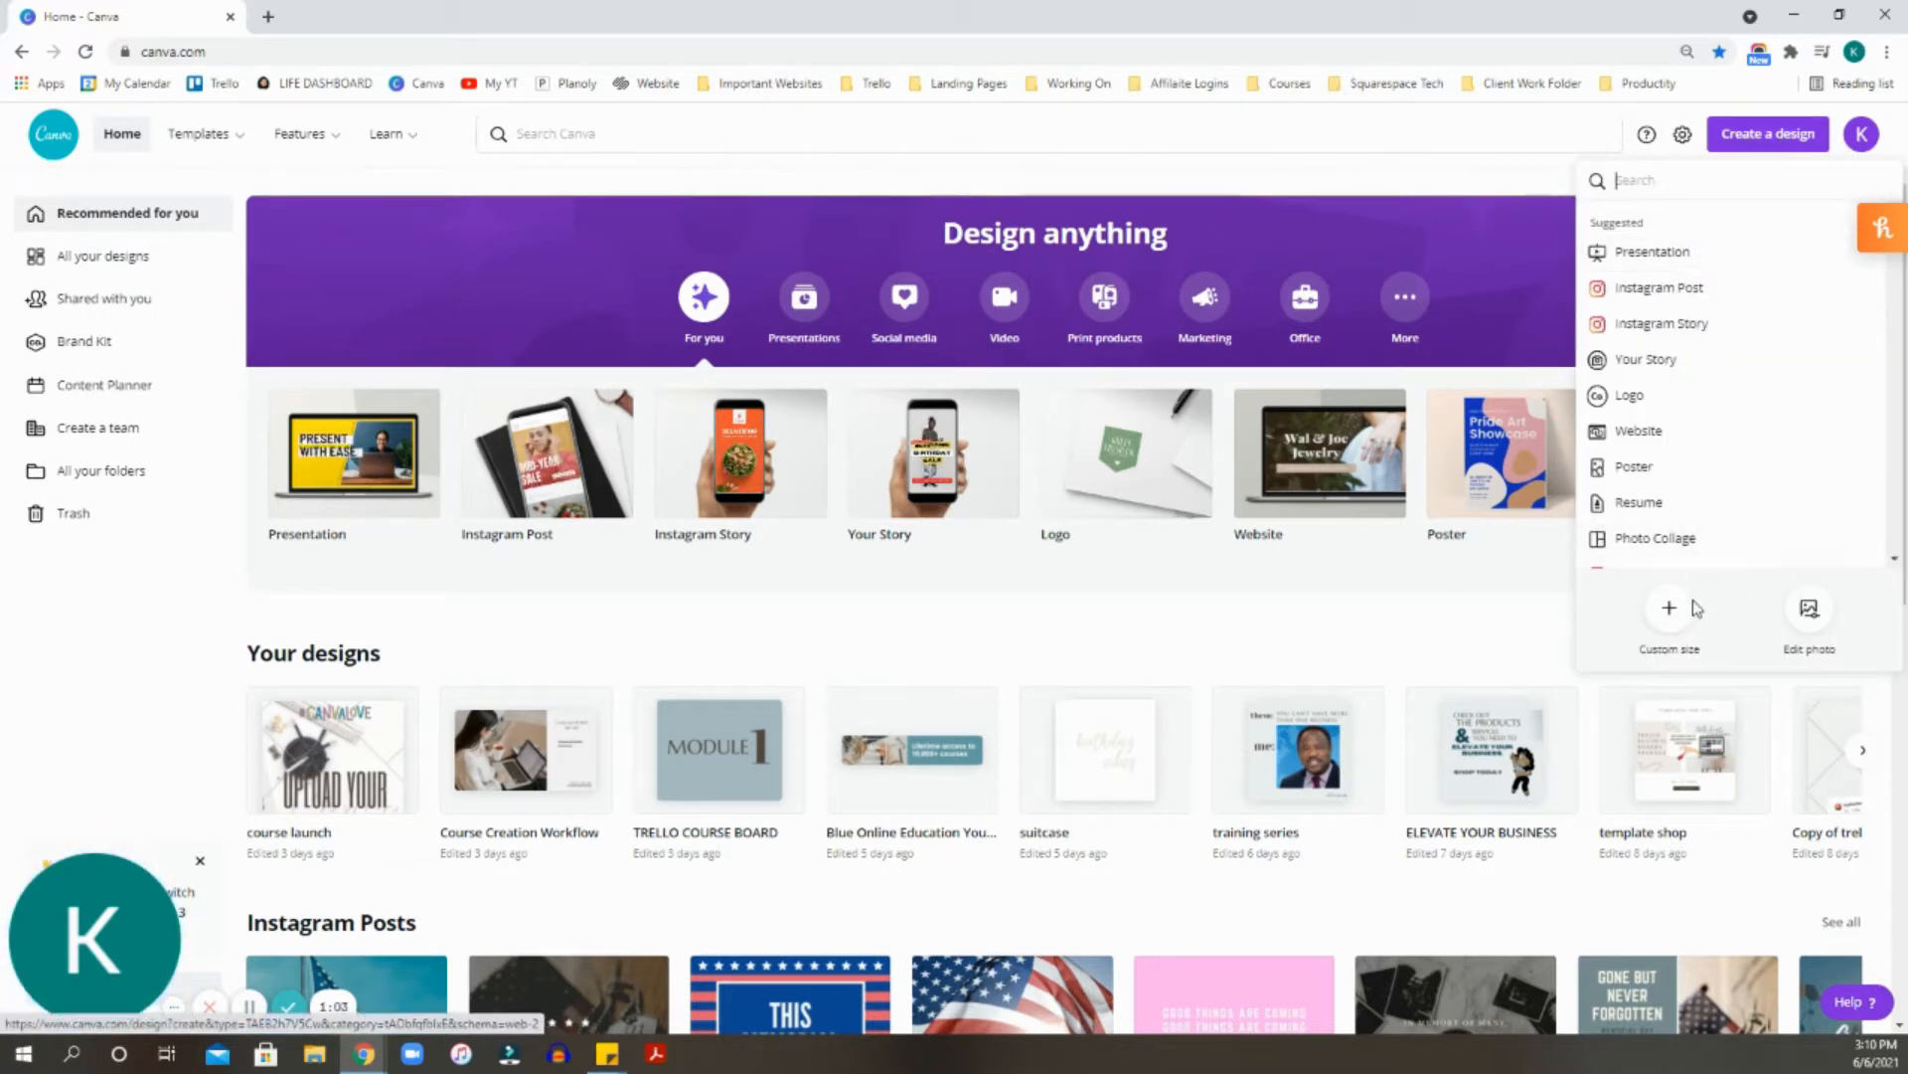
Create a custom-size design of 100 px width by 100 px height.
{"action": "left_click", "coordinate": [1668, 614]}
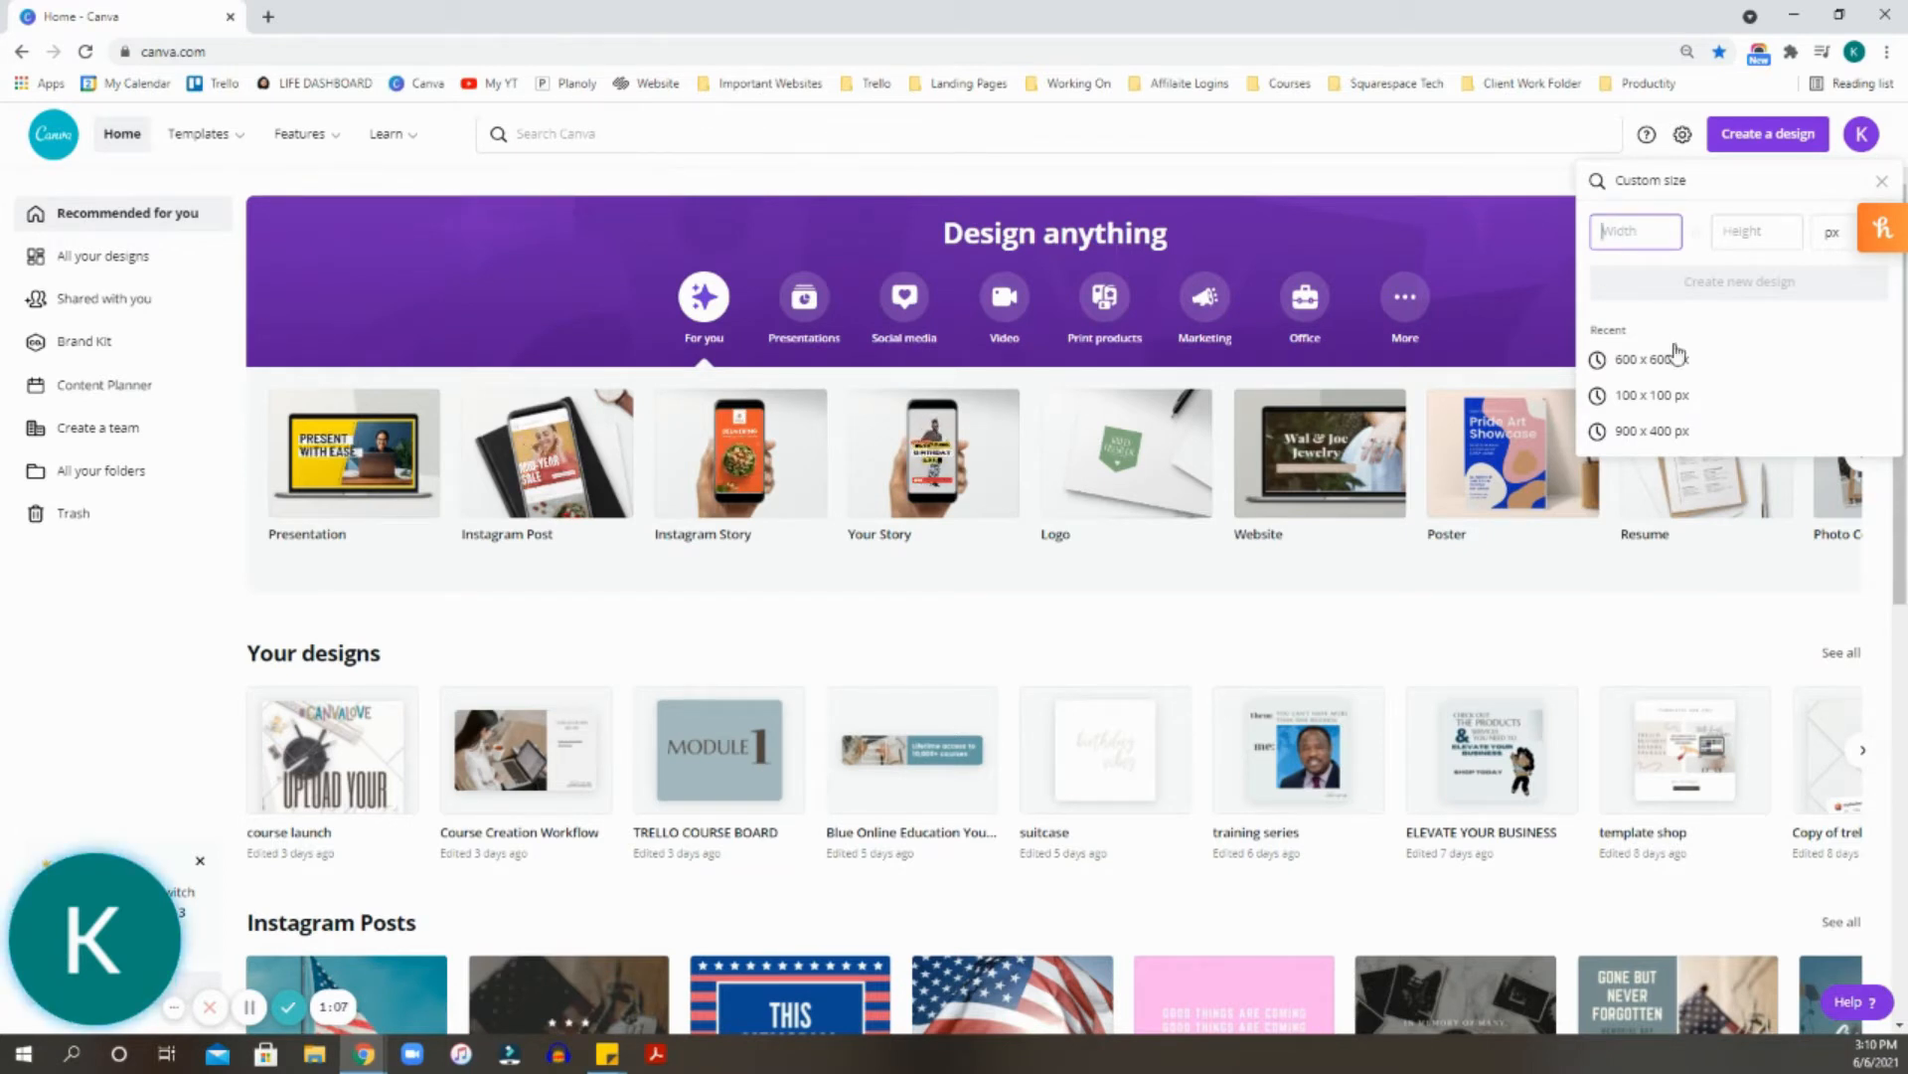
{"action": "mouse_move", "coordinate": [1678, 411]}
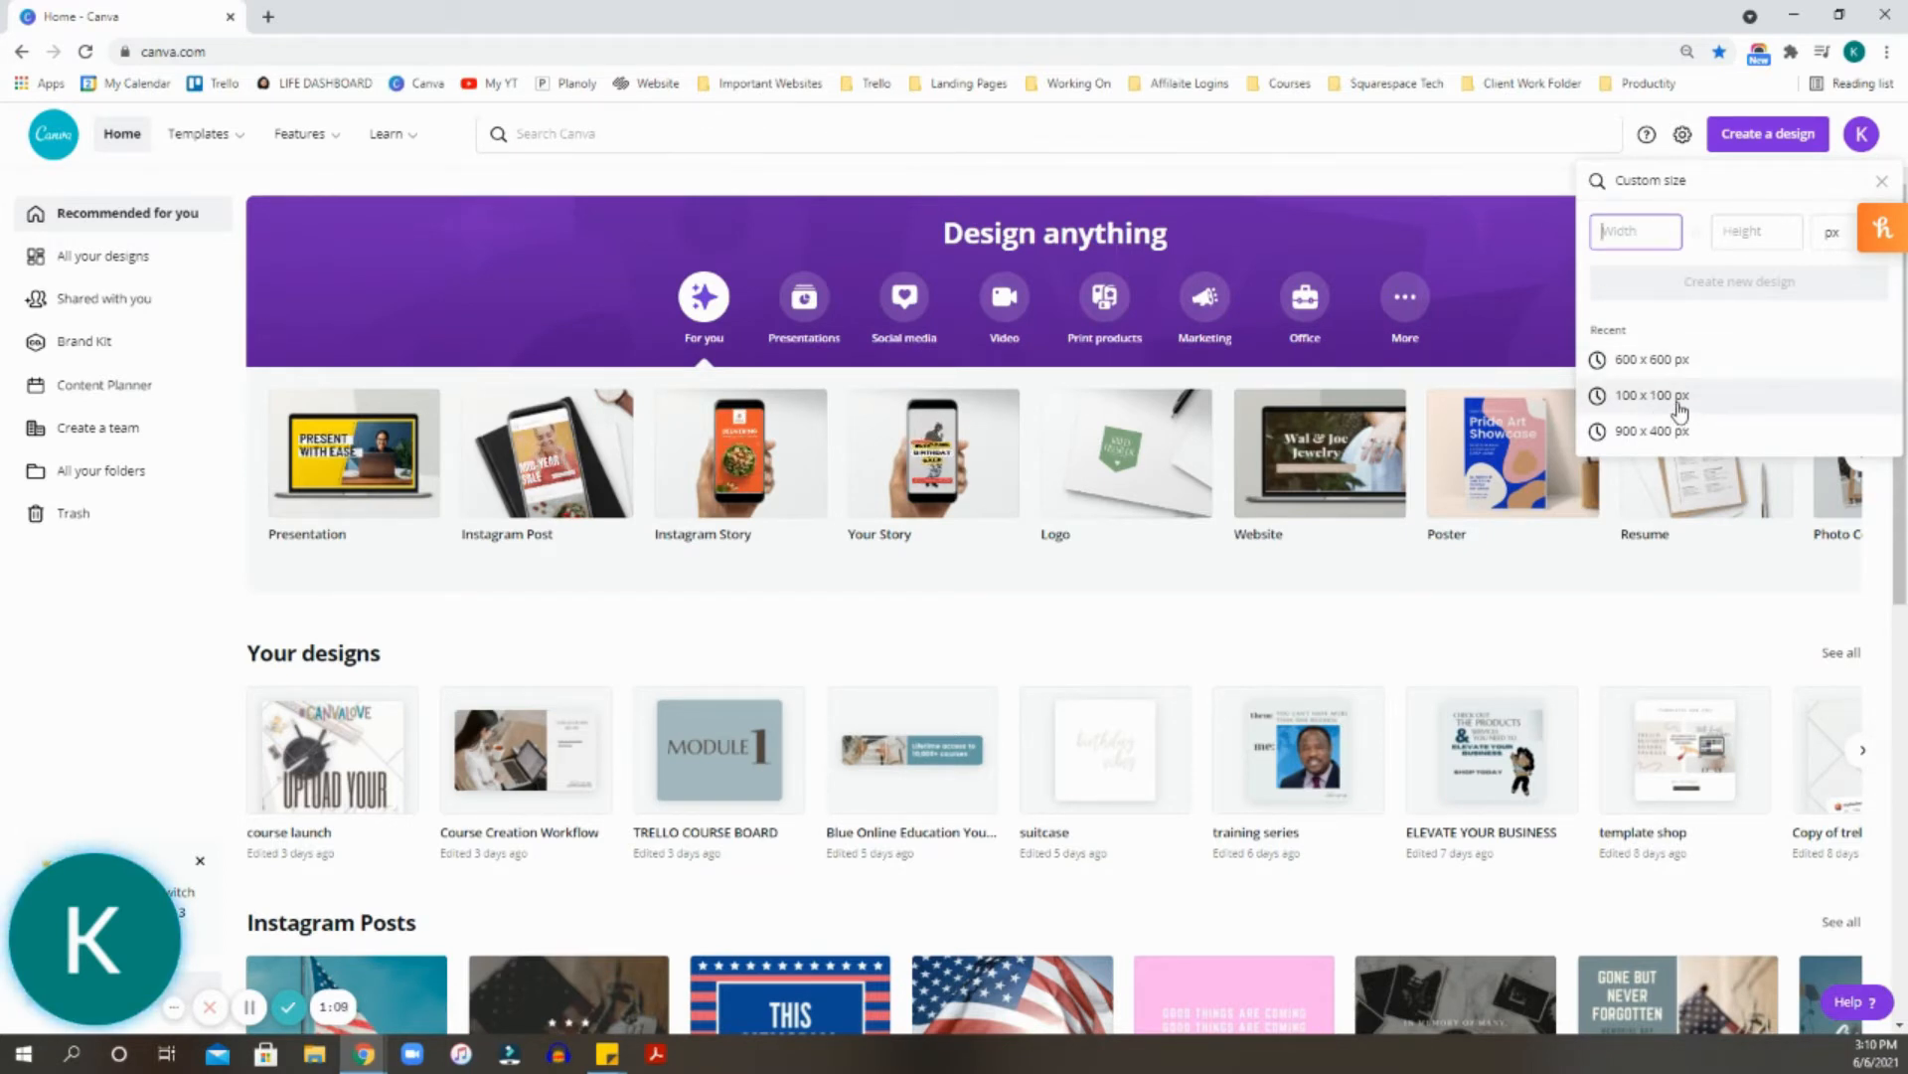
{"action": "left_click", "coordinate": [1636, 230]}
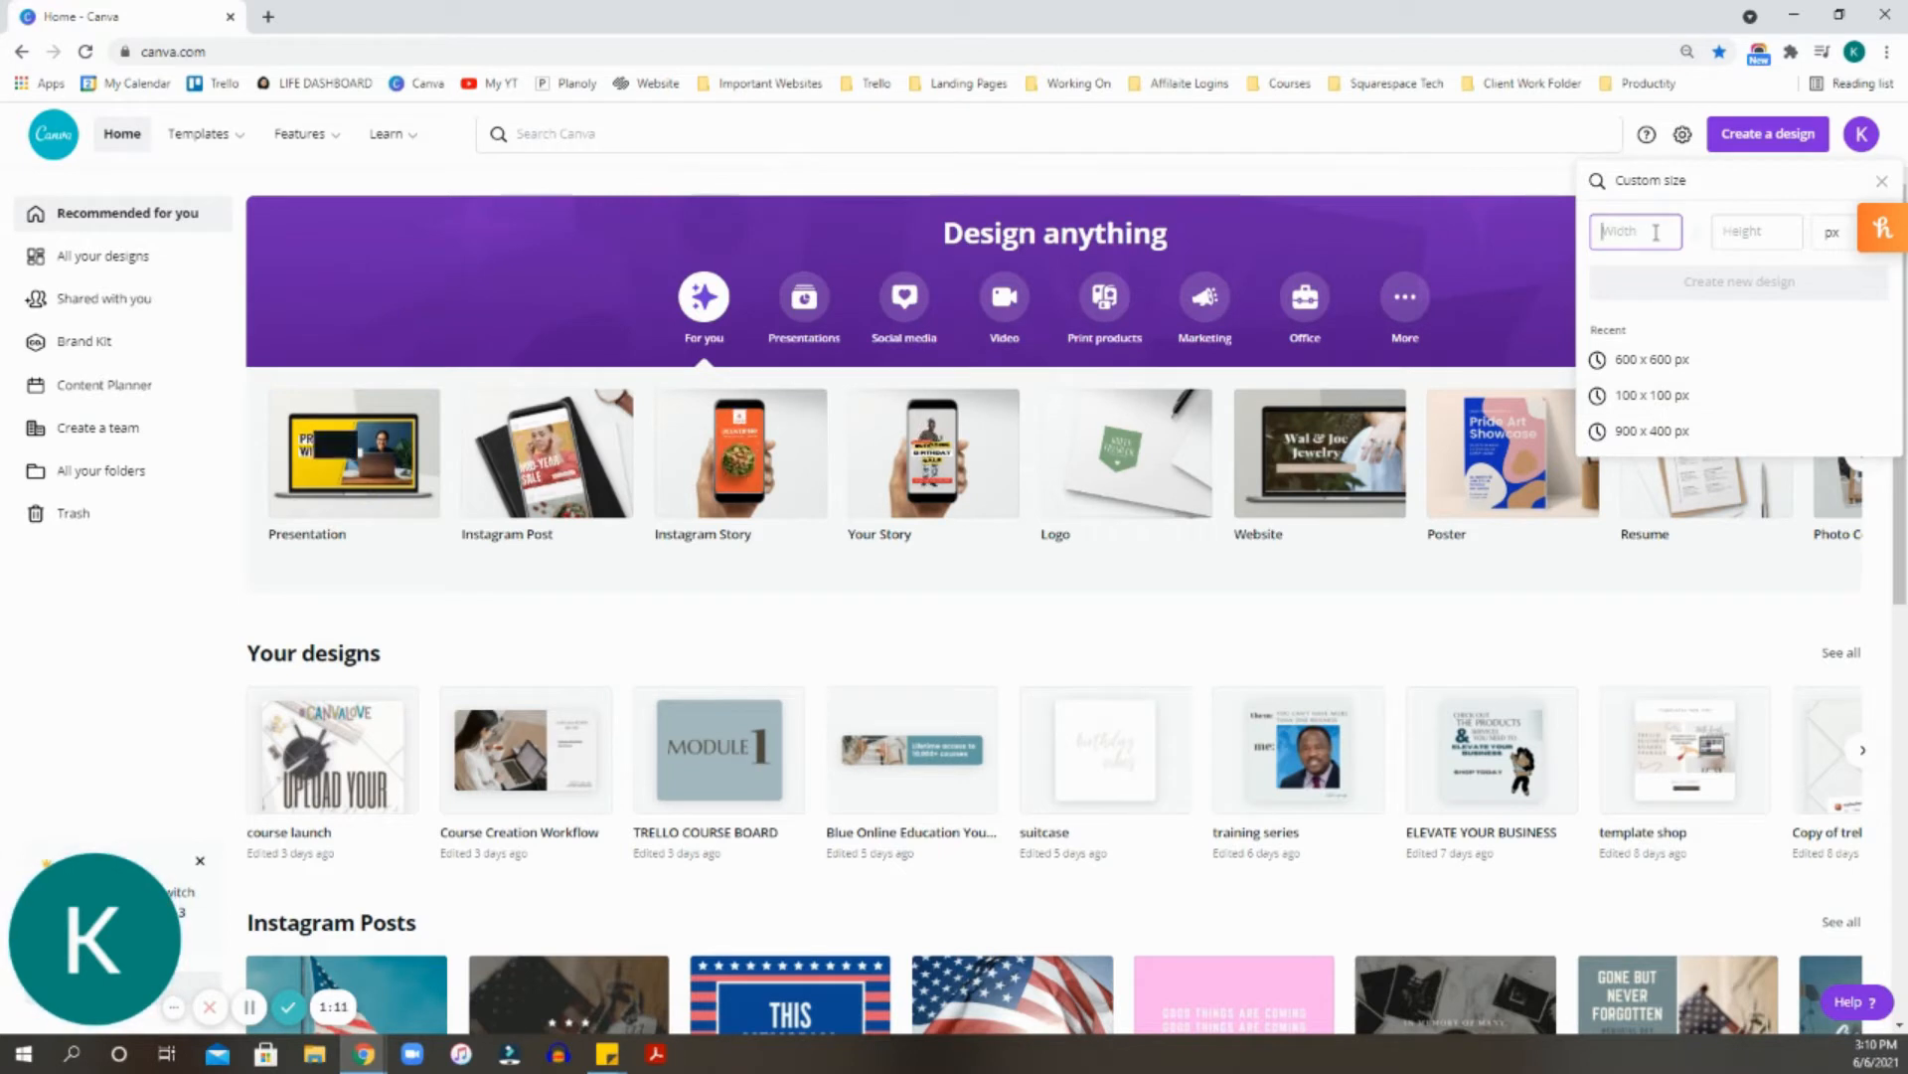
{"action": "type", "text": "100"}
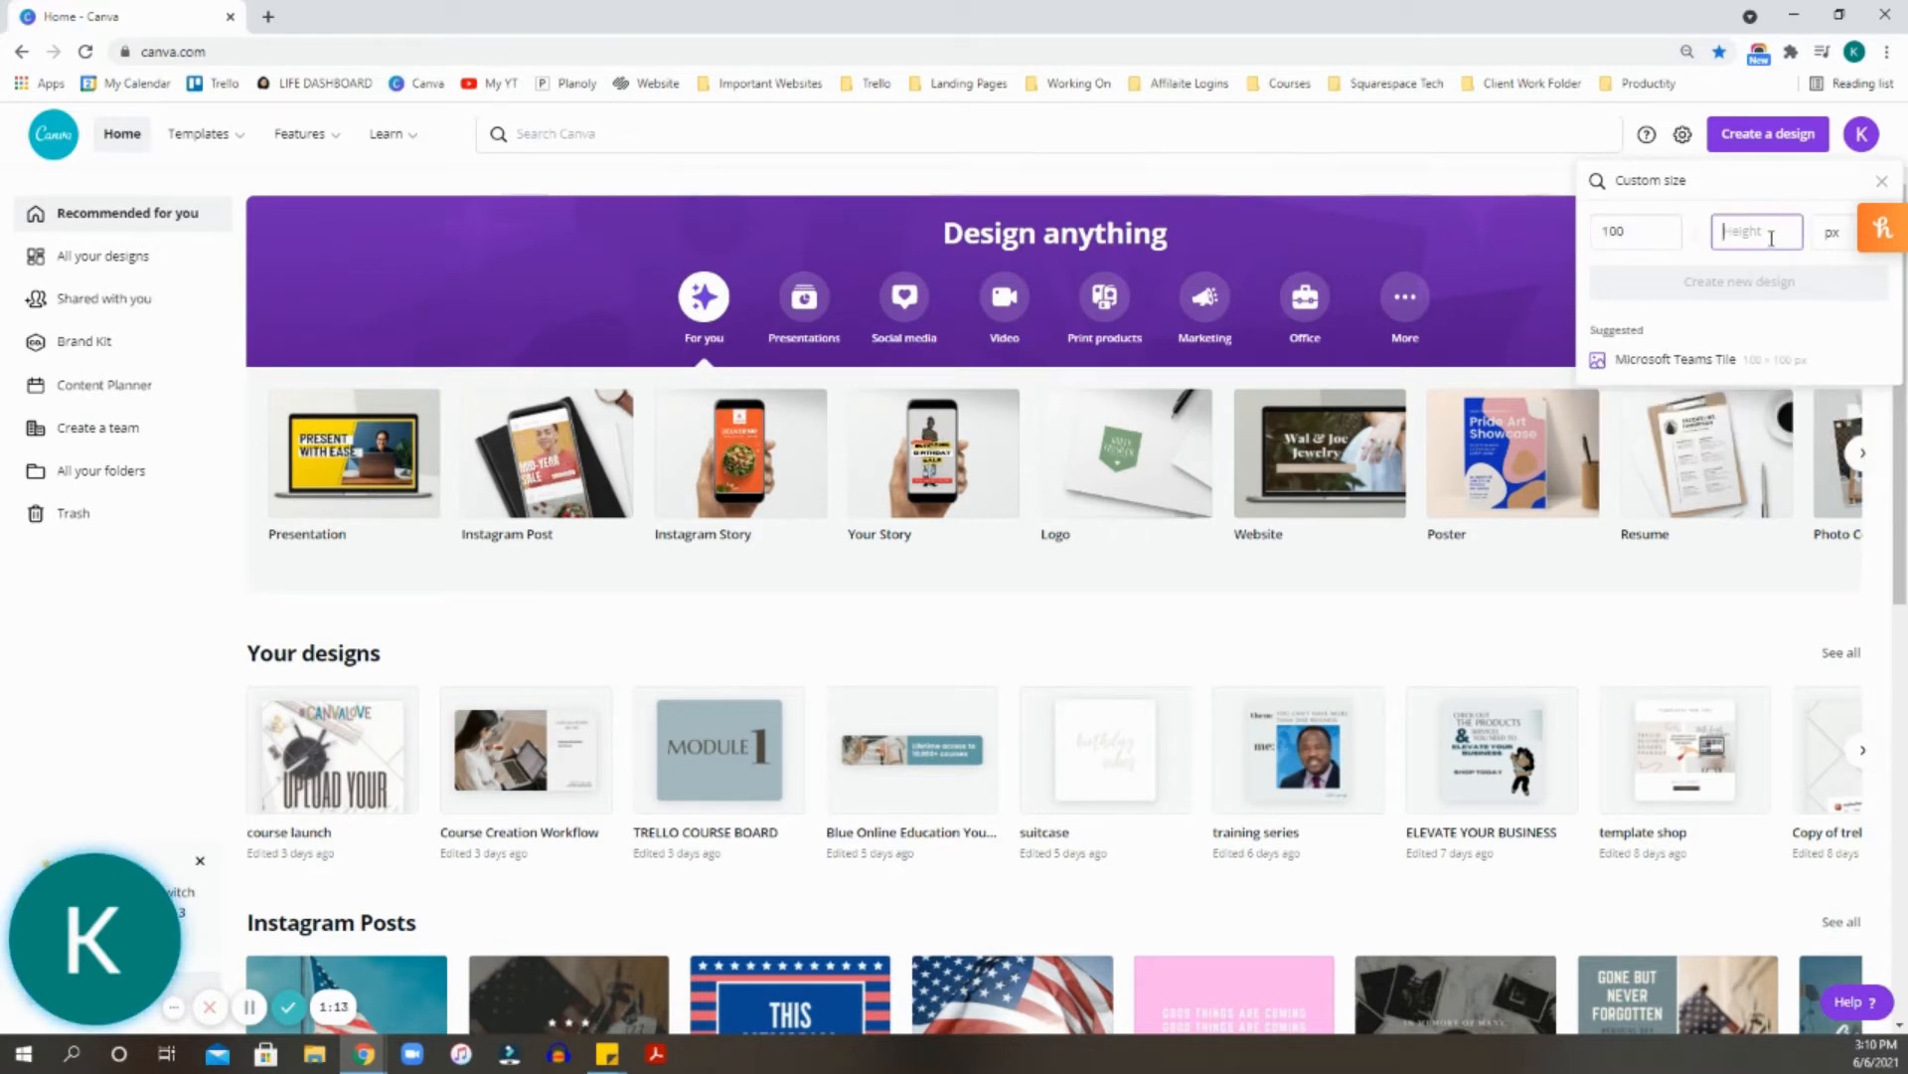
{"action": "type", "text": "100"}
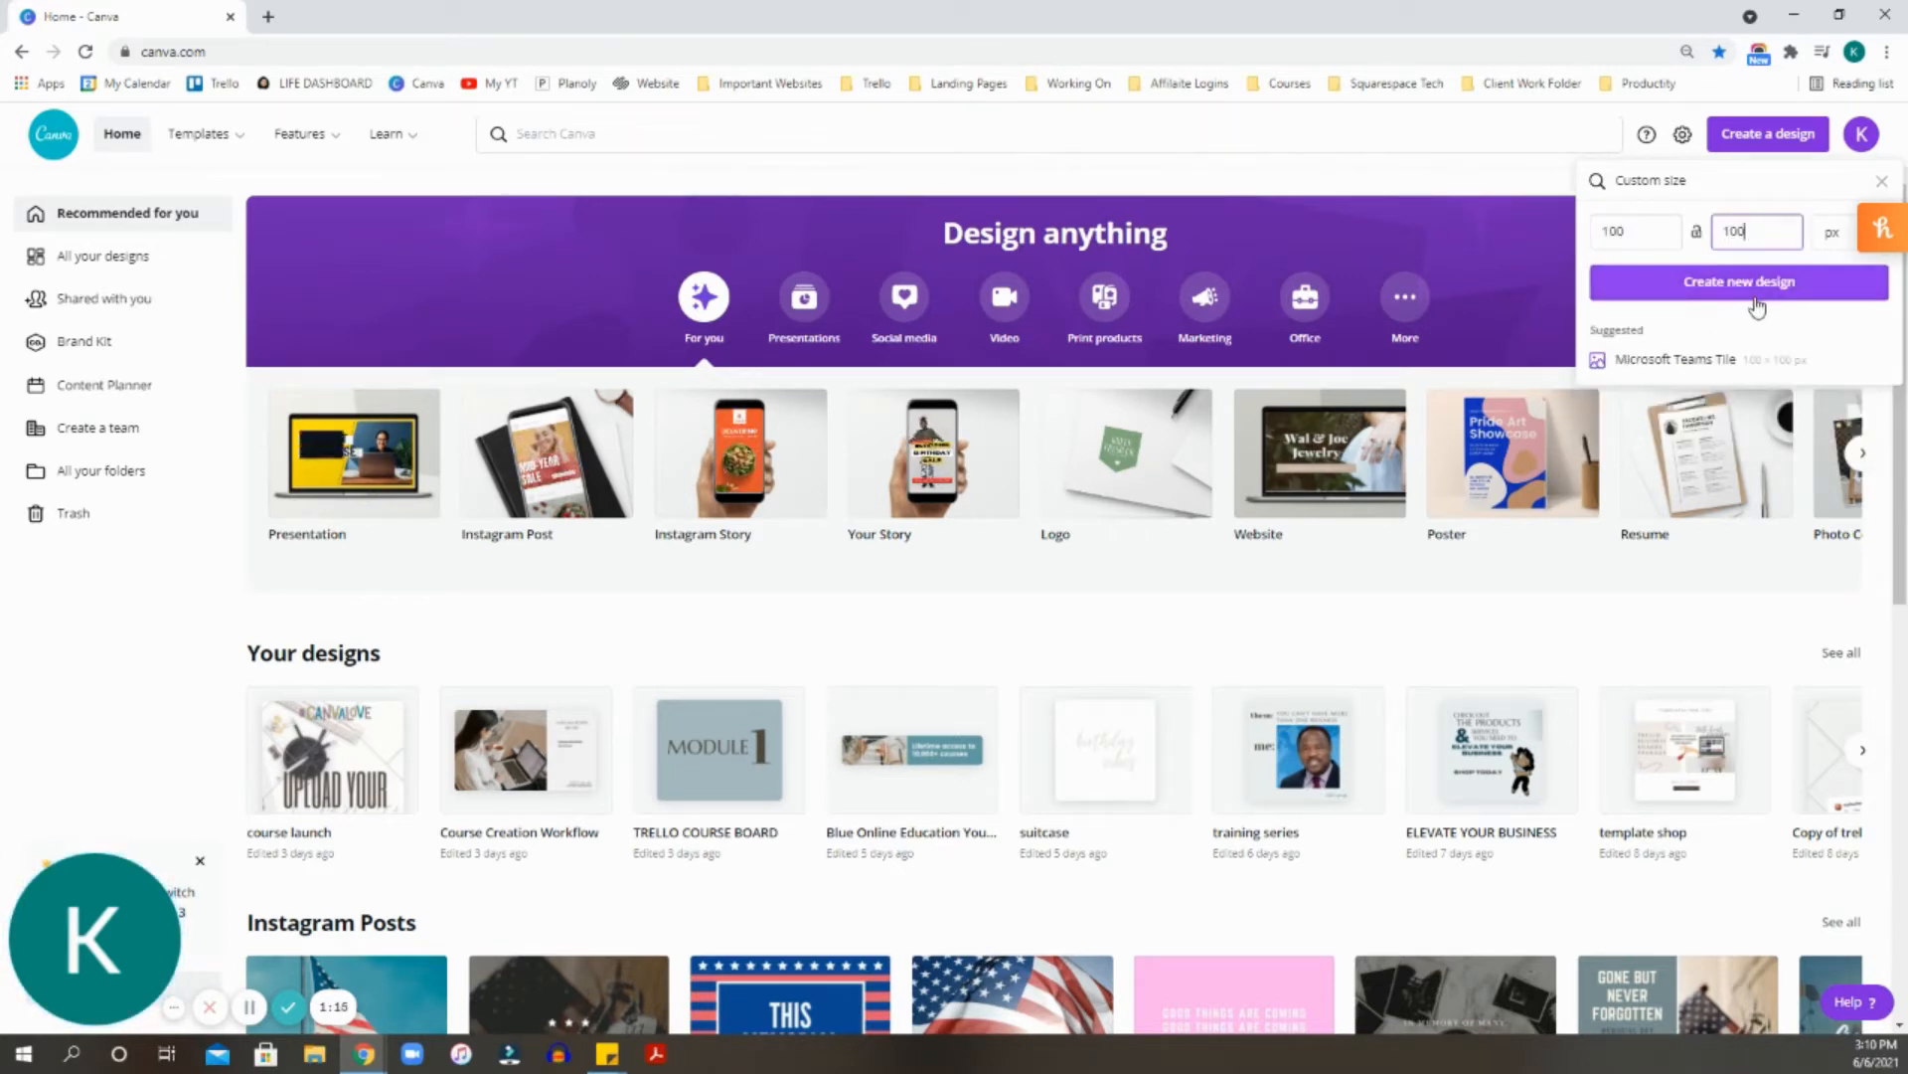
{"action": "left_click", "coordinate": [1737, 280]}
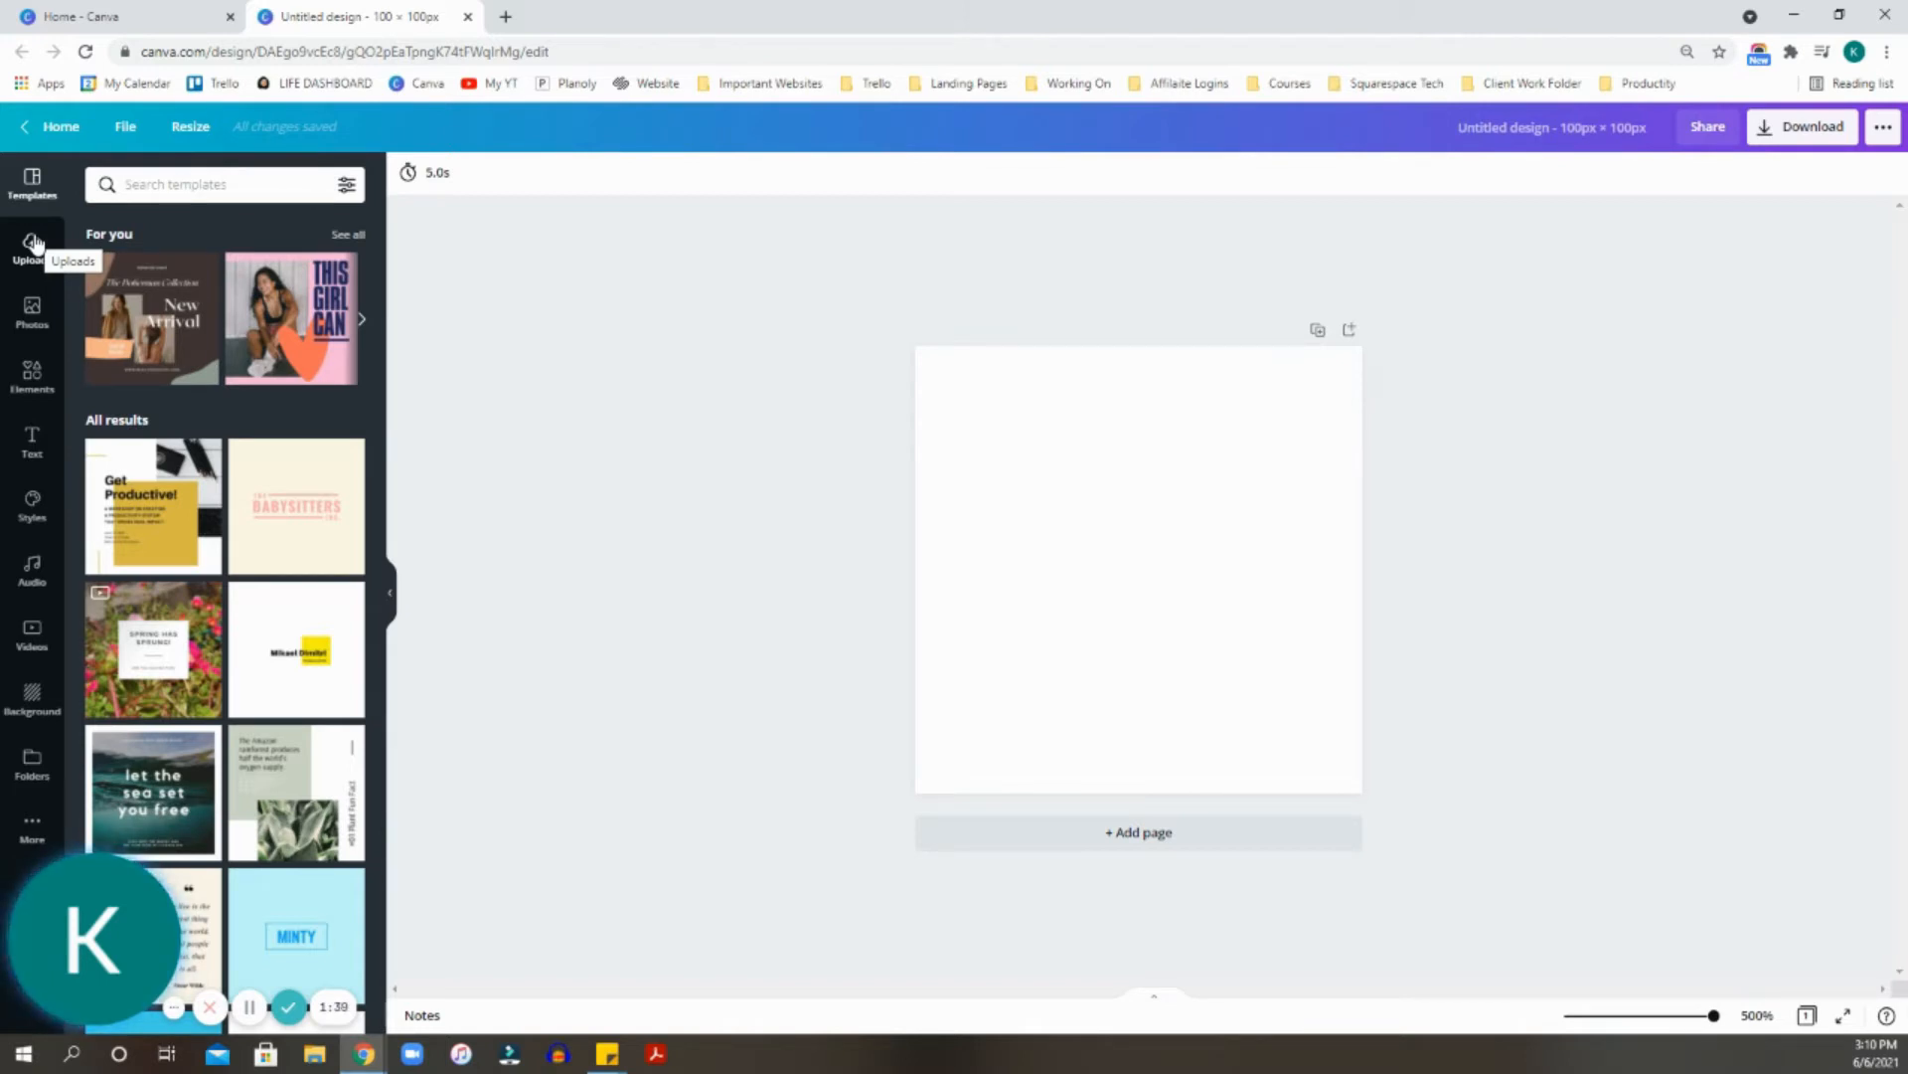
{"action": "mouse_move", "coordinate": [549, 93]}
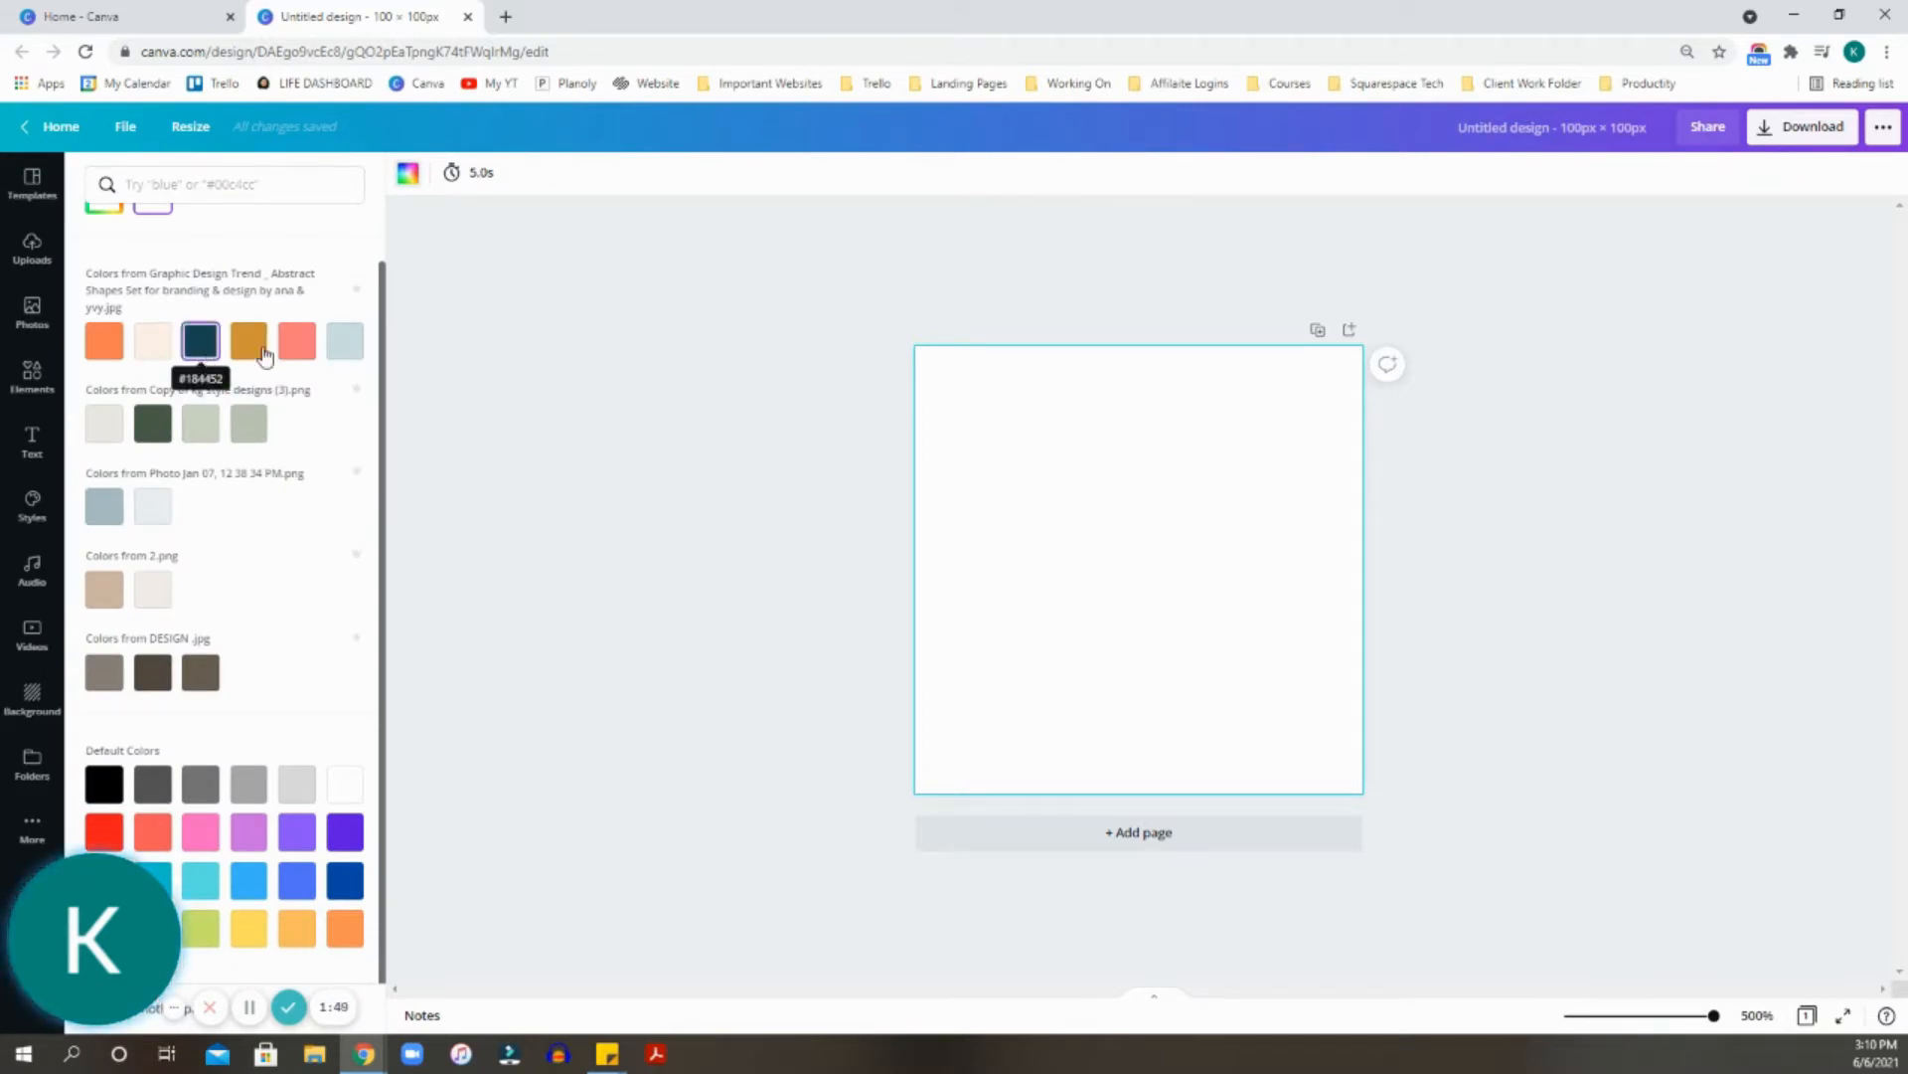
Set the page background to the salmon pink swatch.
{"action": "left_click", "coordinate": [296, 340]}
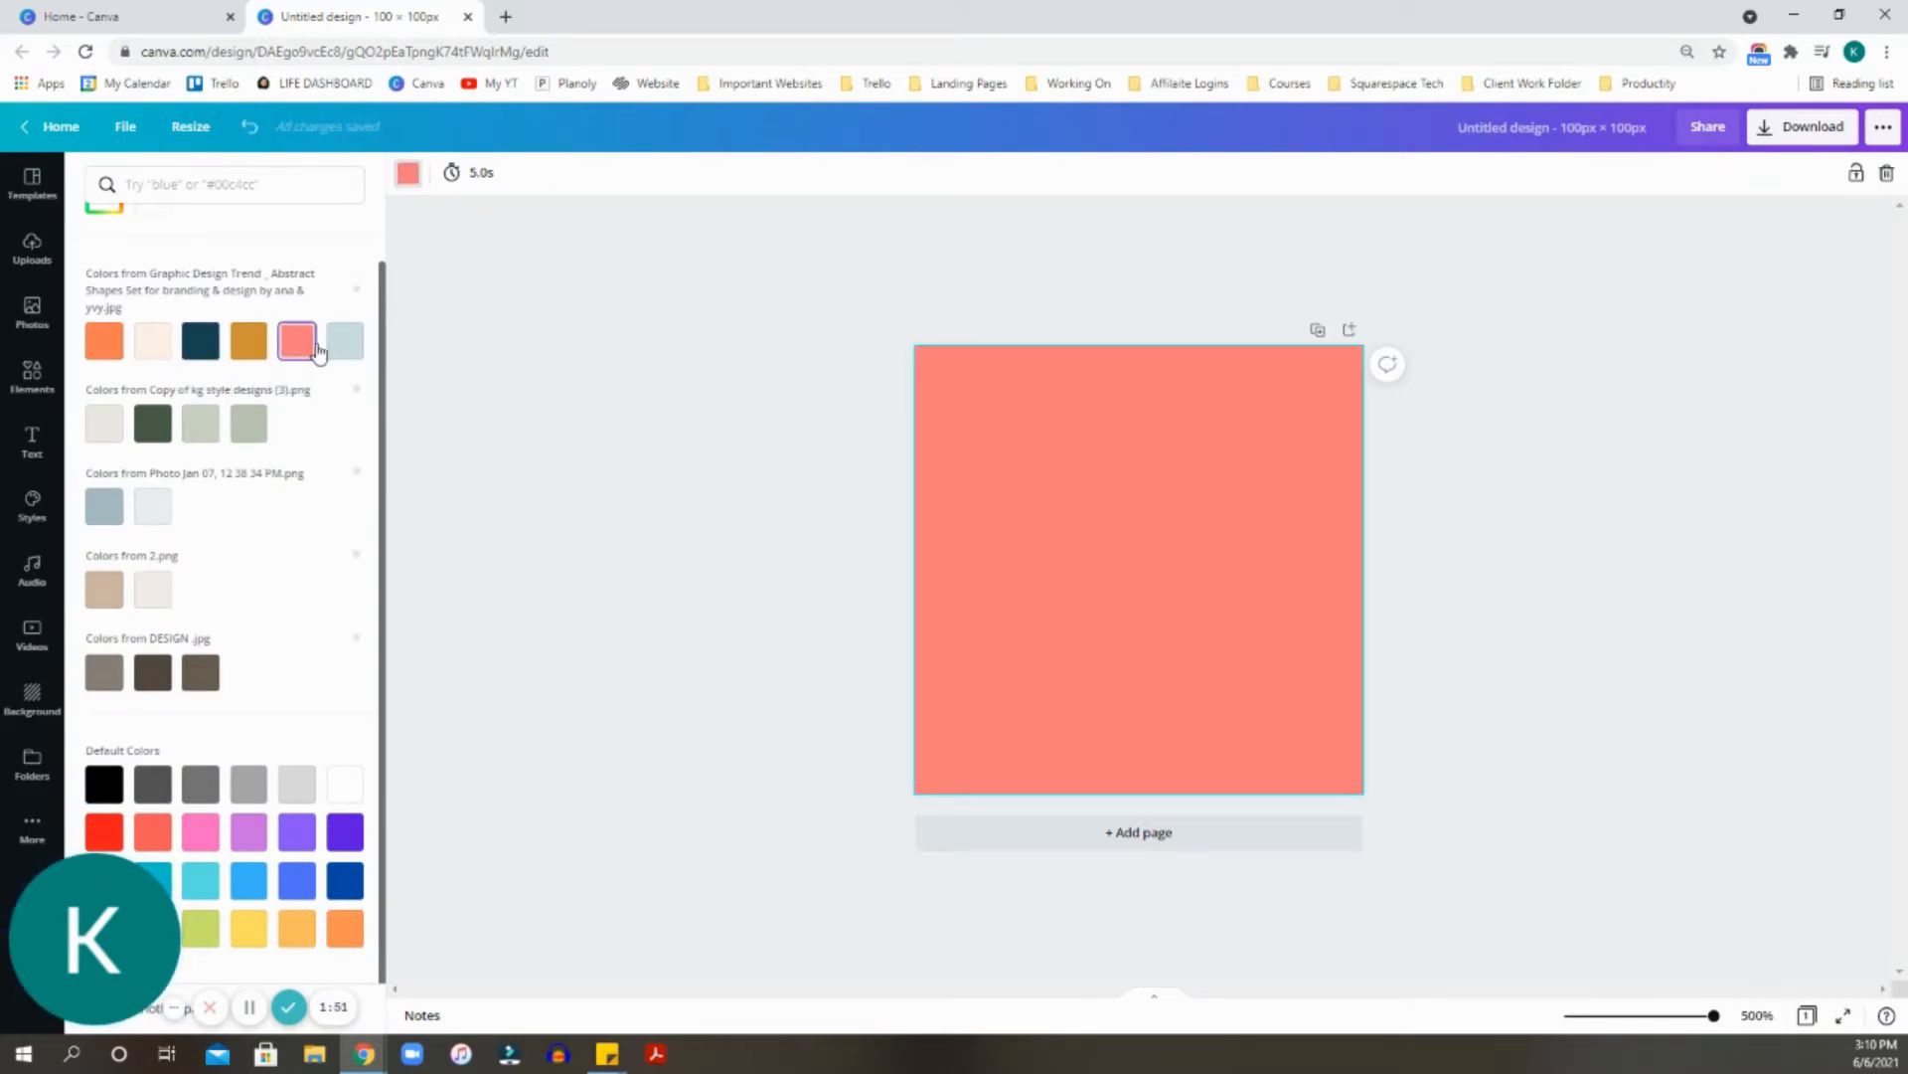
{"action": "left_click", "coordinate": [31, 185]}
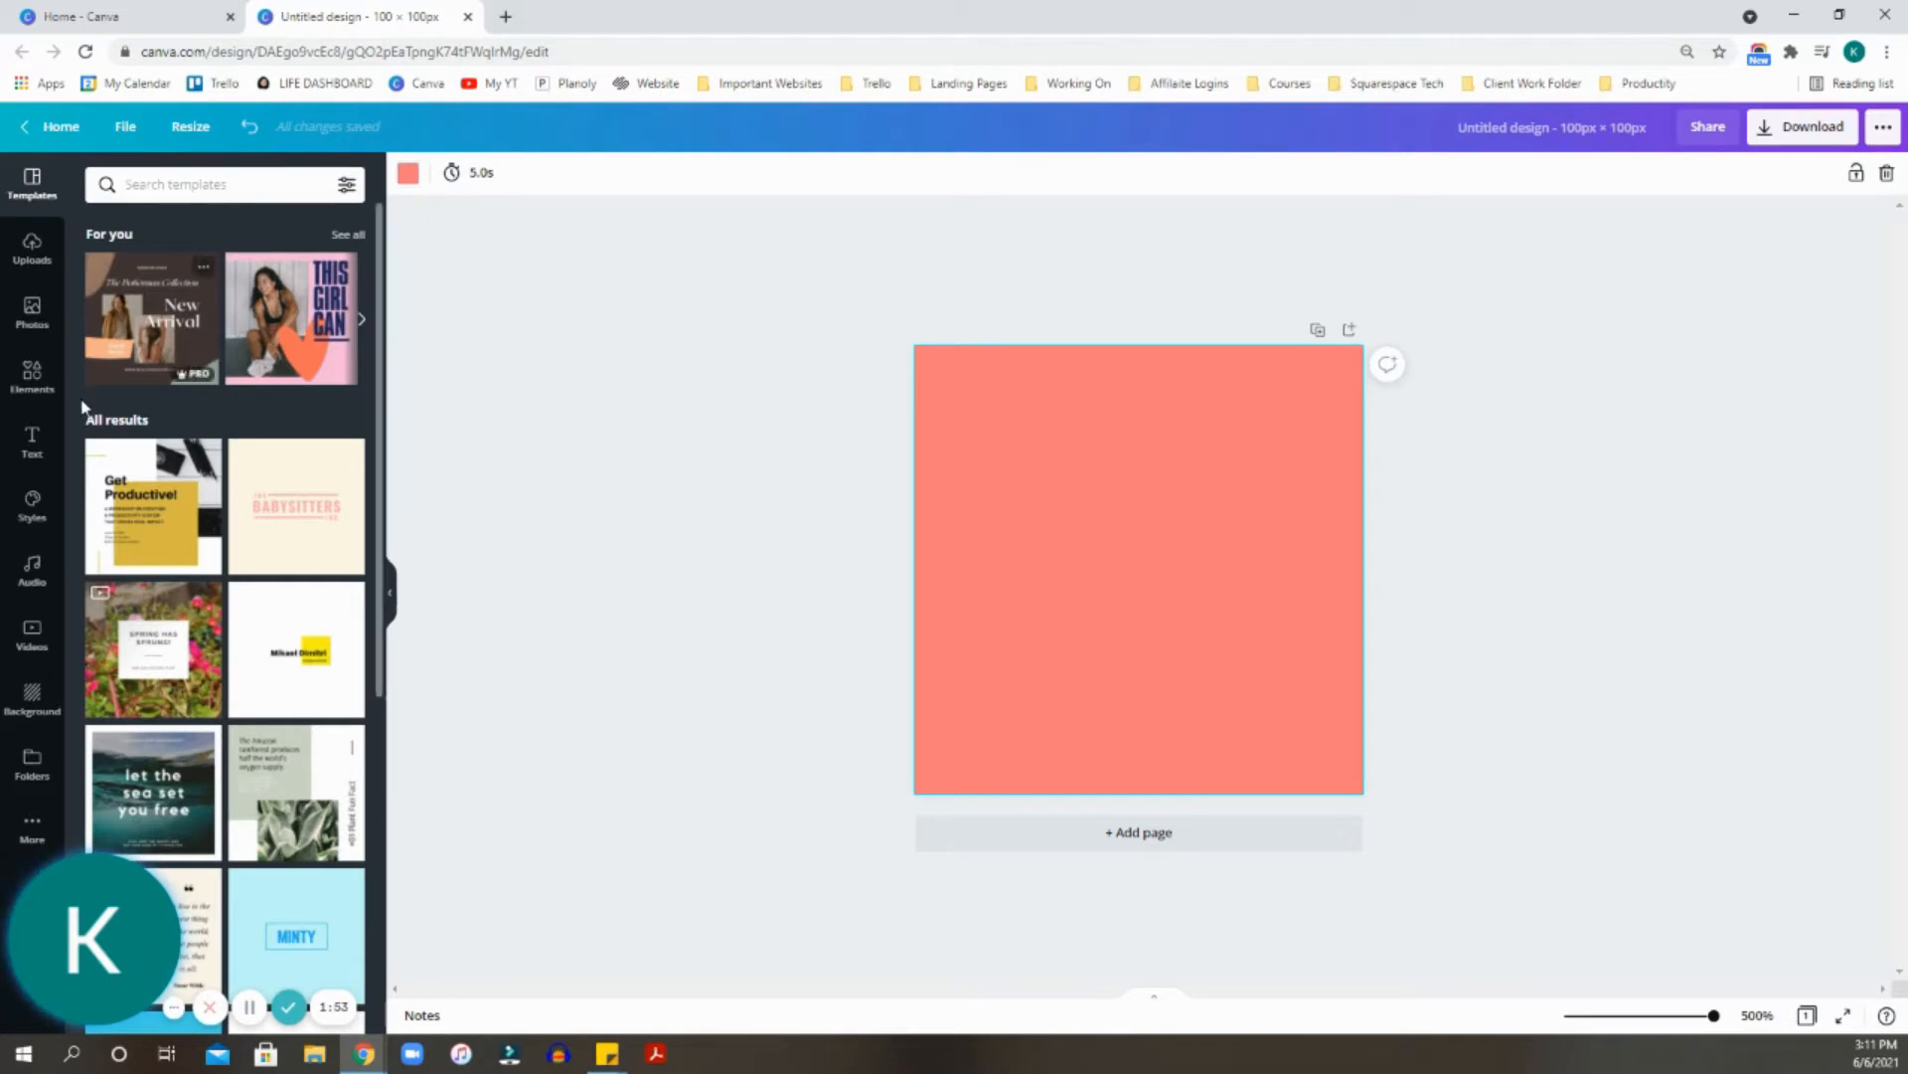
{"action": "mouse_move", "coordinate": [46, 452]}
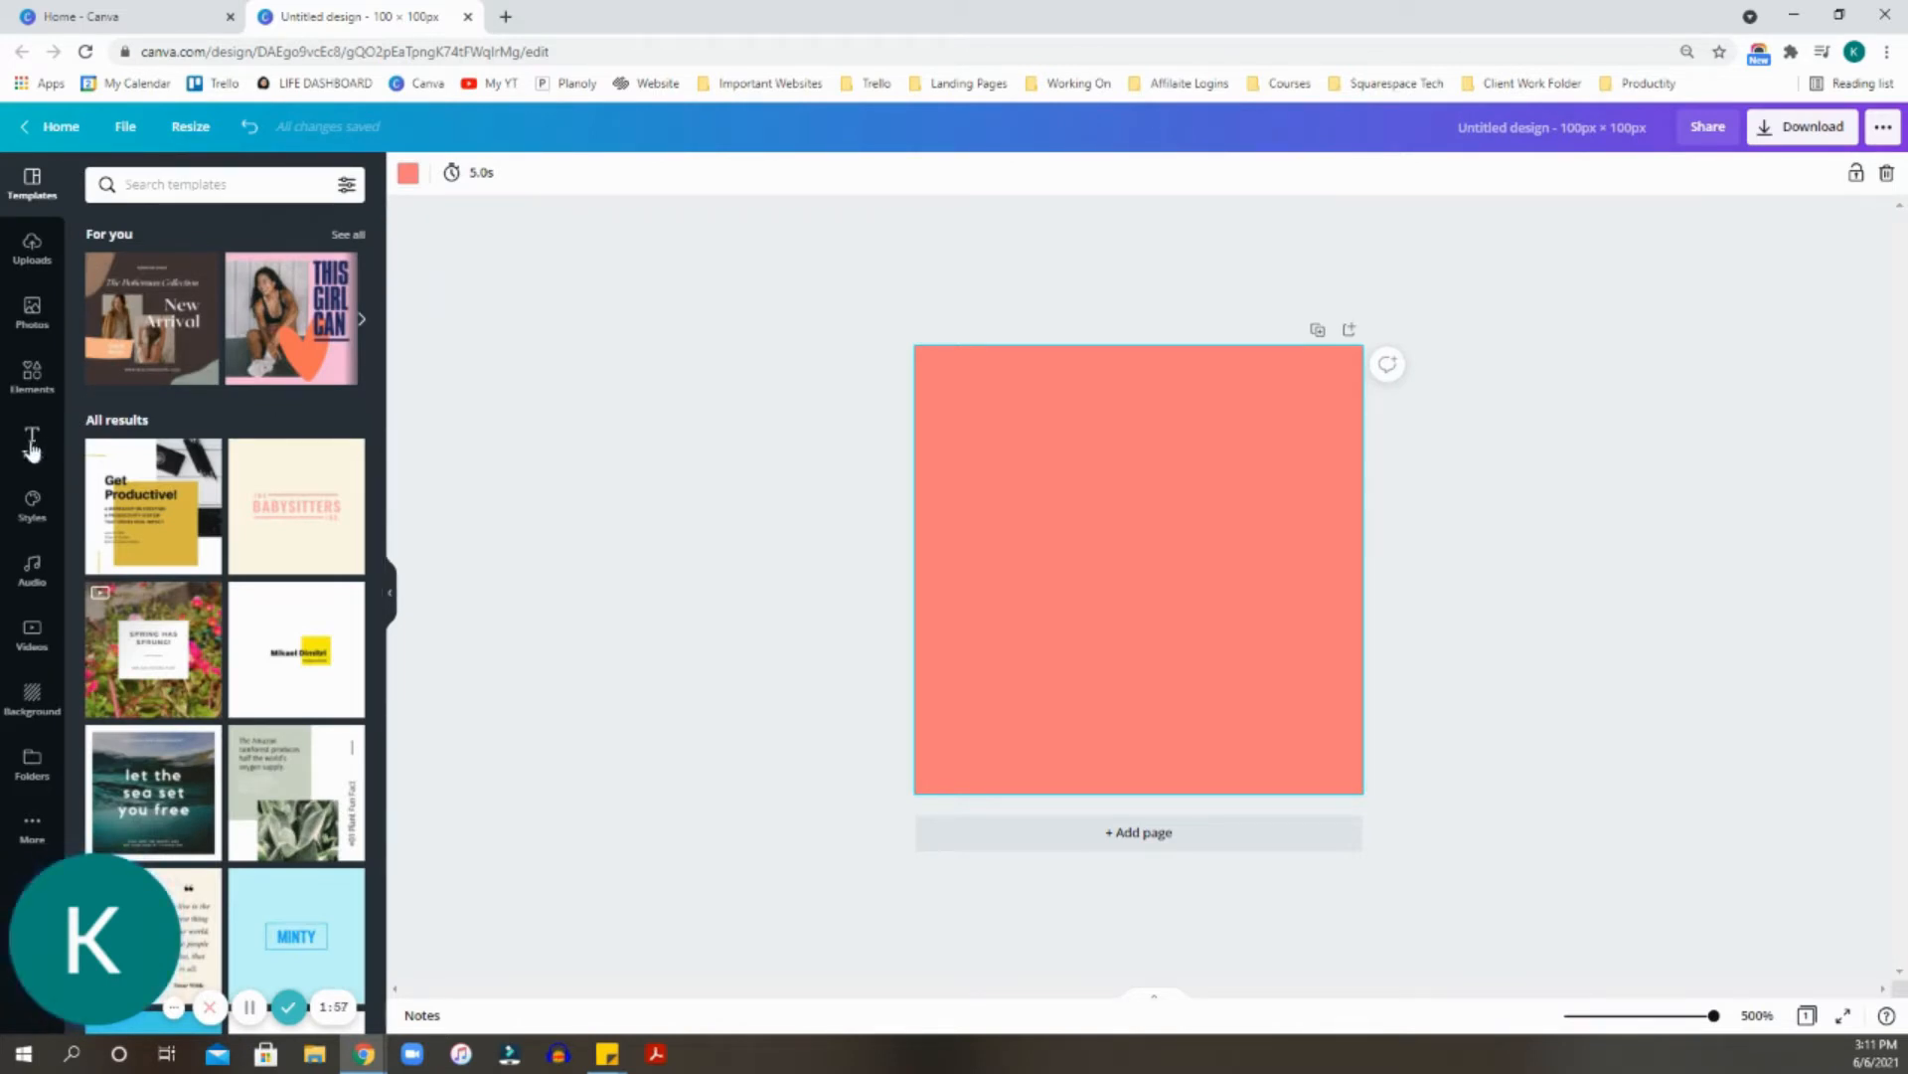
{"action": "mouse_move", "coordinate": [32, 437]}
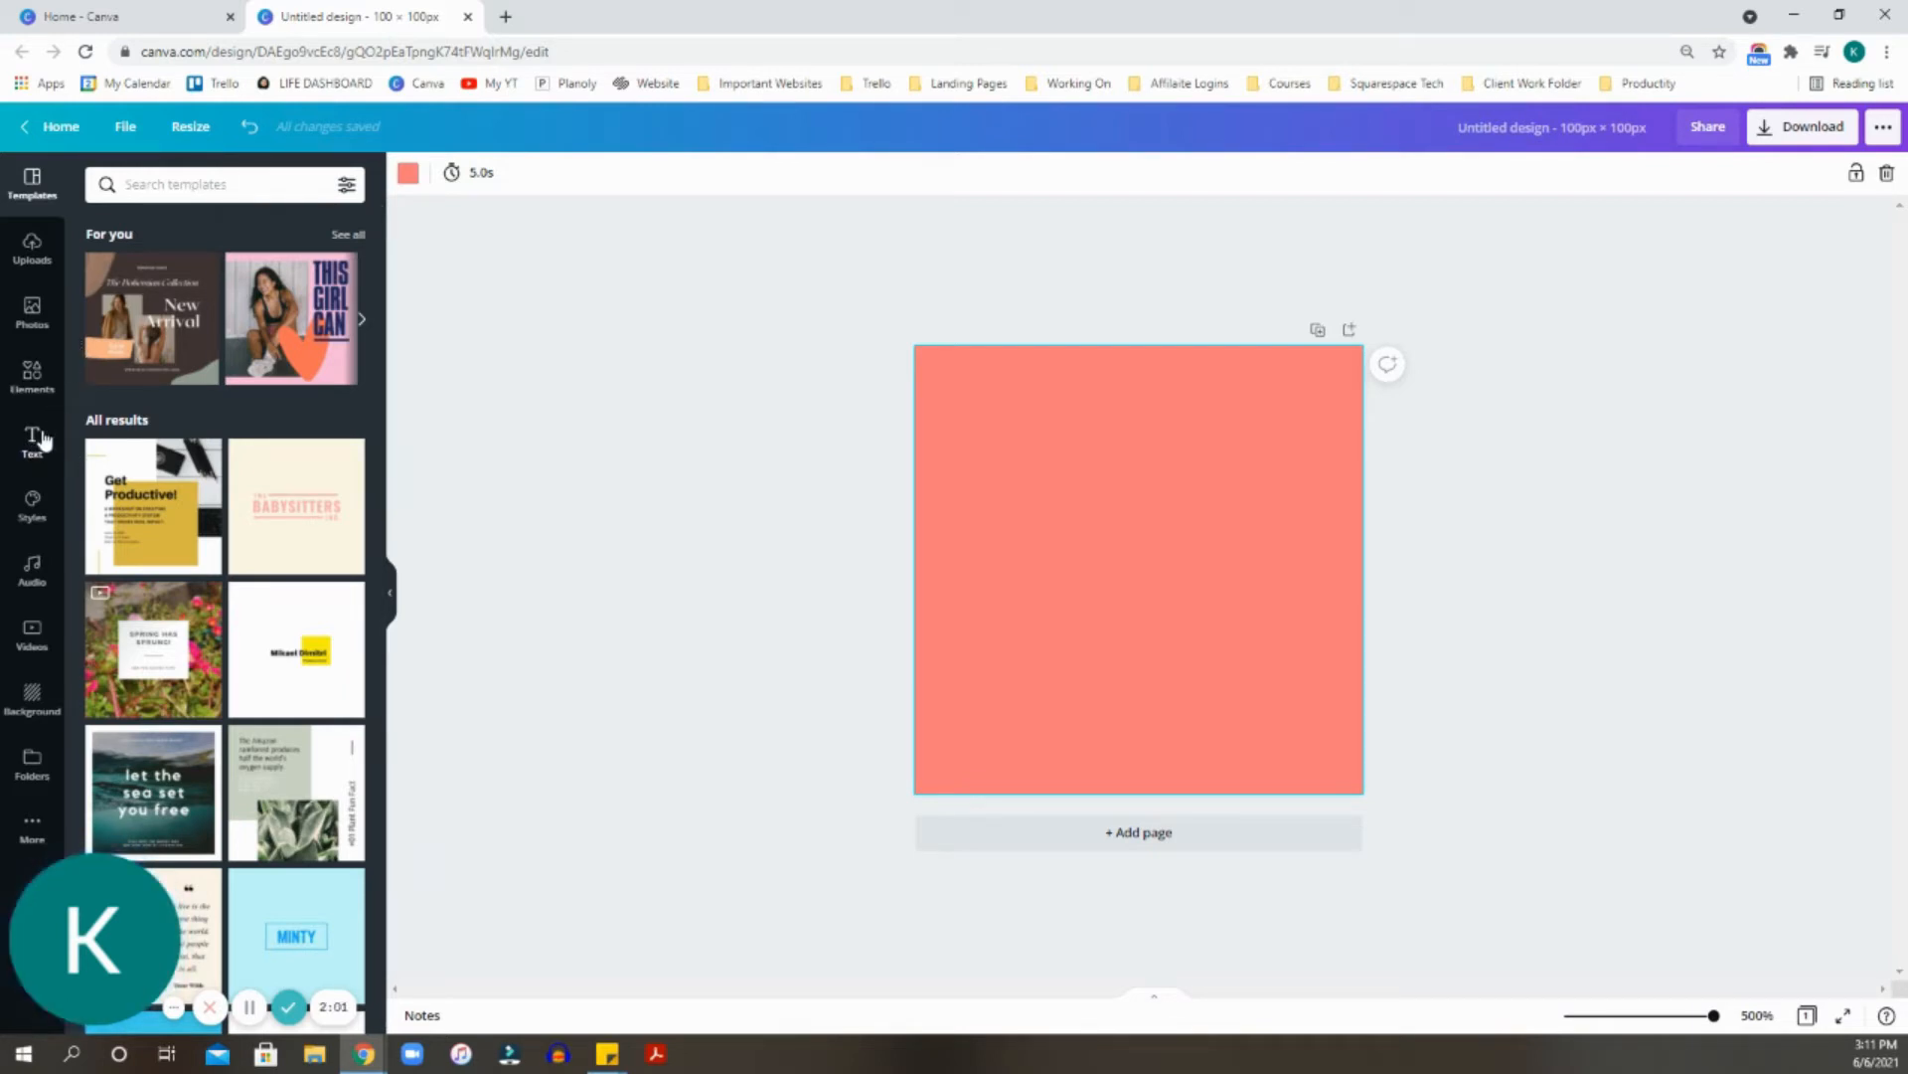
Add a heading text box to the design for the letter K.
{"action": "left_click", "coordinate": [32, 441]}
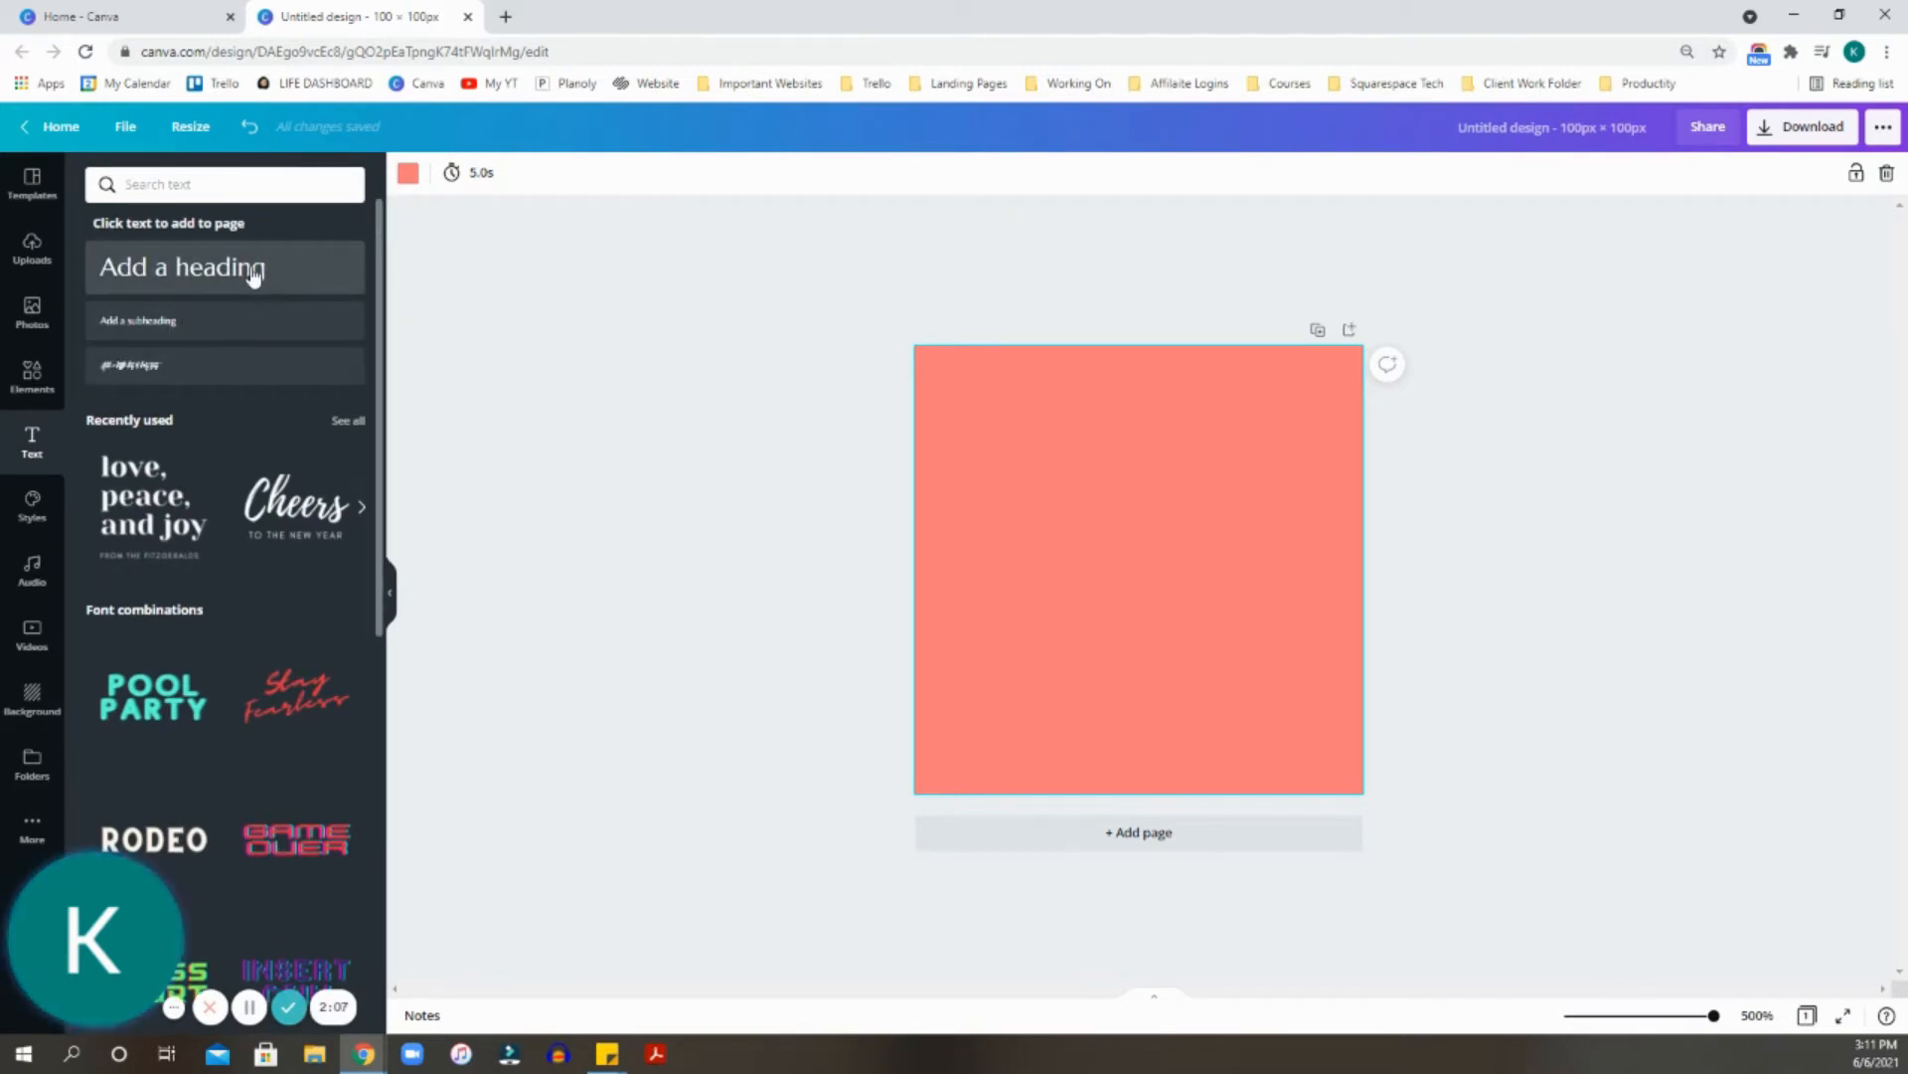
{"action": "left_click", "coordinate": [181, 266]}
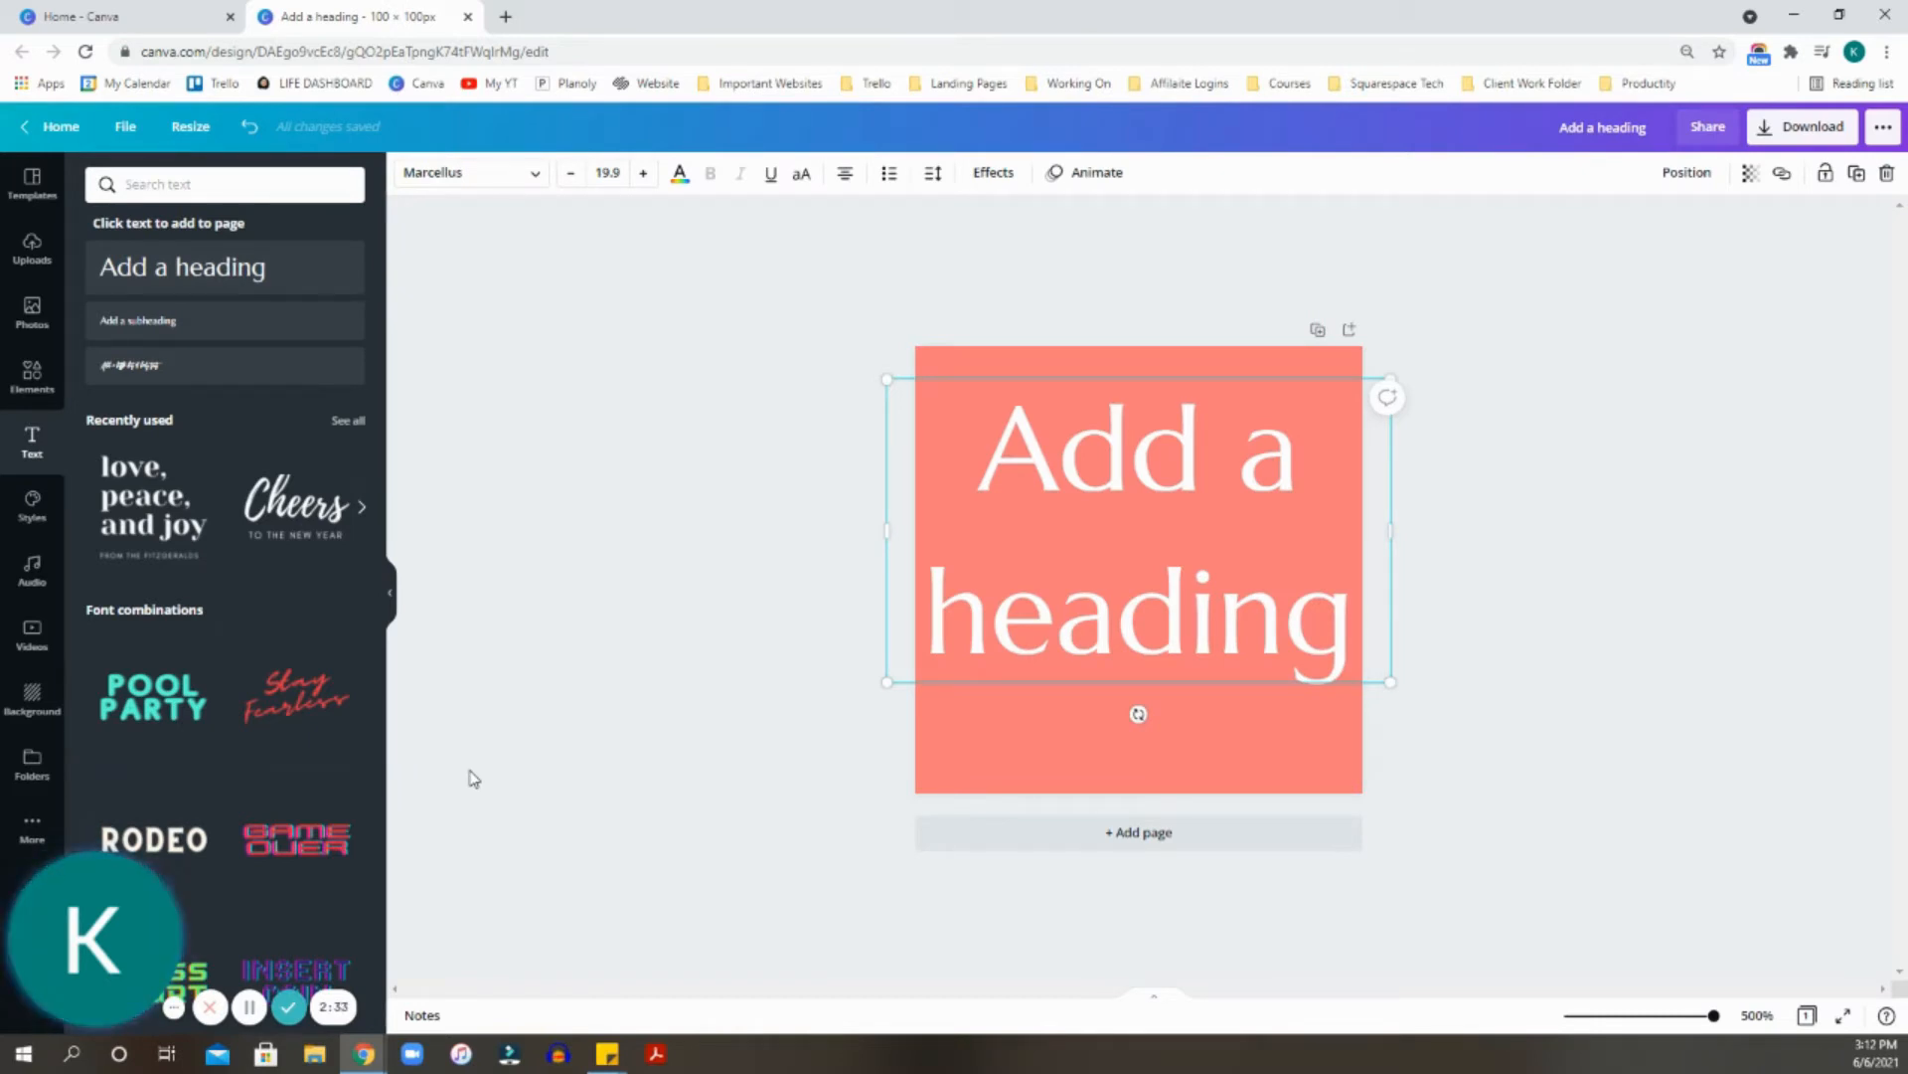
{"action": "mouse_move", "coordinate": [676, 40]}
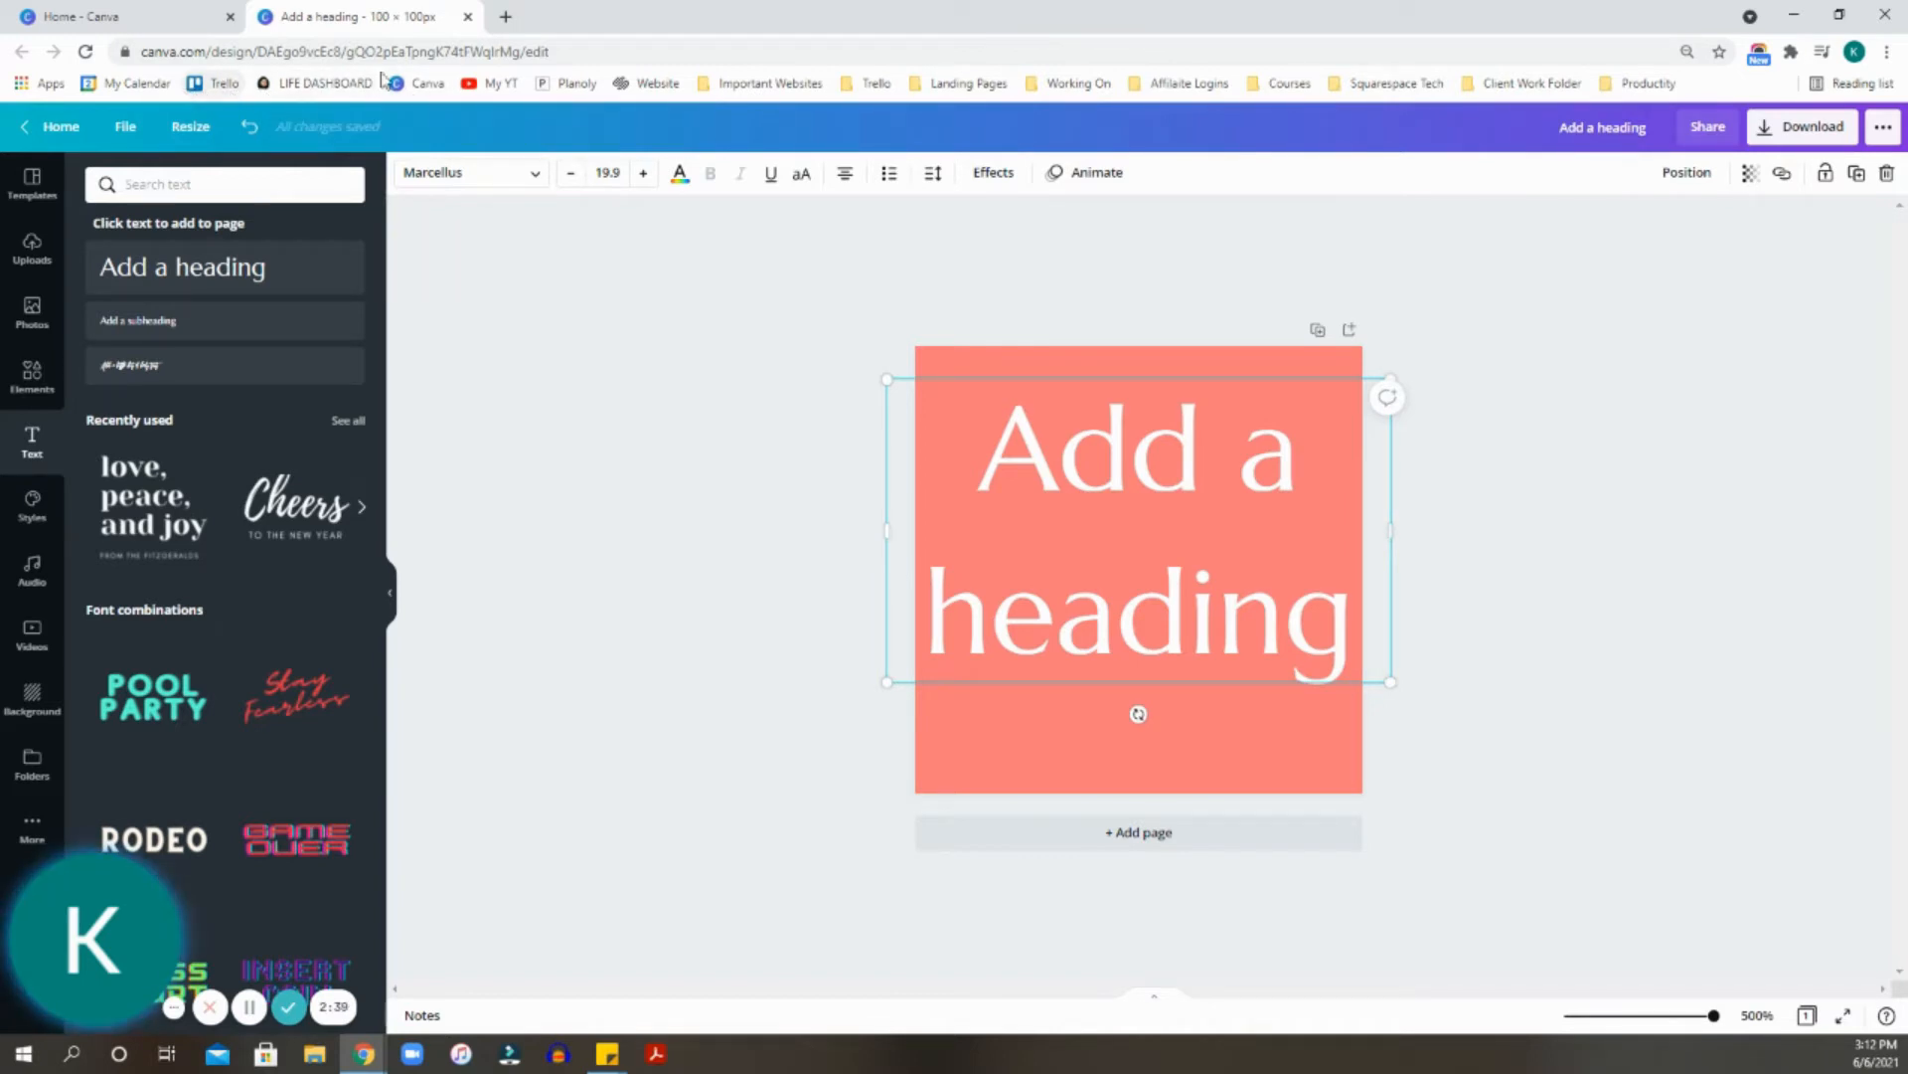
{"action": "mouse_move", "coordinate": [582, 91]}
{"action": "type", "text": "K"}
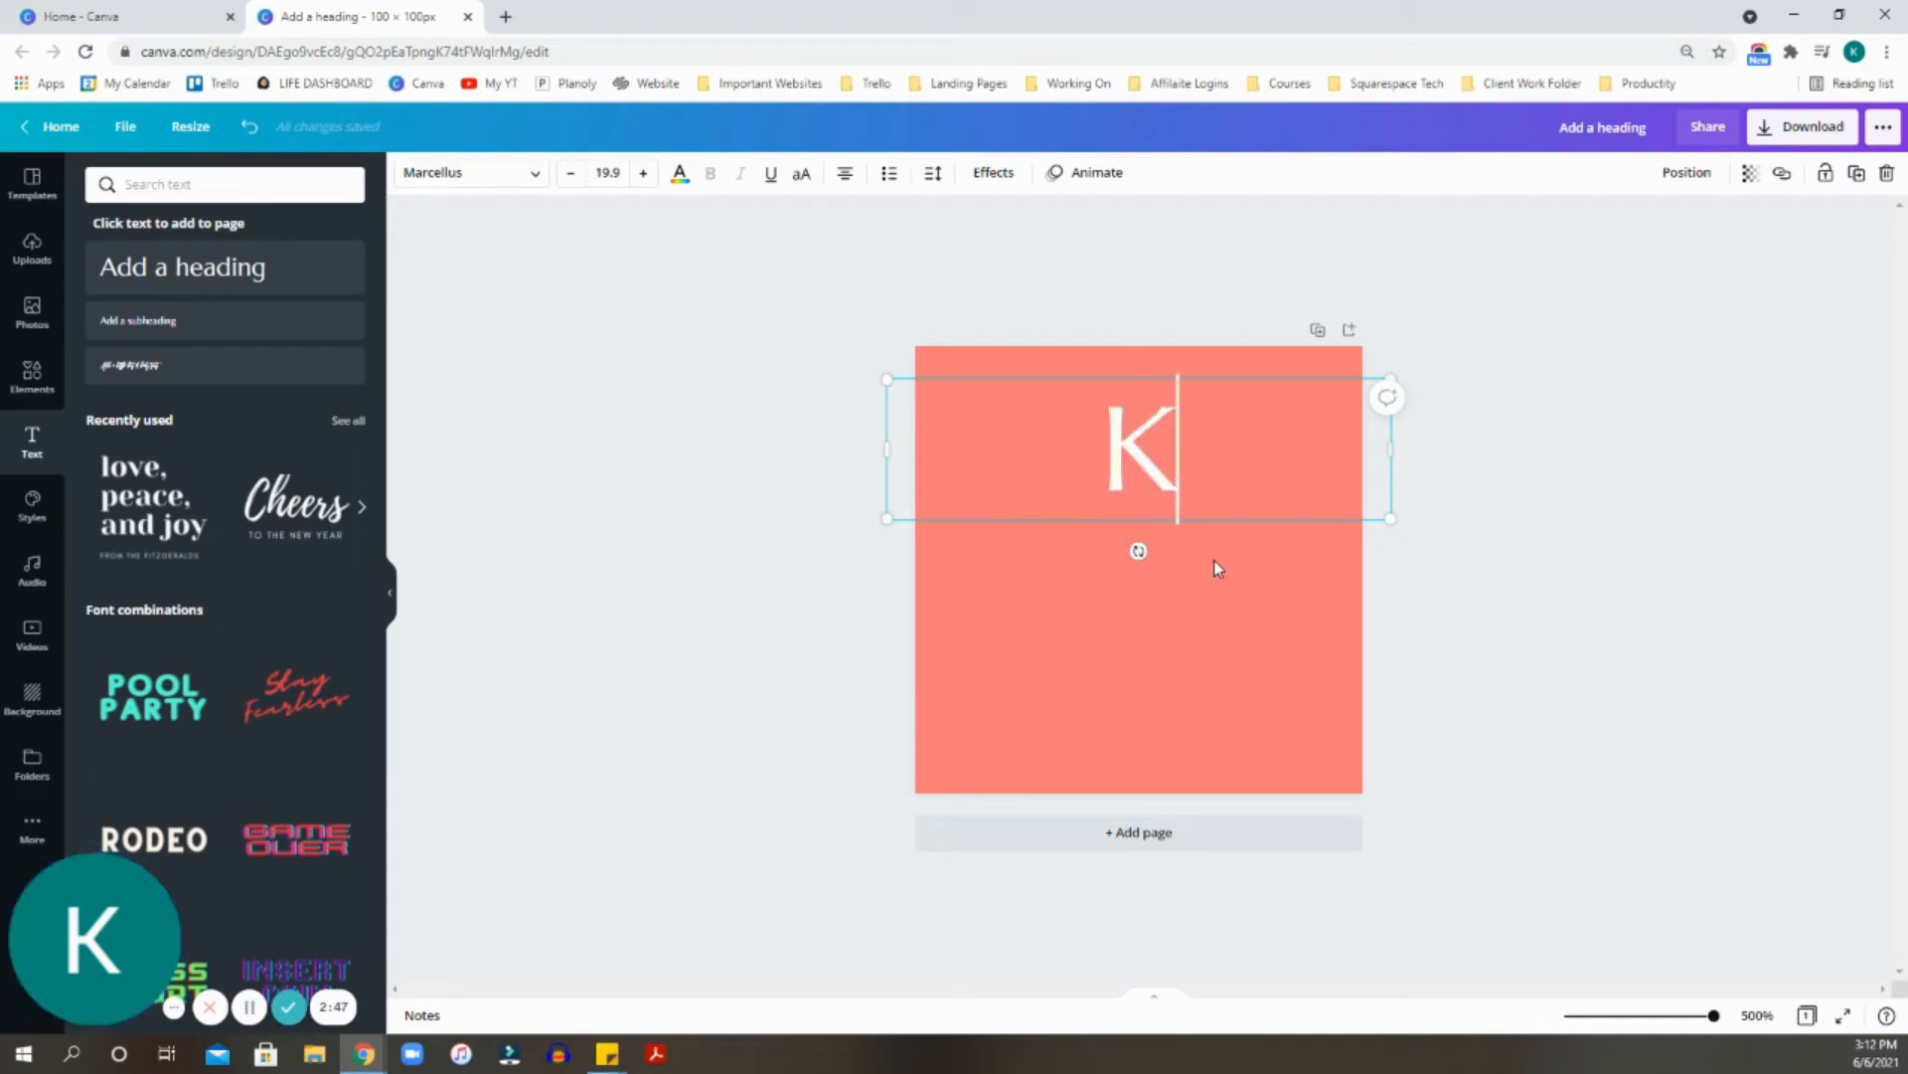
{"action": "mouse_move", "coordinate": [1391, 441]}
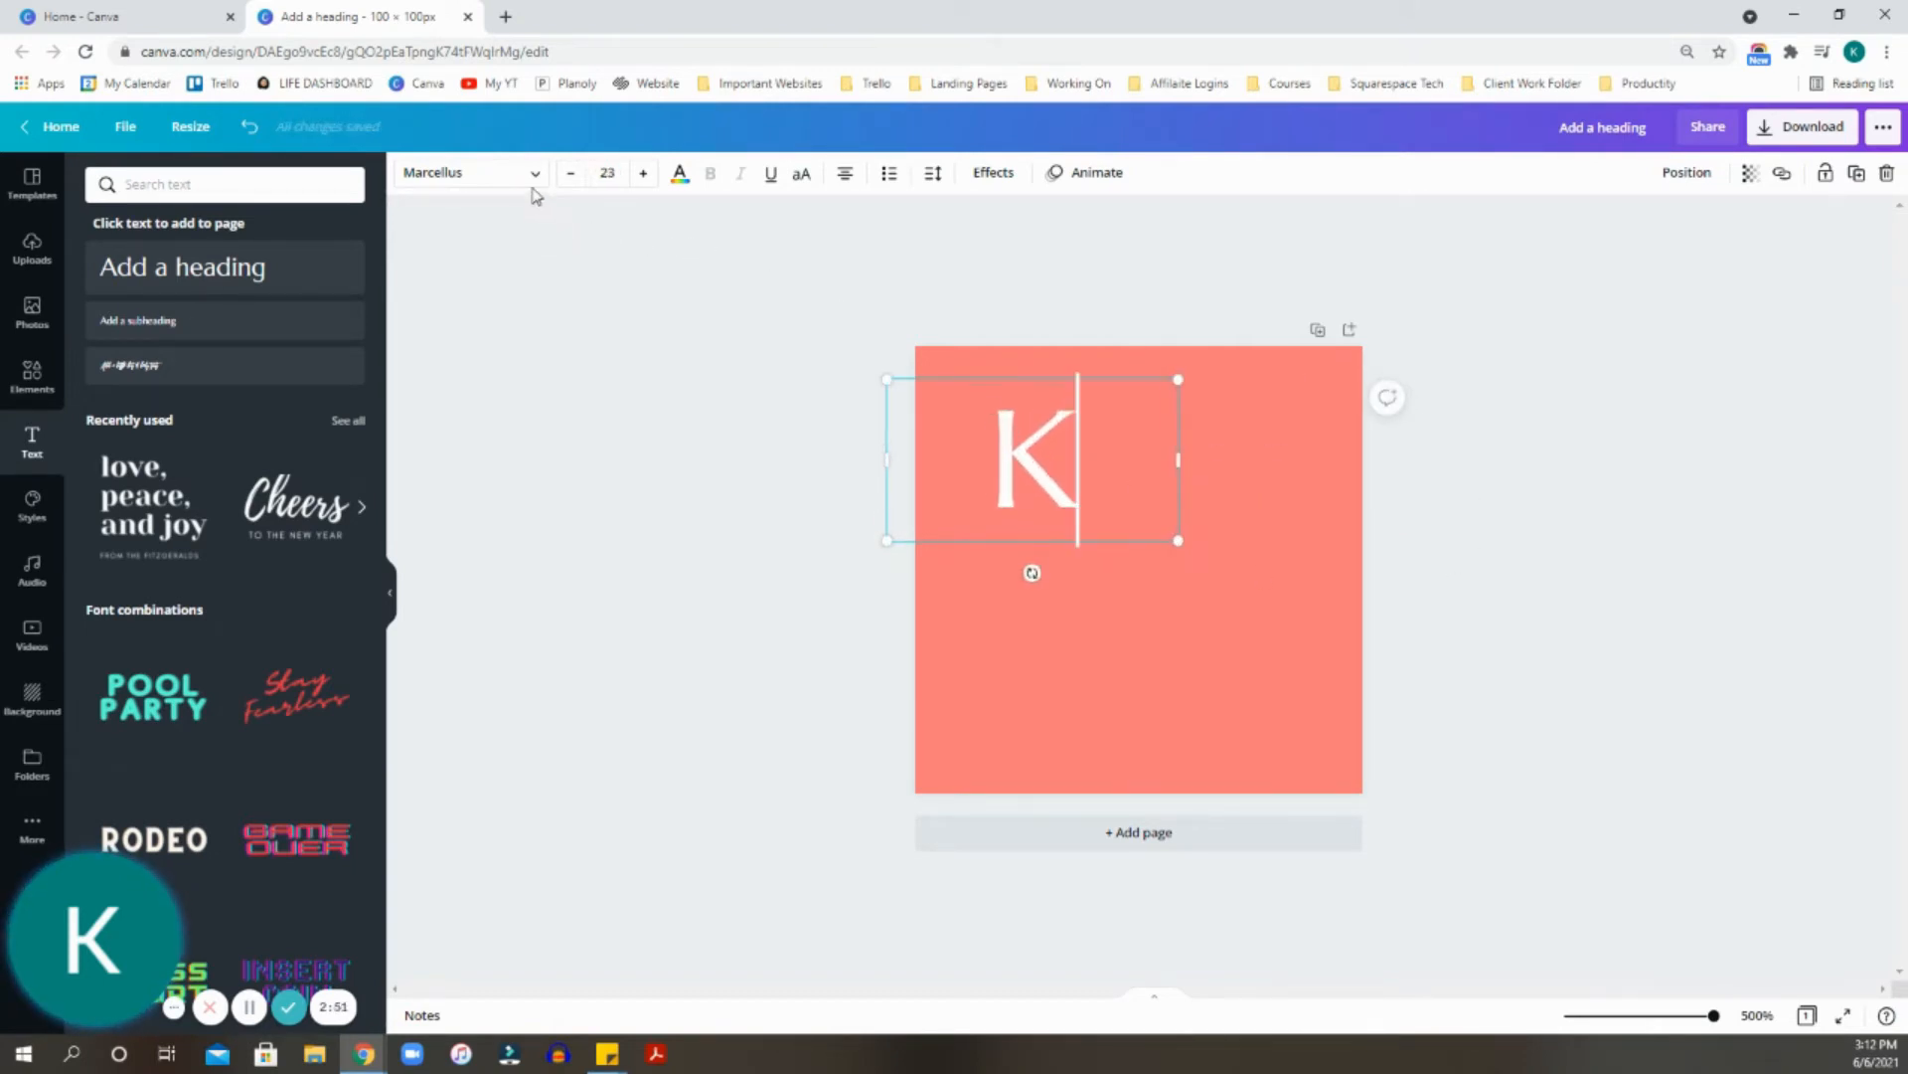
Browse the font list, trying Intro Rust, and settle on the London font for the K.
{"action": "left_click", "coordinate": [469, 171]}
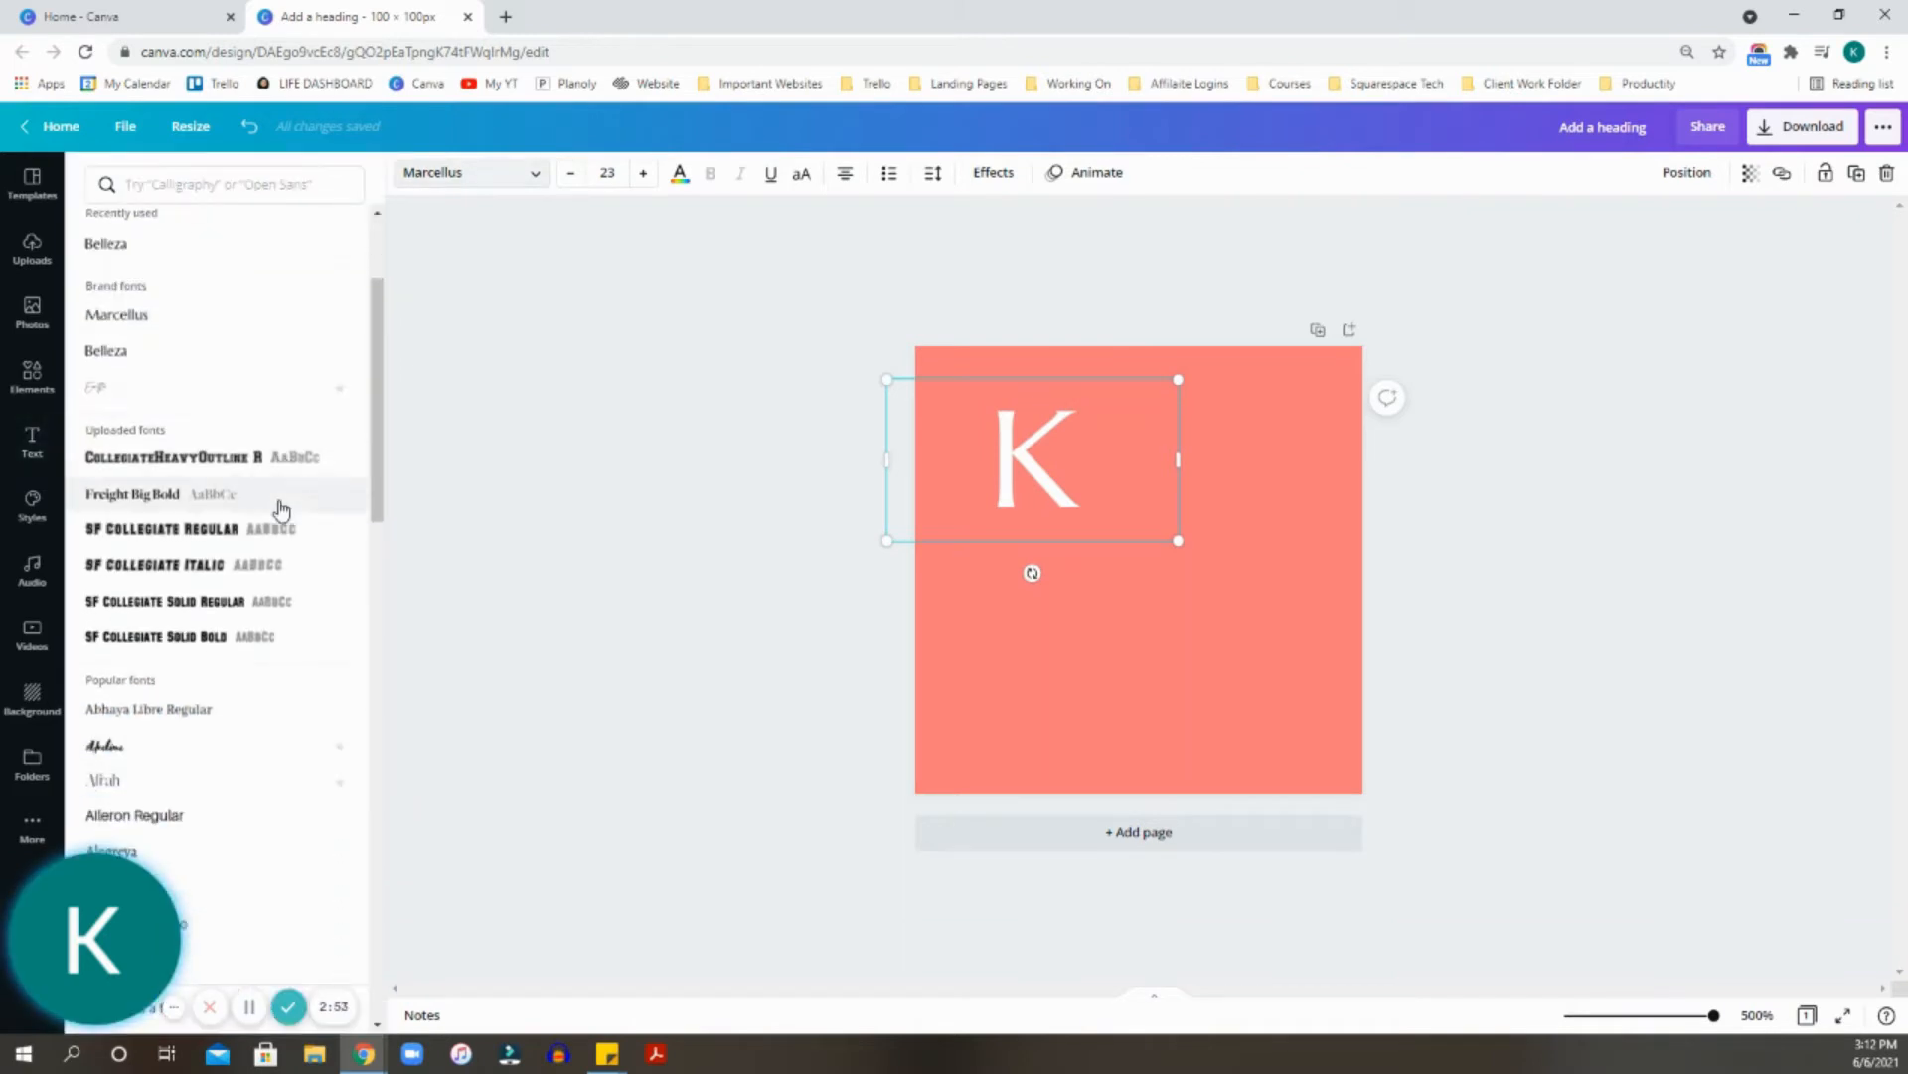
{"action": "scroll", "scroll_direction": "down", "scroll_amount": 3}
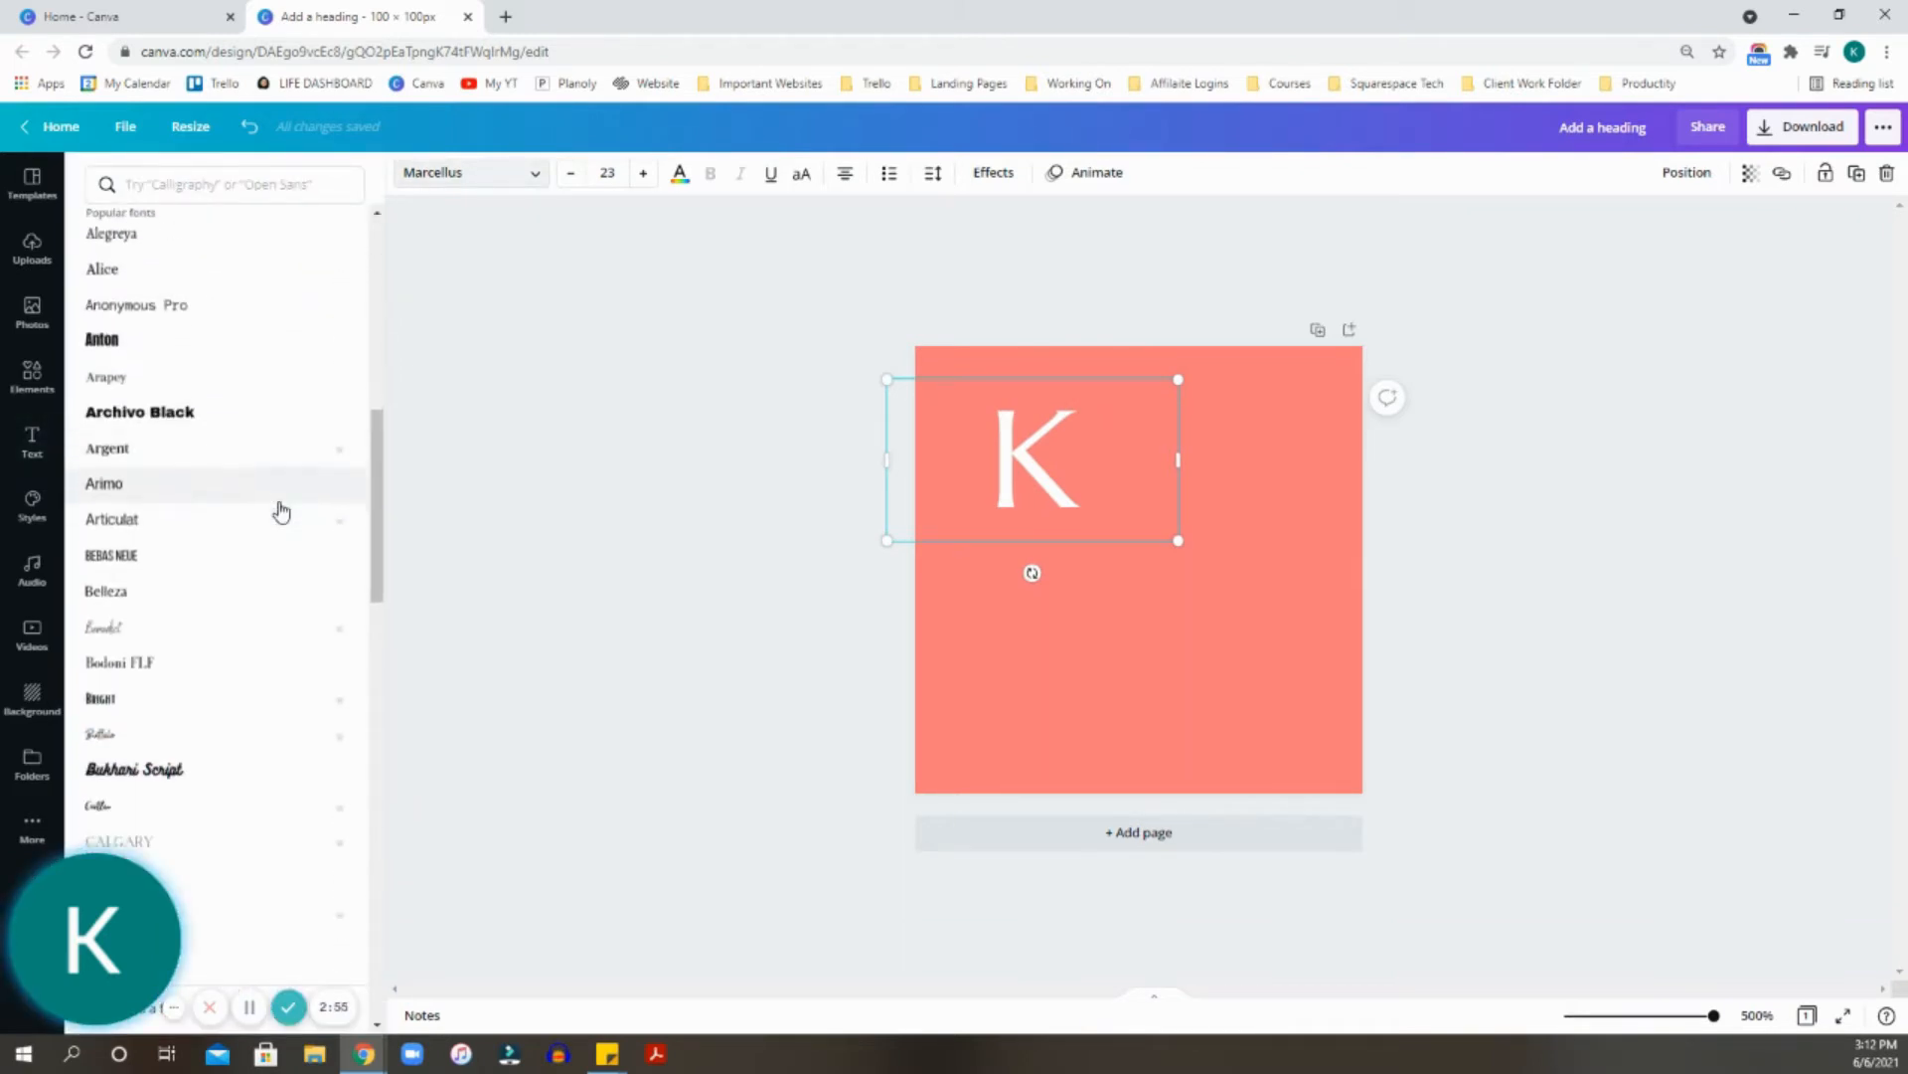
{"action": "scroll", "scroll_direction": "down", "scroll_amount": 3}
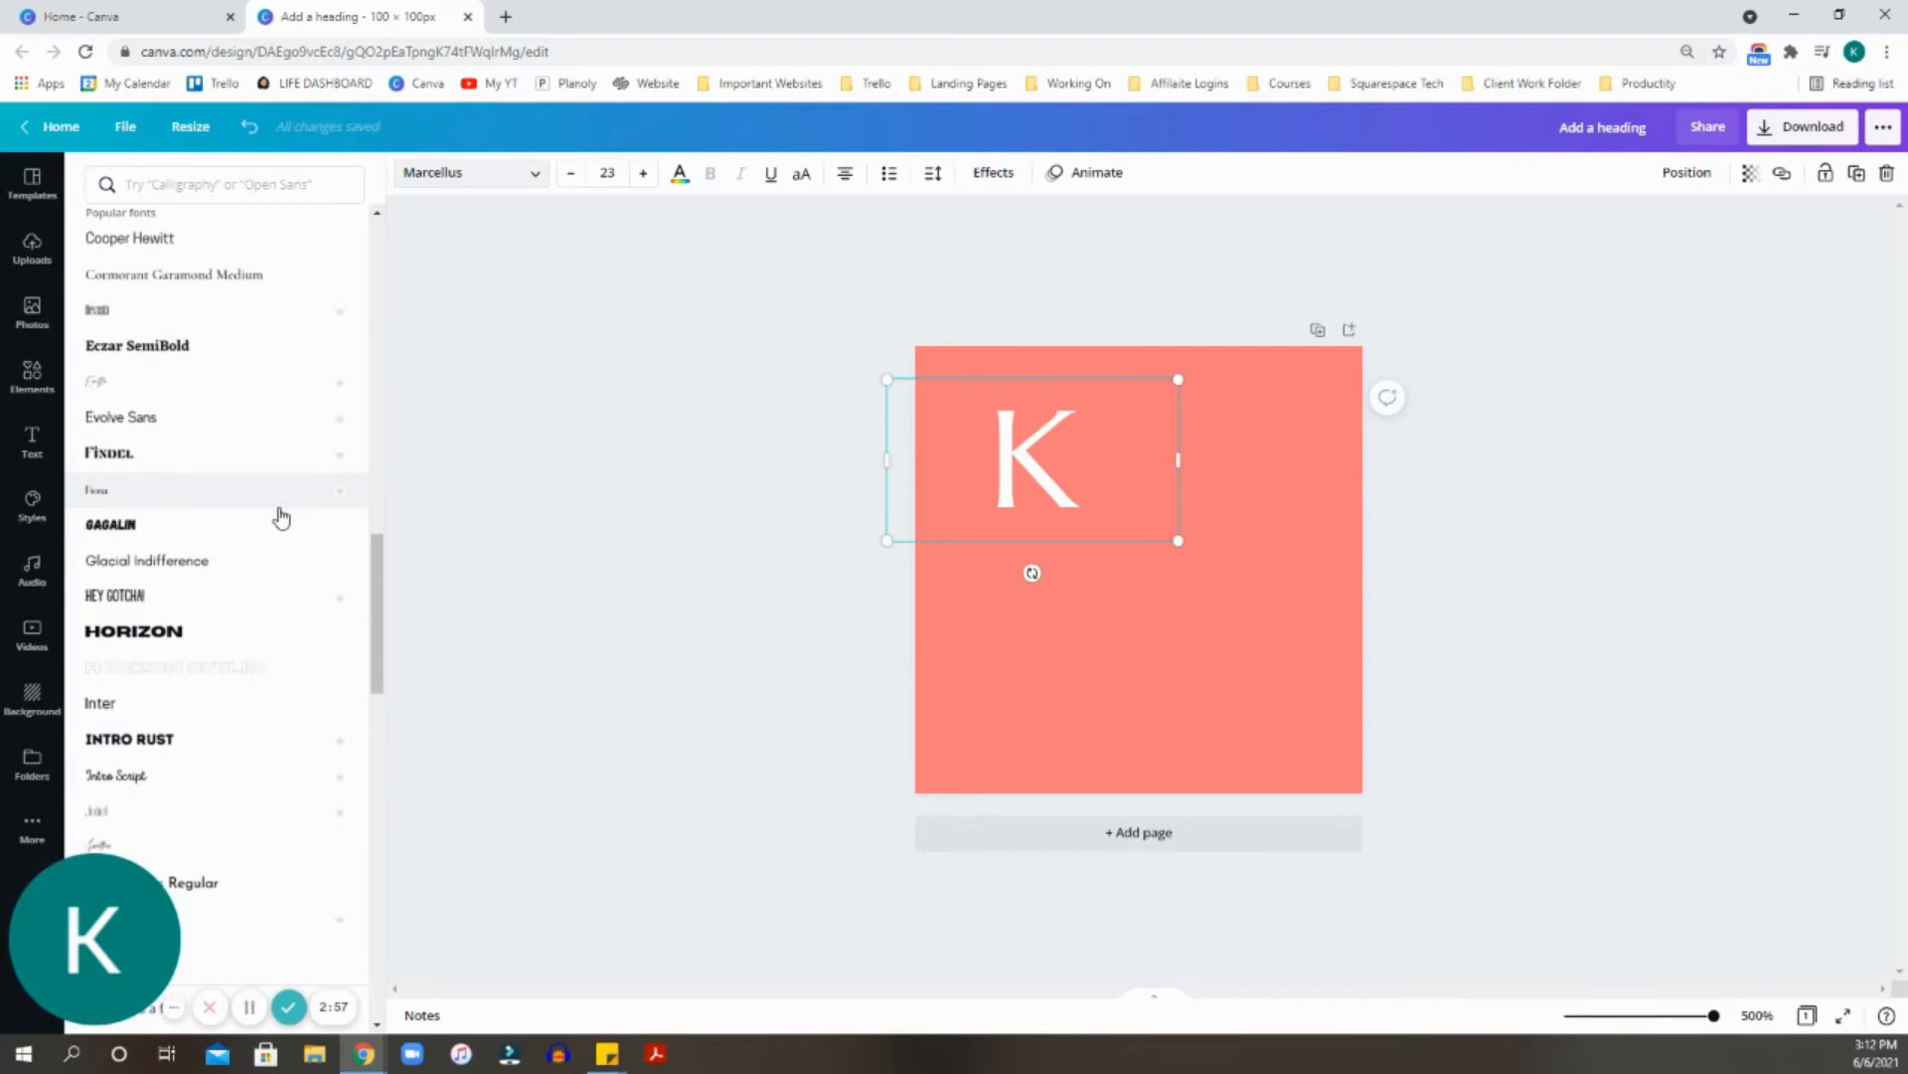
{"action": "scroll", "scroll_direction": "down", "scroll_amount": 3}
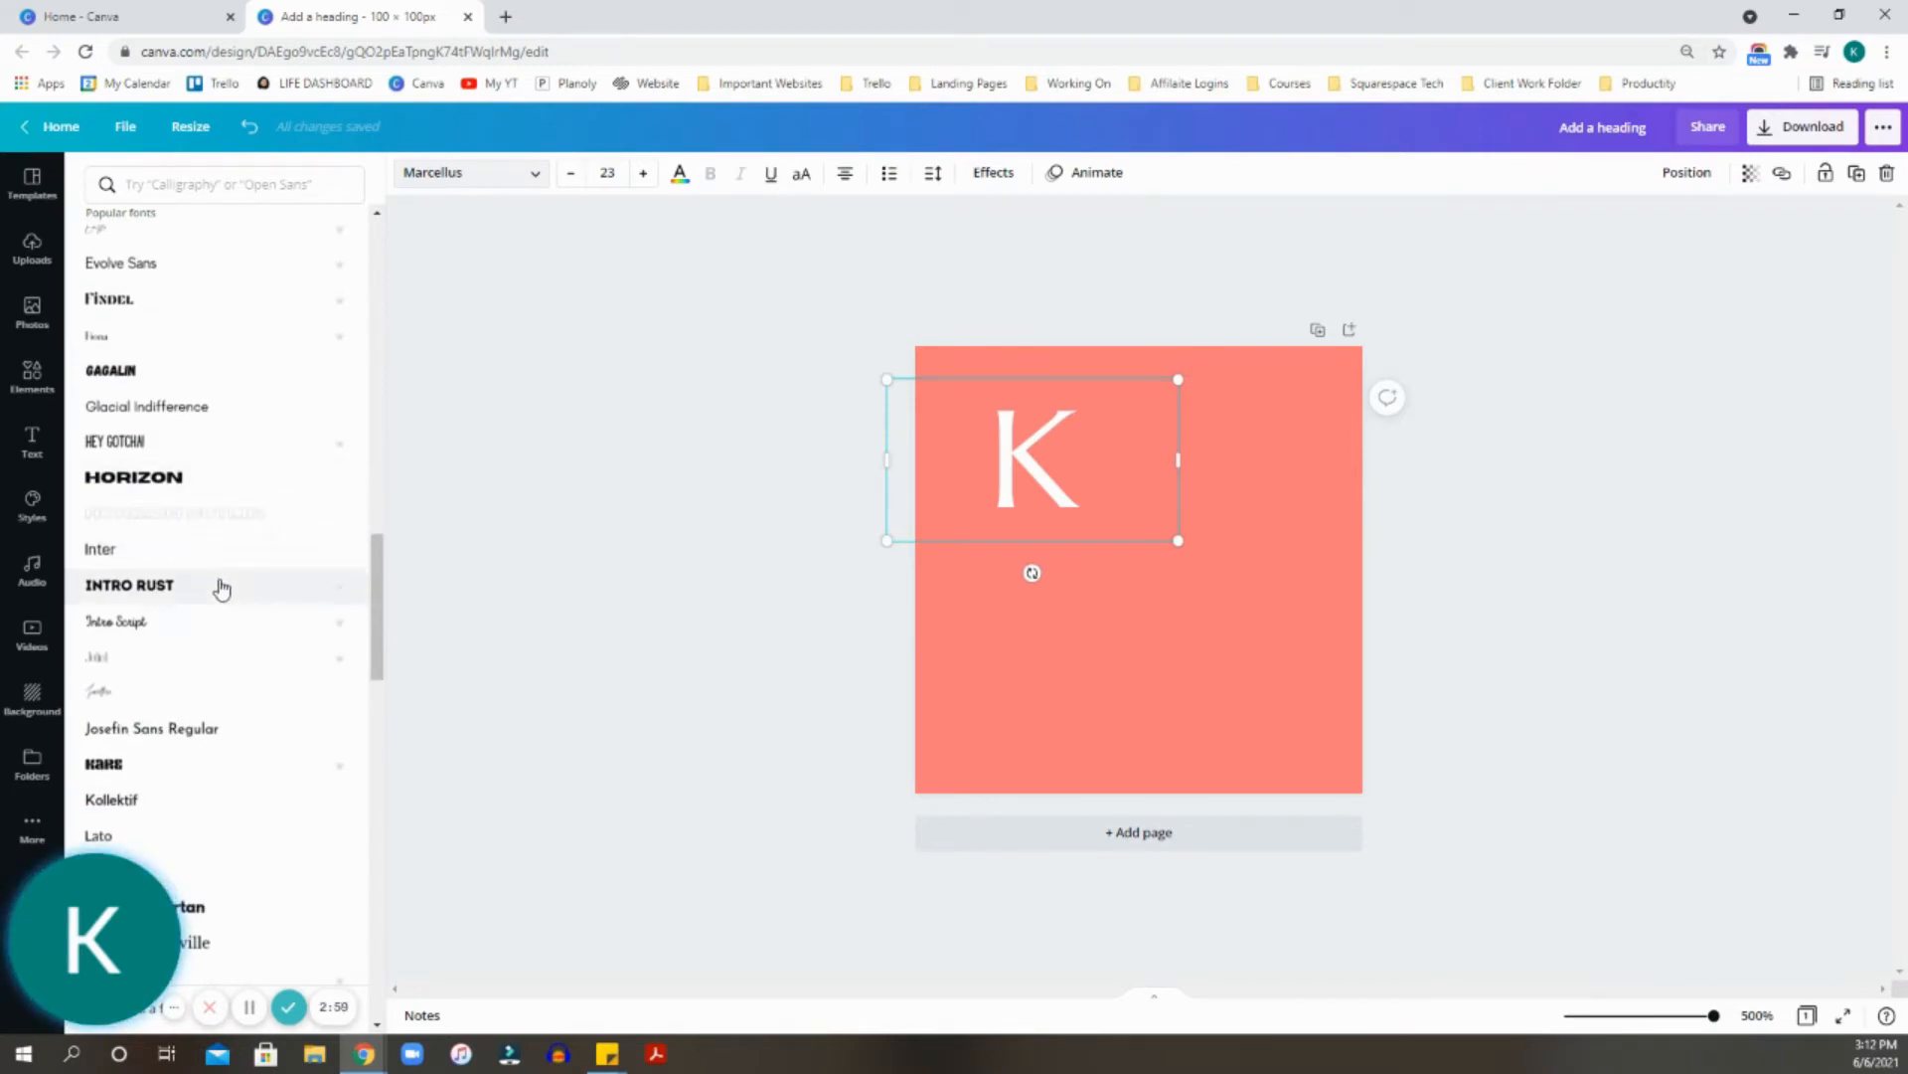
{"action": "left_click", "coordinate": [129, 585]}
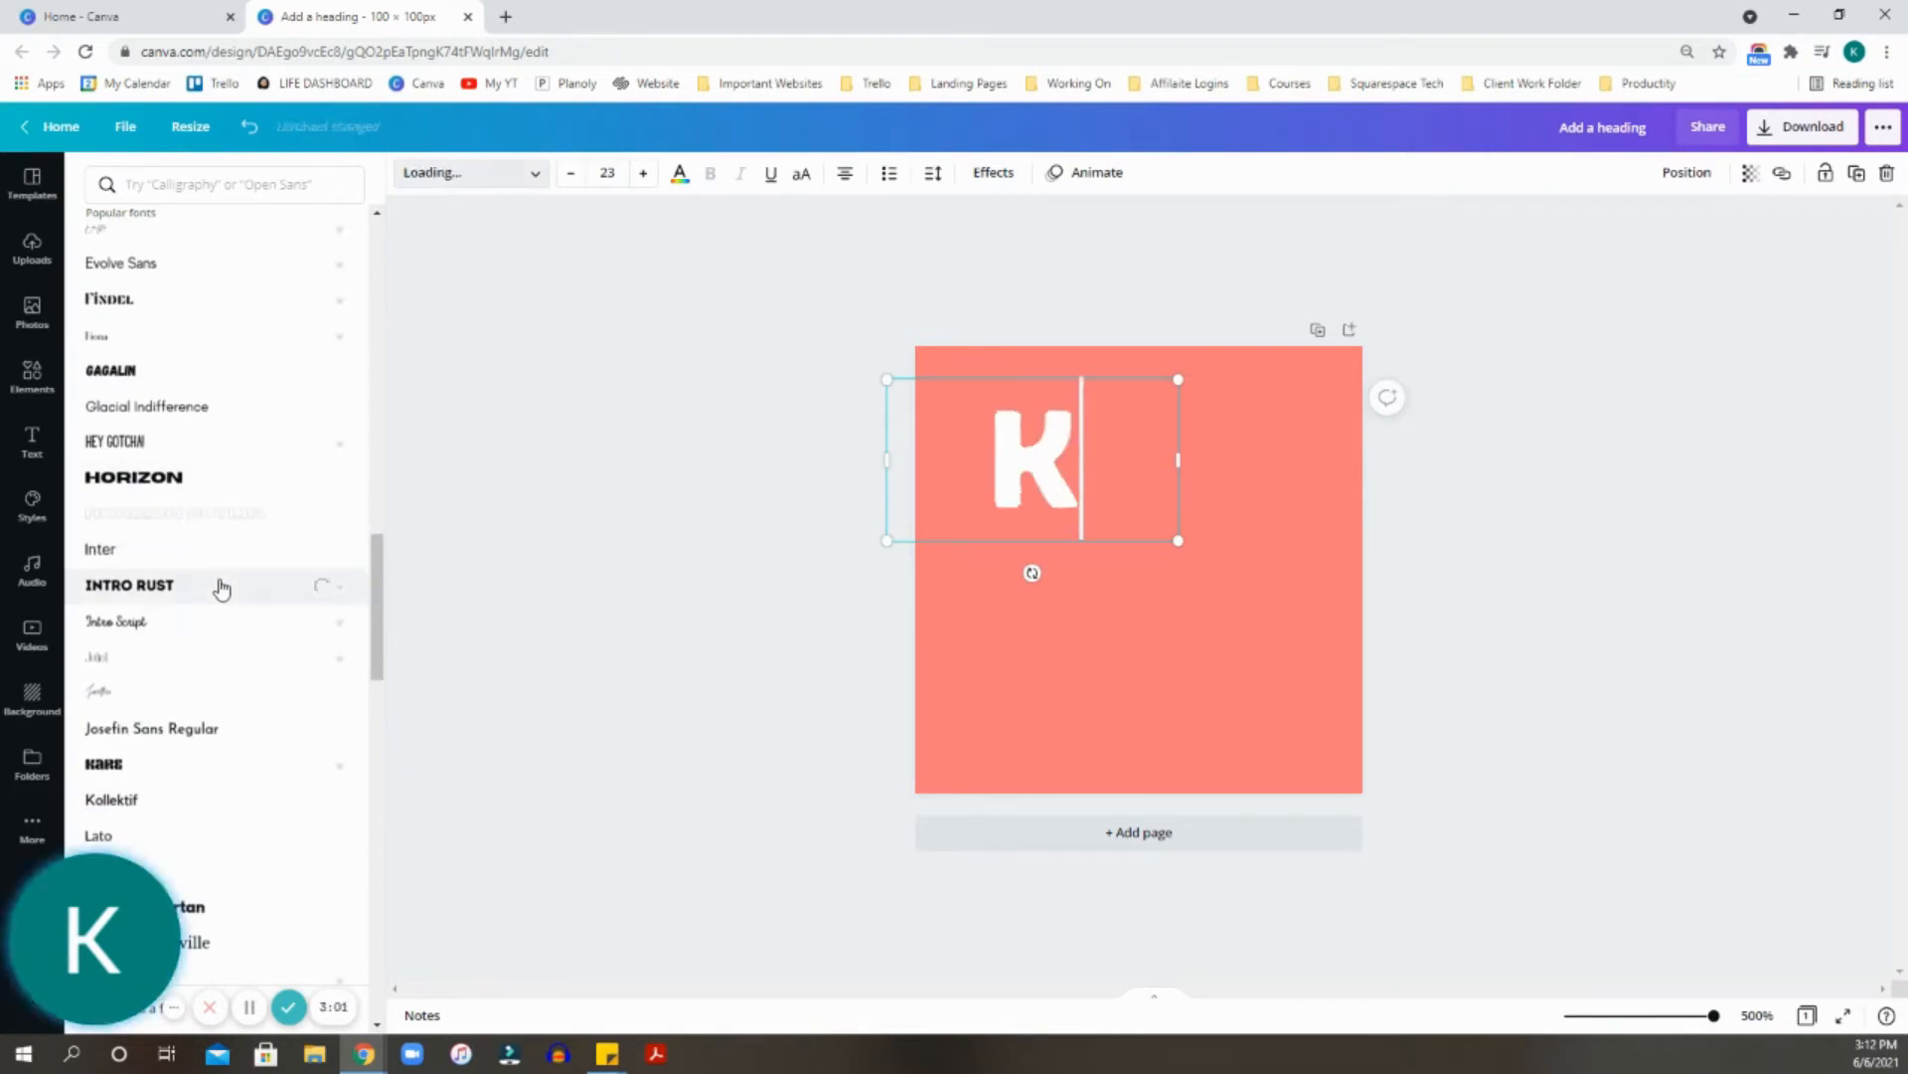
{"action": "left_click", "coordinate": [131, 584]}
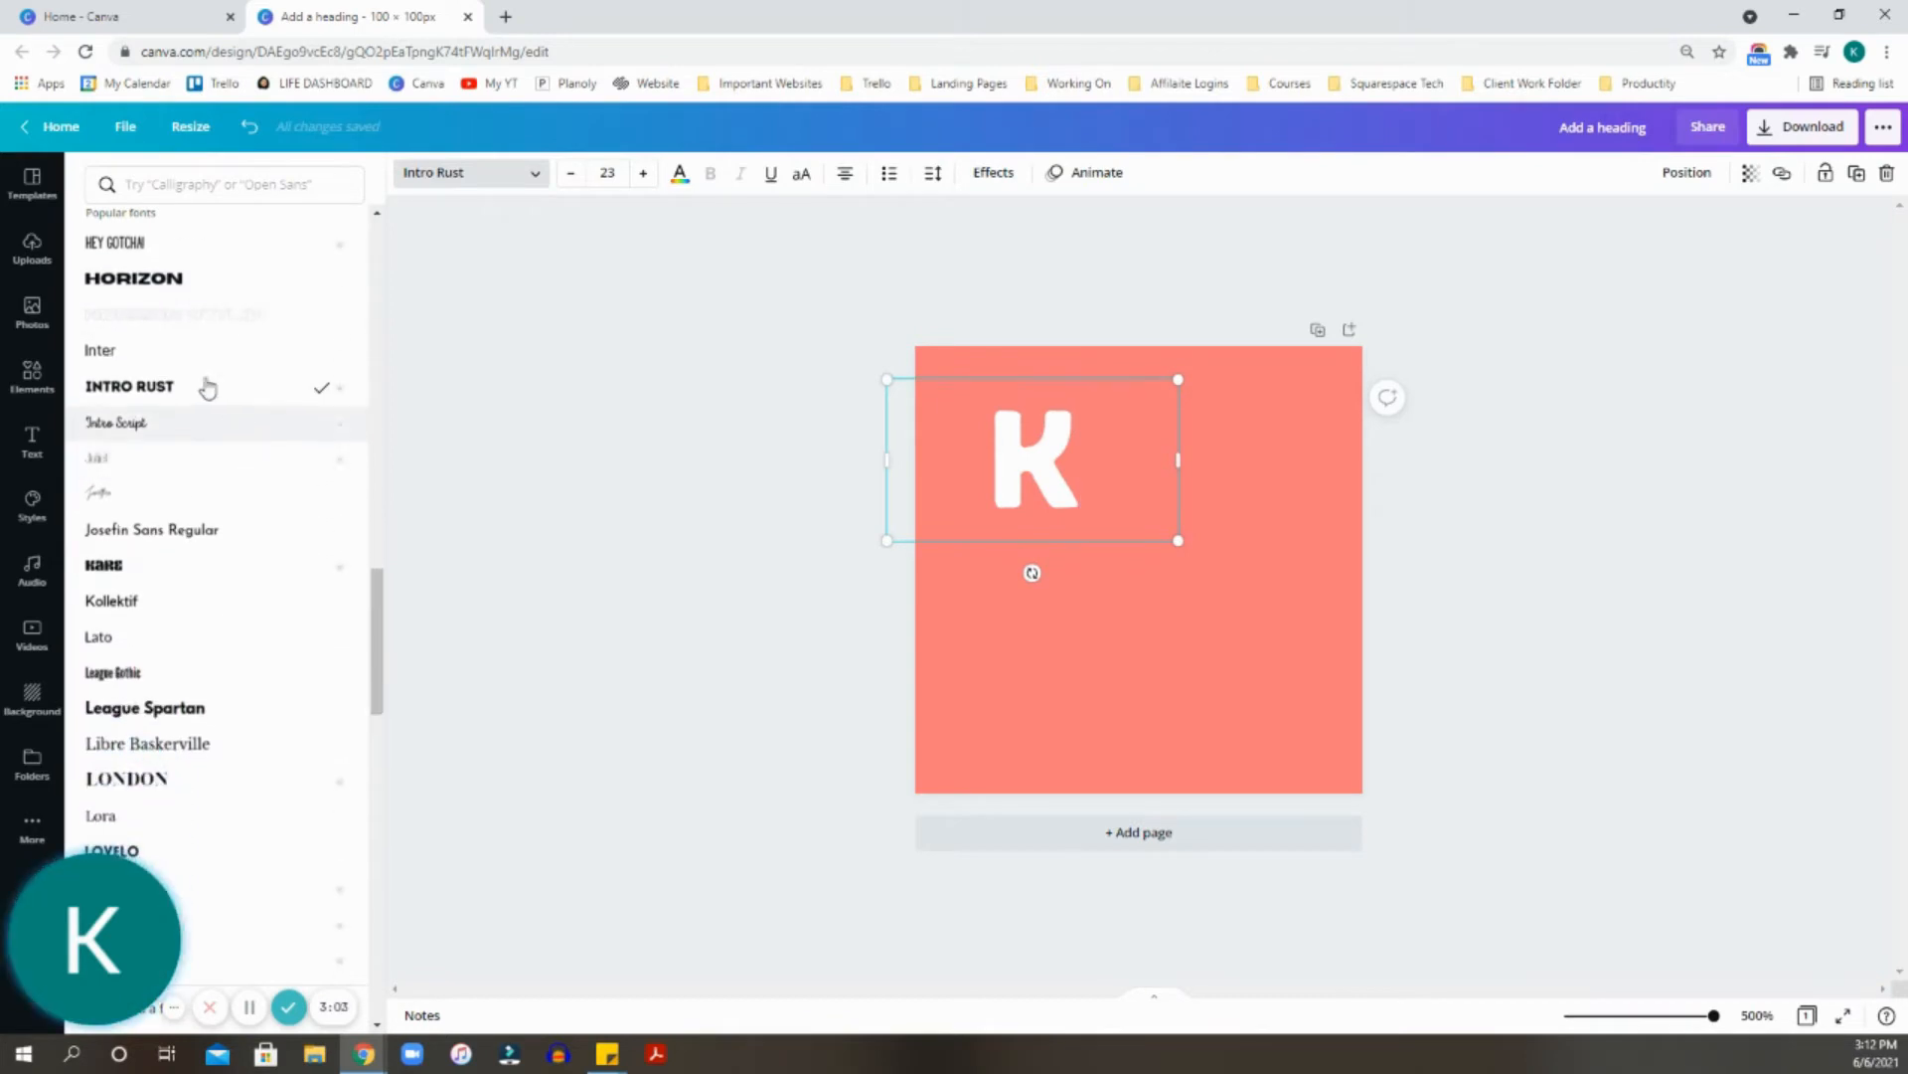
{"action": "scroll", "scroll_direction": "down", "scroll_amount": 3}
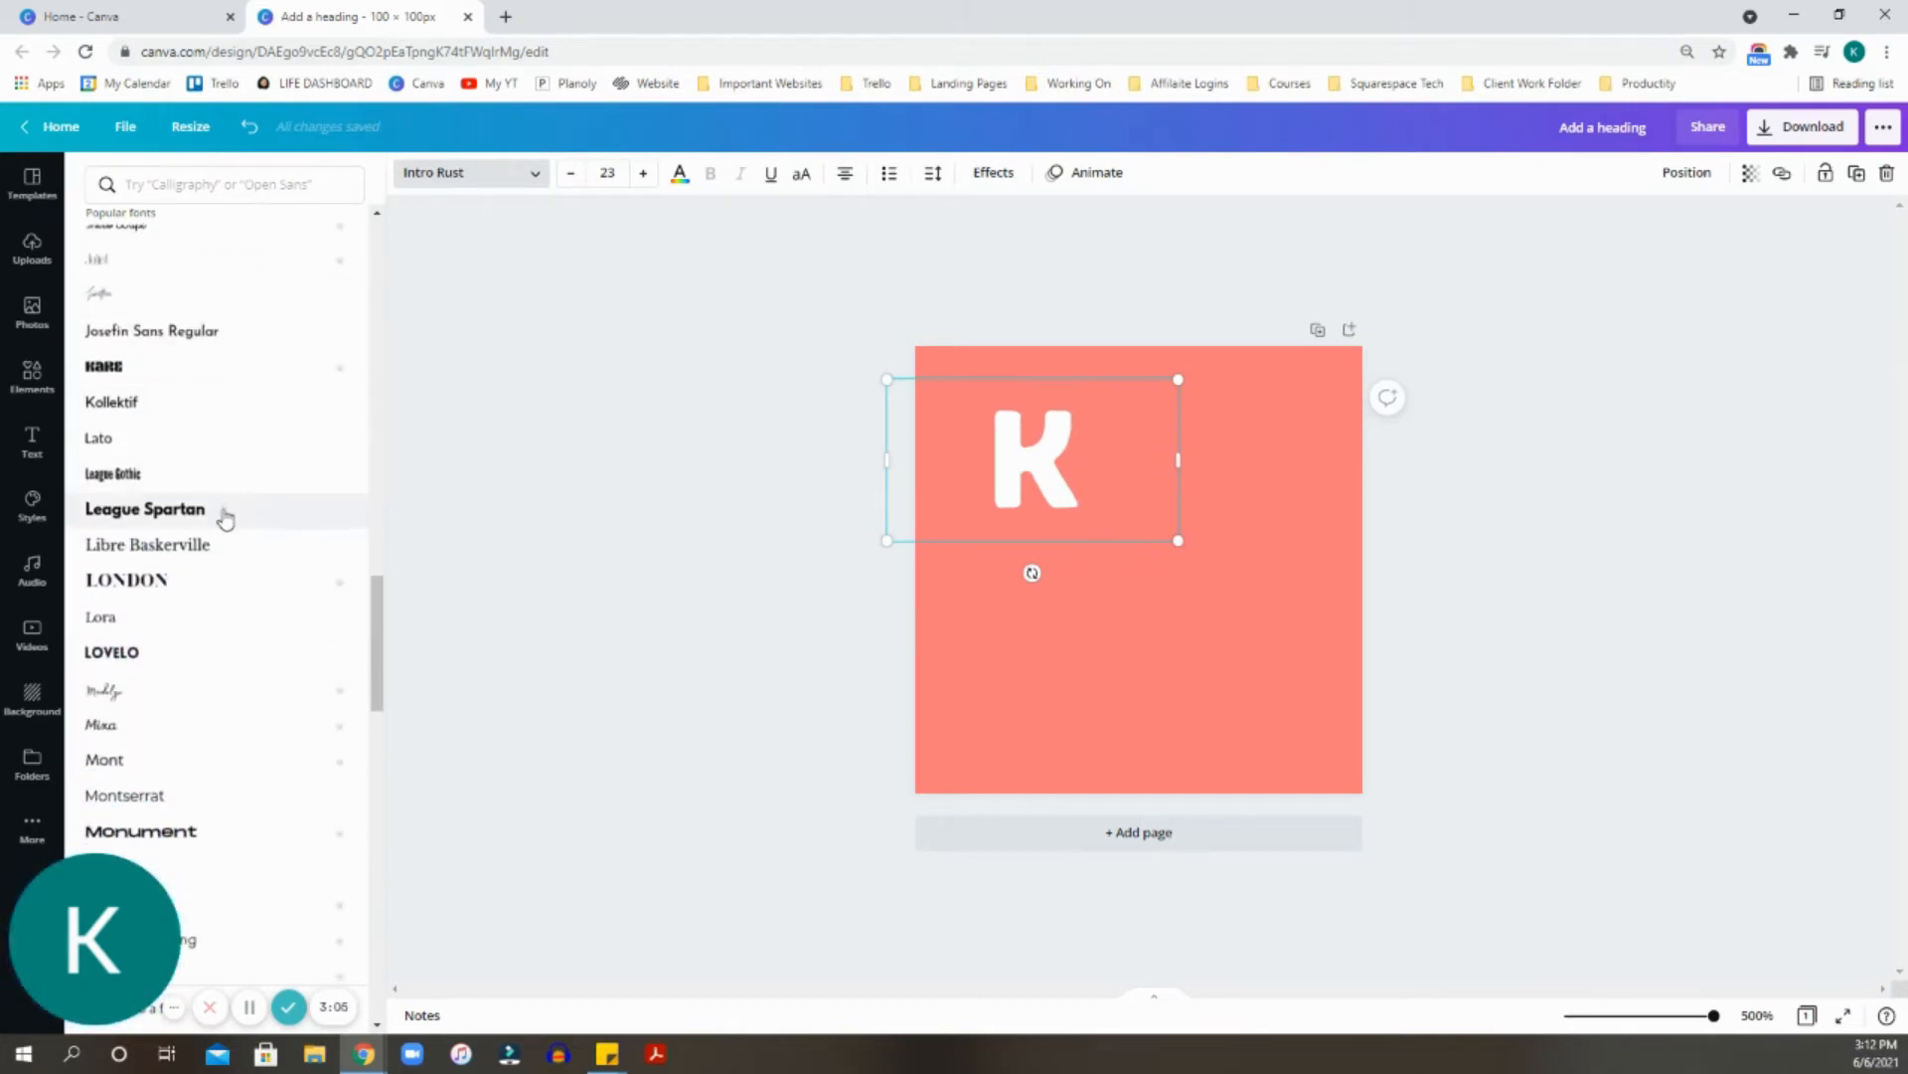
{"action": "left_click", "coordinate": [126, 579]}
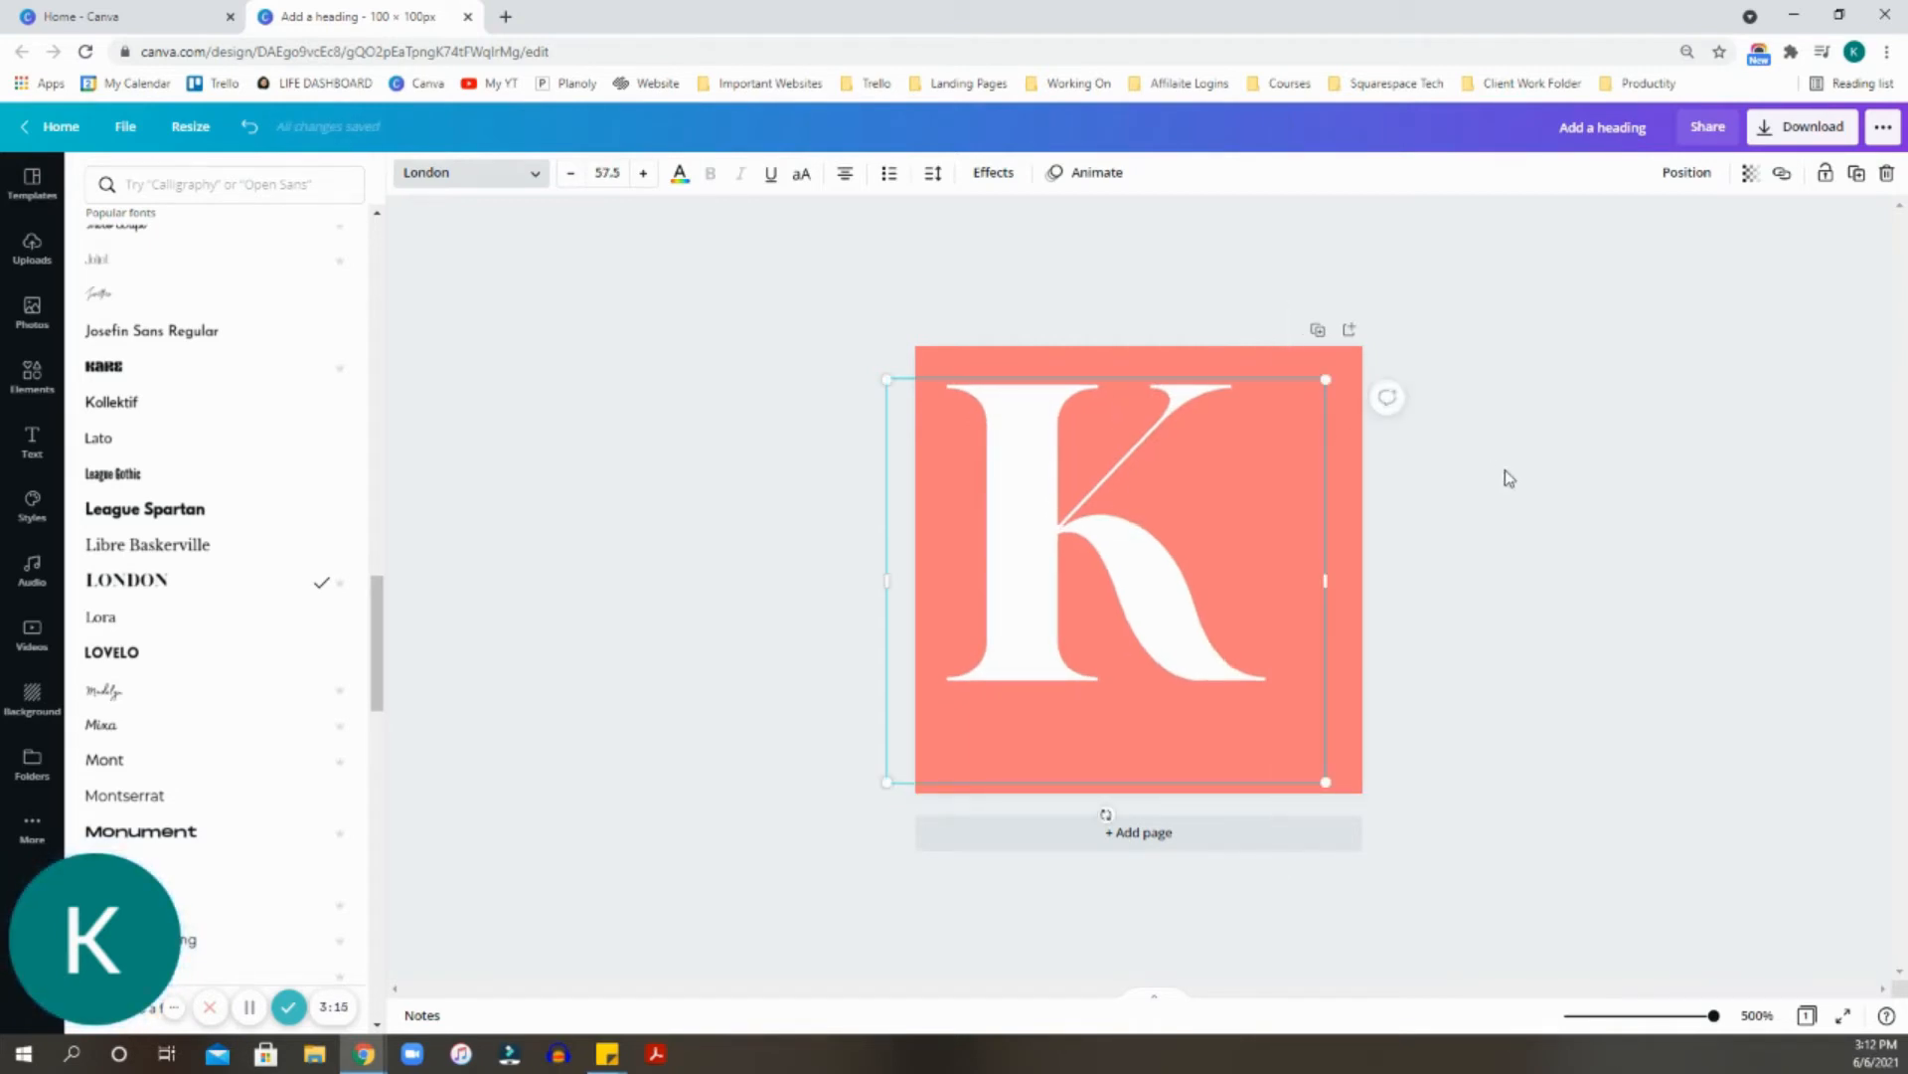
Finish editing the white London-font K centred on the salmon square.
{"action": "left_click", "coordinate": [29, 444]}
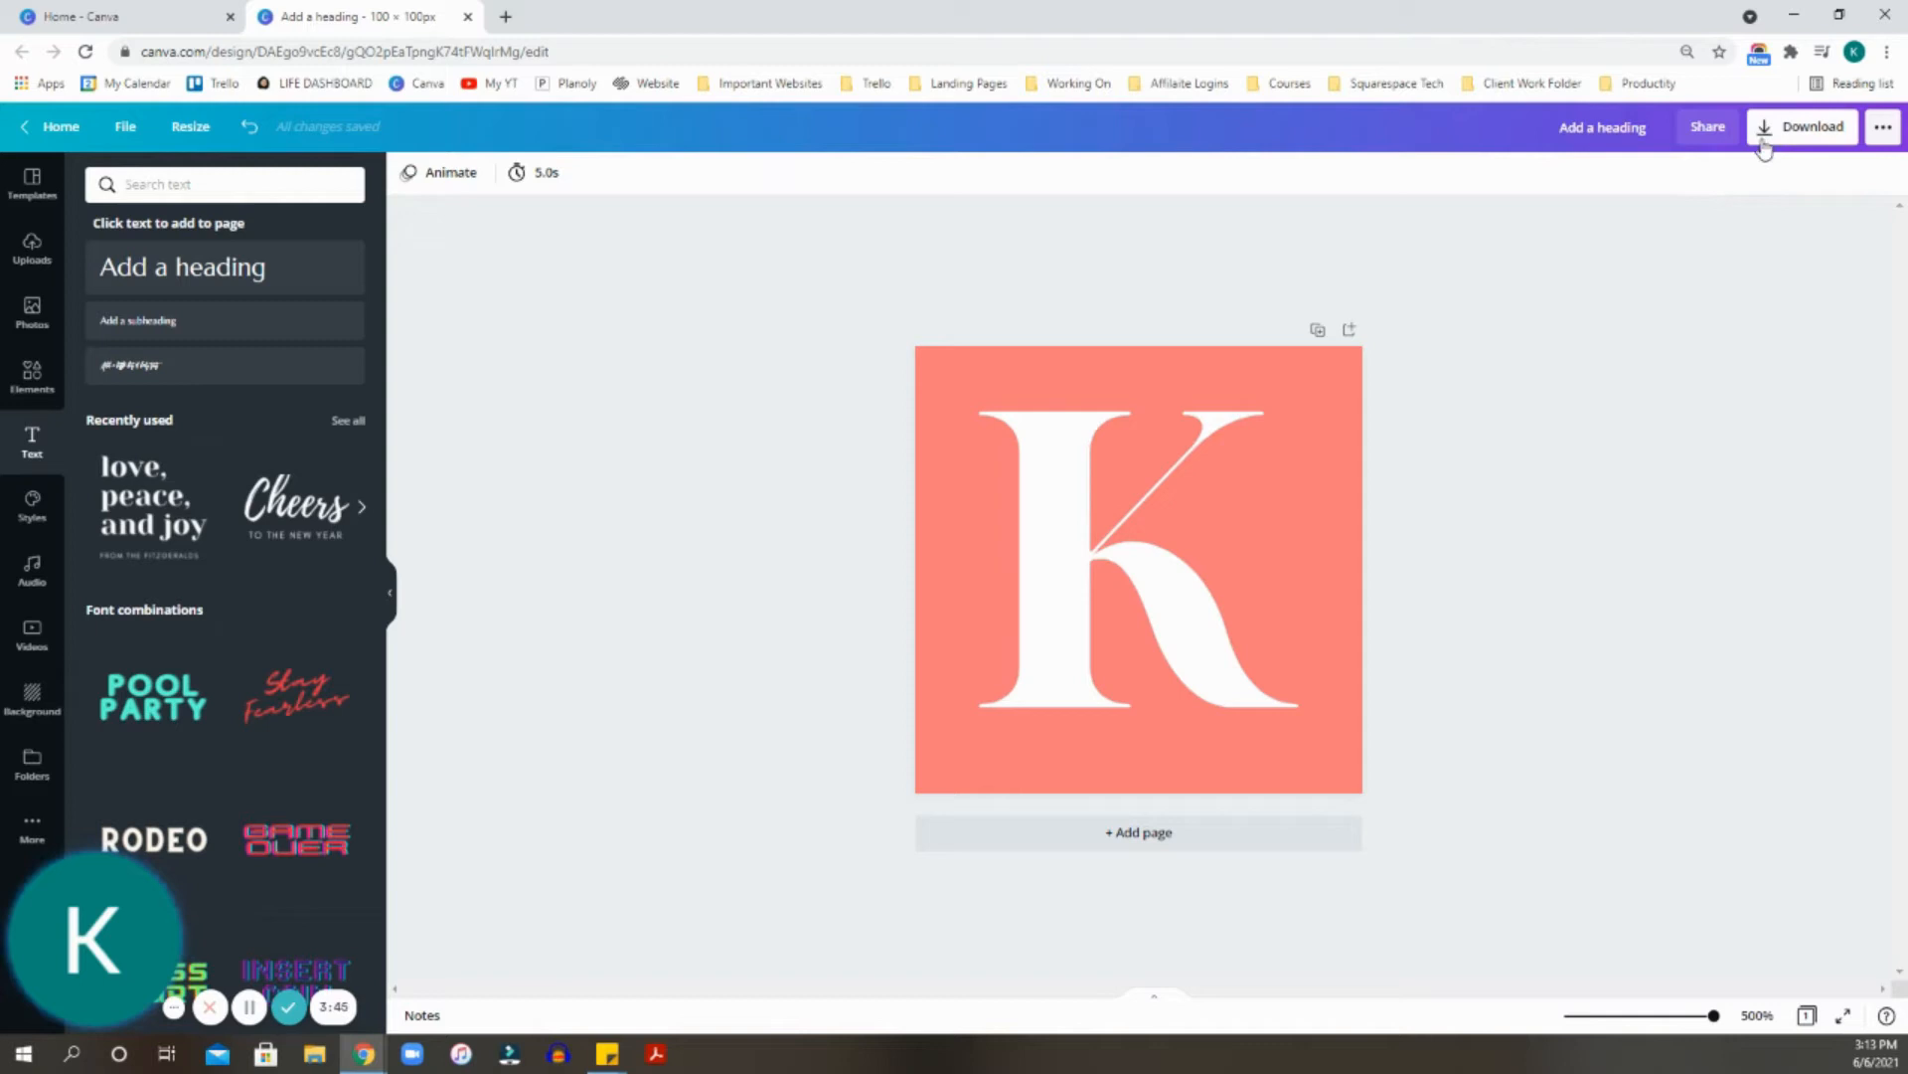
Download the salmon K design as a PNG and dismiss the confirmation.
{"action": "left_click", "coordinate": [1814, 128]}
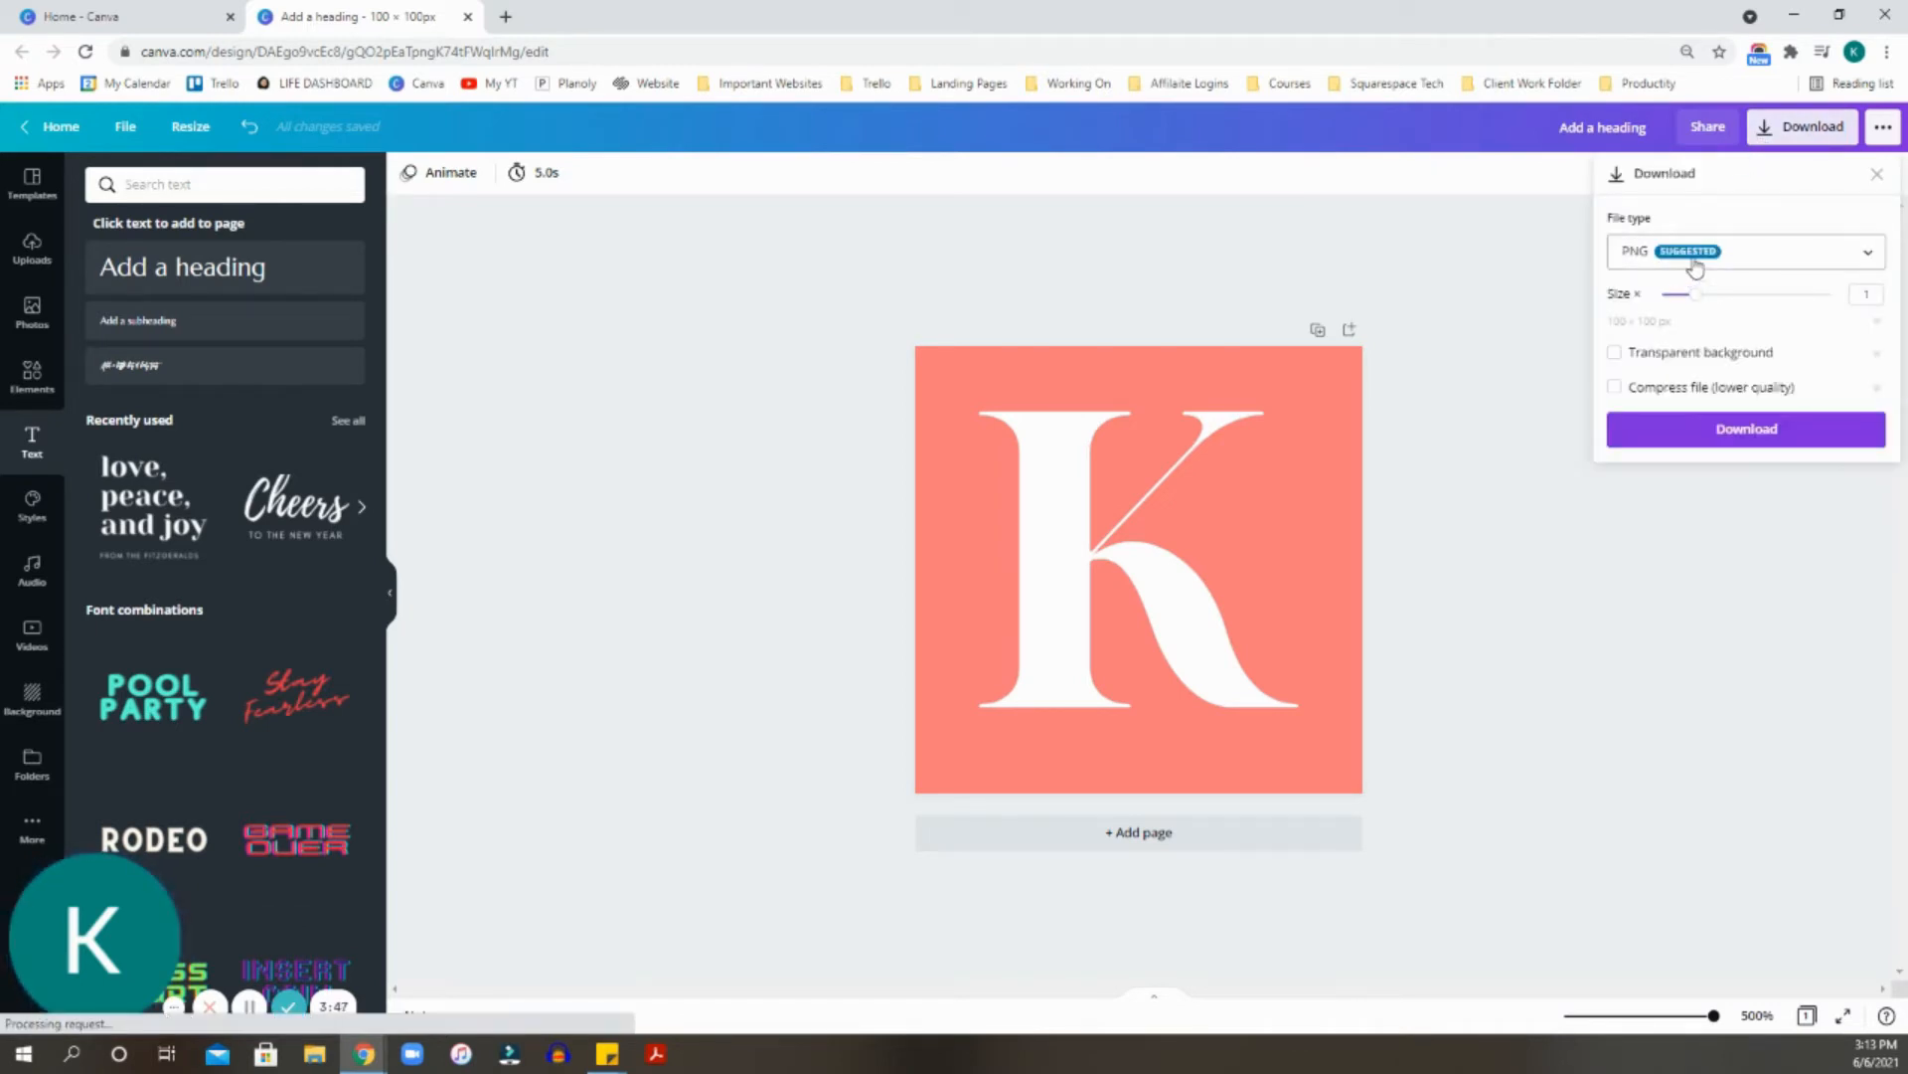
{"action": "mouse_move", "coordinate": [1722, 276]}
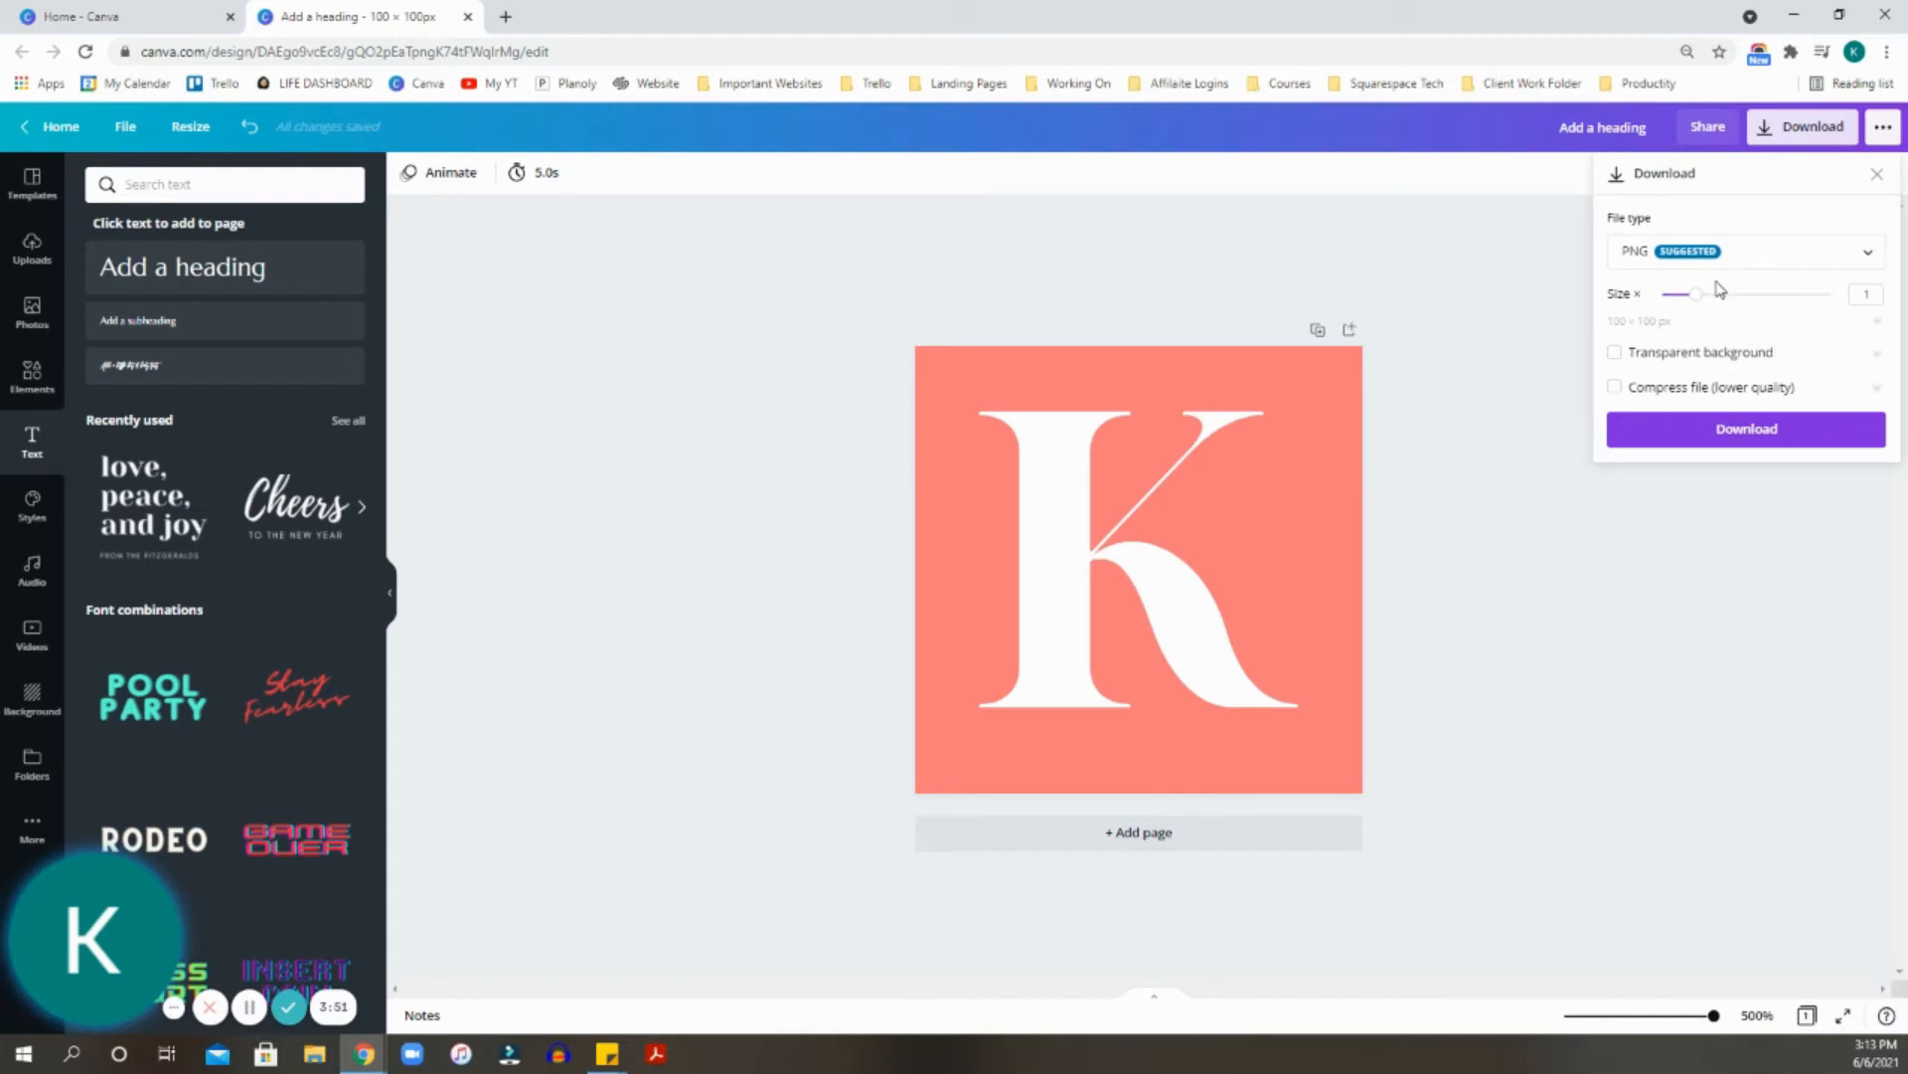
{"action": "mouse_move", "coordinate": [1734, 487]}
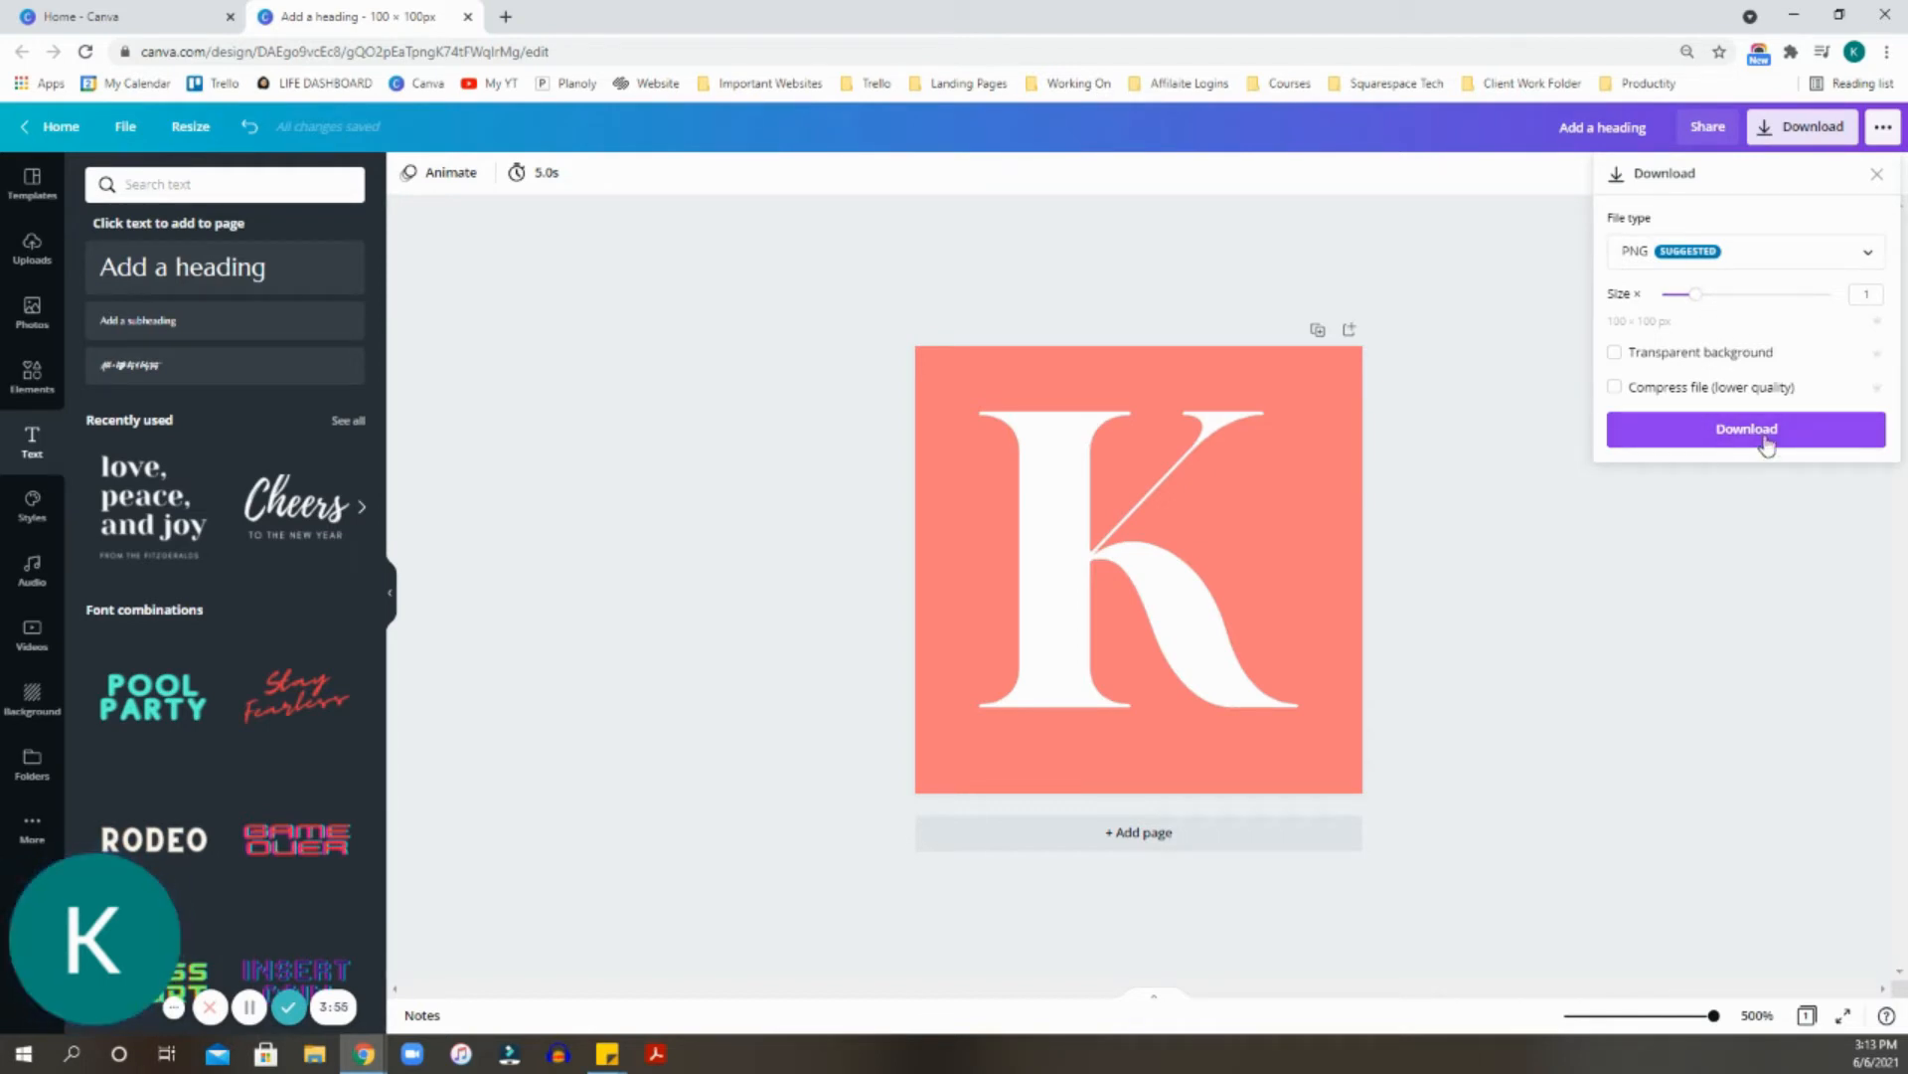
{"action": "left_click", "coordinate": [1745, 429]}
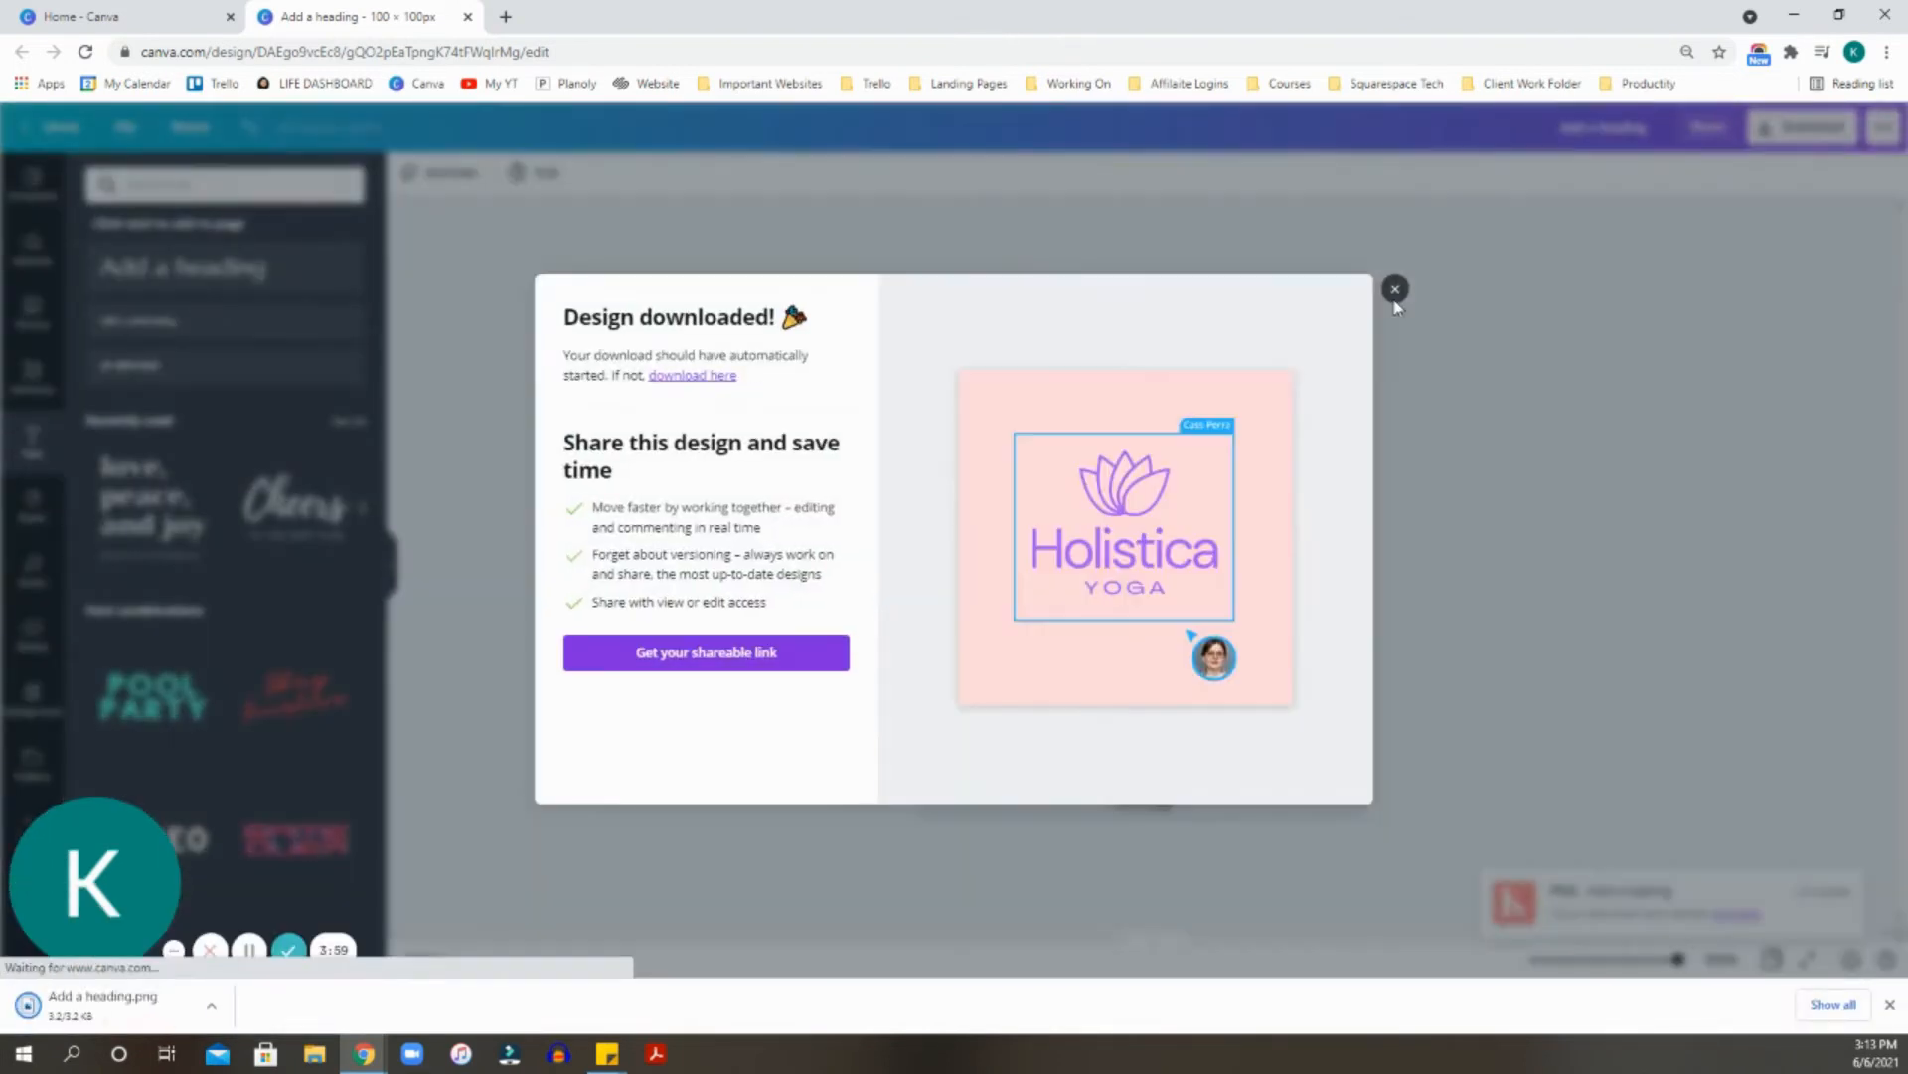
{"action": "left_click", "coordinate": [1396, 290]}
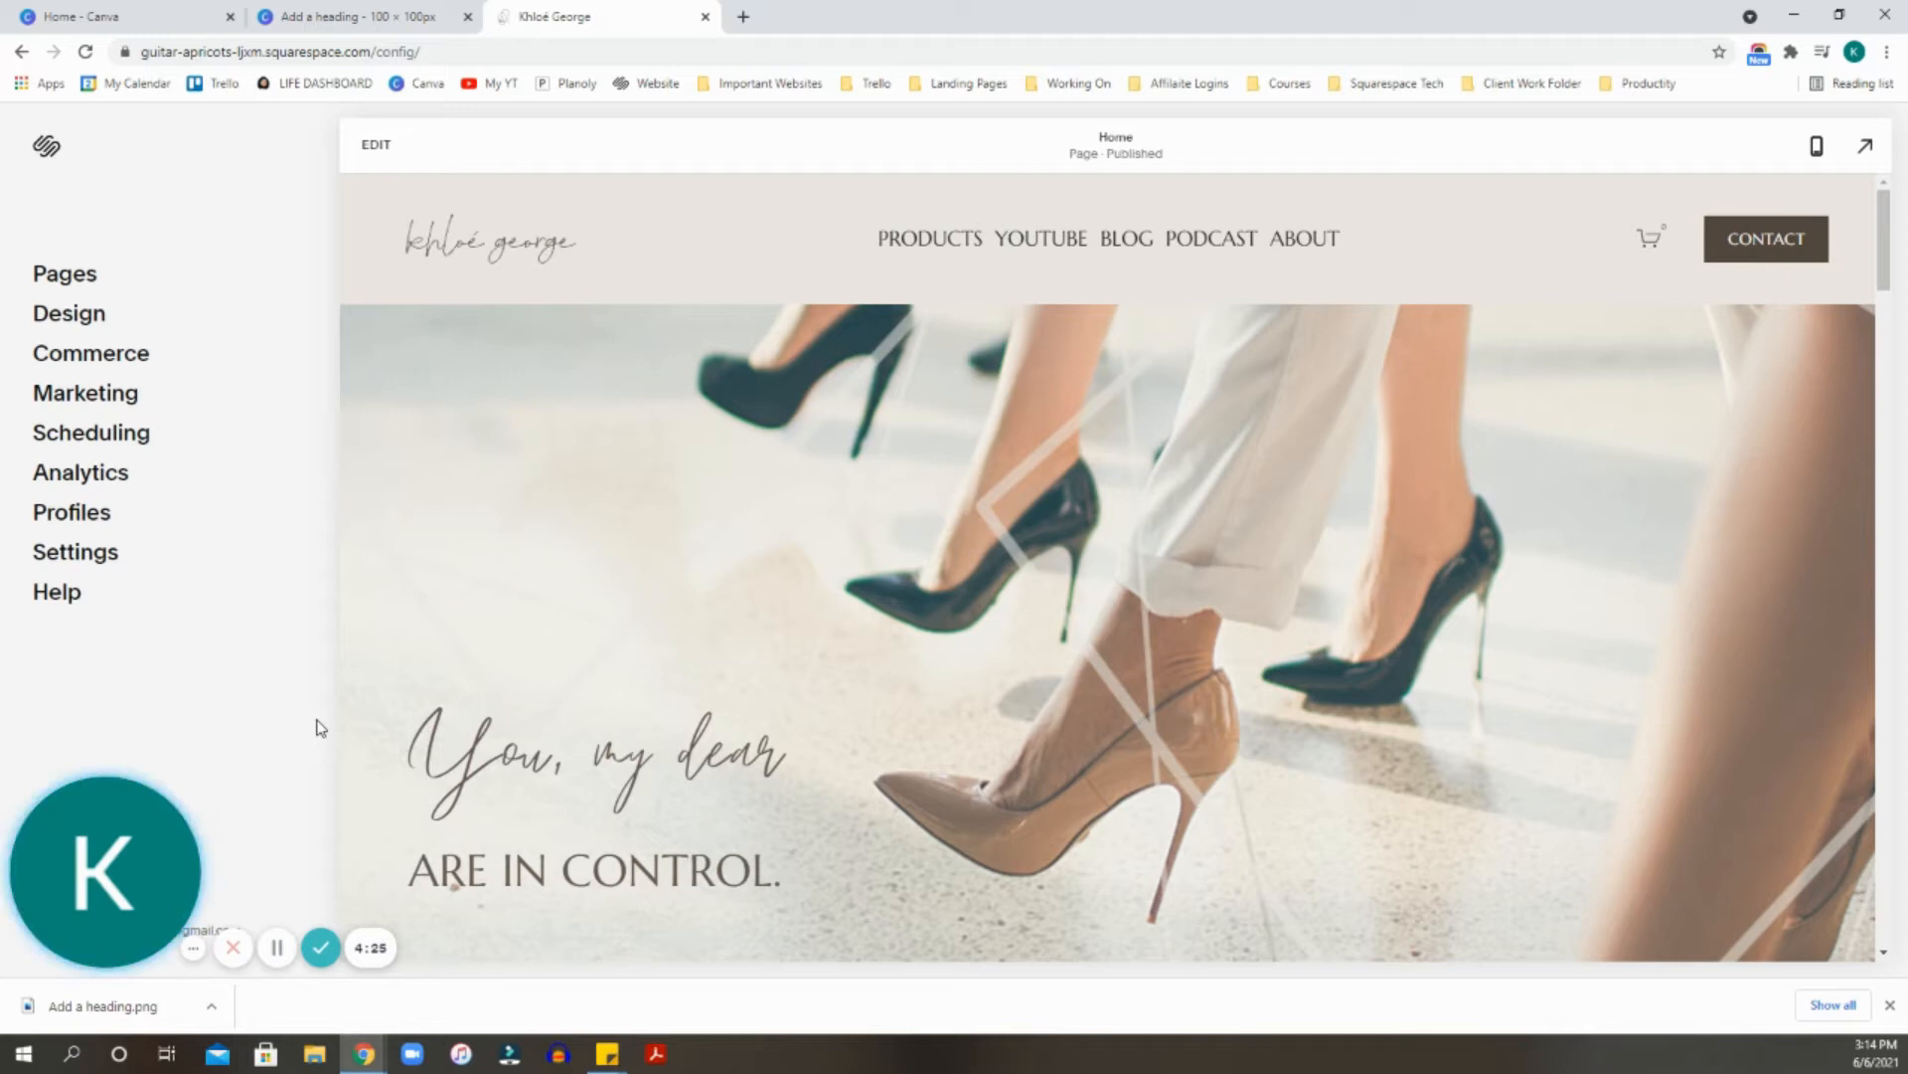
{"action": "mouse_move", "coordinate": [137, 248]}
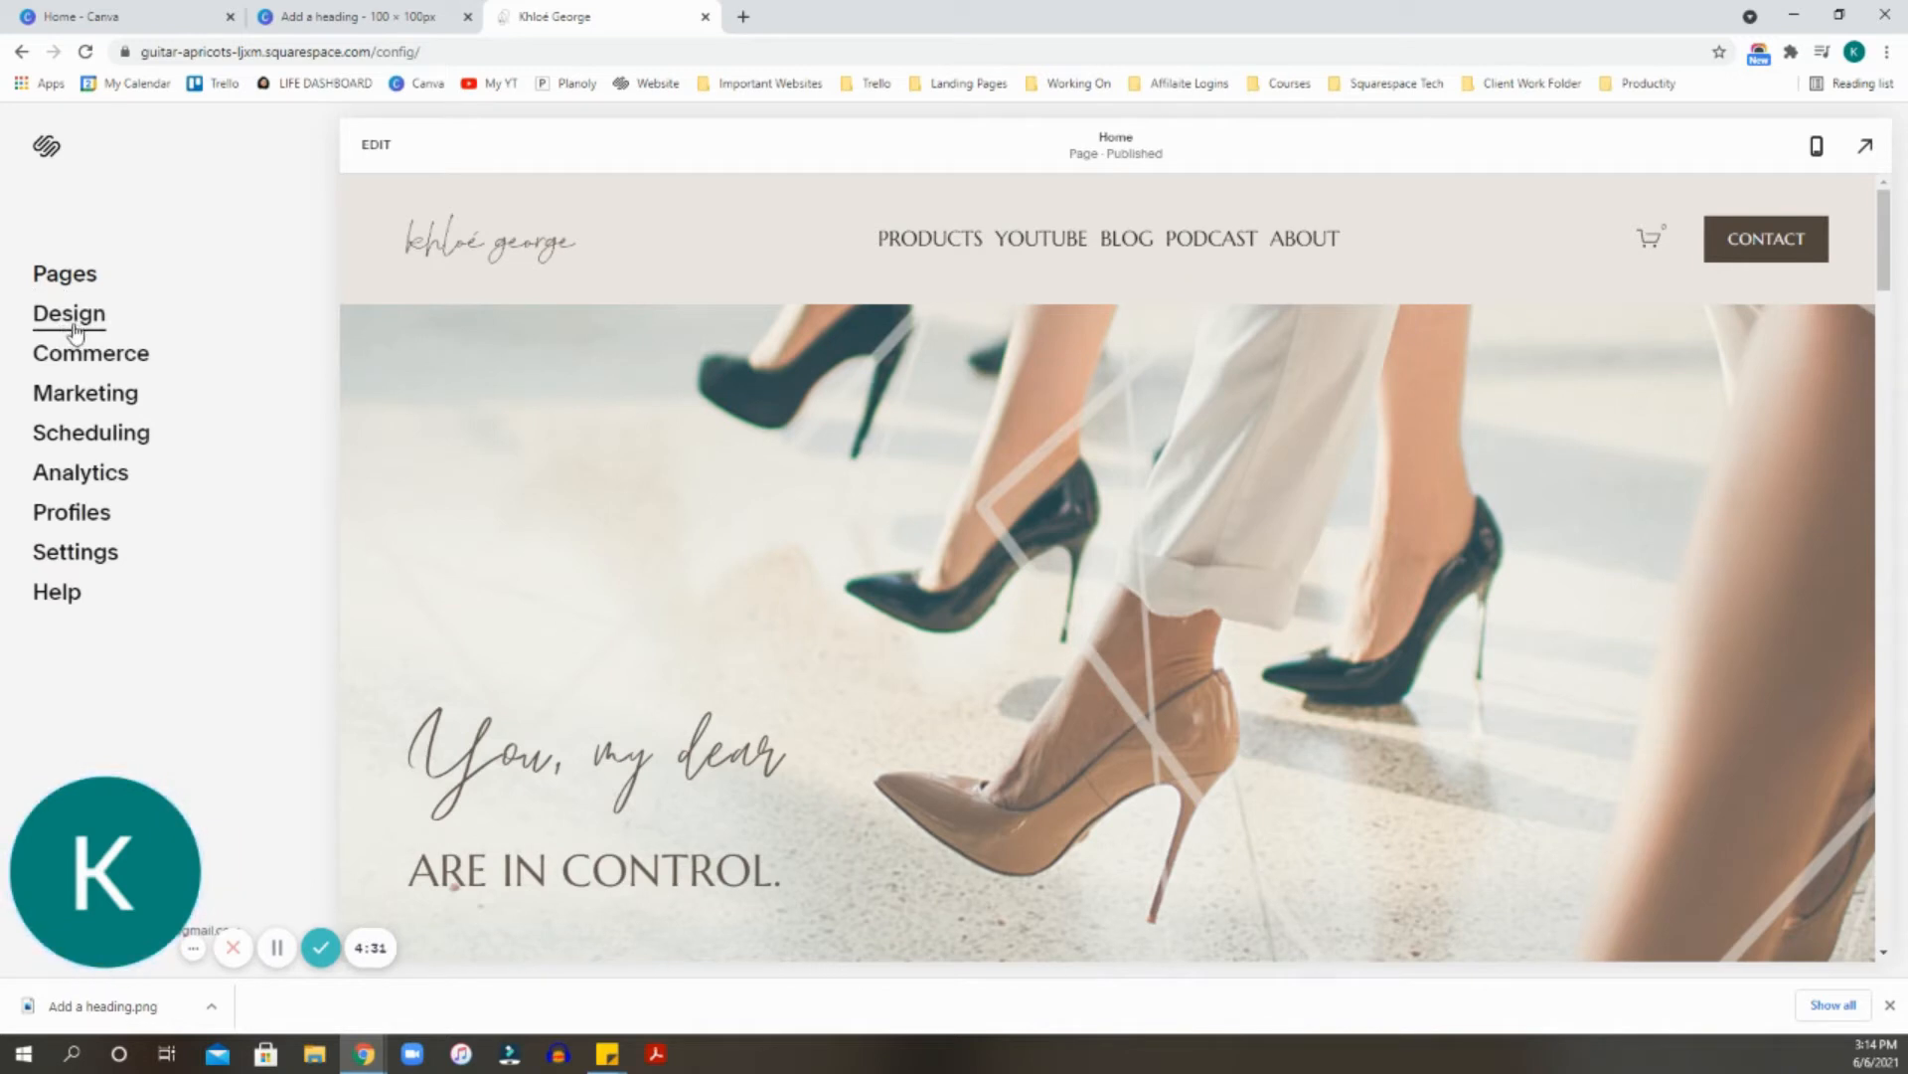
Remove the existing KG mouse image from the Browser Icon settings.
{"action": "left_click", "coordinate": [68, 312]}
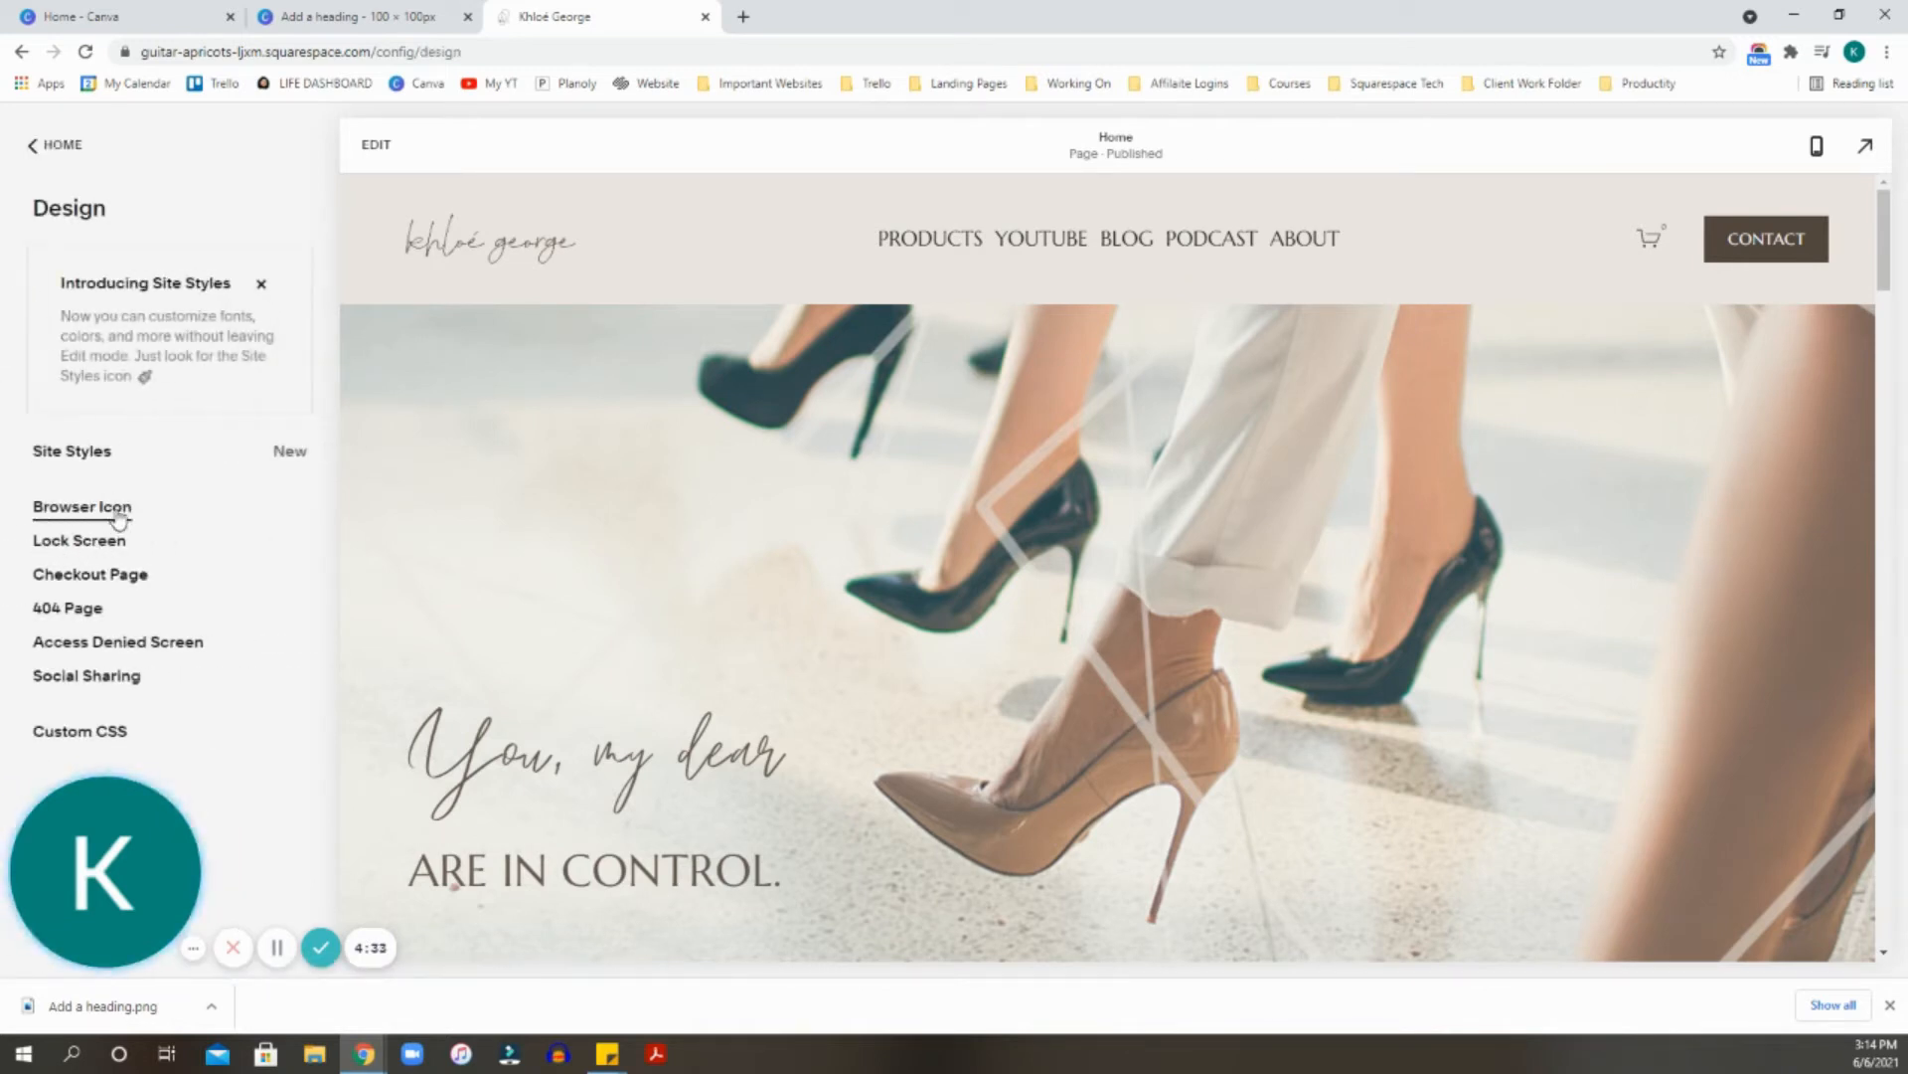
{"action": "left_click", "coordinate": [81, 507]}
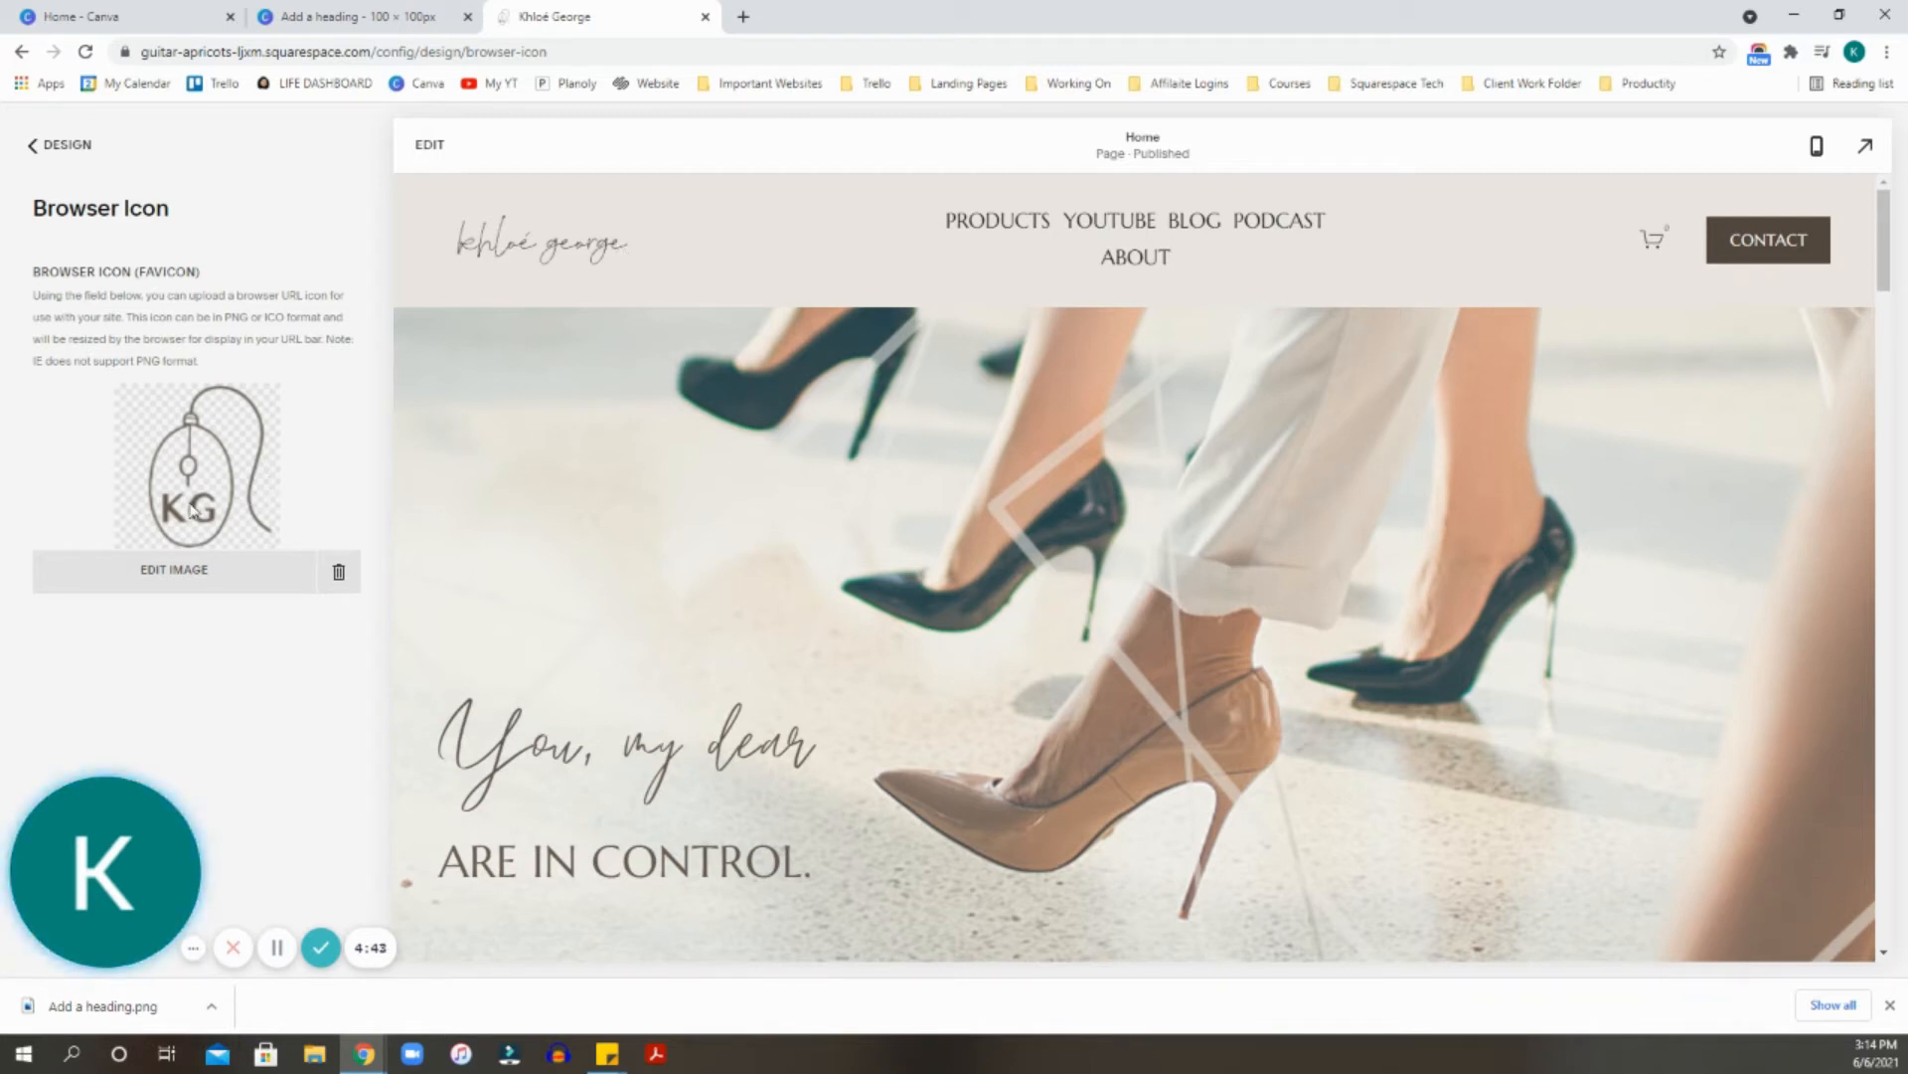
{"action": "mouse_move", "coordinate": [270, 481]}
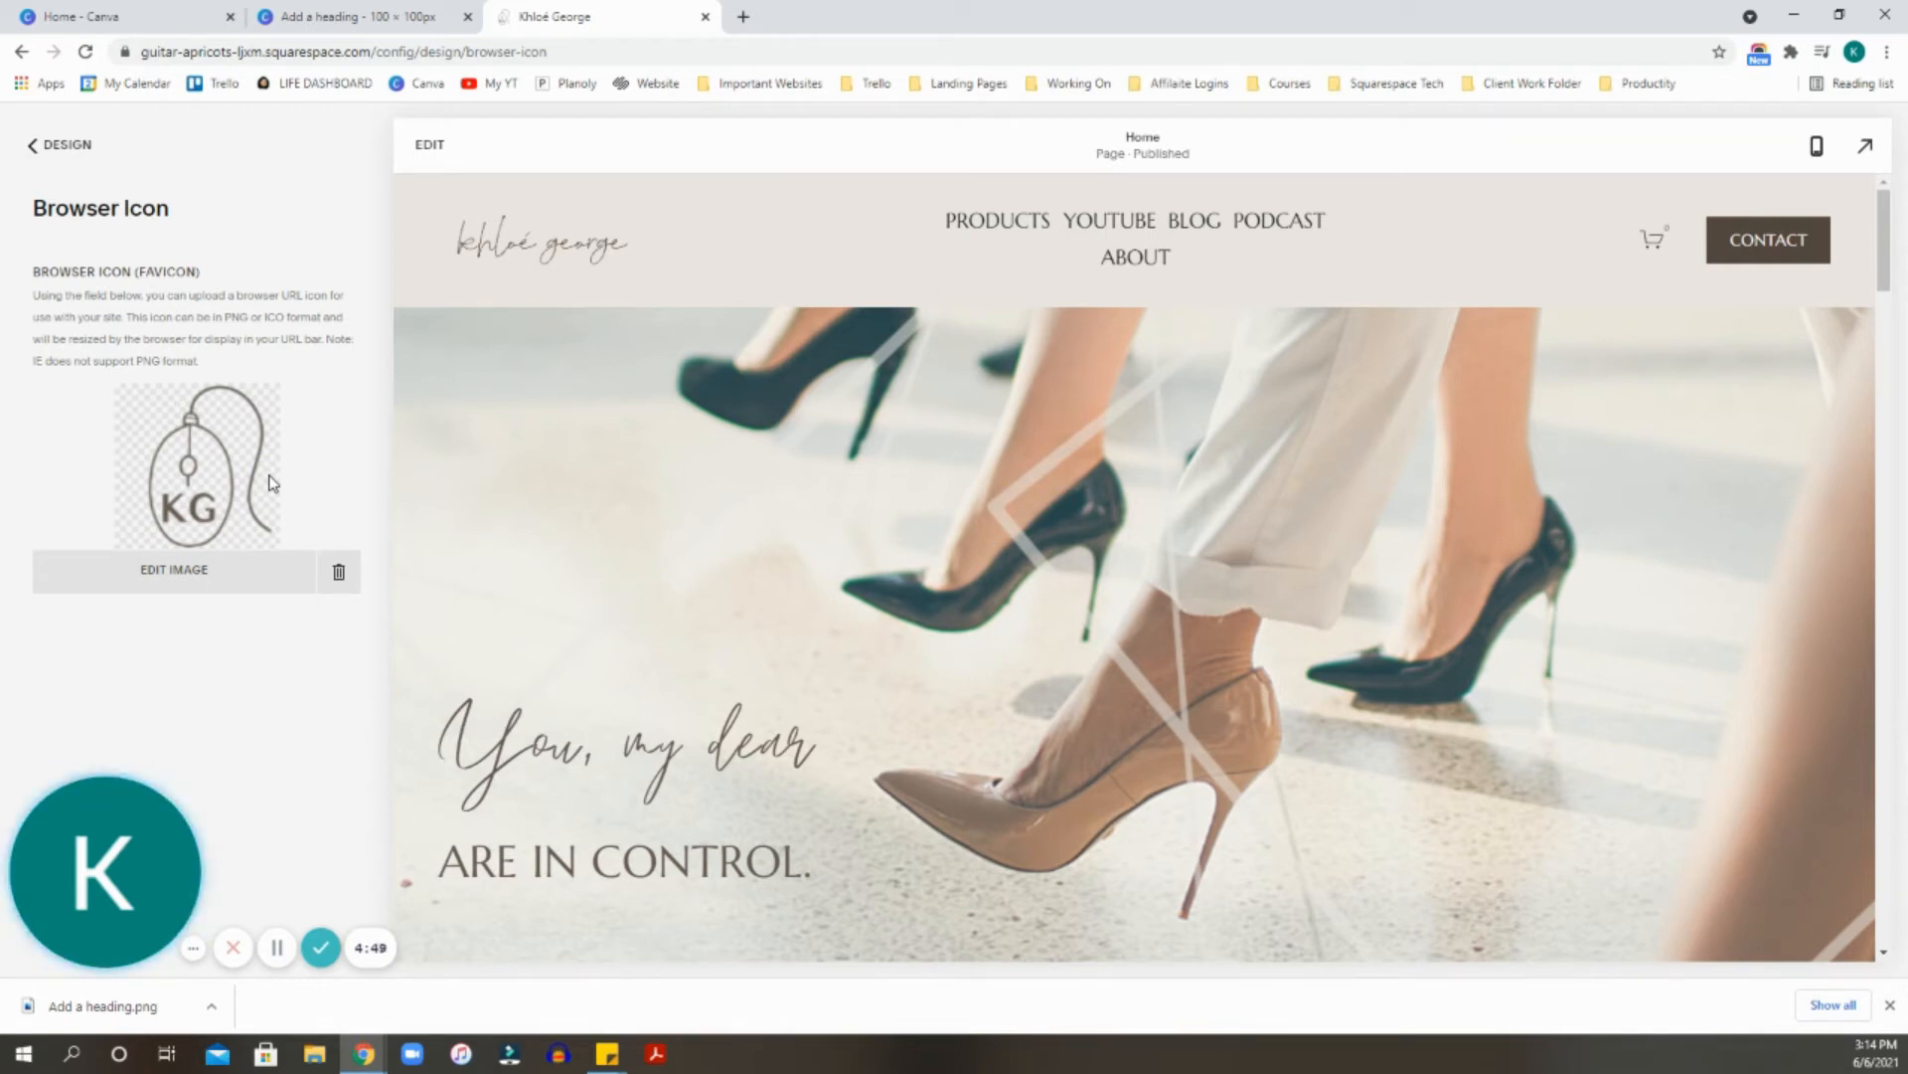
{"action": "mouse_move", "coordinate": [340, 573]}
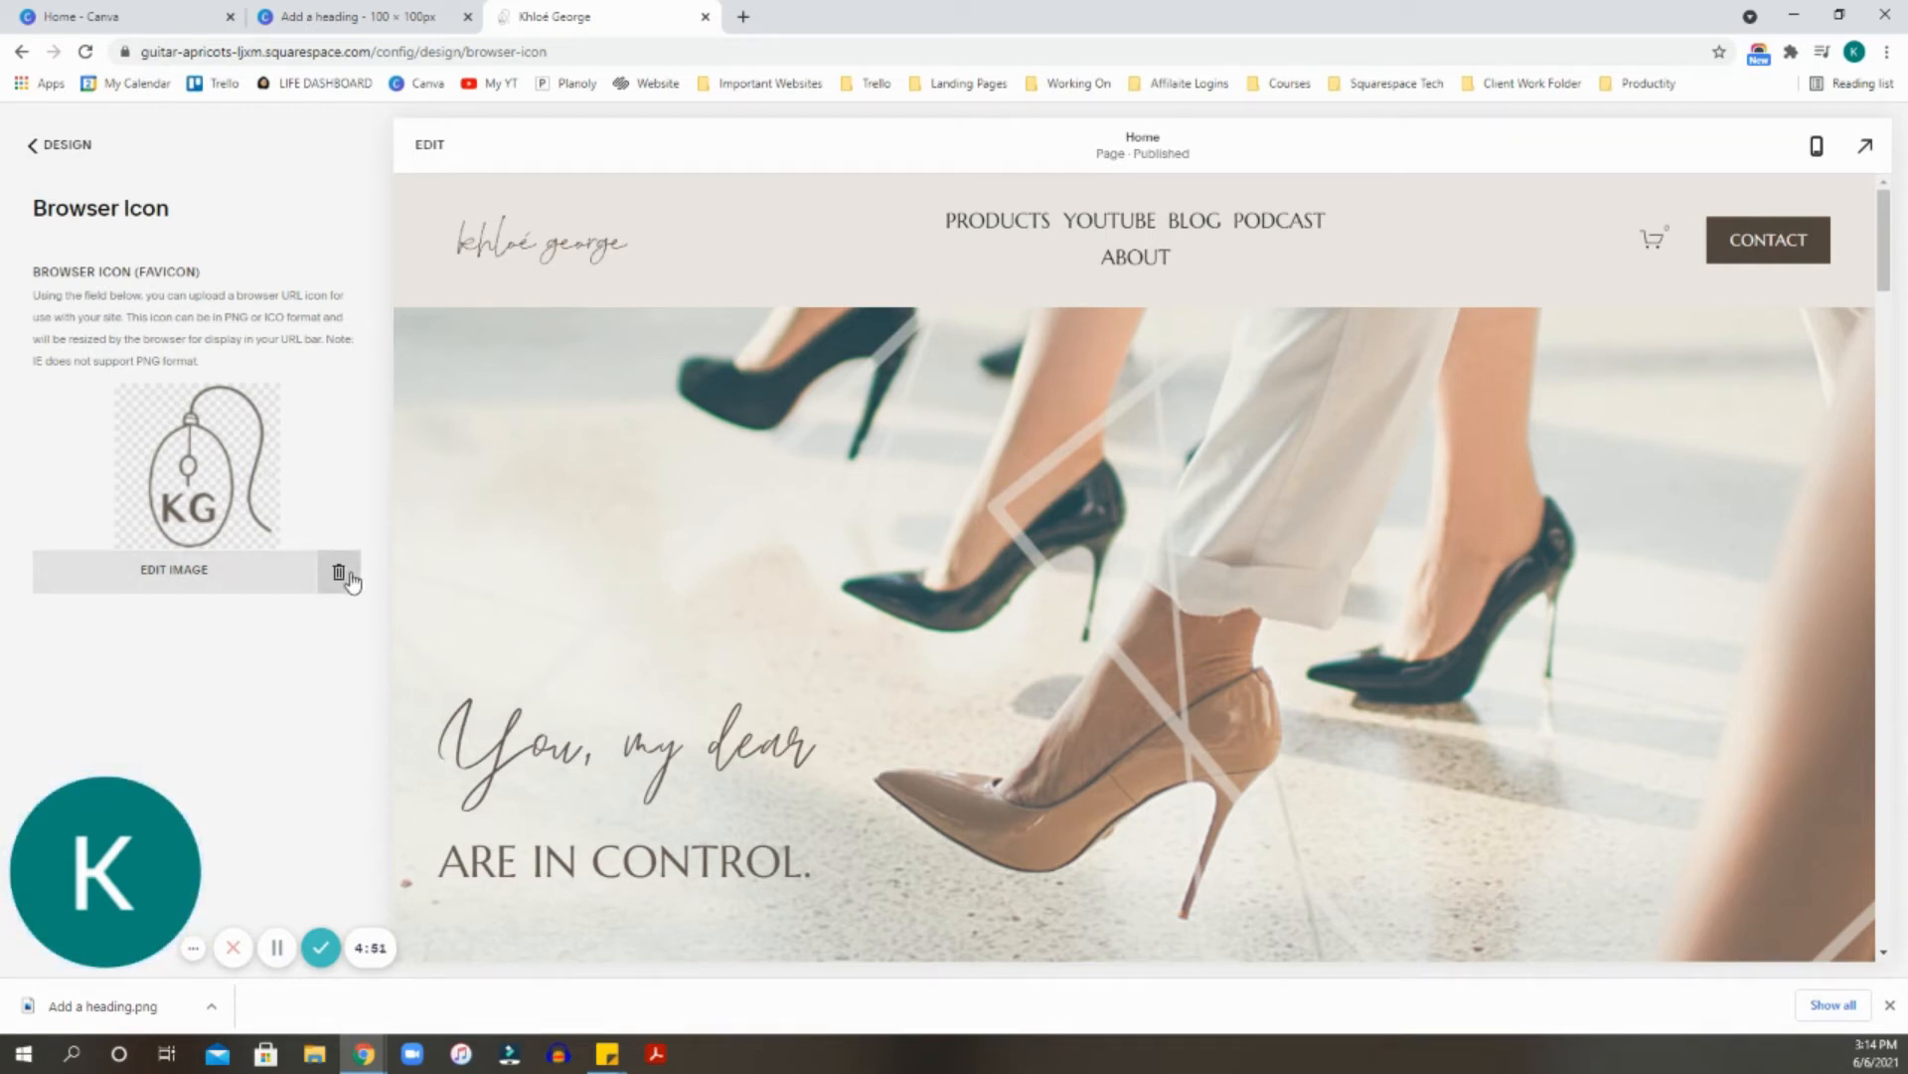
{"action": "left_click", "coordinate": [340, 573]}
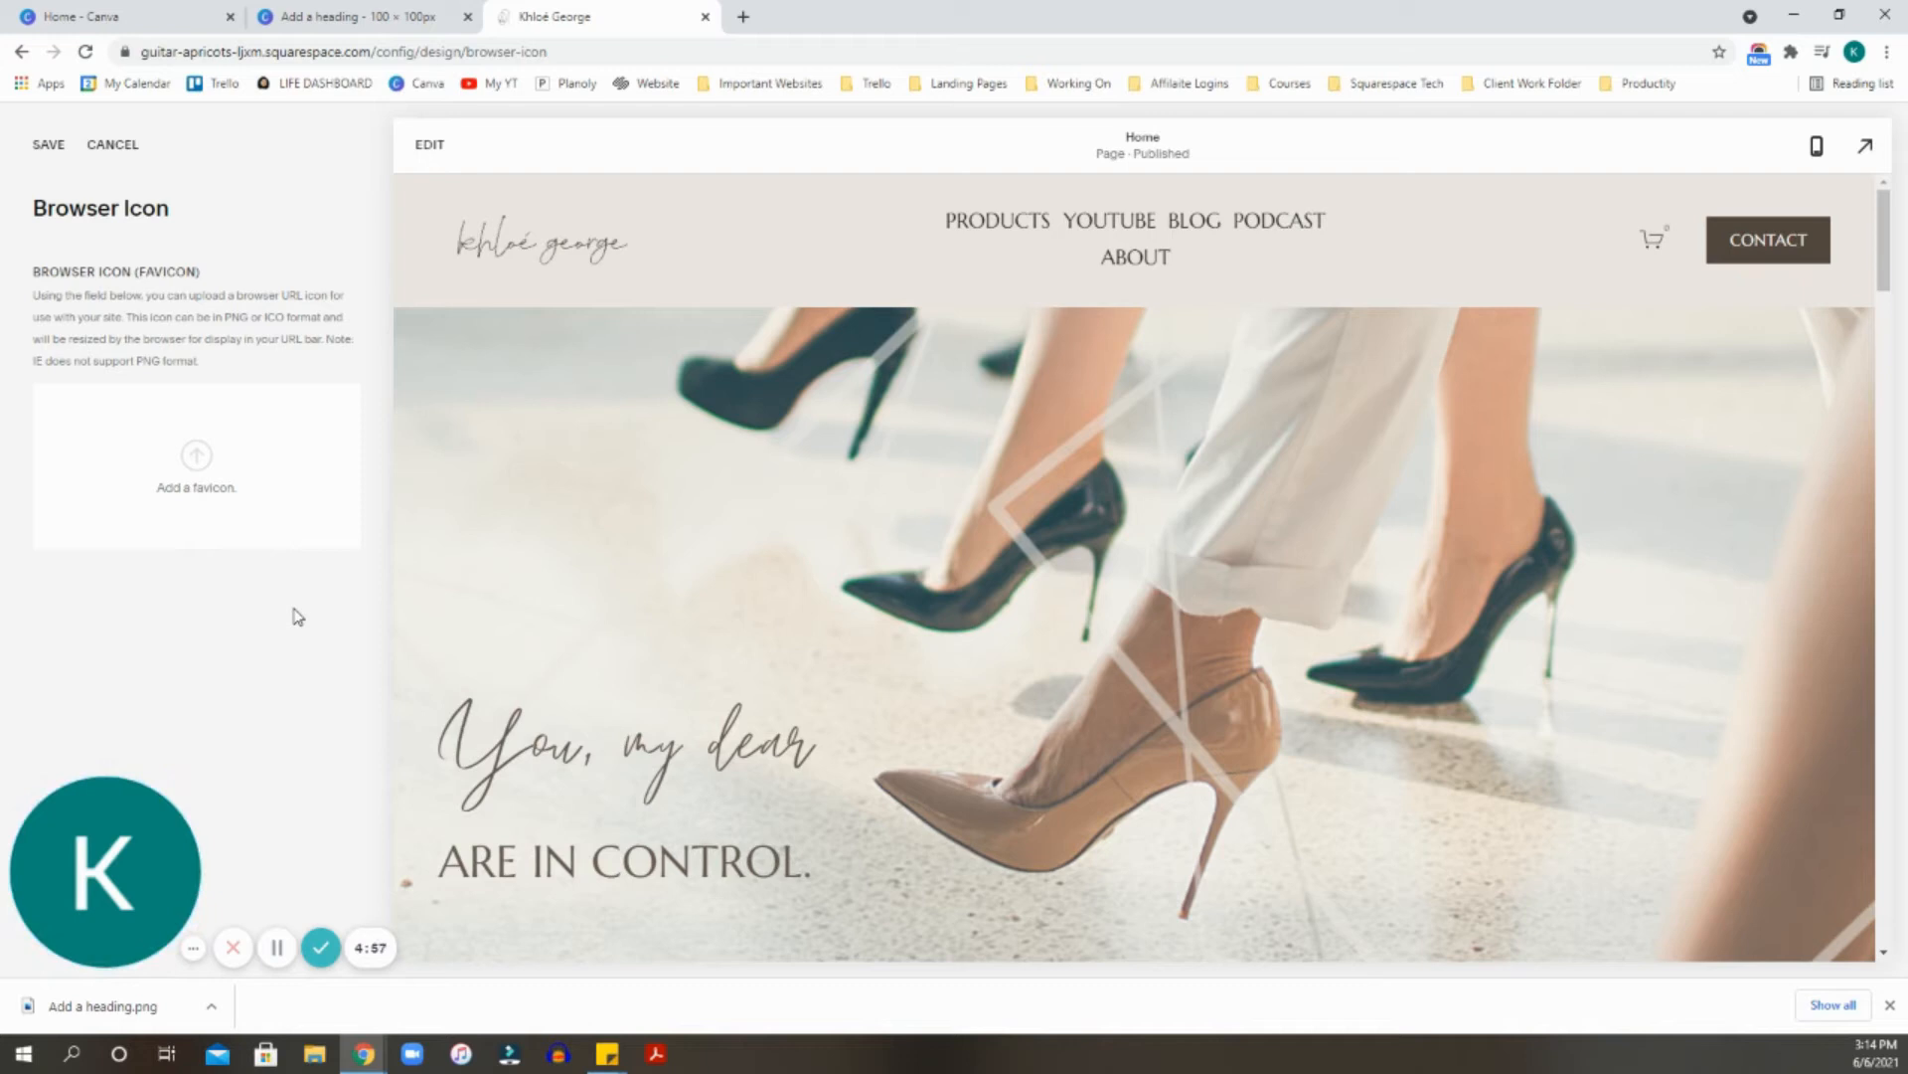
{"action": "mouse_move", "coordinate": [196, 463]}
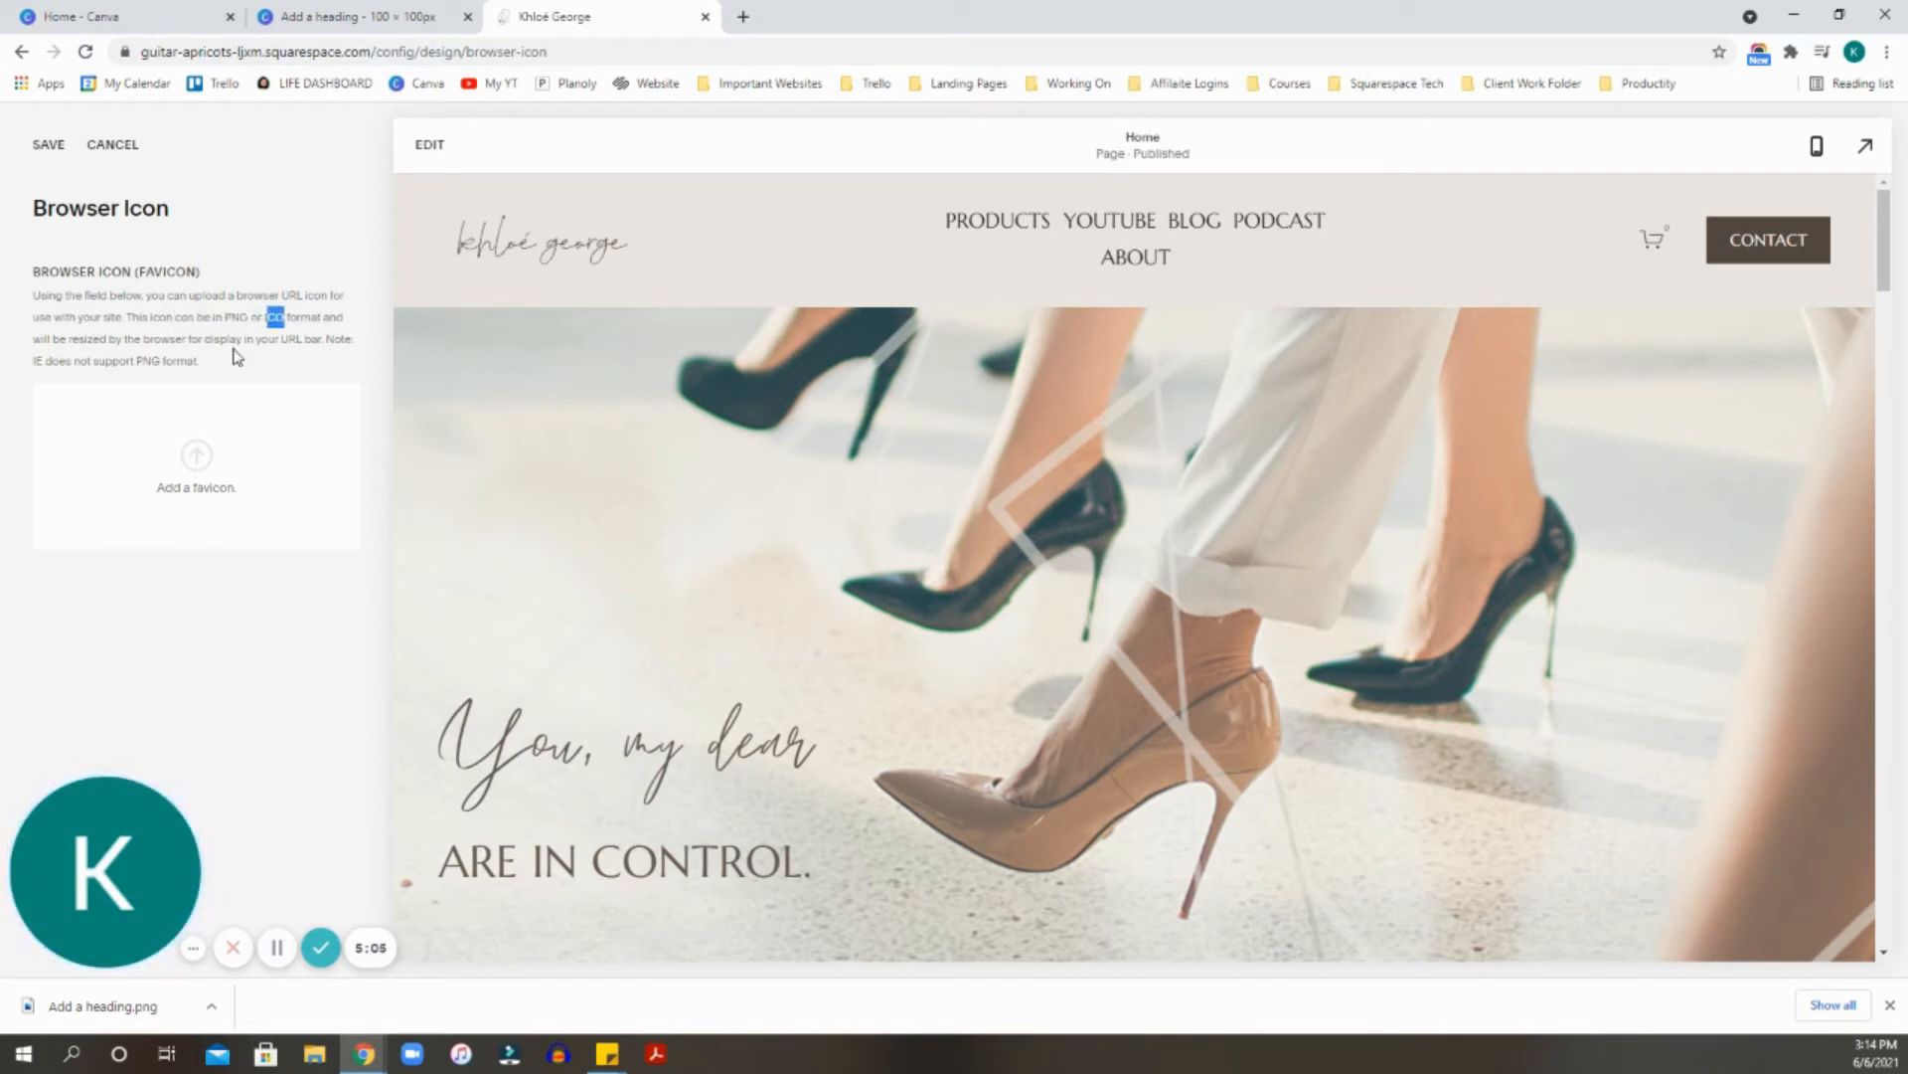
Upload the downloaded salmon K PNG as the new favicon and save it.
{"action": "left_click", "coordinate": [195, 465]}
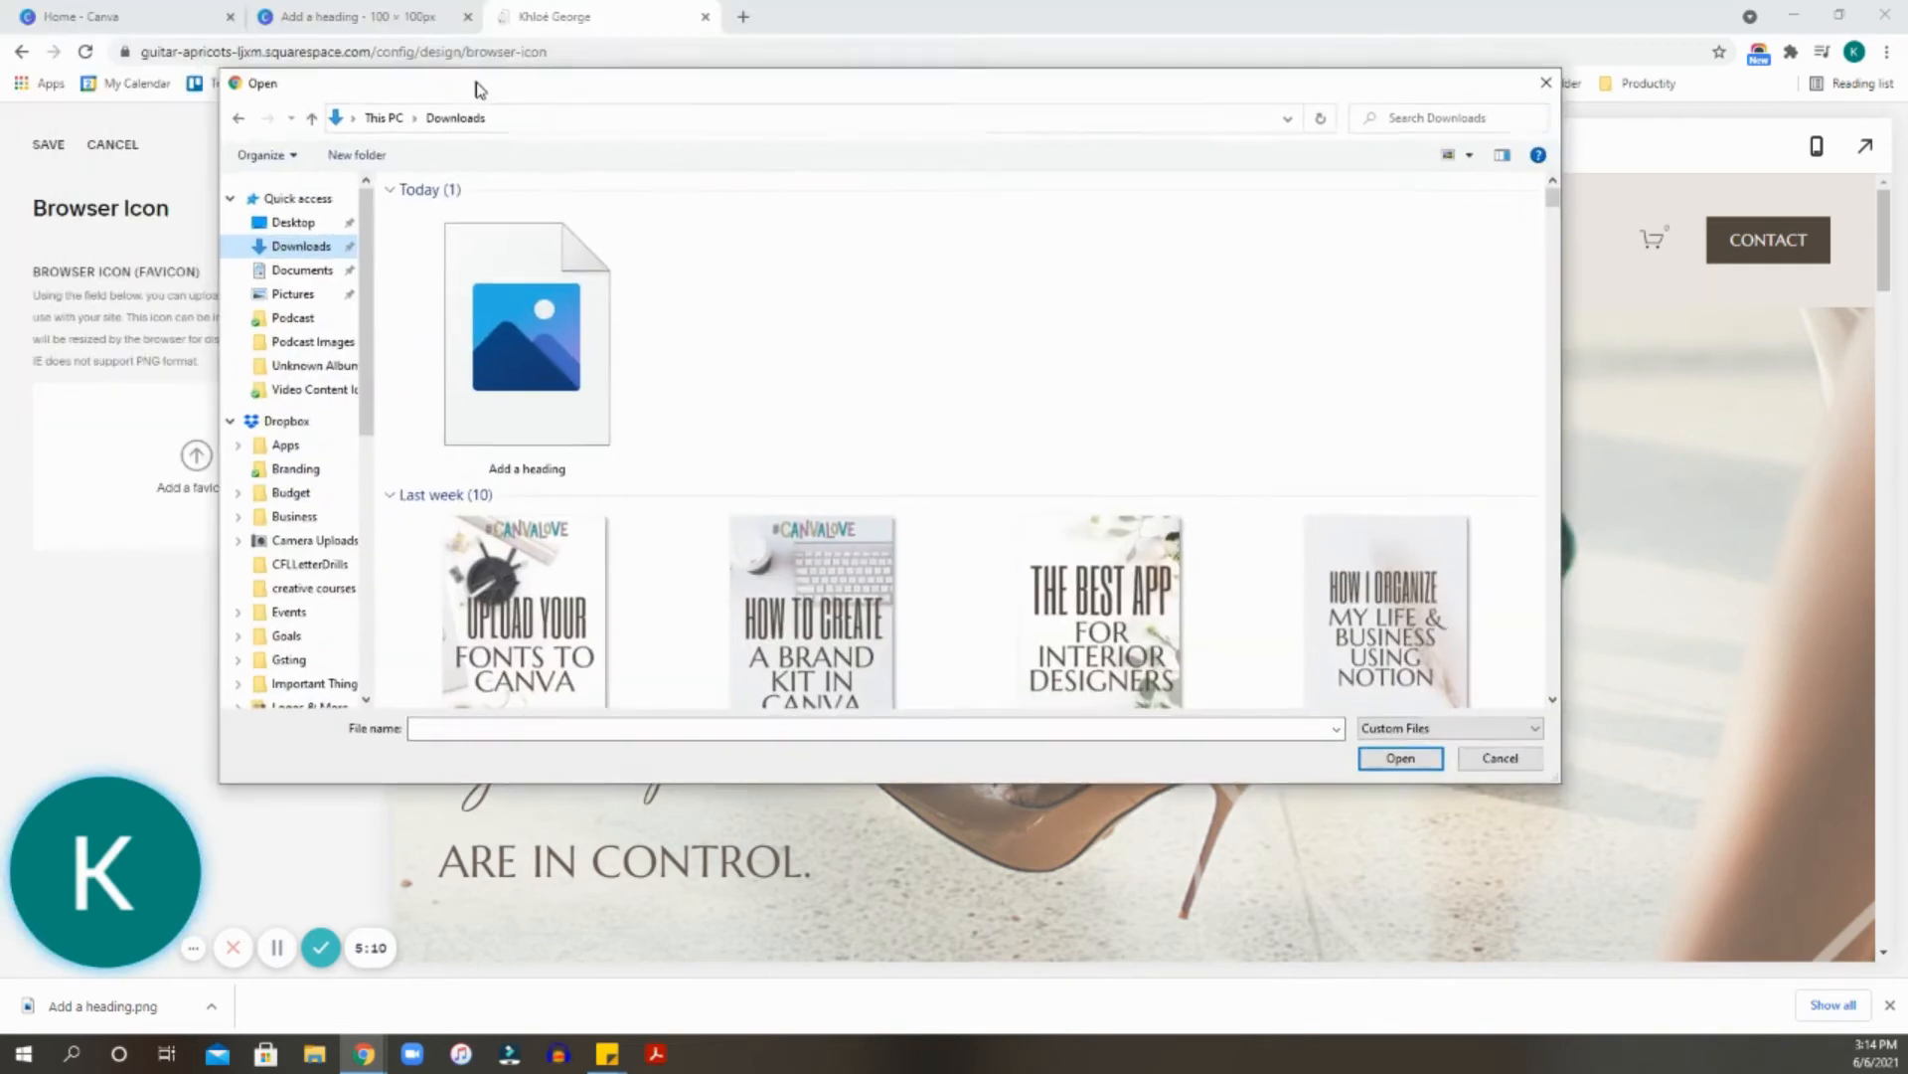
{"action": "left_click", "coordinate": [525, 334]}
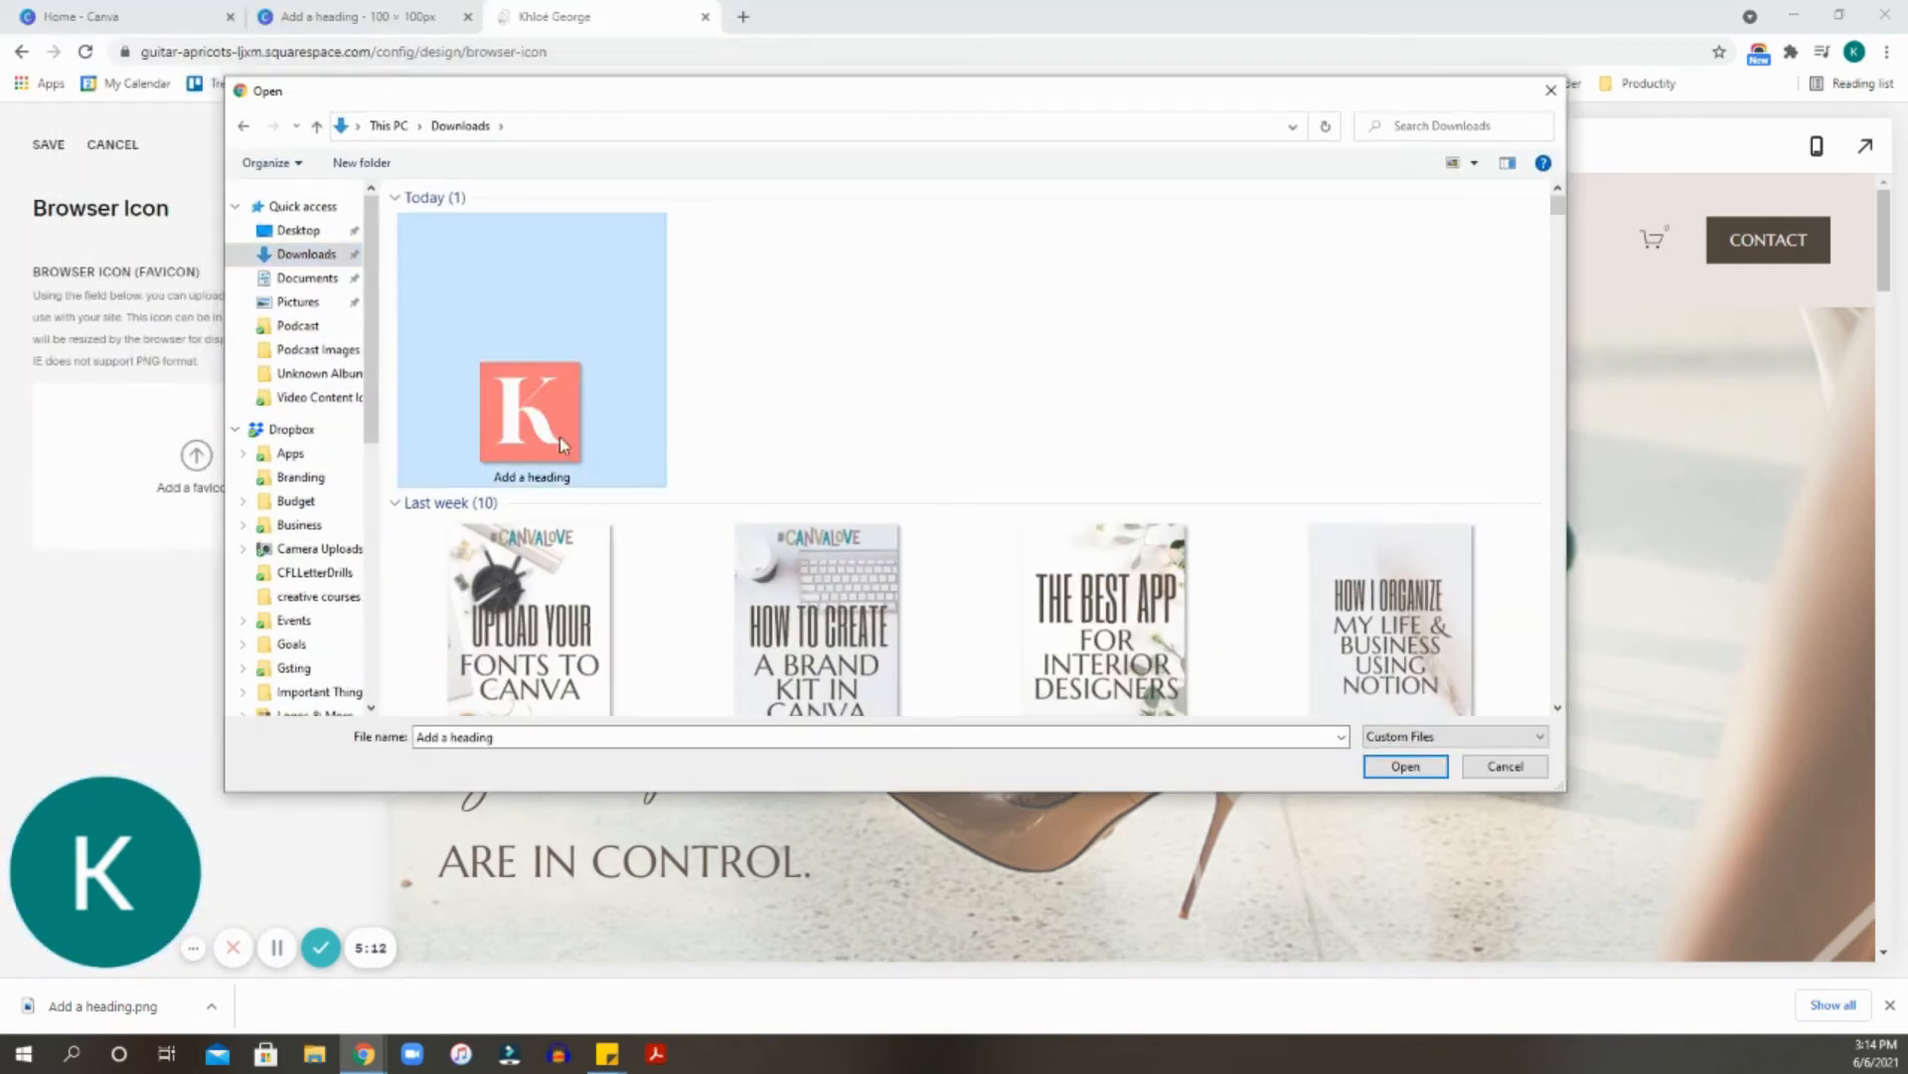
{"action": "left_click", "coordinate": [1404, 765]}
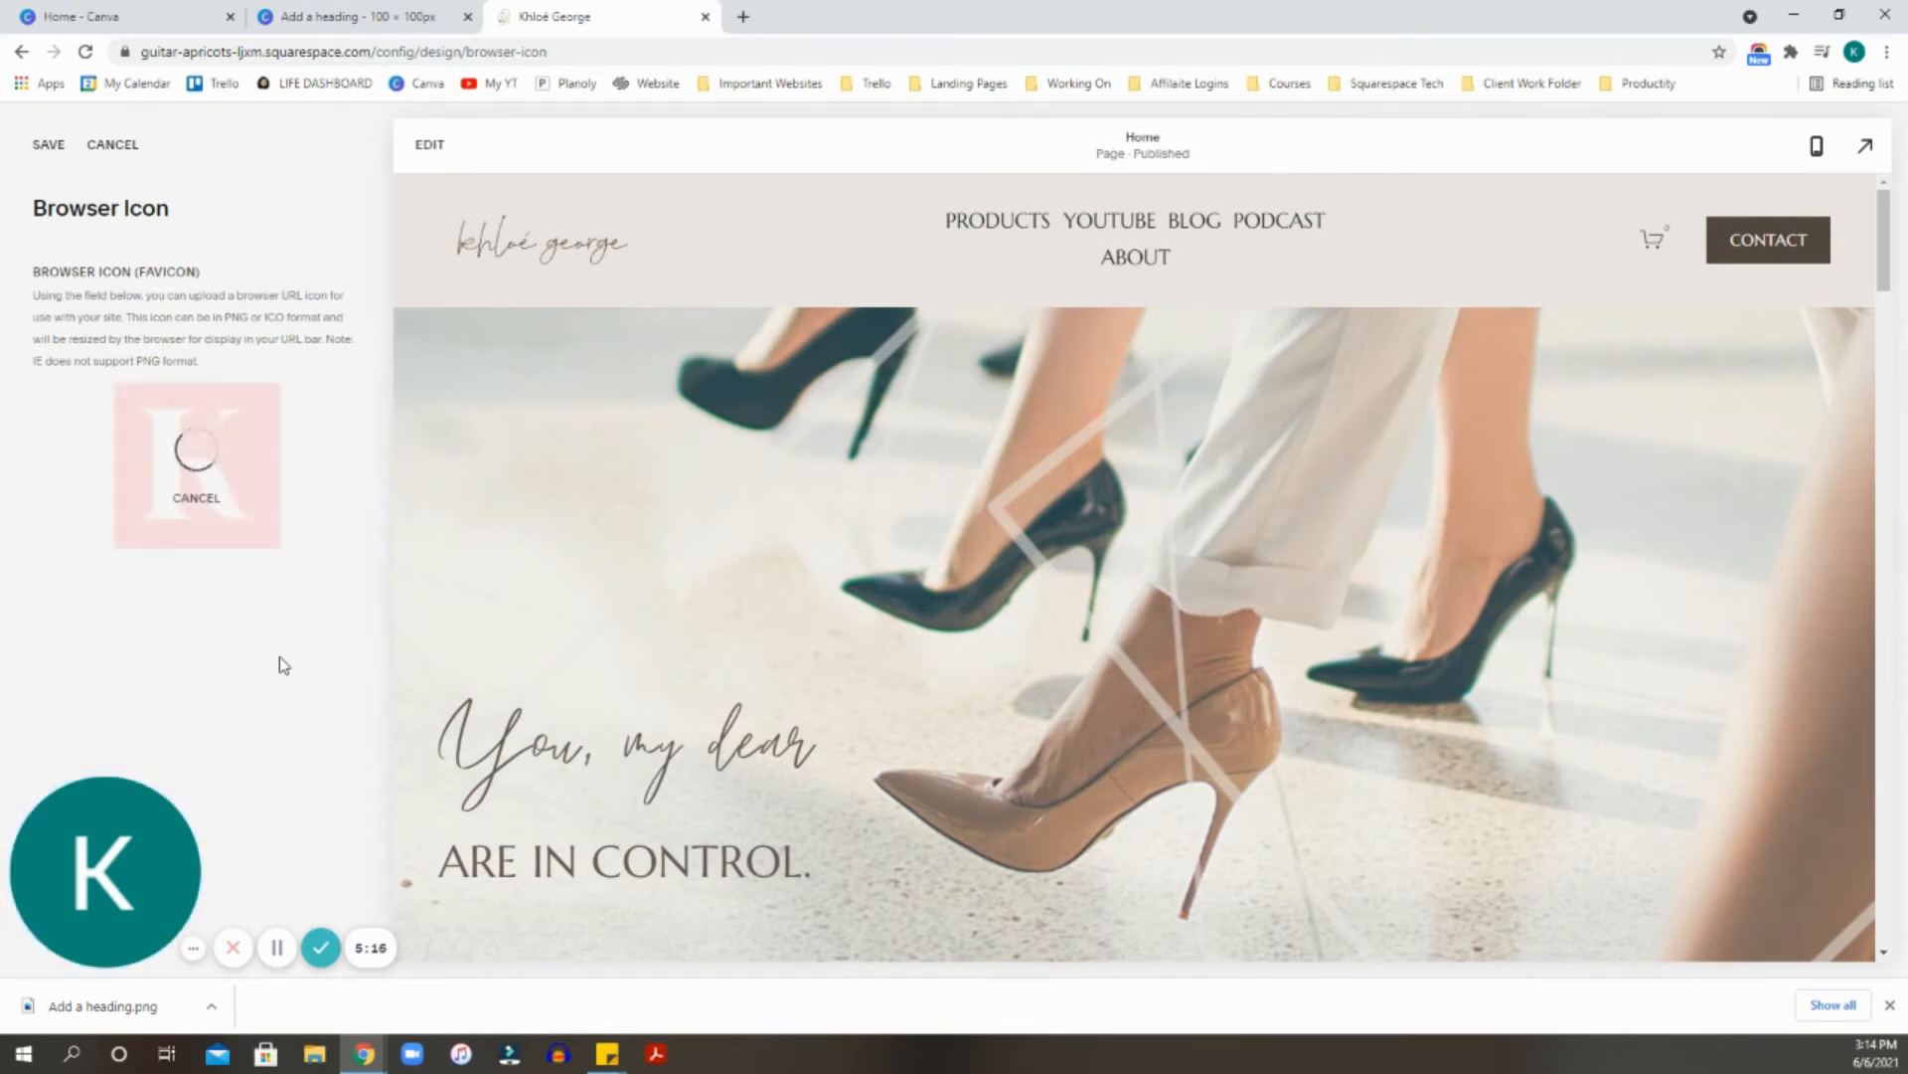
{"action": "left_click", "coordinate": [195, 497]}
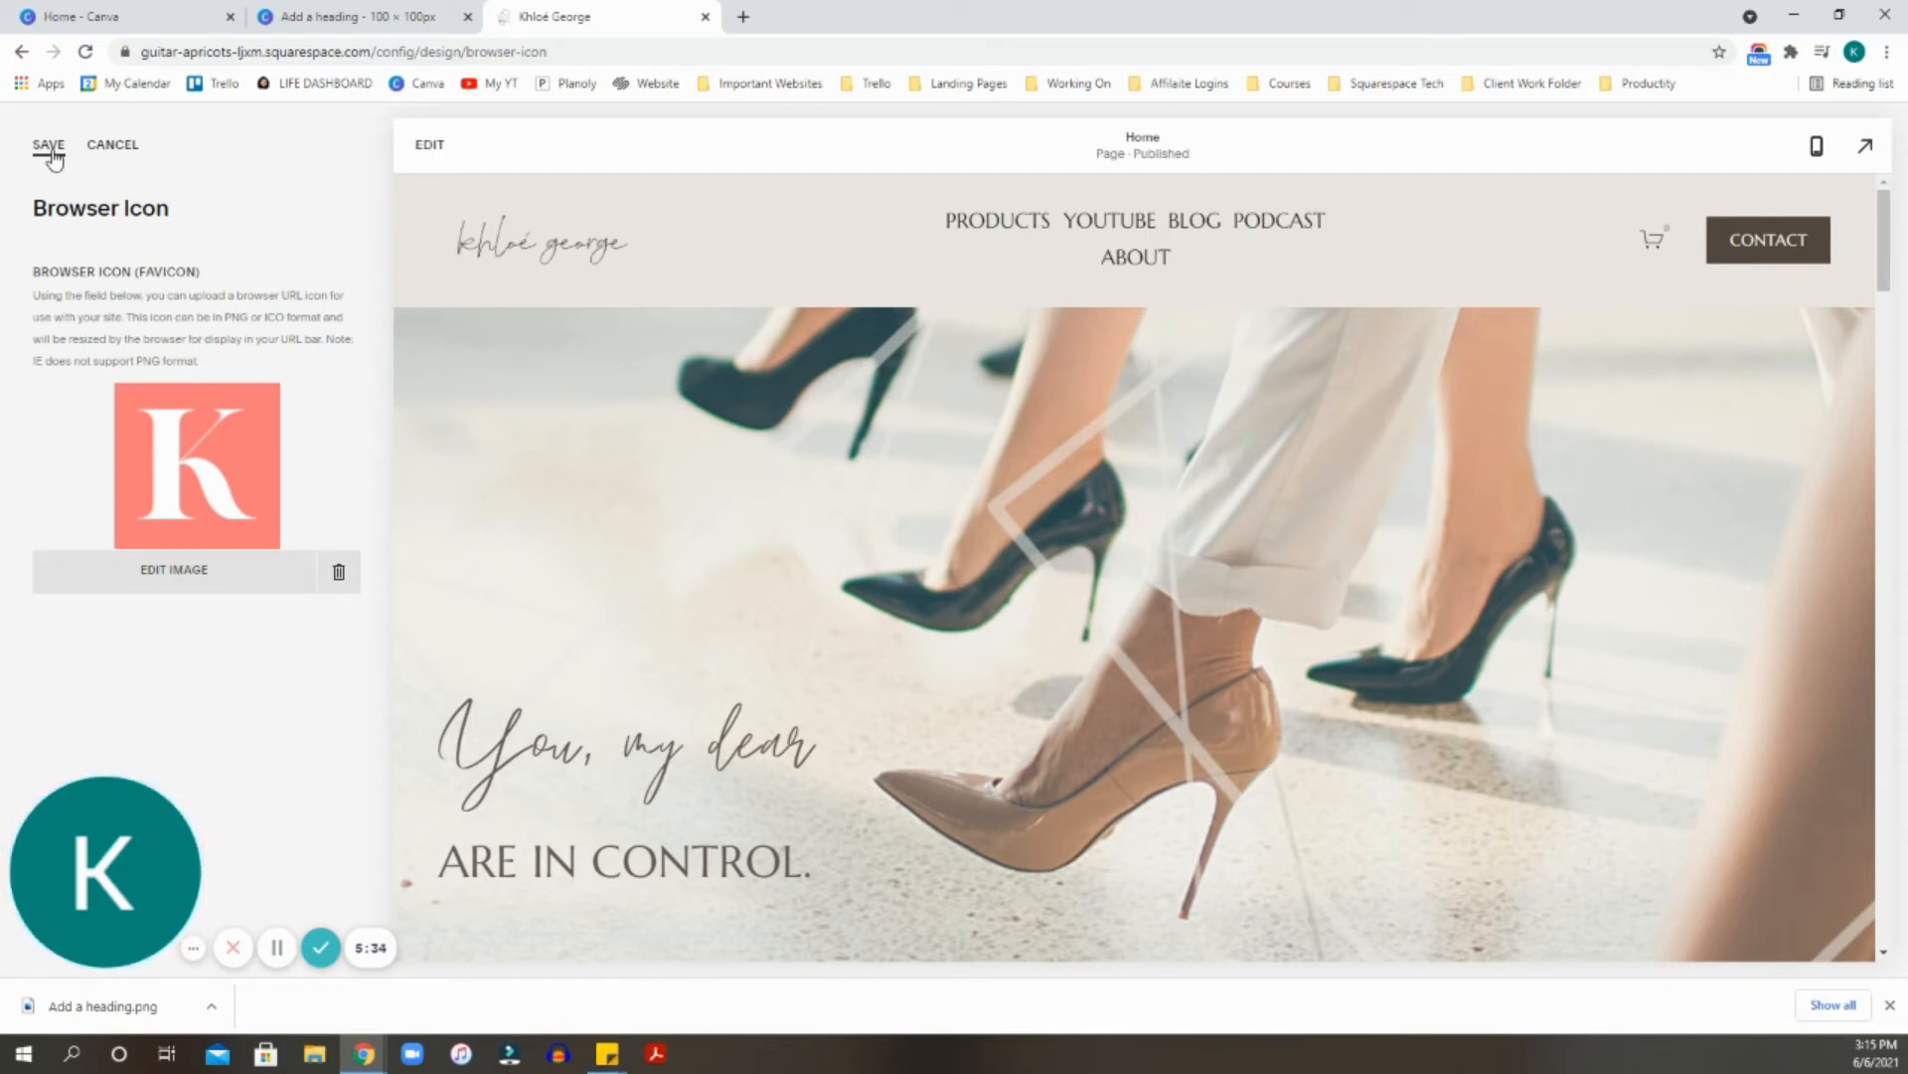
{"action": "left_click", "coordinate": [48, 143]}
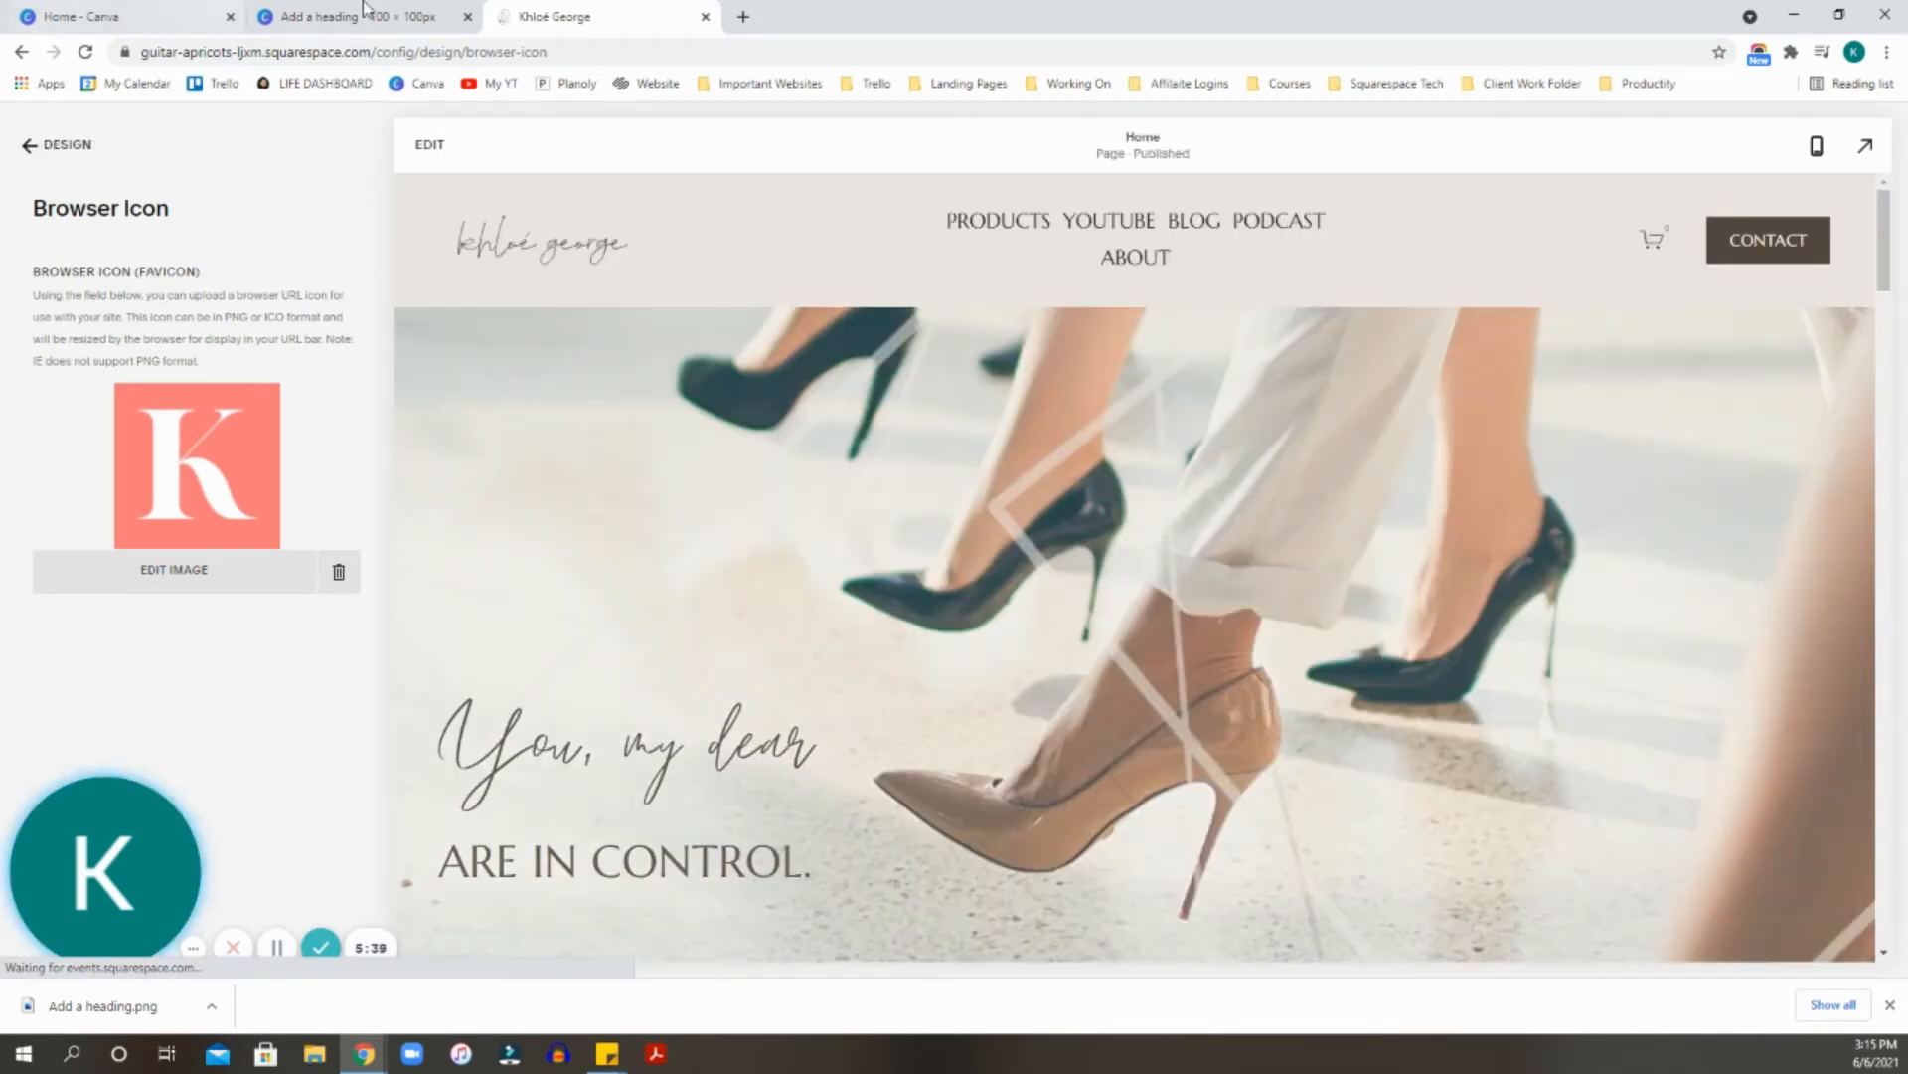
{"action": "mouse_move", "coordinate": [561, 18]}
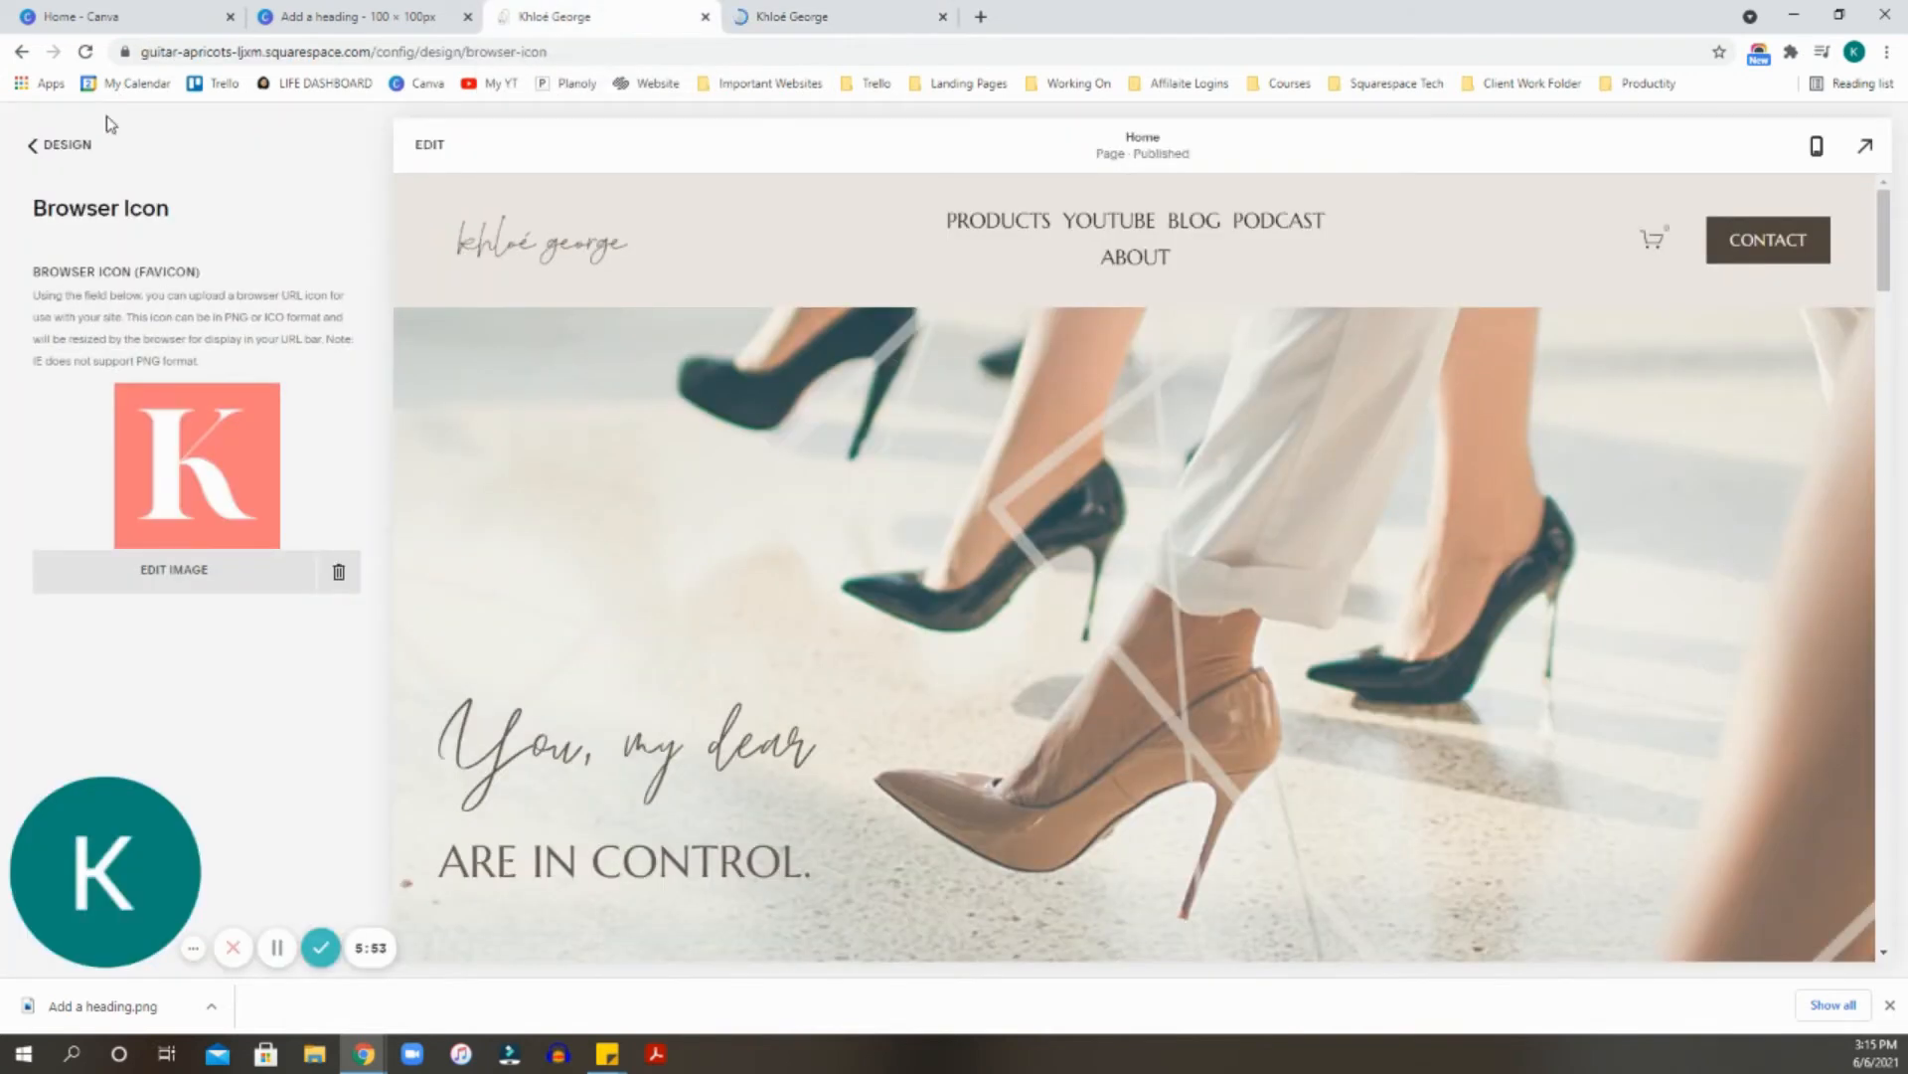
Return to the Home menu and bring up the site's Pages list.
{"action": "left_click", "coordinate": [58, 145]}
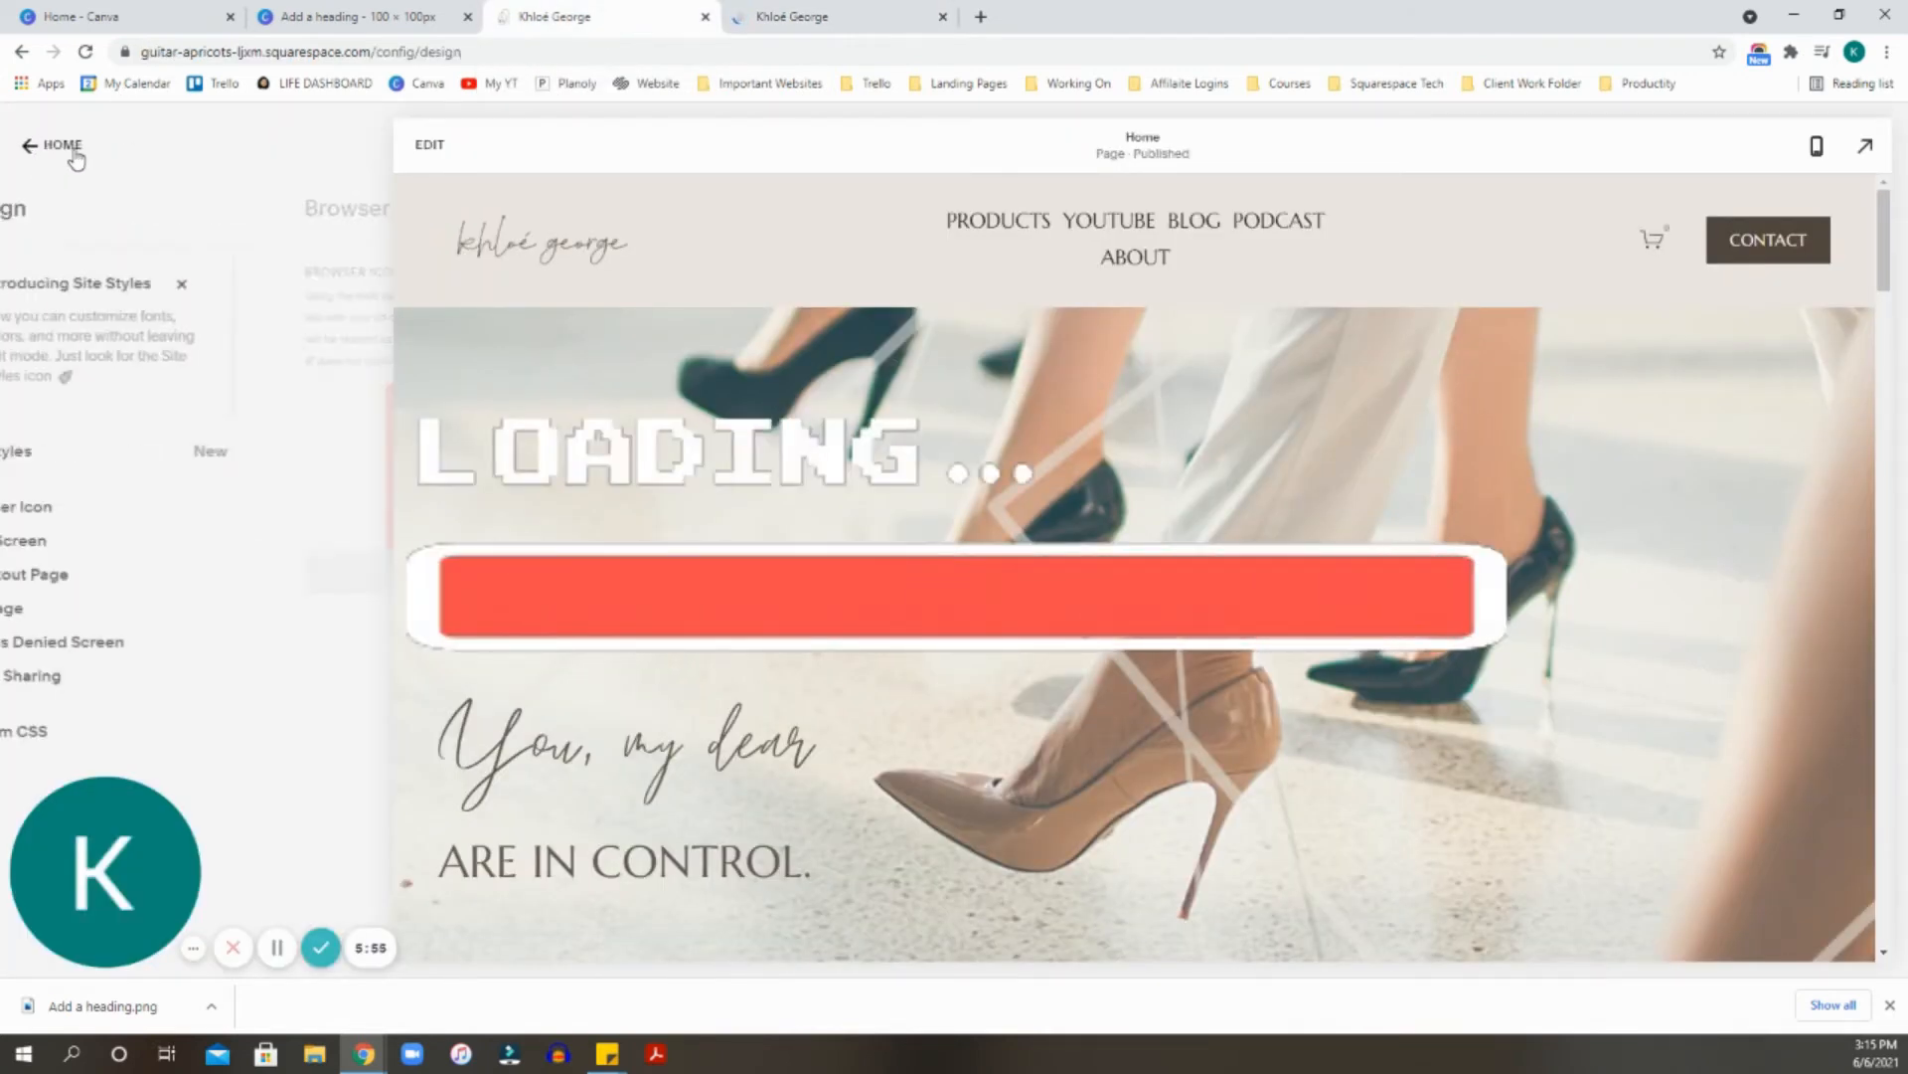
{"action": "left_click", "coordinate": [28, 145]}
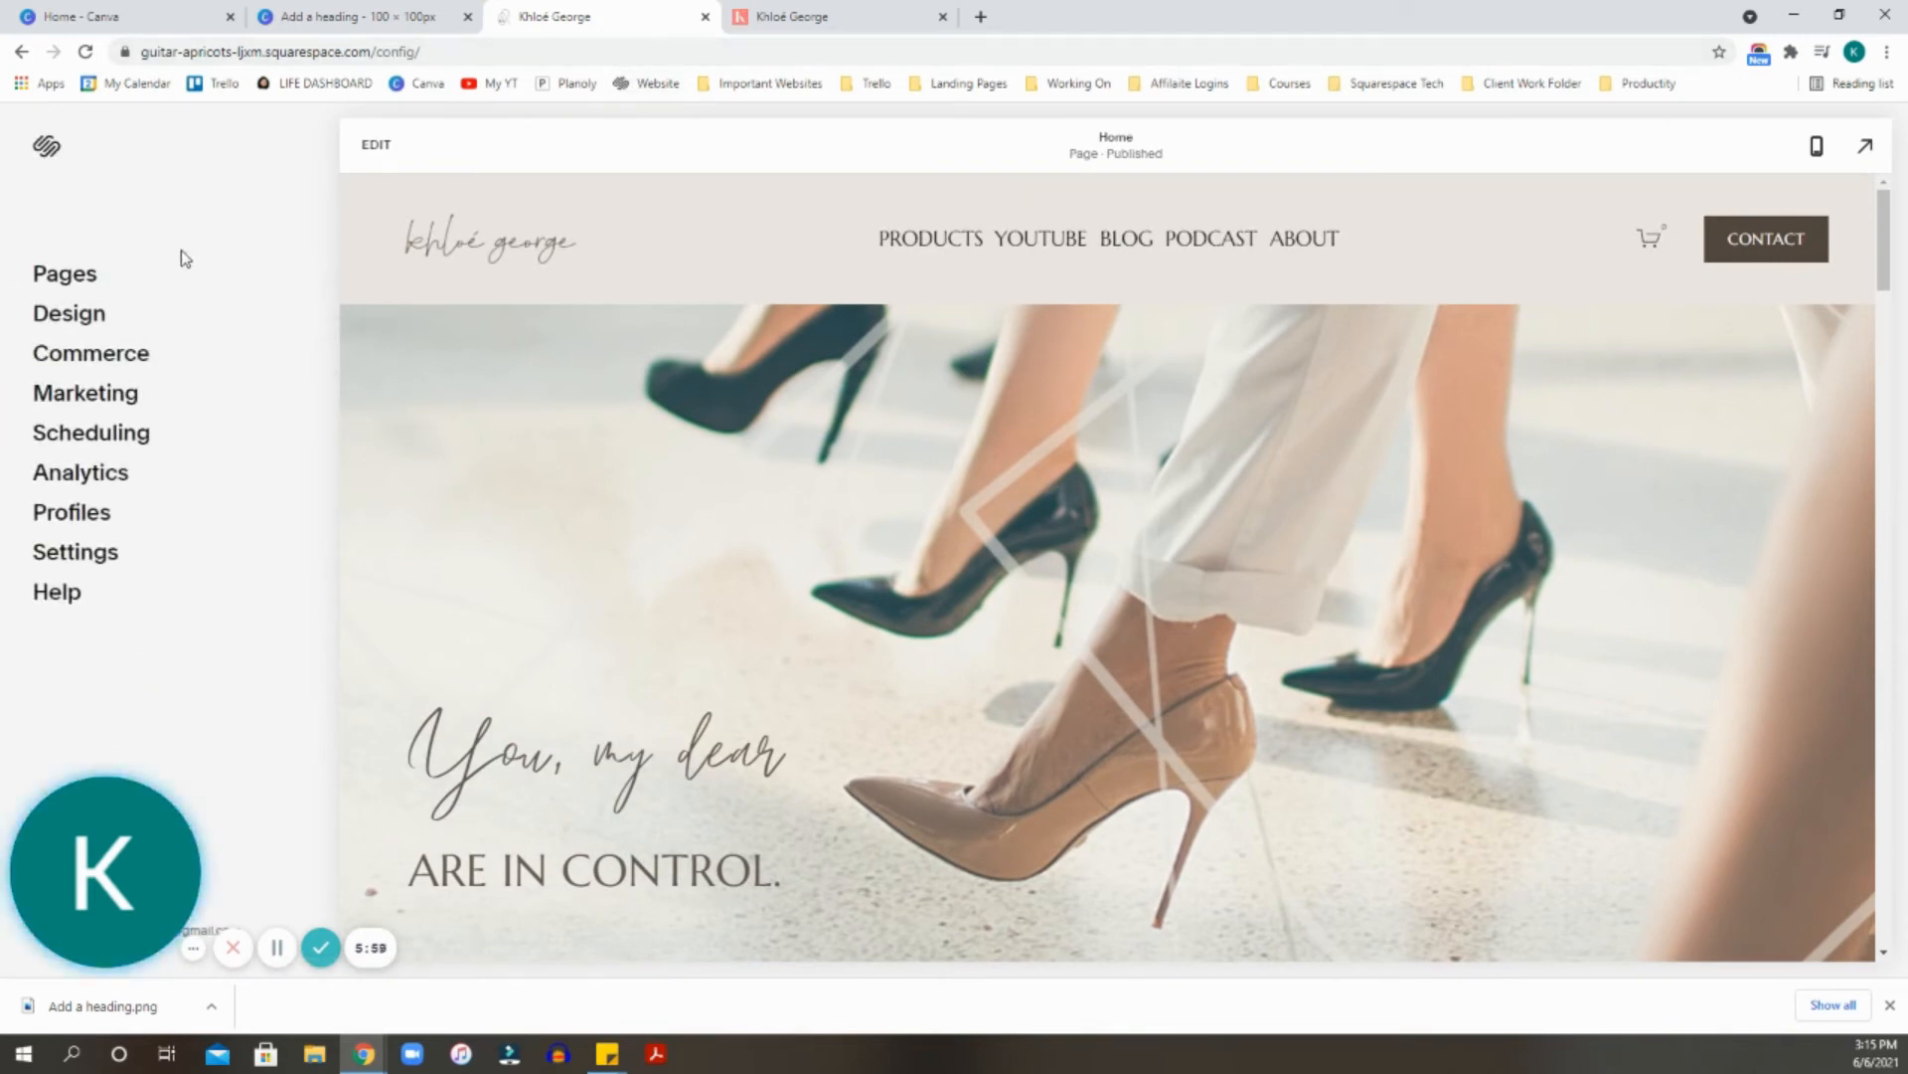
{"action": "left_click", "coordinate": [64, 272]}
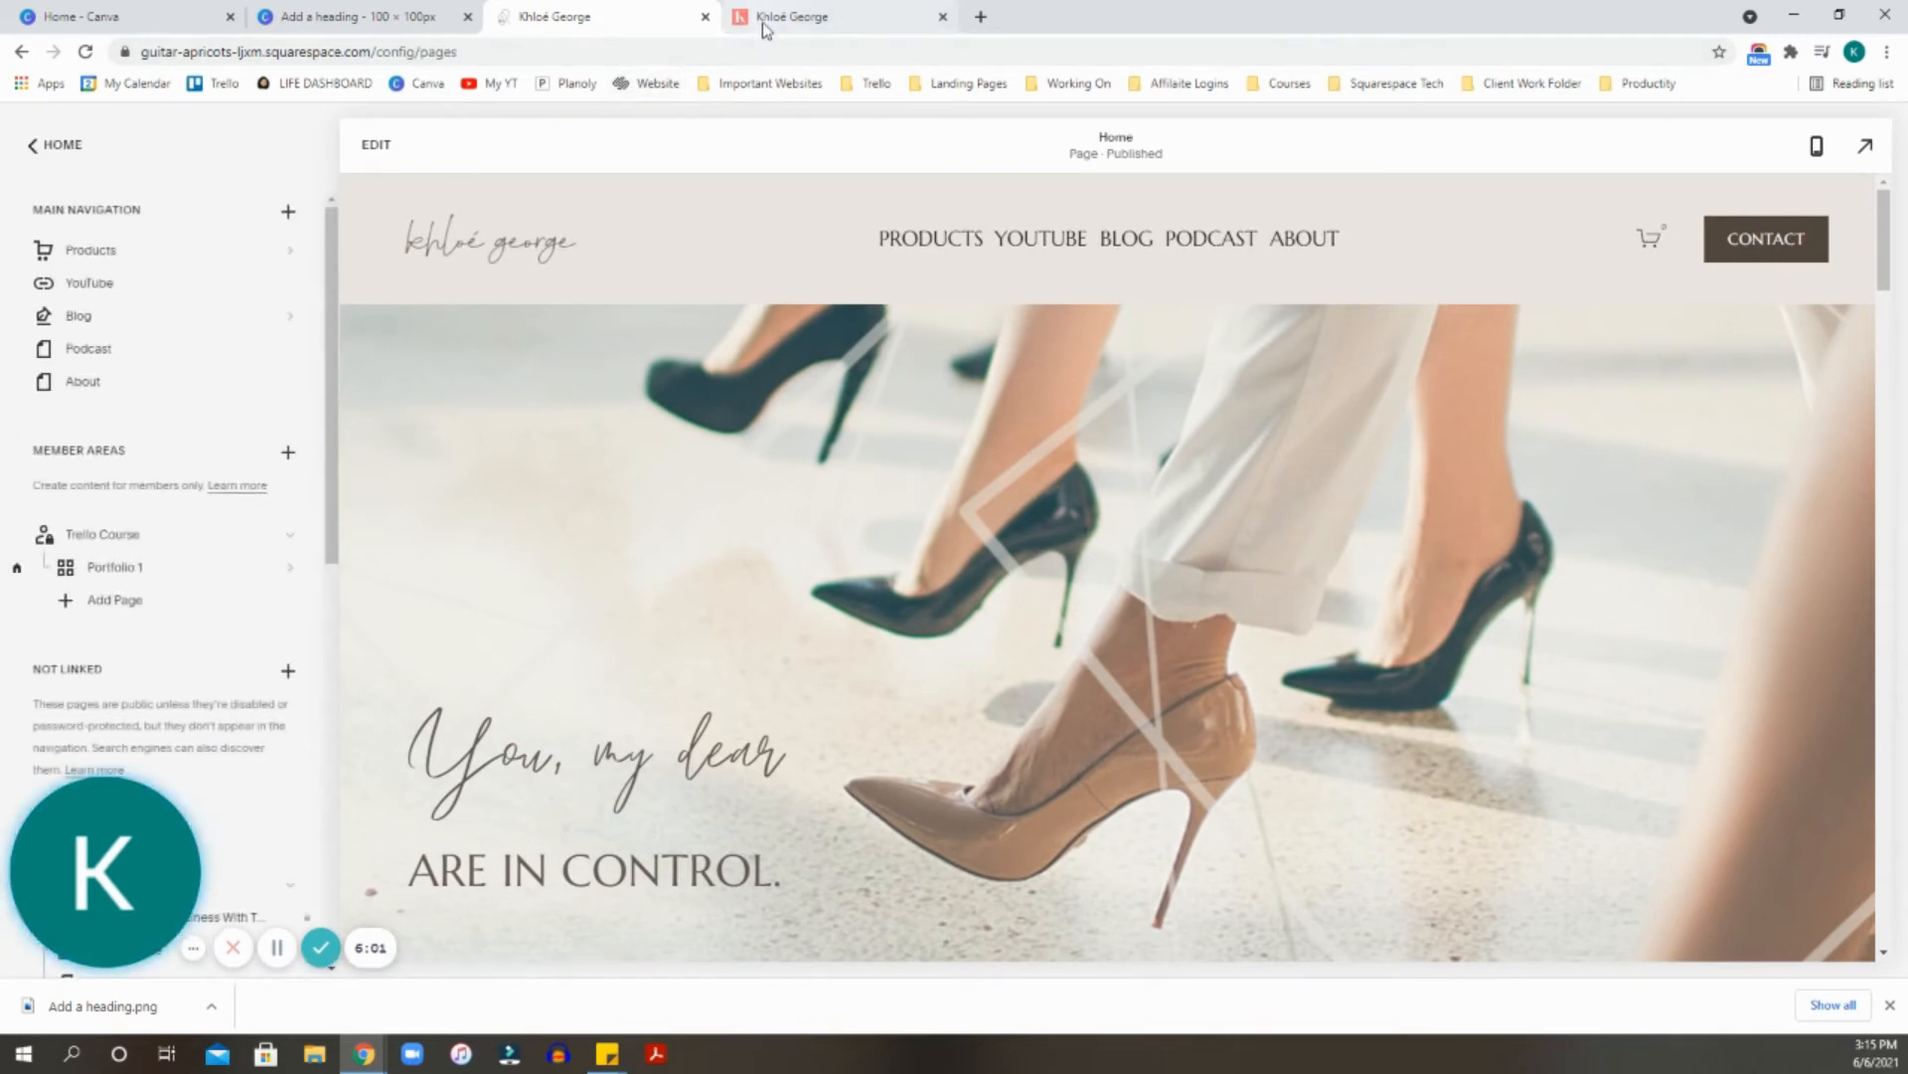
{"action": "mouse_move", "coordinate": [793, 16]}
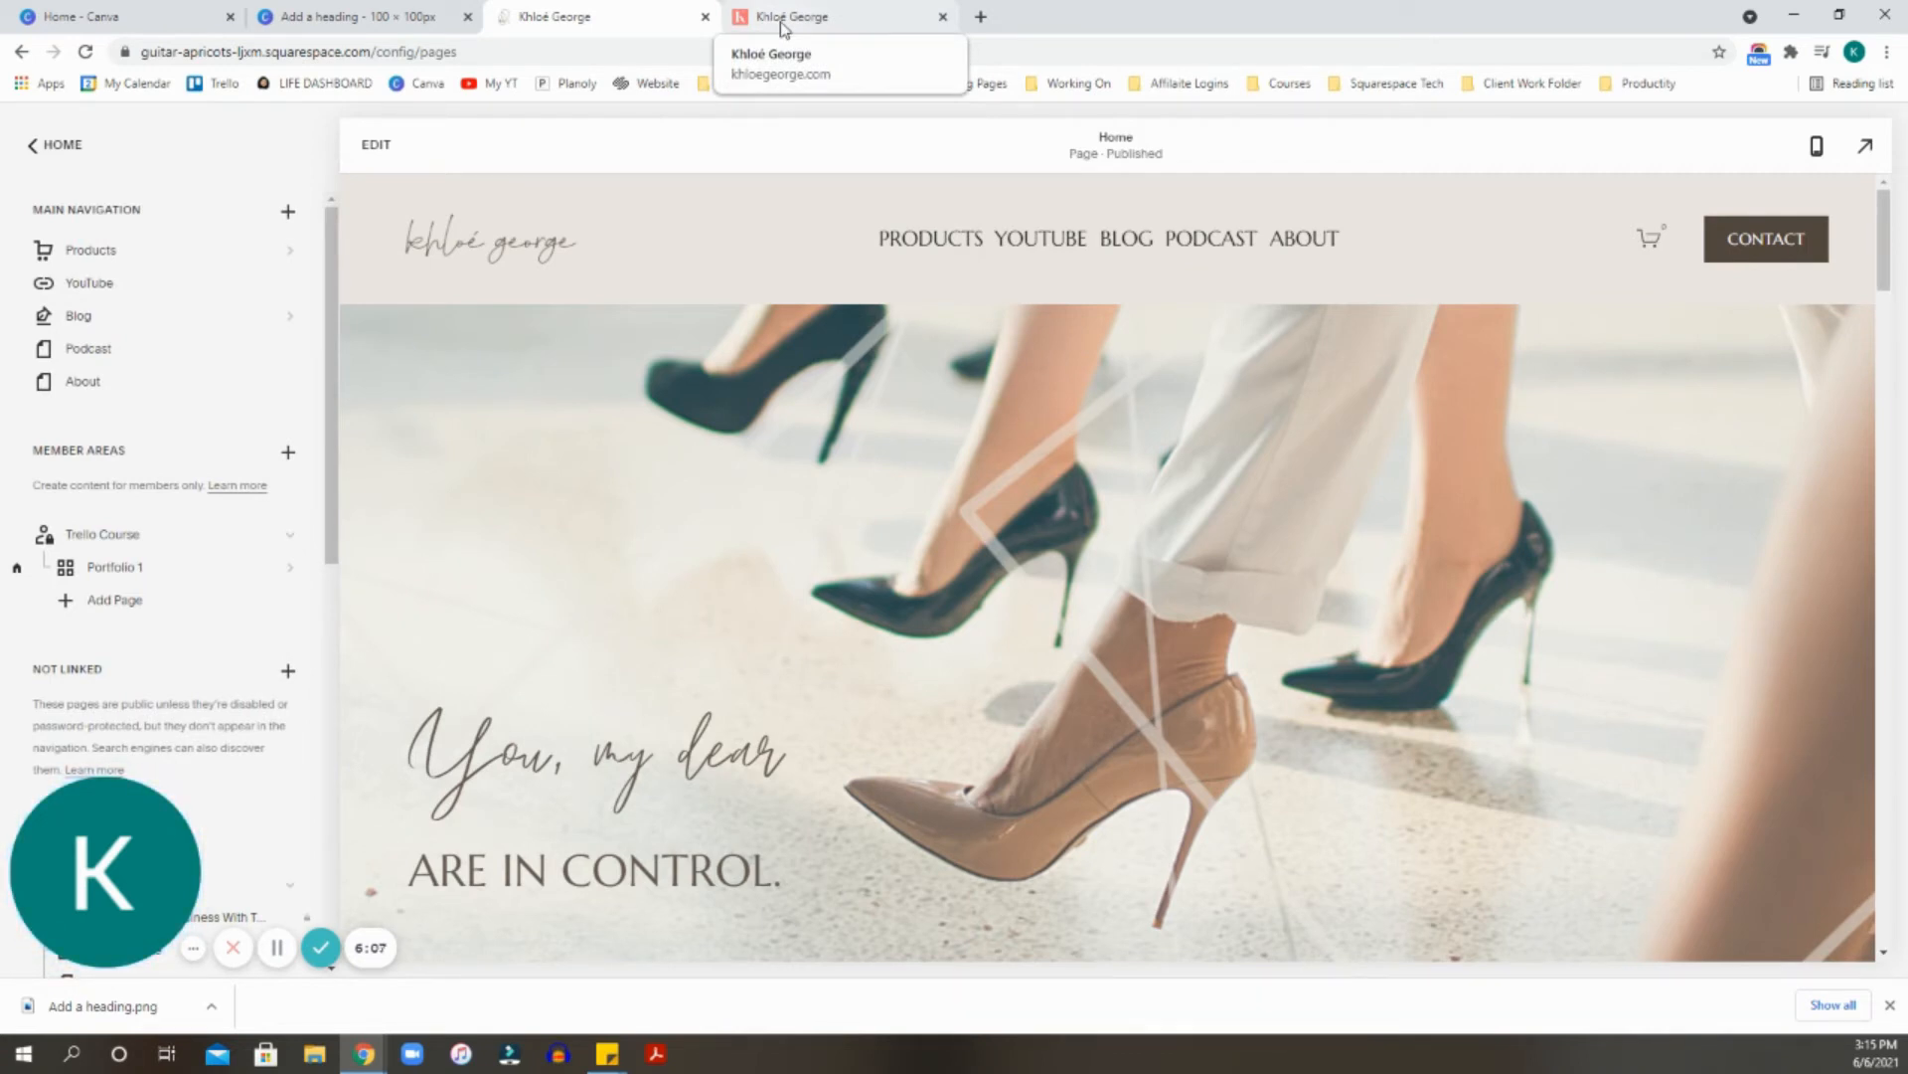
{"action": "mouse_move", "coordinate": [668, 71]}
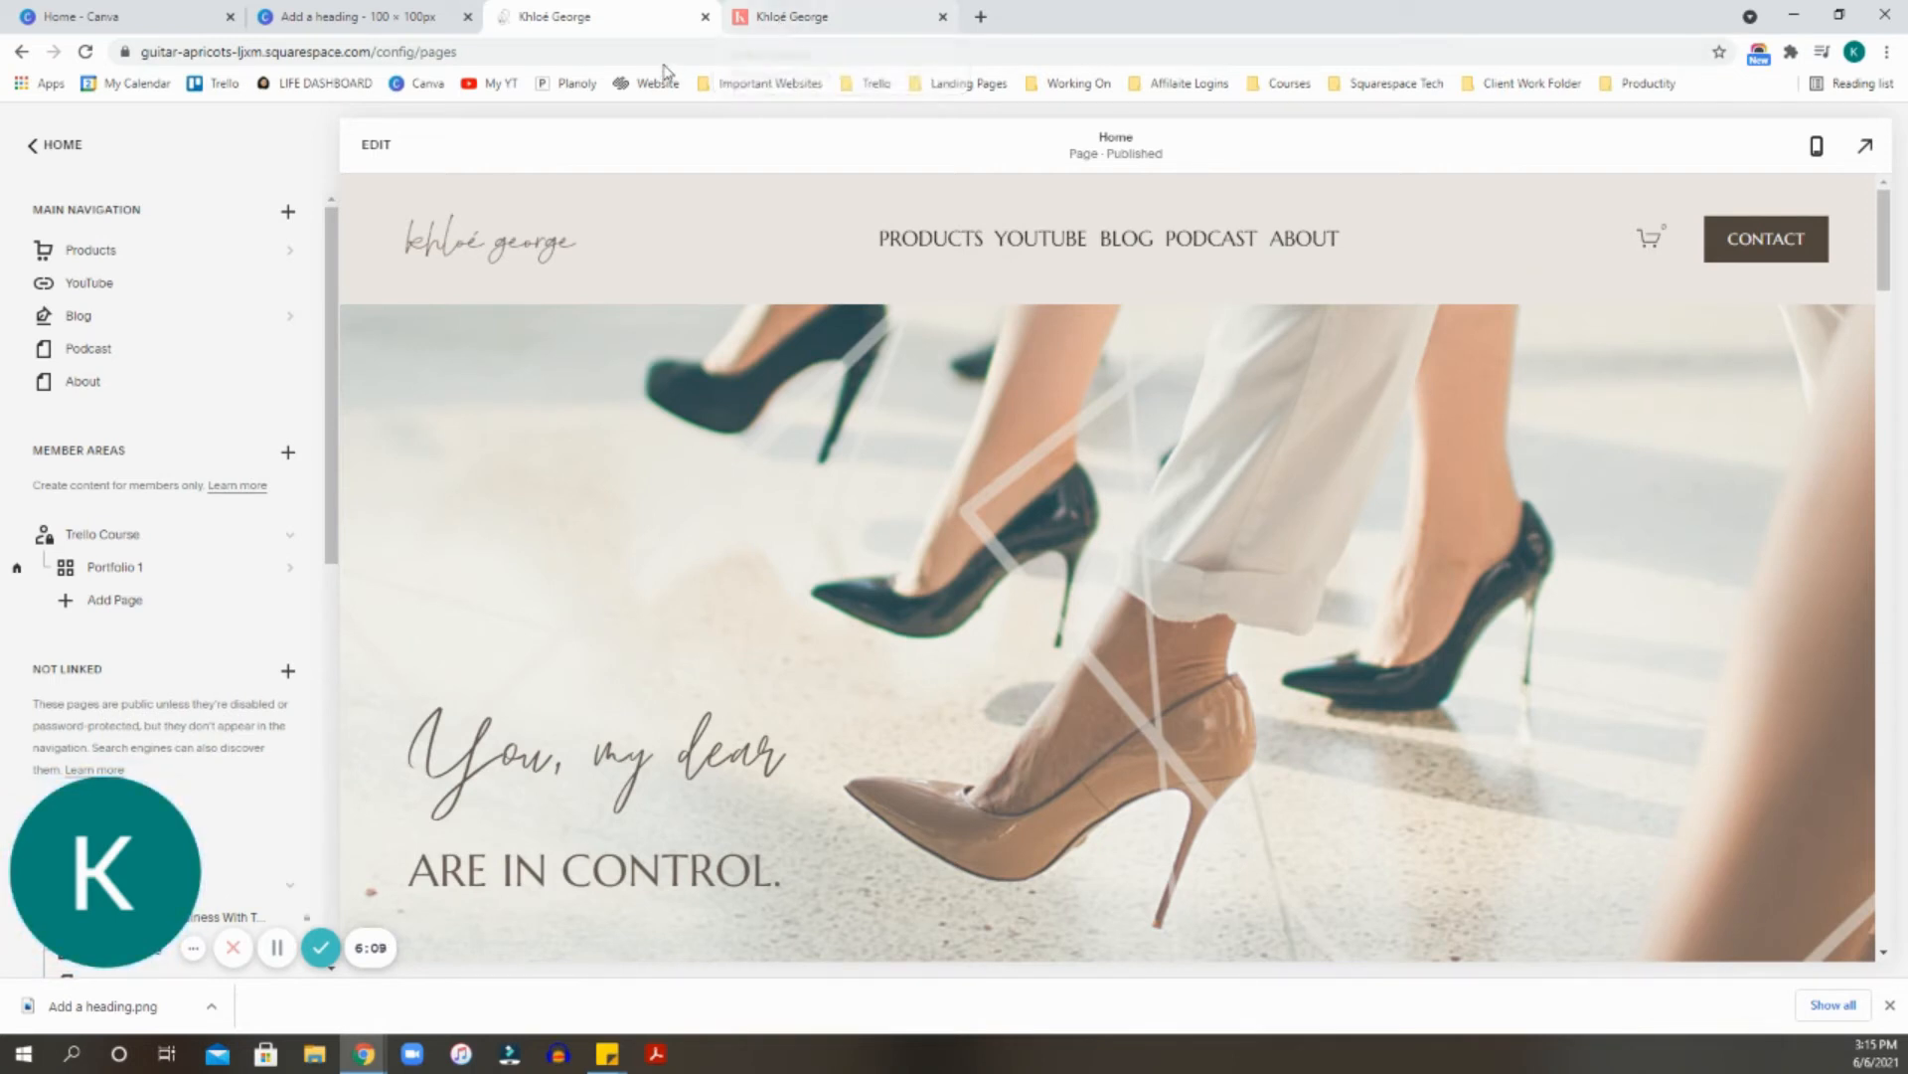
{"action": "mouse_move", "coordinate": [549, 16]}
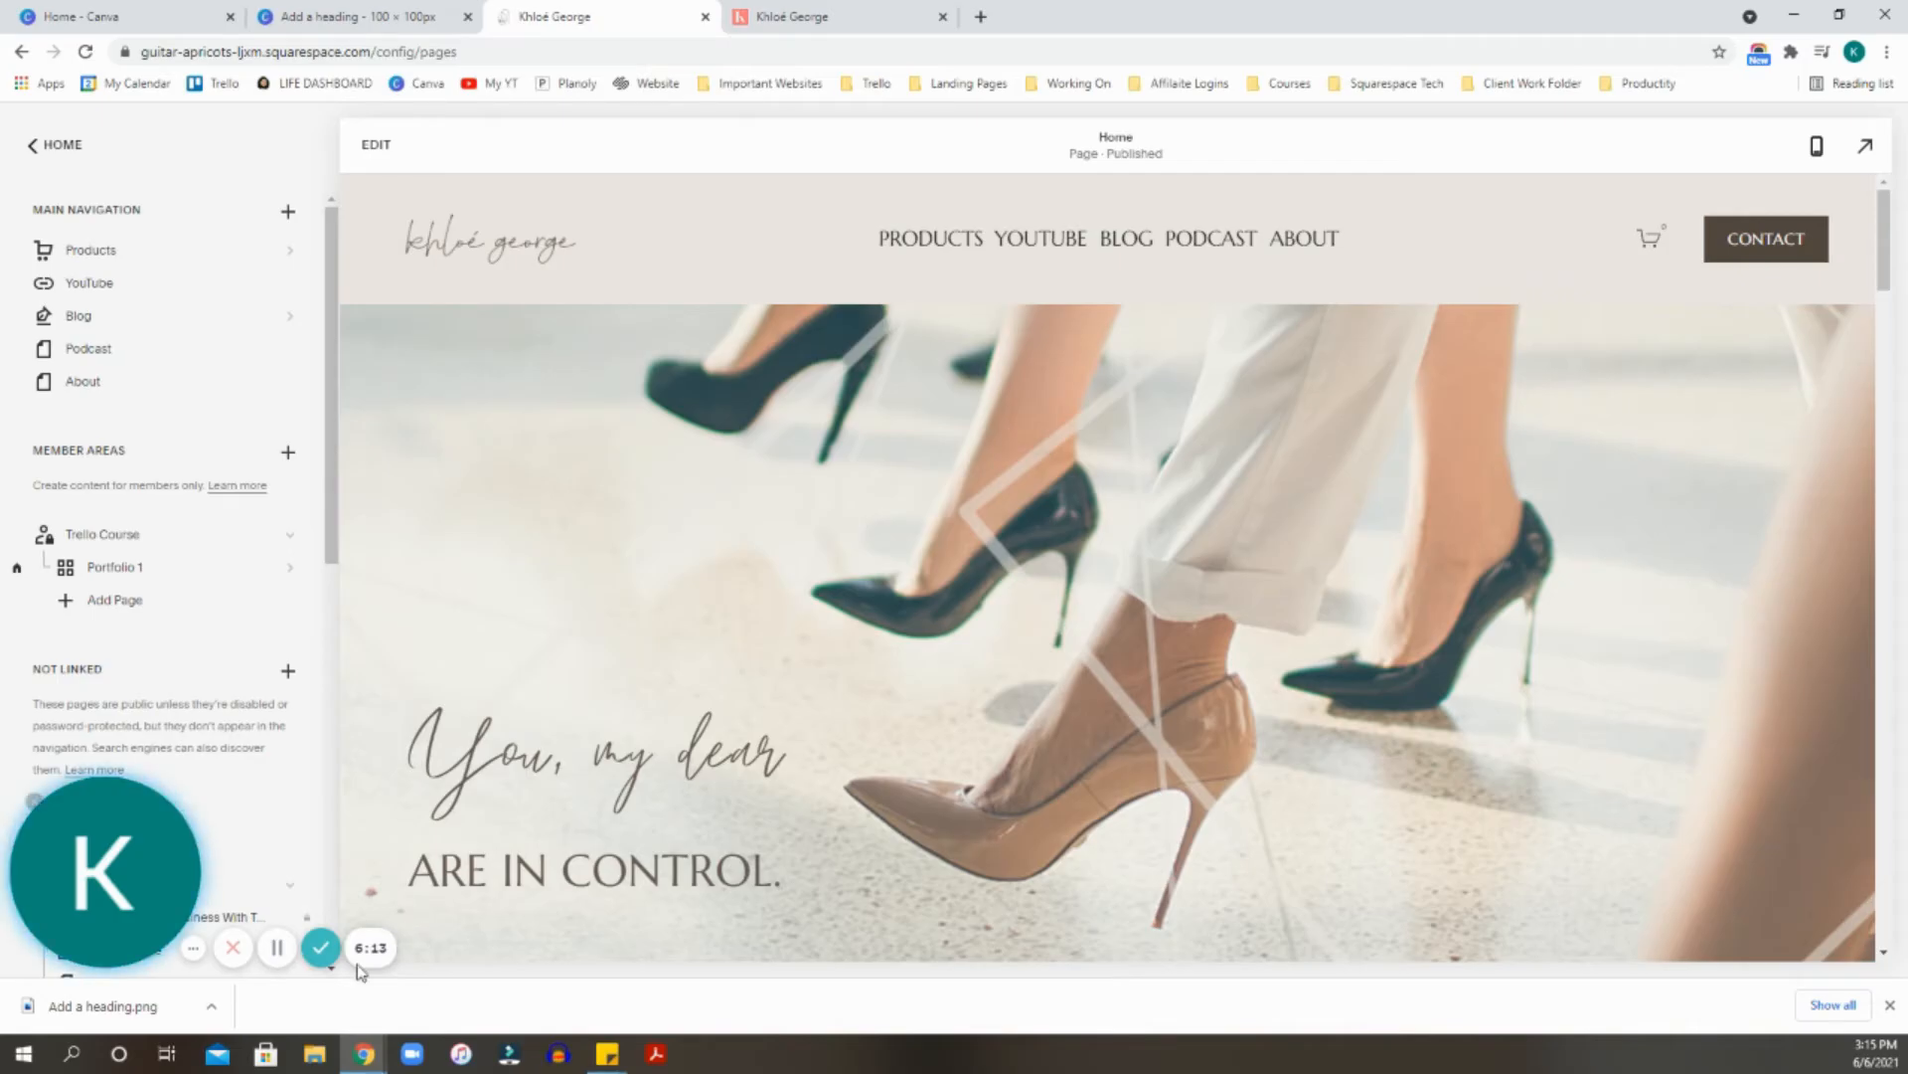
Duplicate the K page and recolour the letter dark teal on the copy.
{"action": "left_click", "coordinate": [354, 16]}
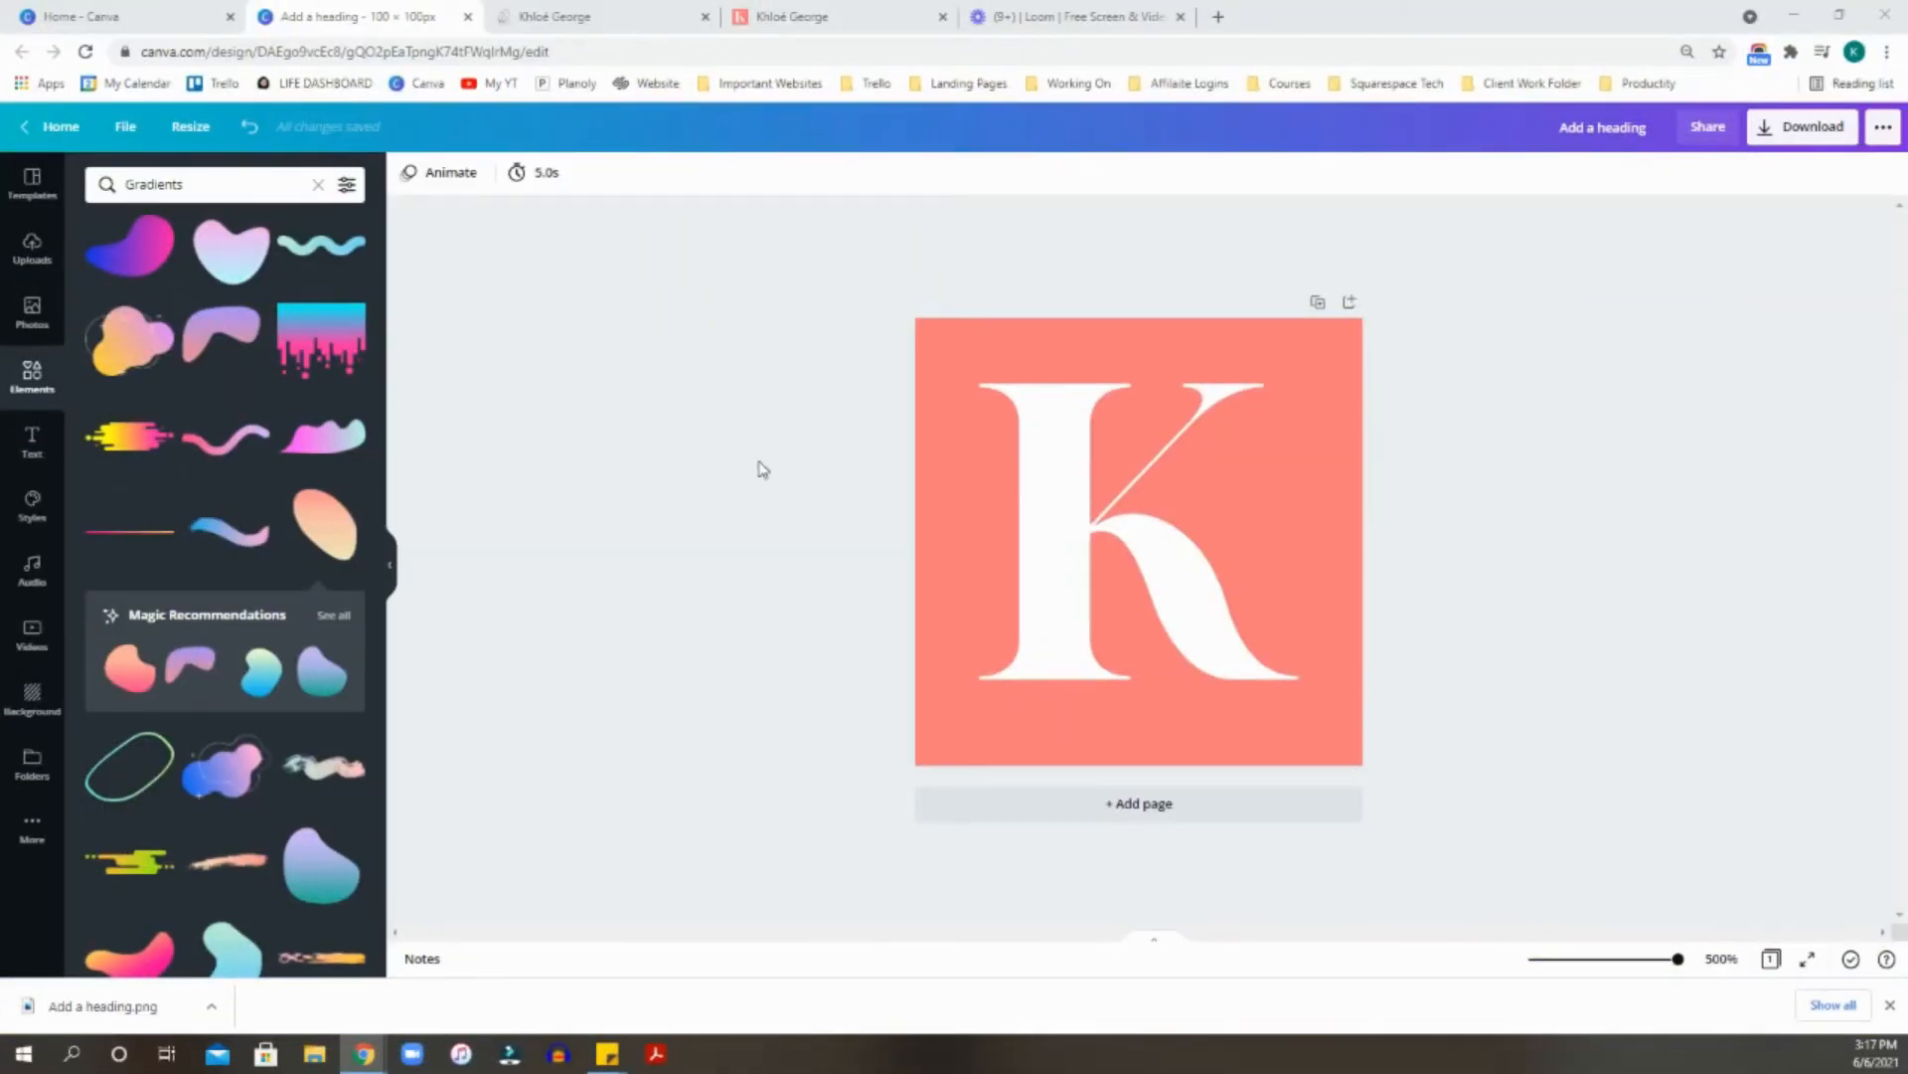
{"action": "left_click", "coordinate": [1137, 499]}
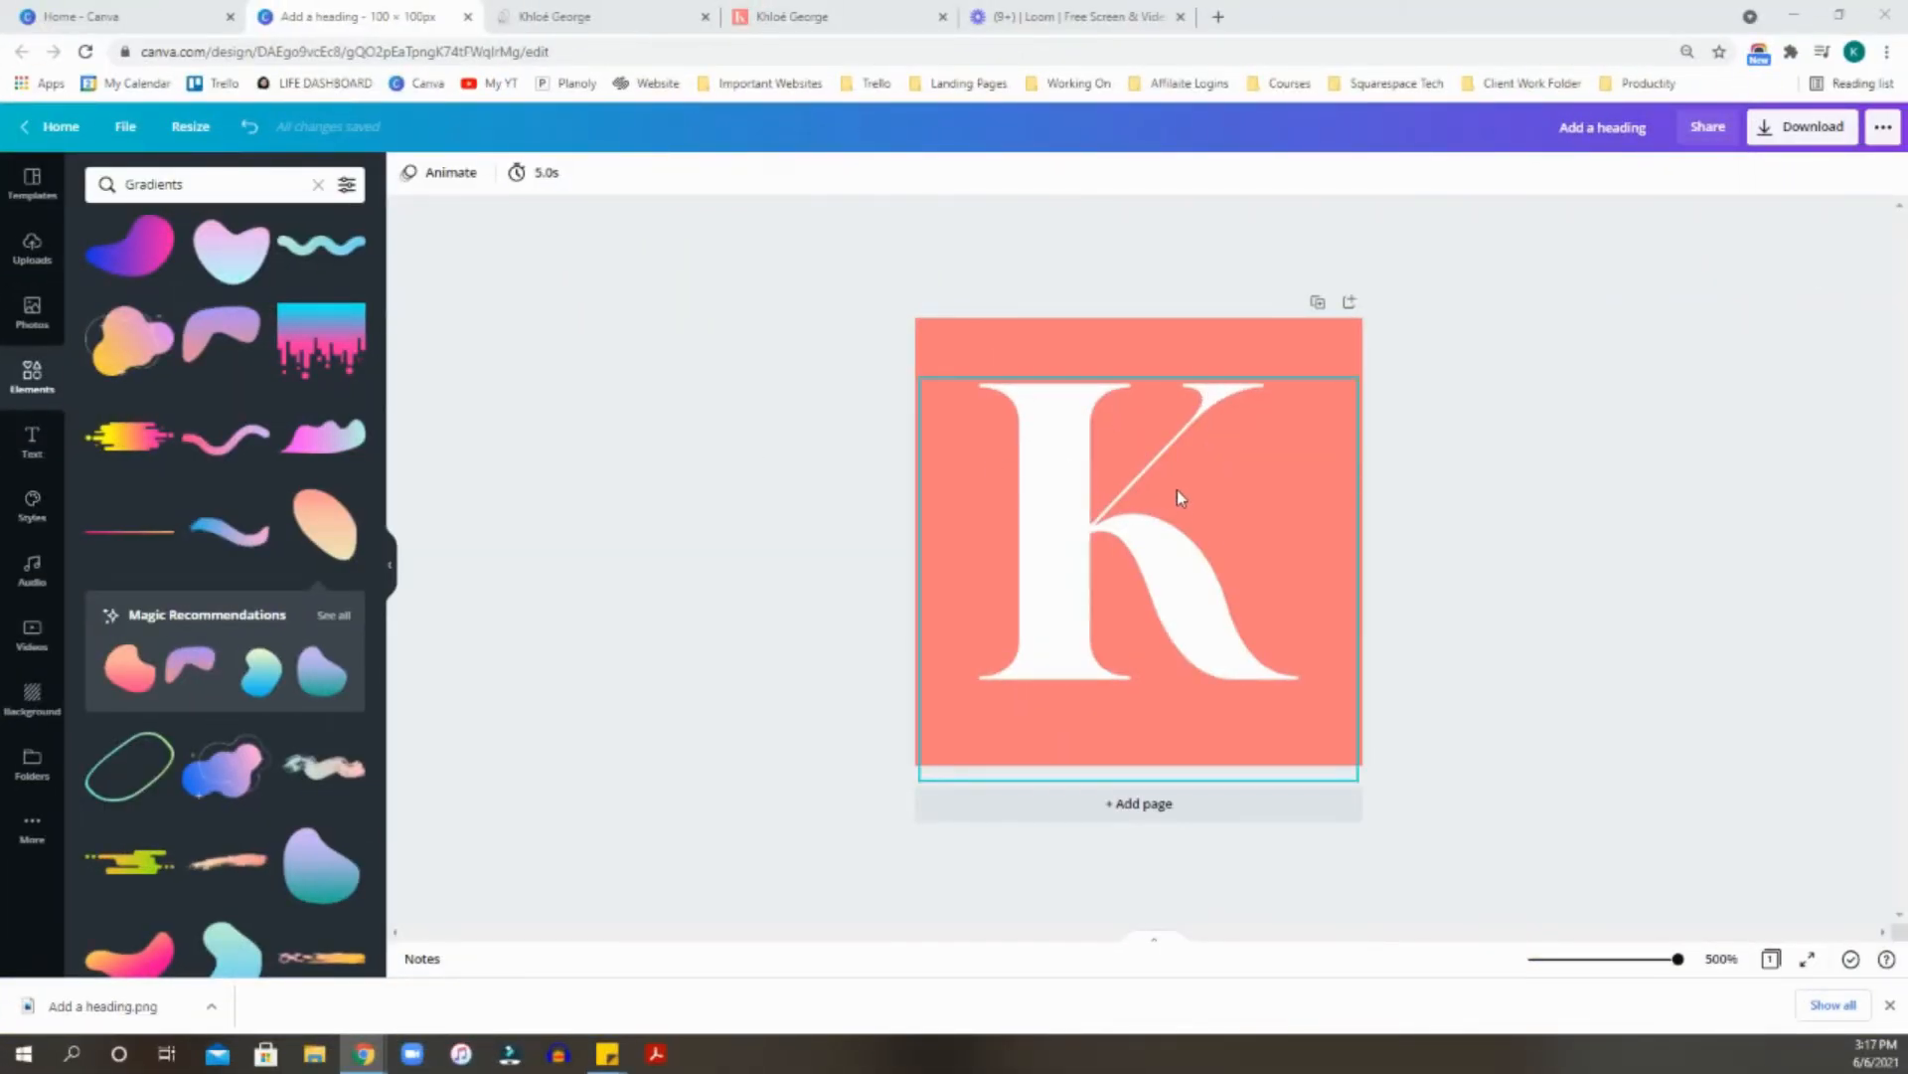
{"action": "left_click", "coordinate": [1598, 648]}
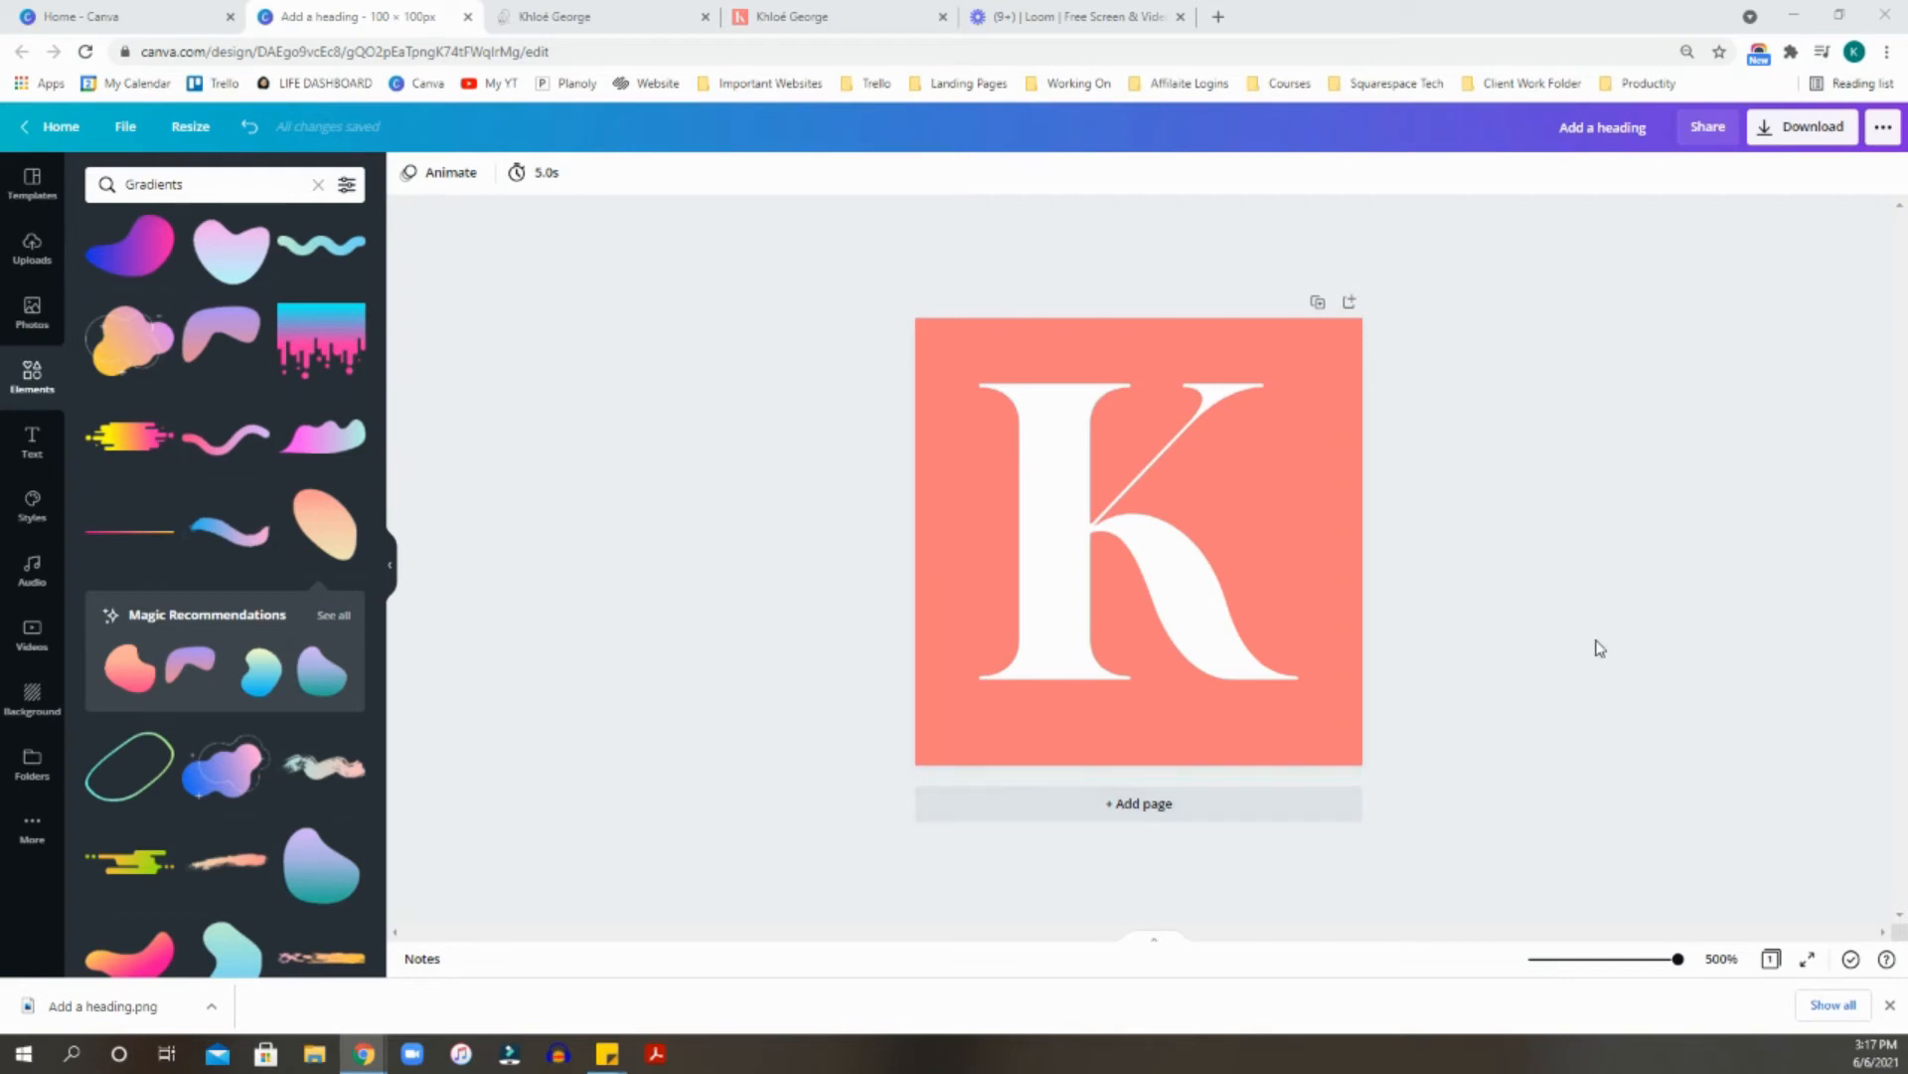
{"action": "mouse_move", "coordinate": [1318, 304]}
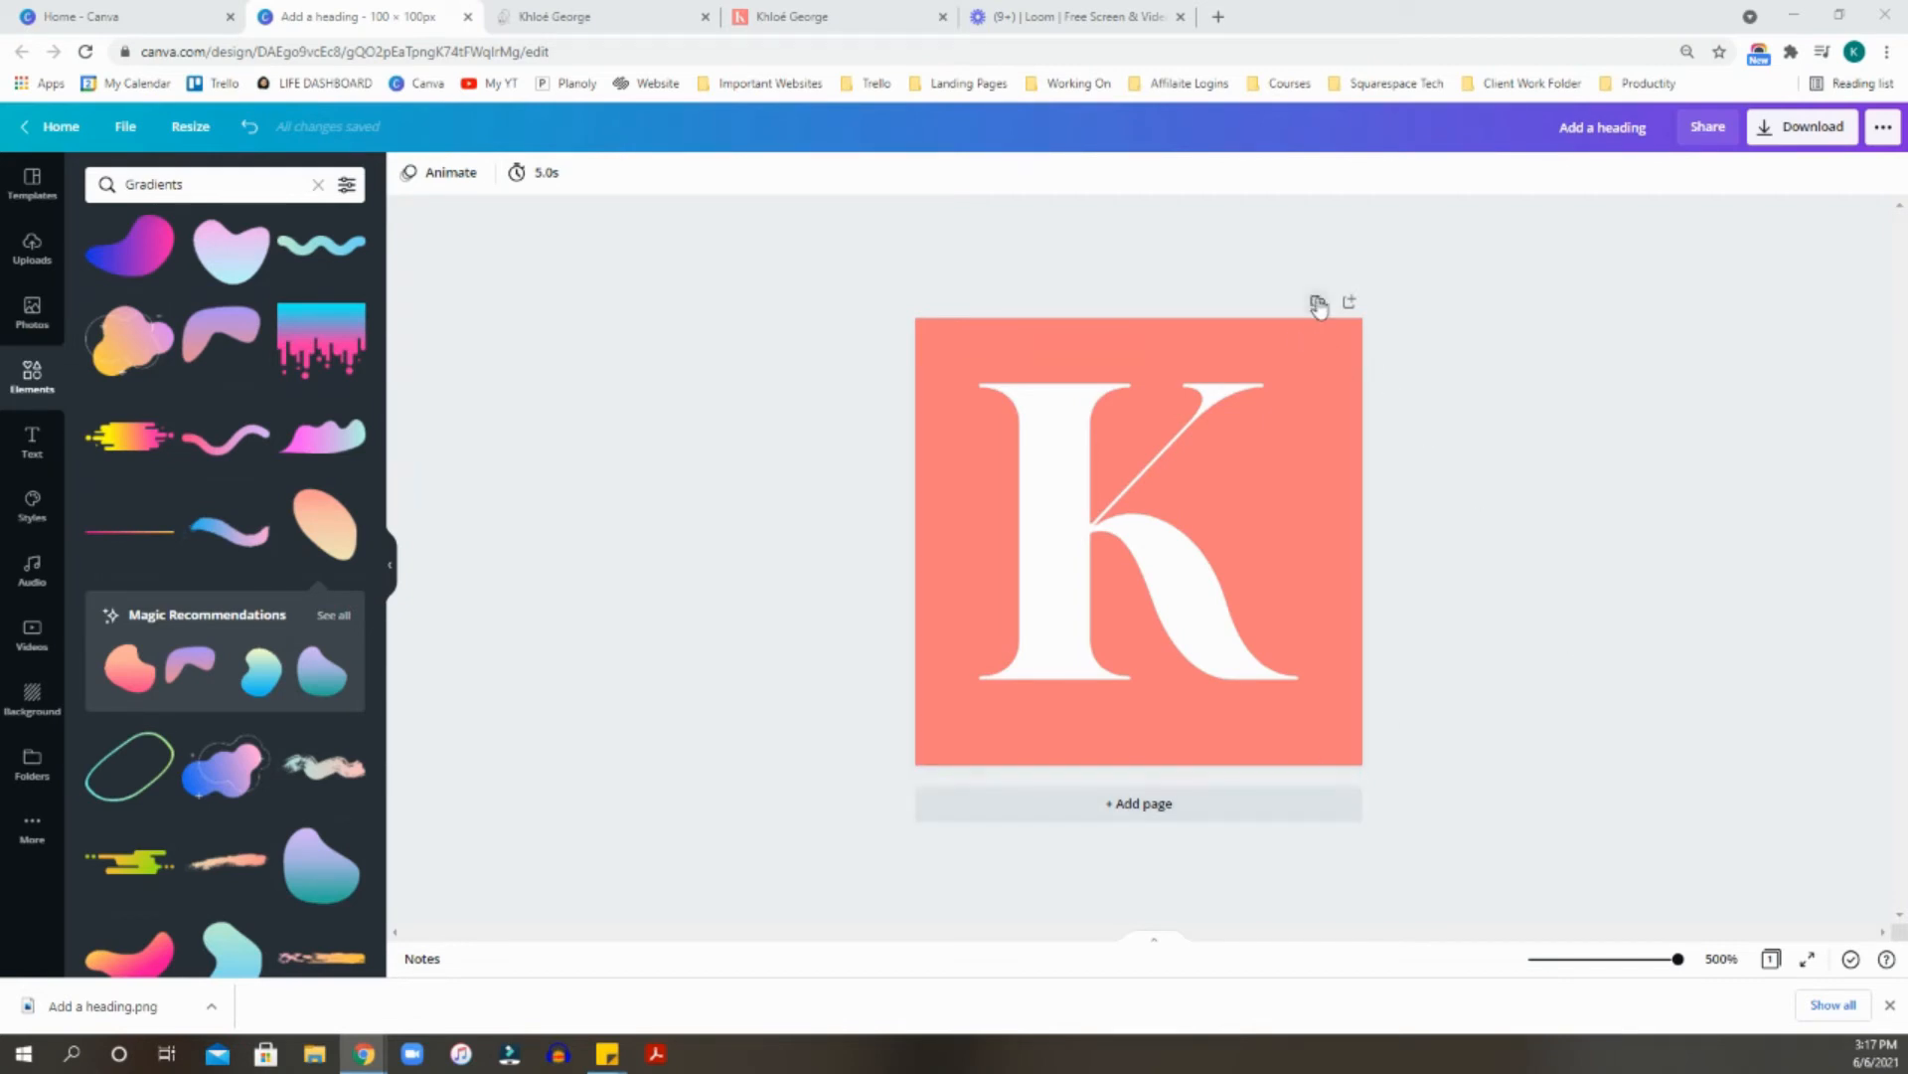
{"action": "left_click", "coordinate": [1318, 302]}
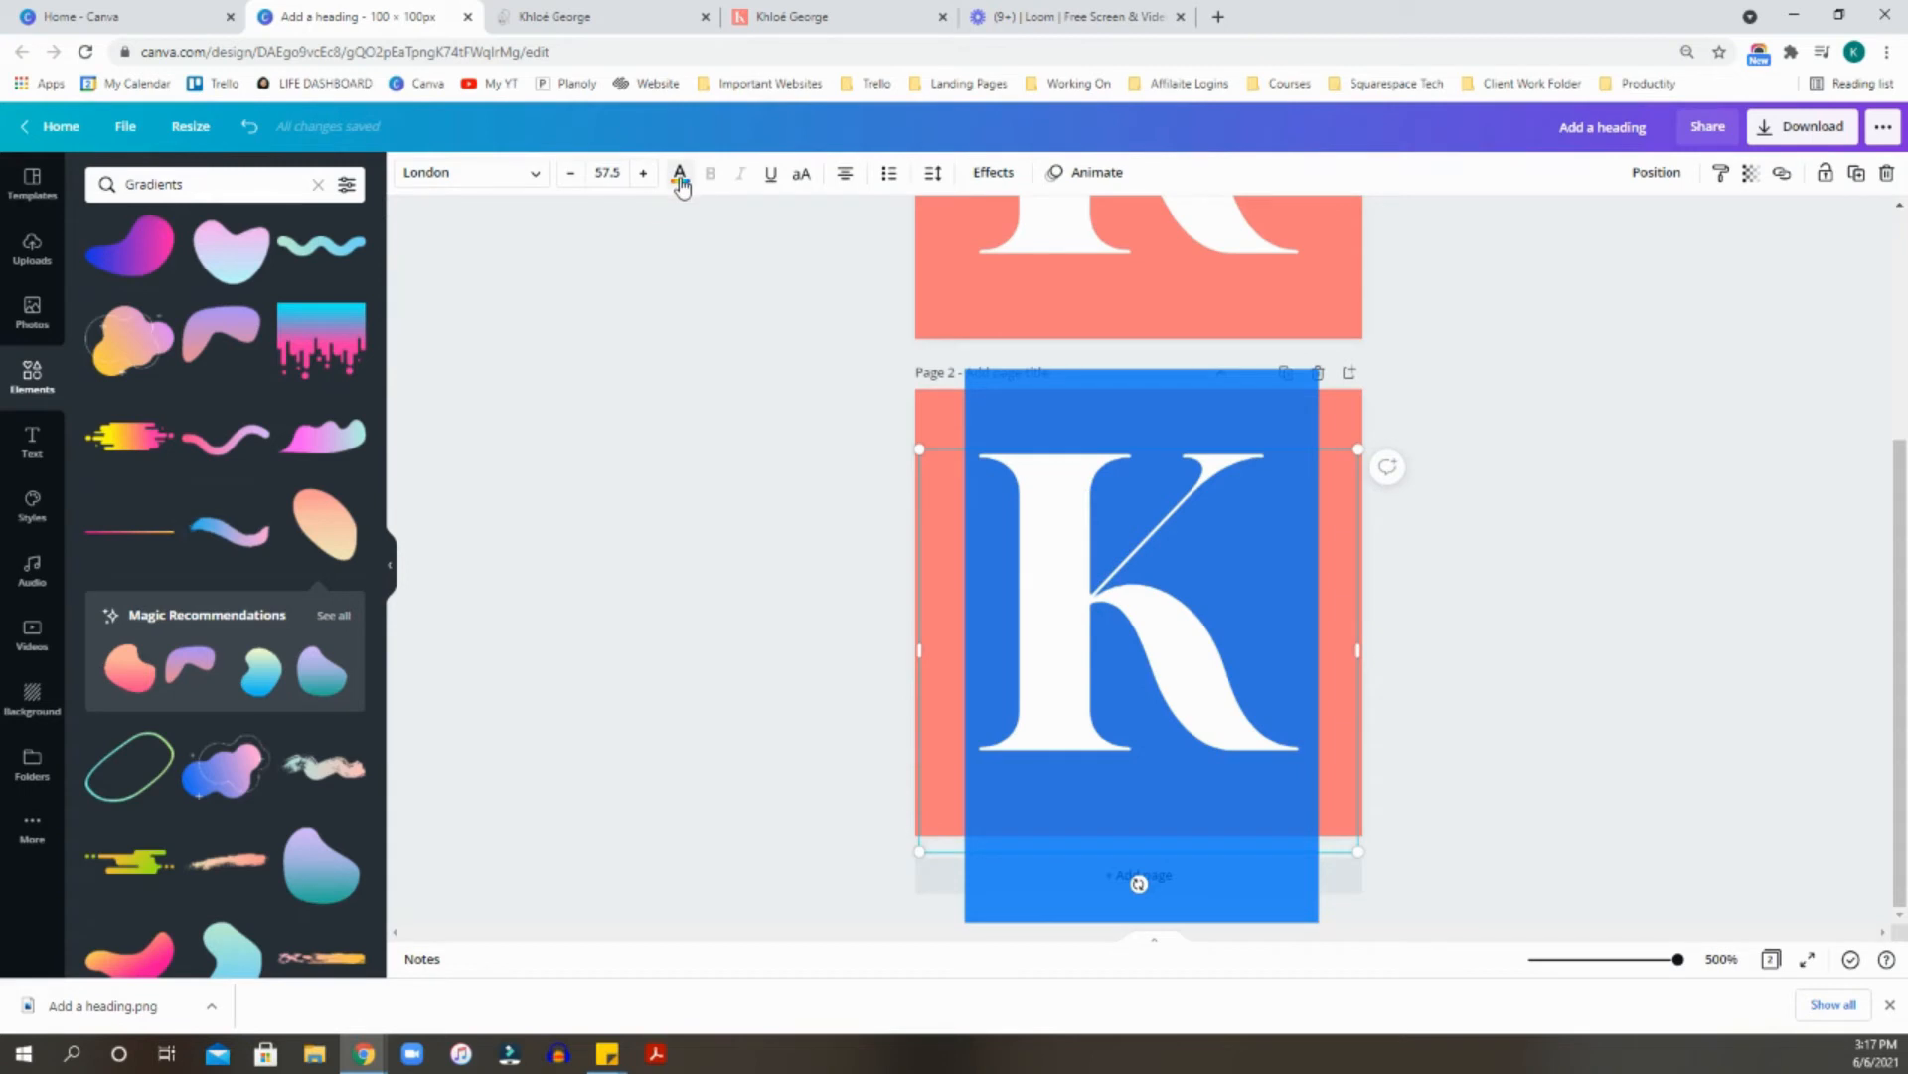
{"action": "left_click", "coordinate": [680, 173]}
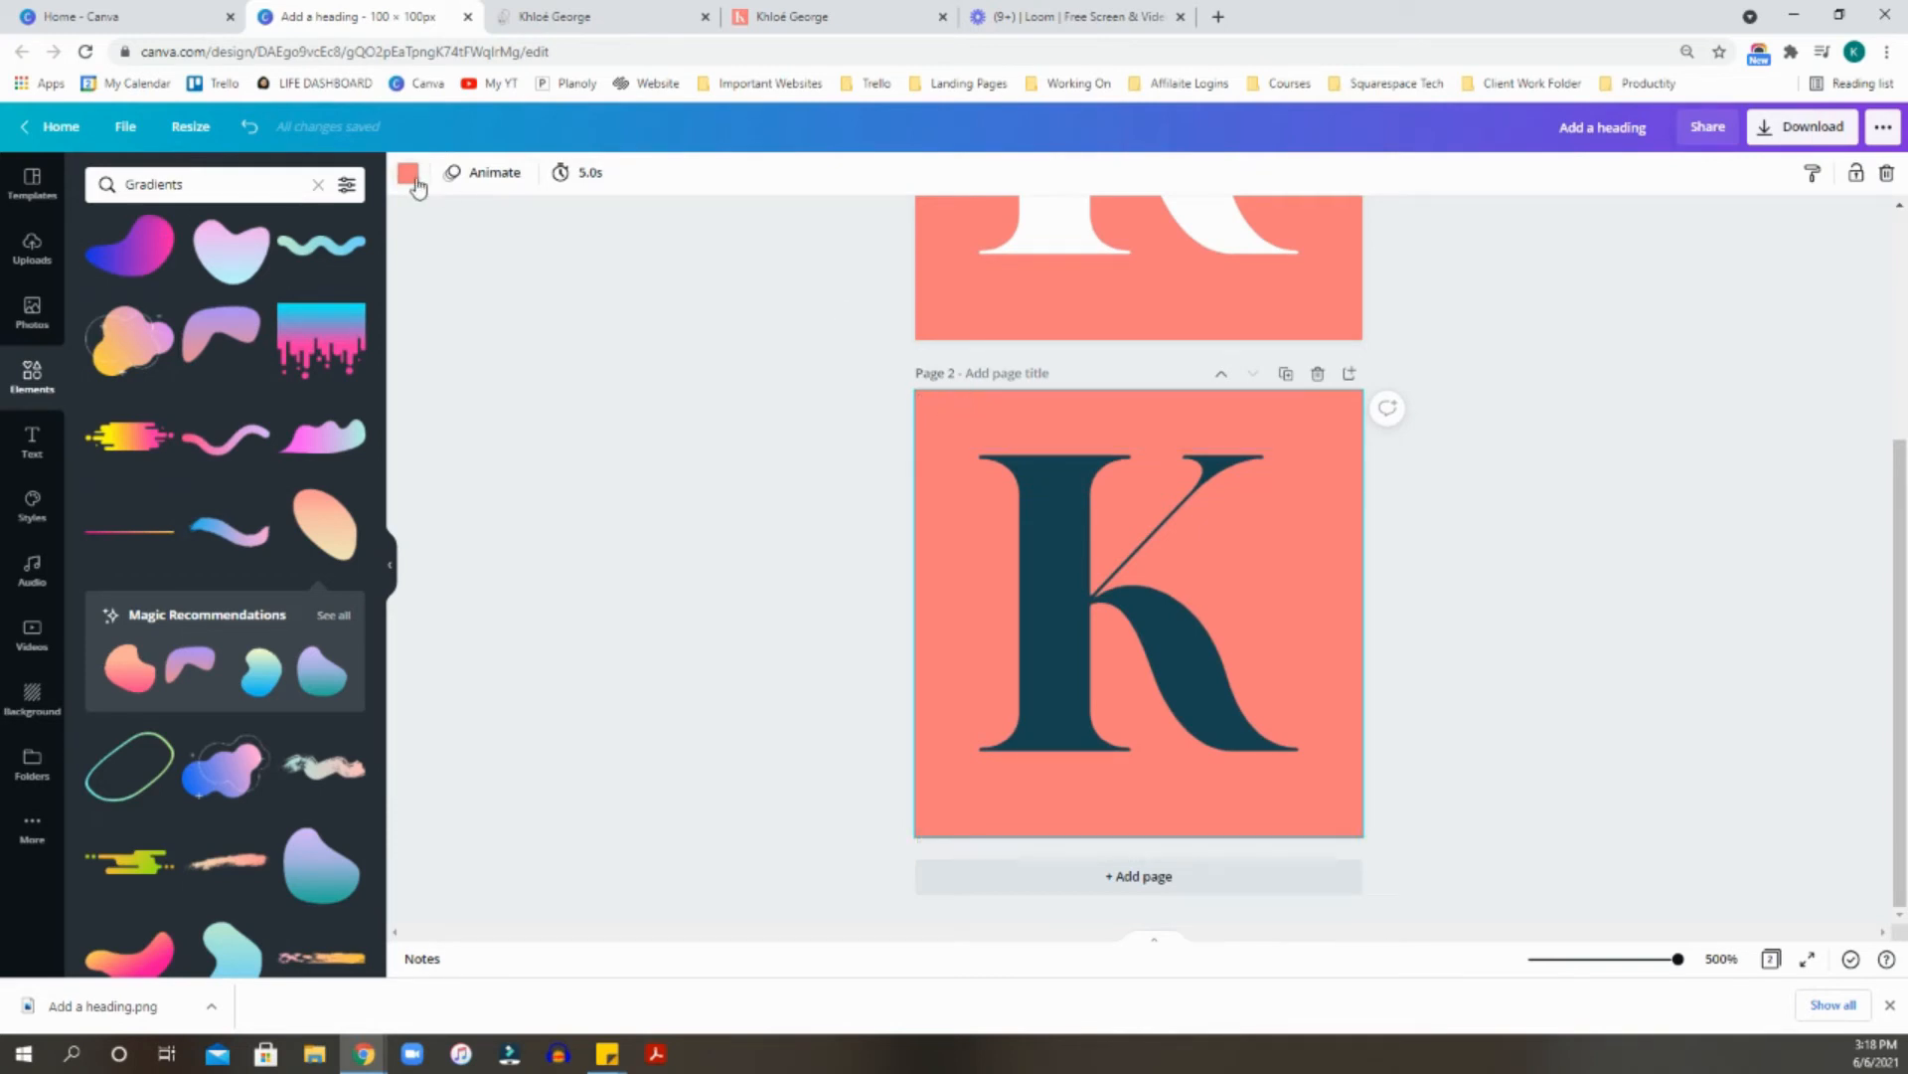
Make the background white and add a peach-to-pink gradient blob from Elements > Gradients.
{"action": "left_click", "coordinate": [407, 171]}
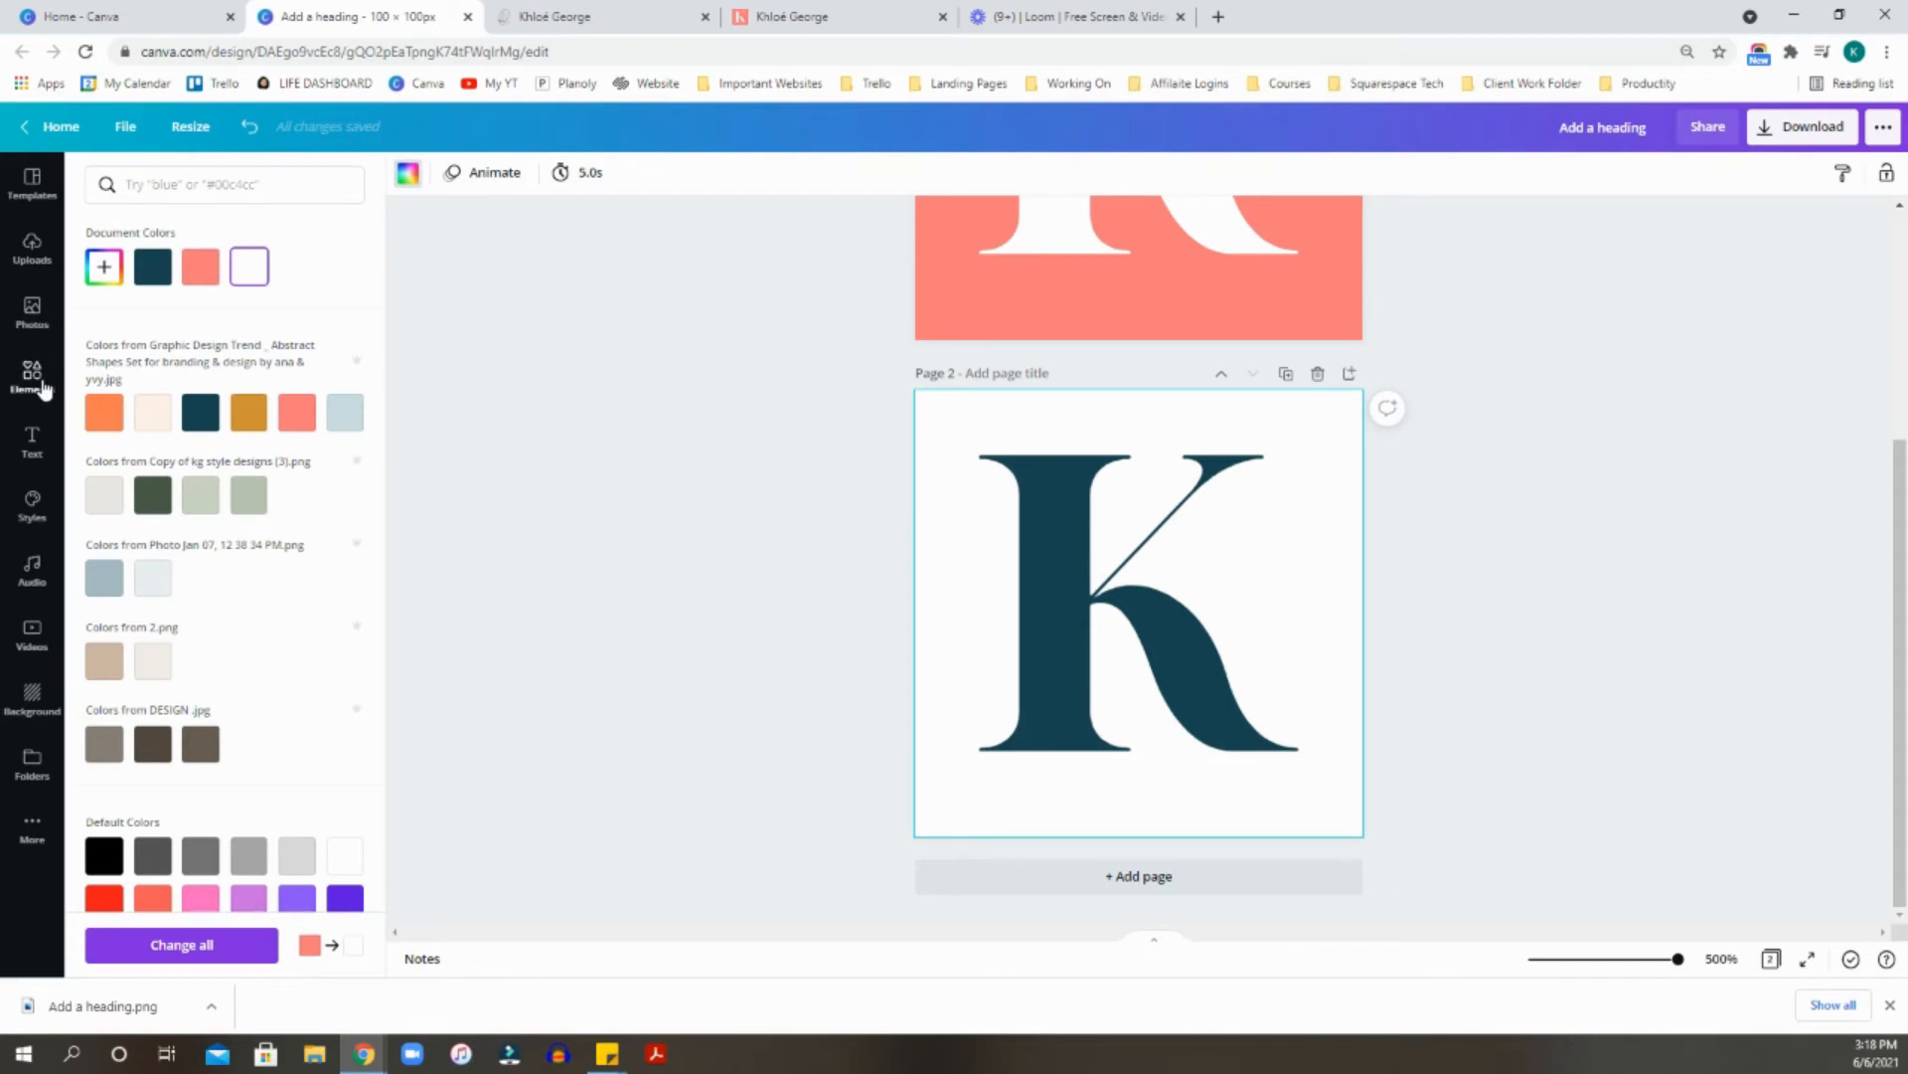
{"action": "left_click", "coordinate": [31, 378]}
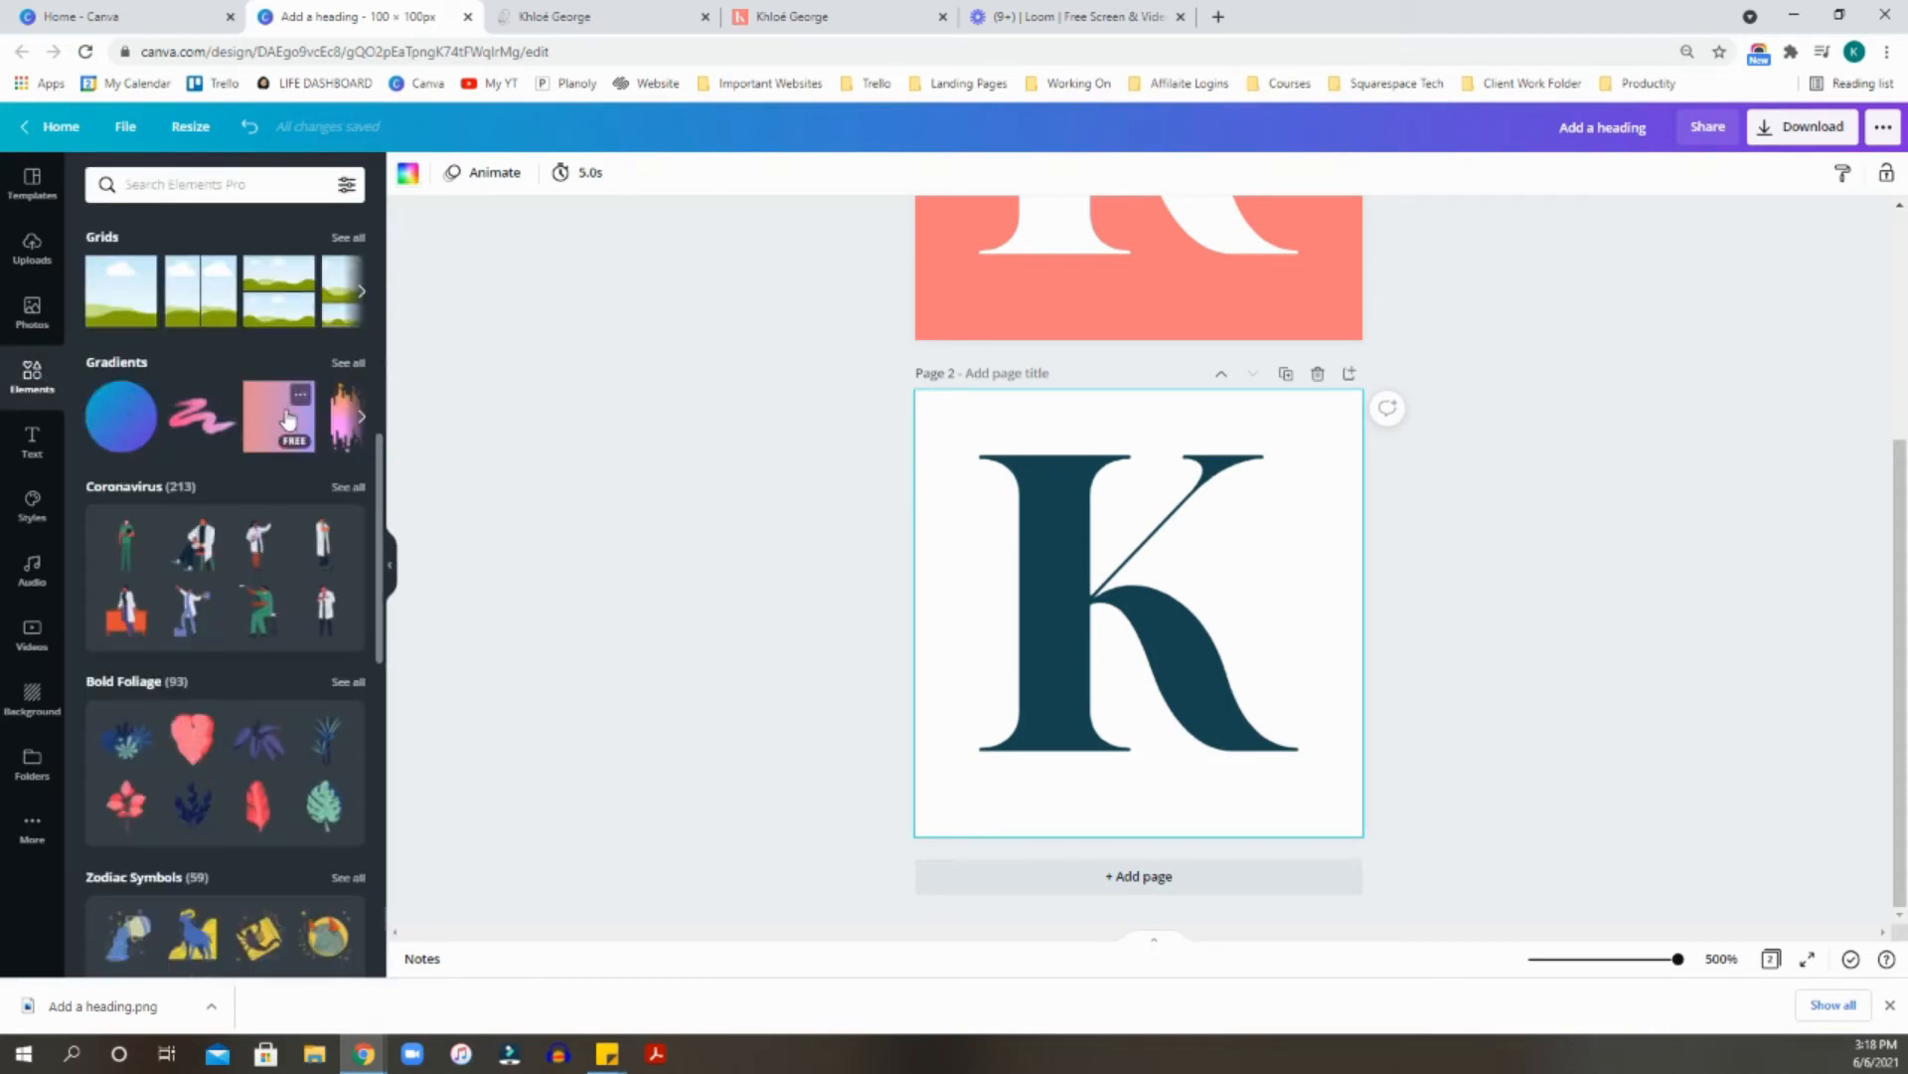
{"action": "left_click", "coordinate": [348, 362]}
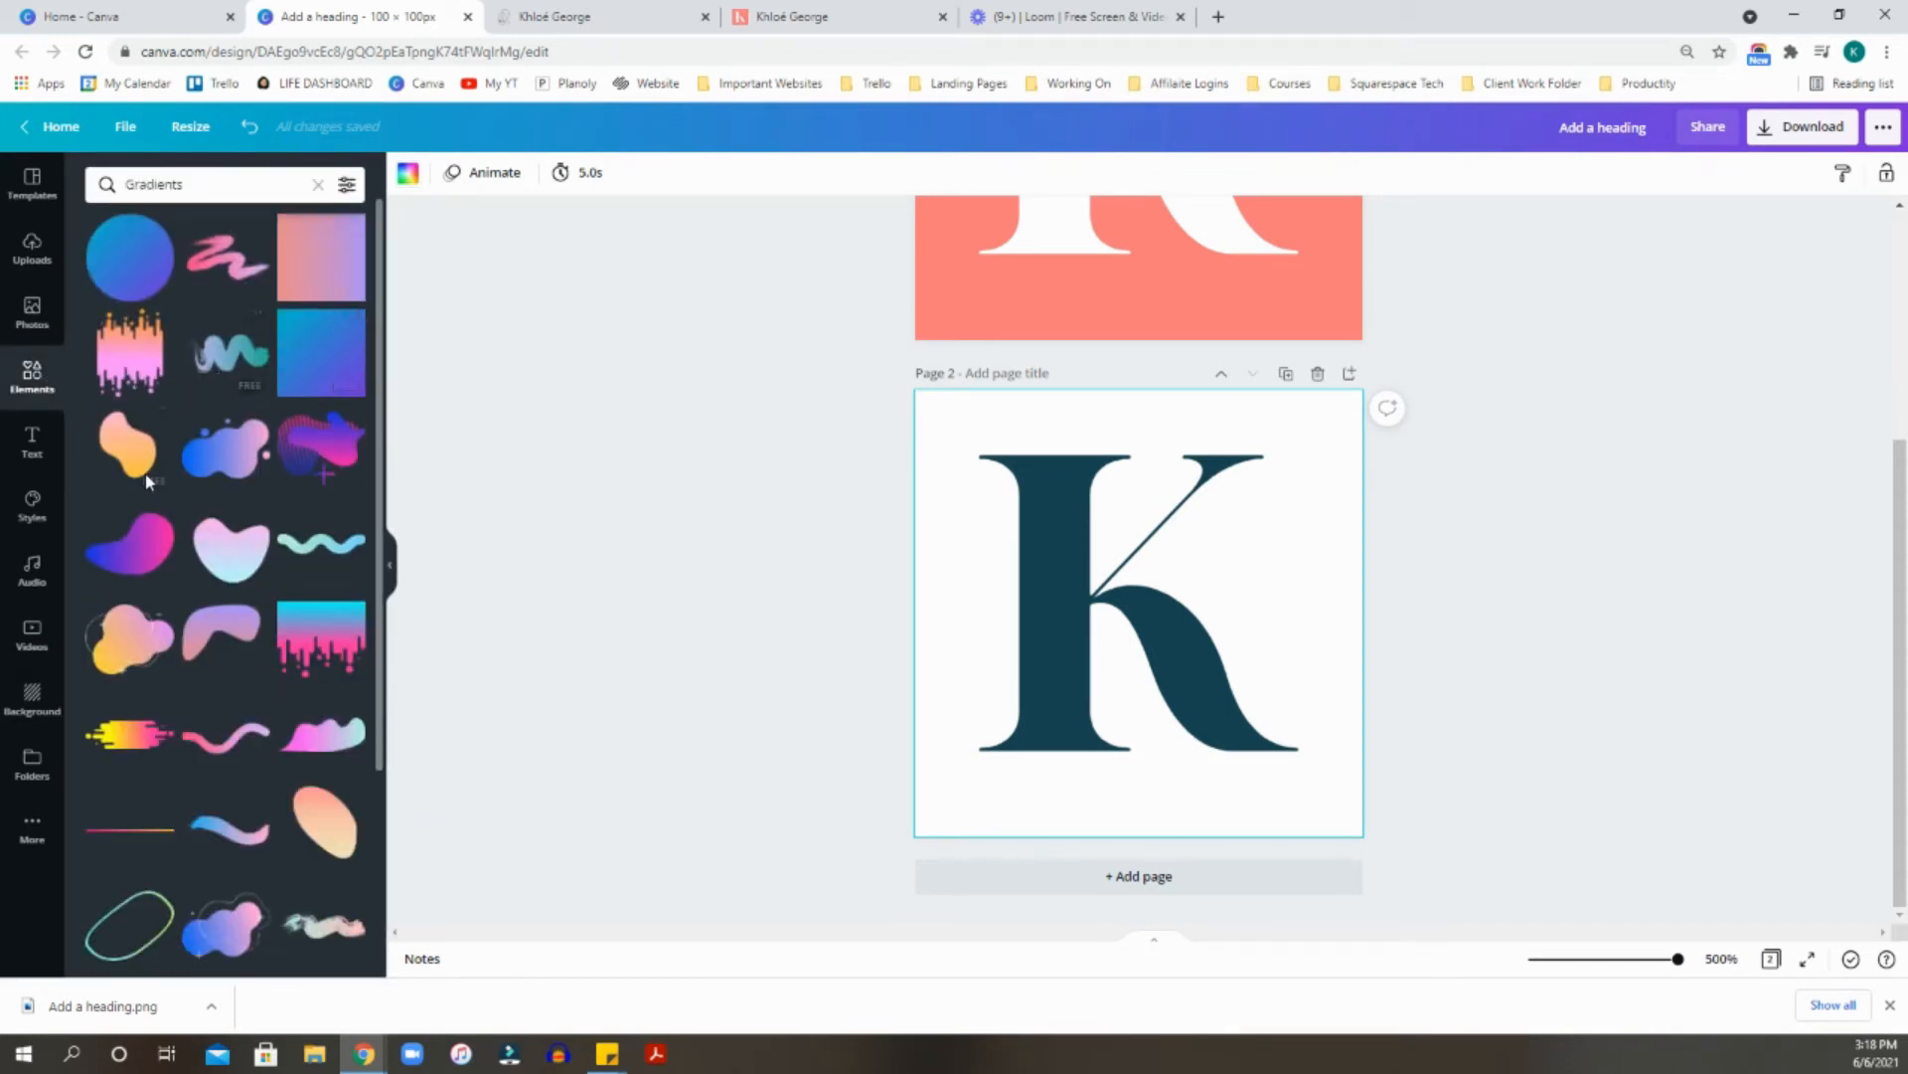
{"action": "scroll", "scroll_direction": "down", "scroll_amount": 3}
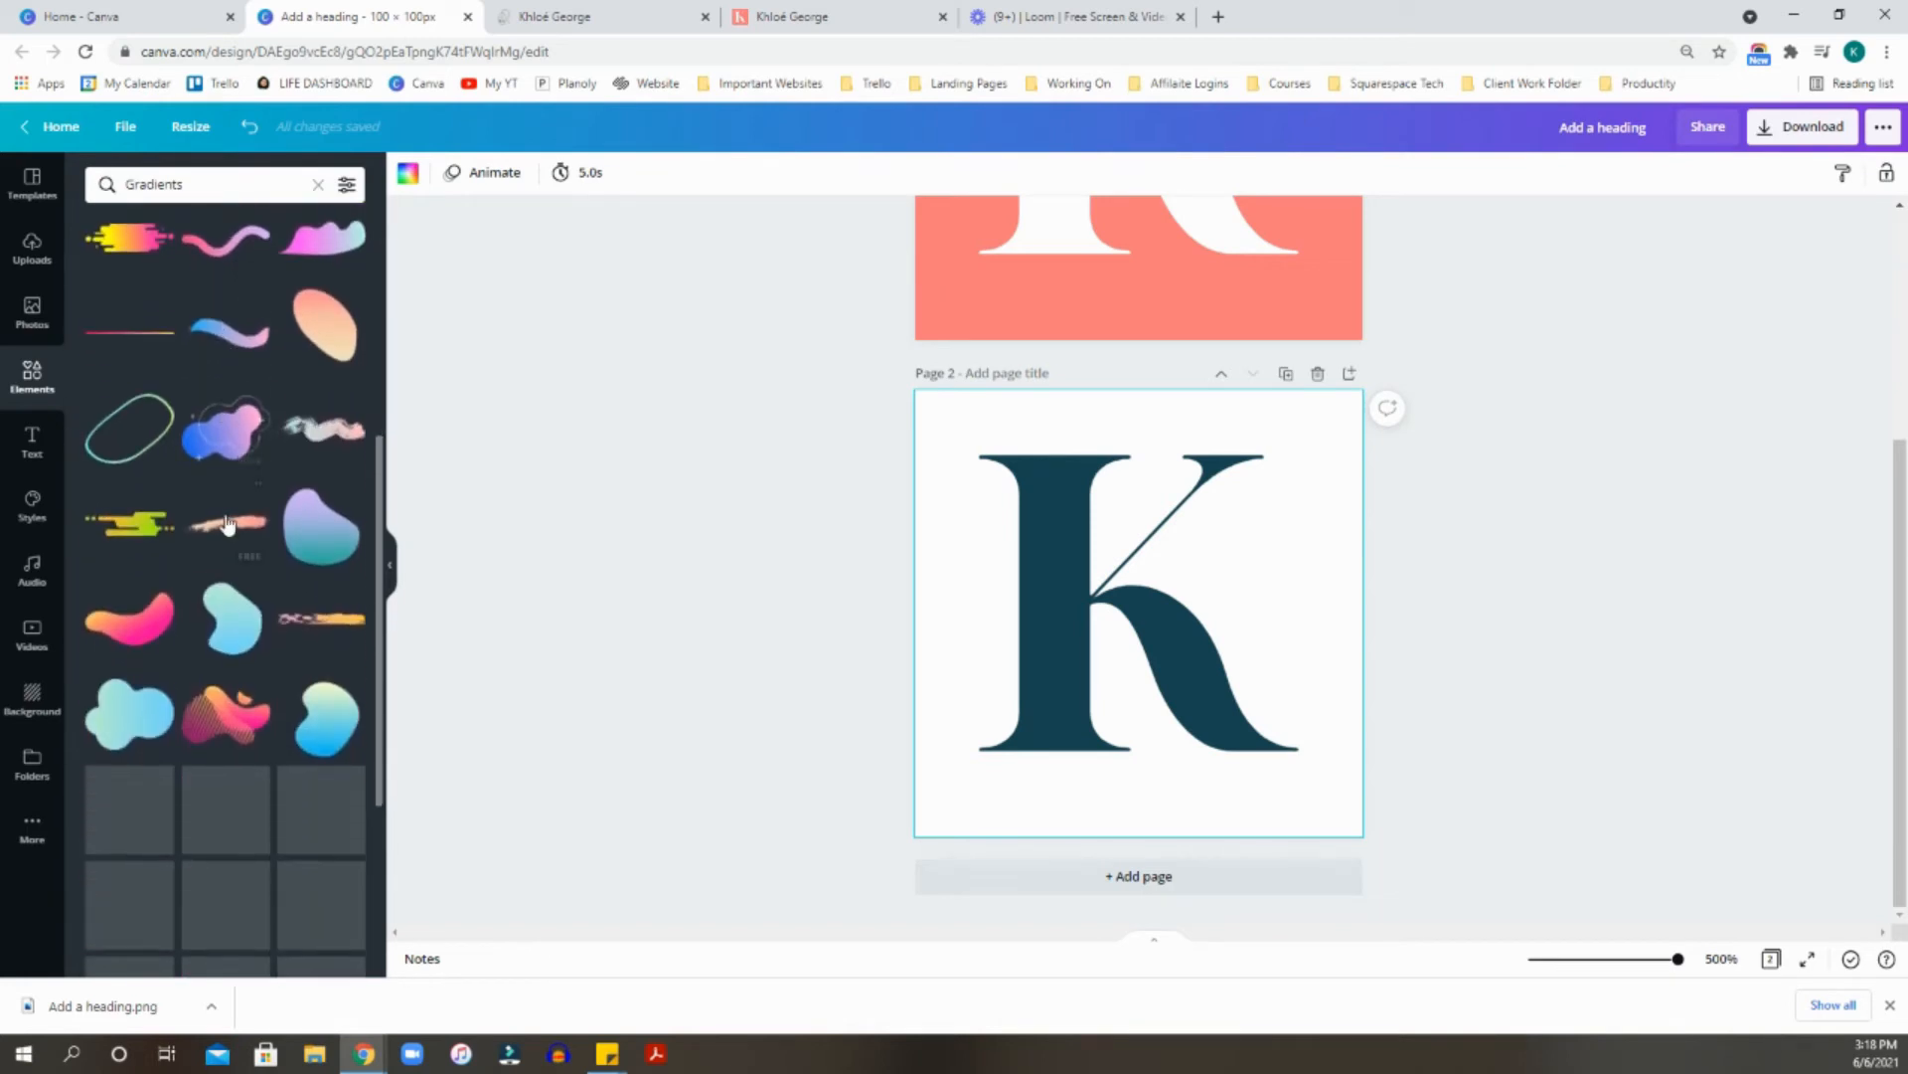
{"action": "scroll", "scroll_direction": "down", "scroll_amount": 3}
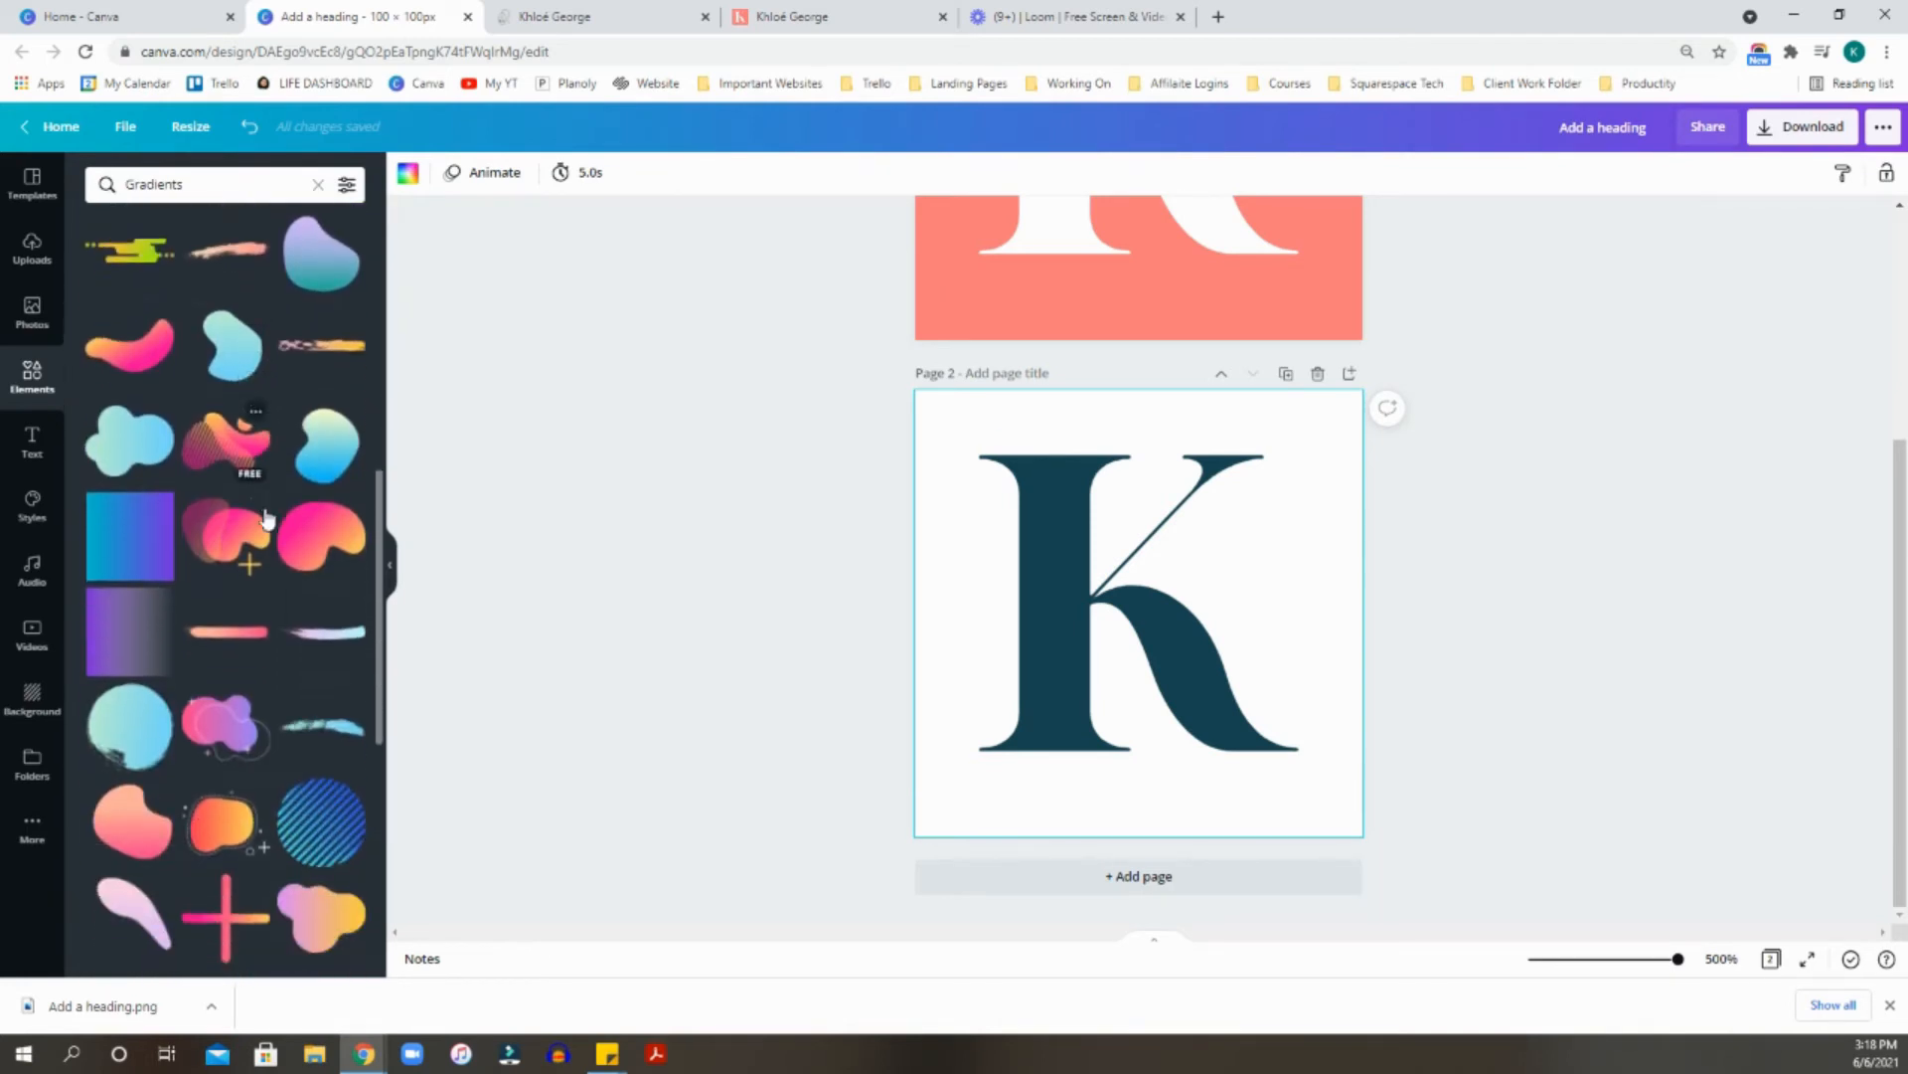
{"action": "scroll", "scroll_direction": "down", "scroll_amount": 3}
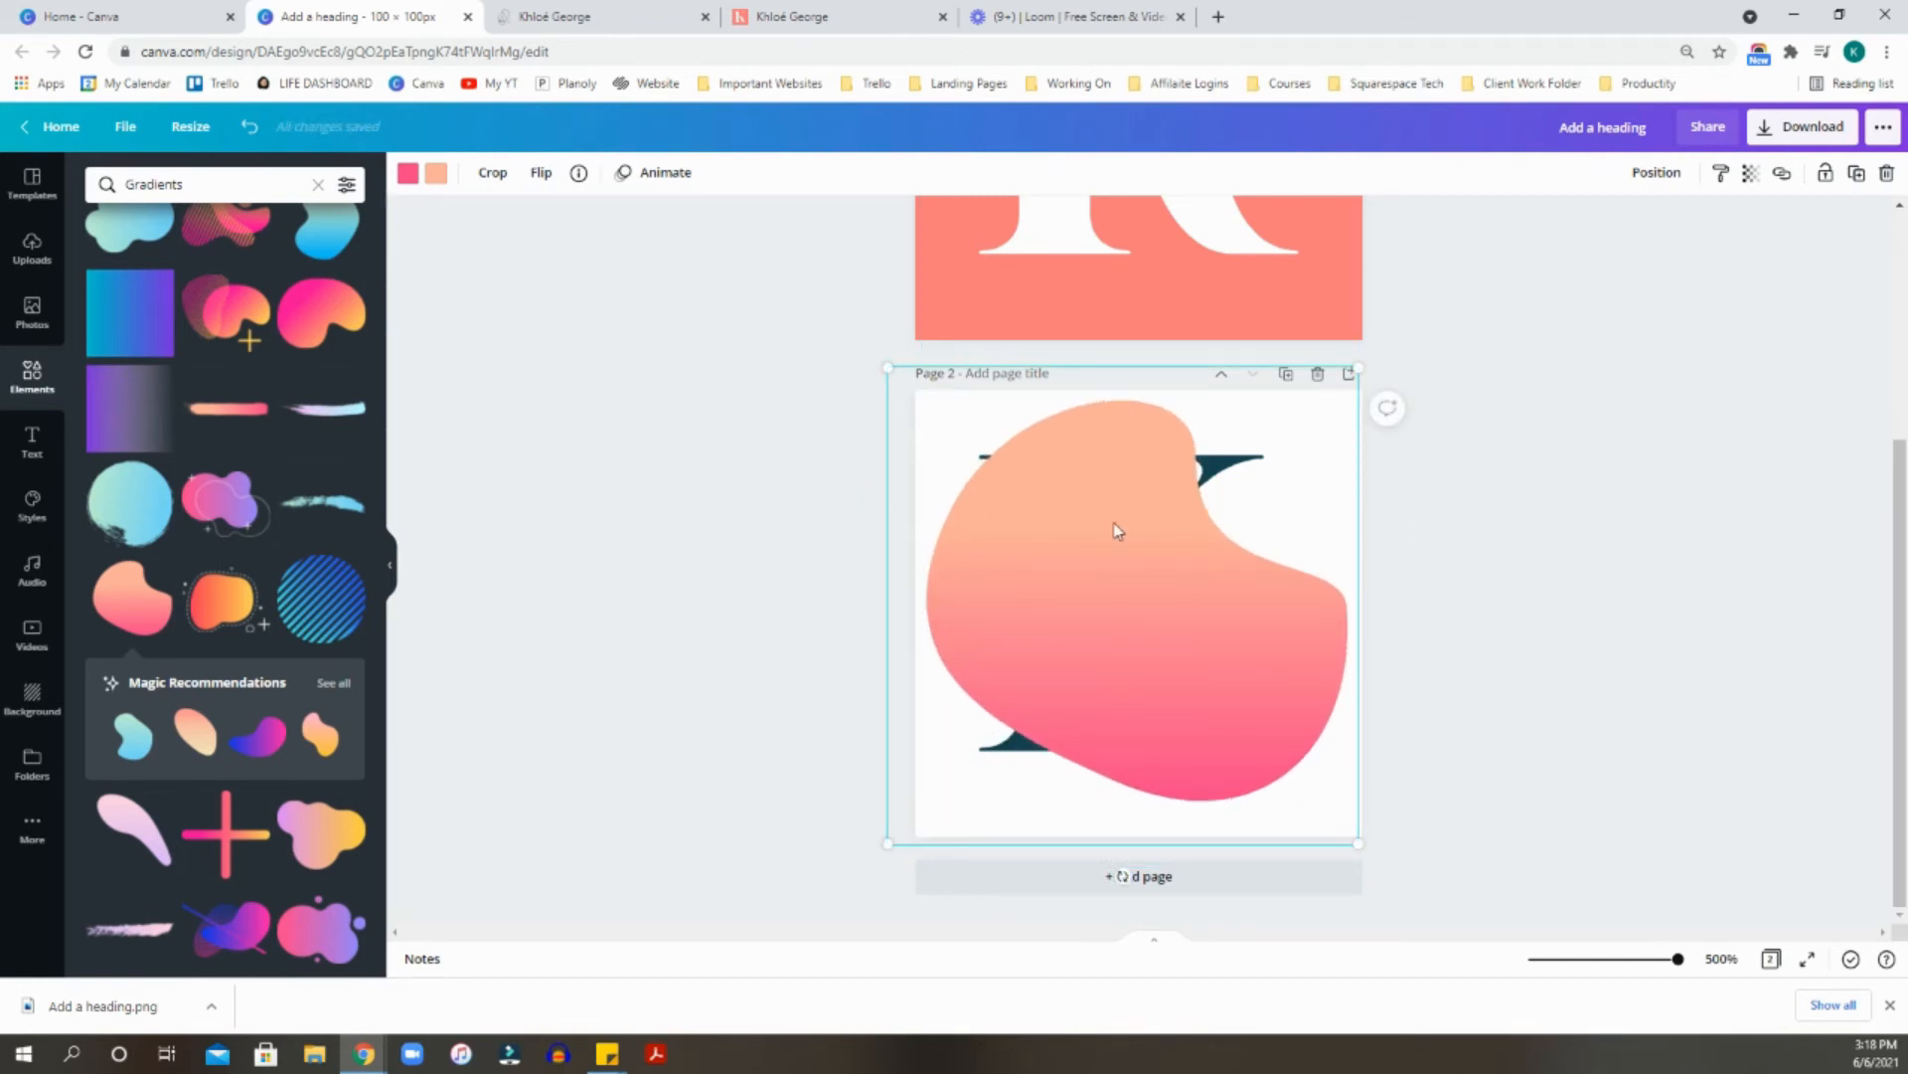
Send the gradient blob backward so it sits behind the teal K.
{"action": "left_click", "coordinate": [1656, 171]}
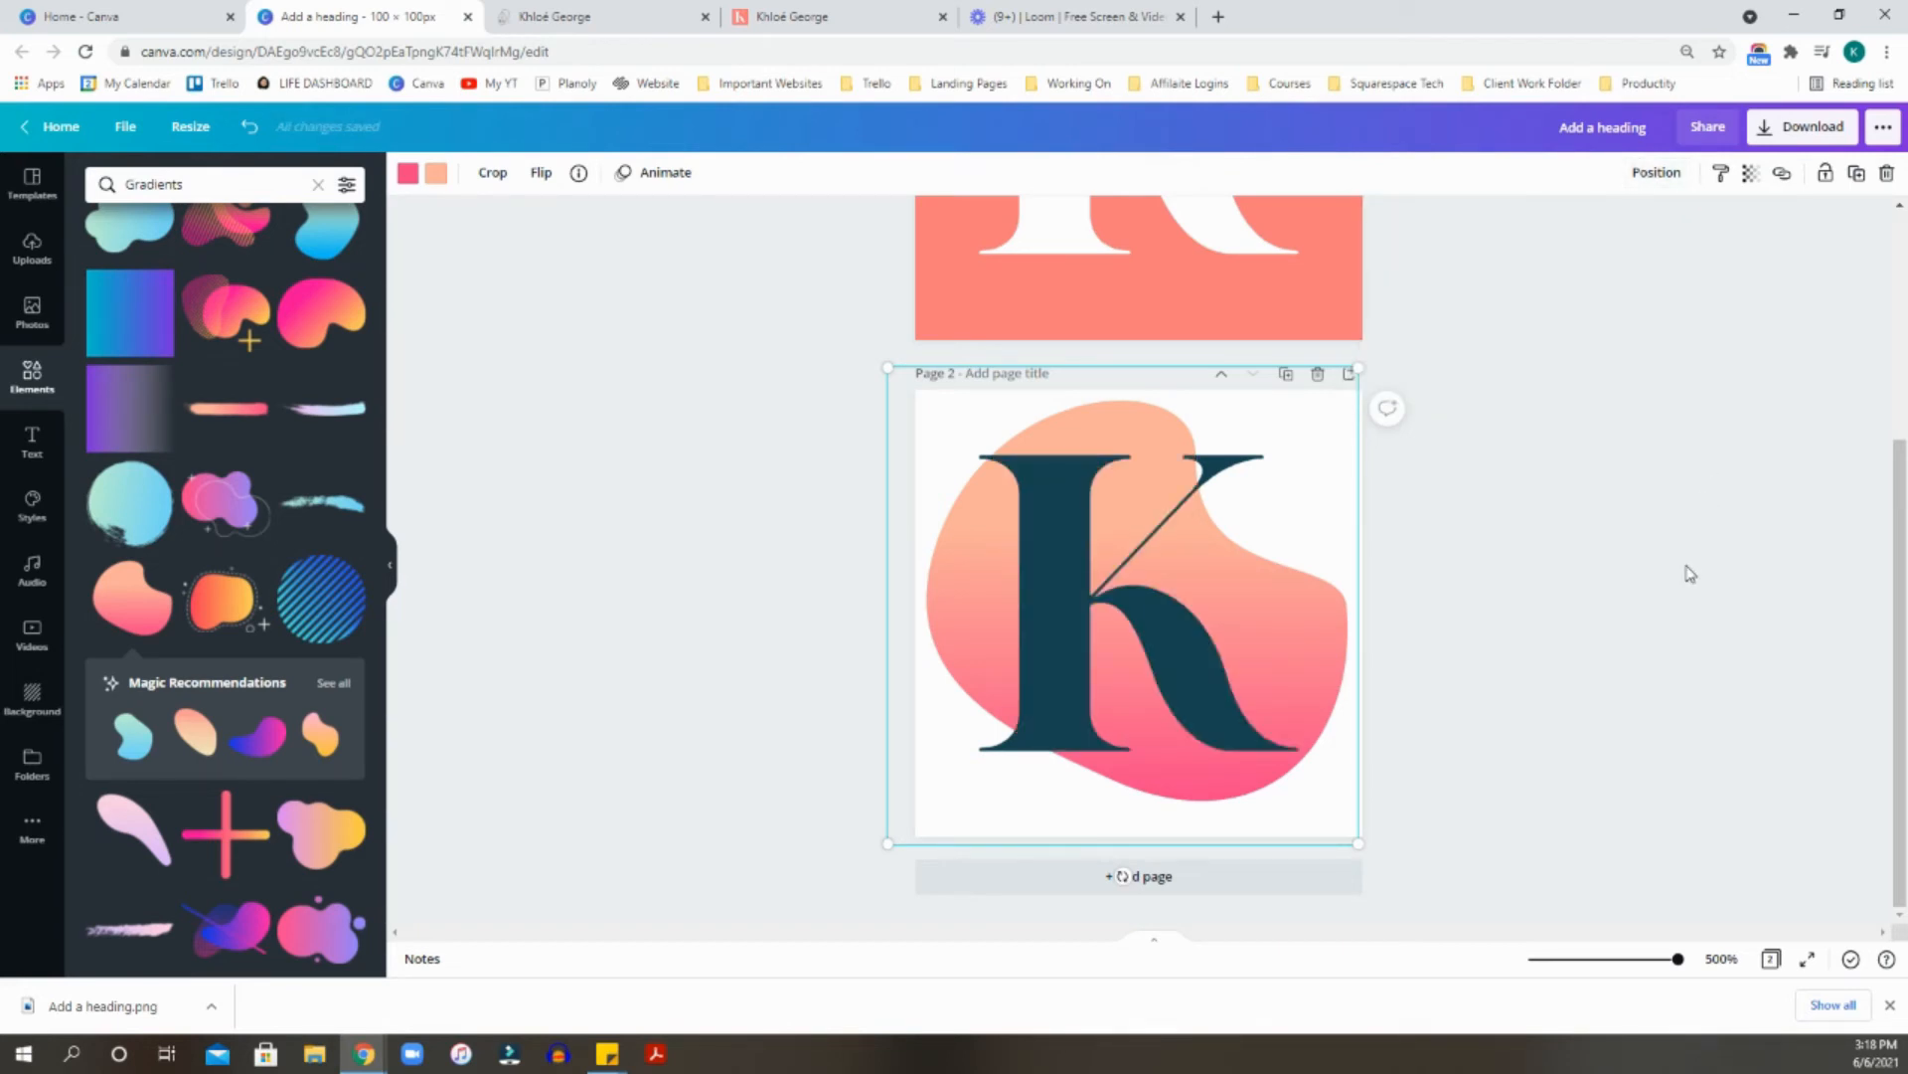
{"action": "left_click", "coordinate": [1449, 582]}
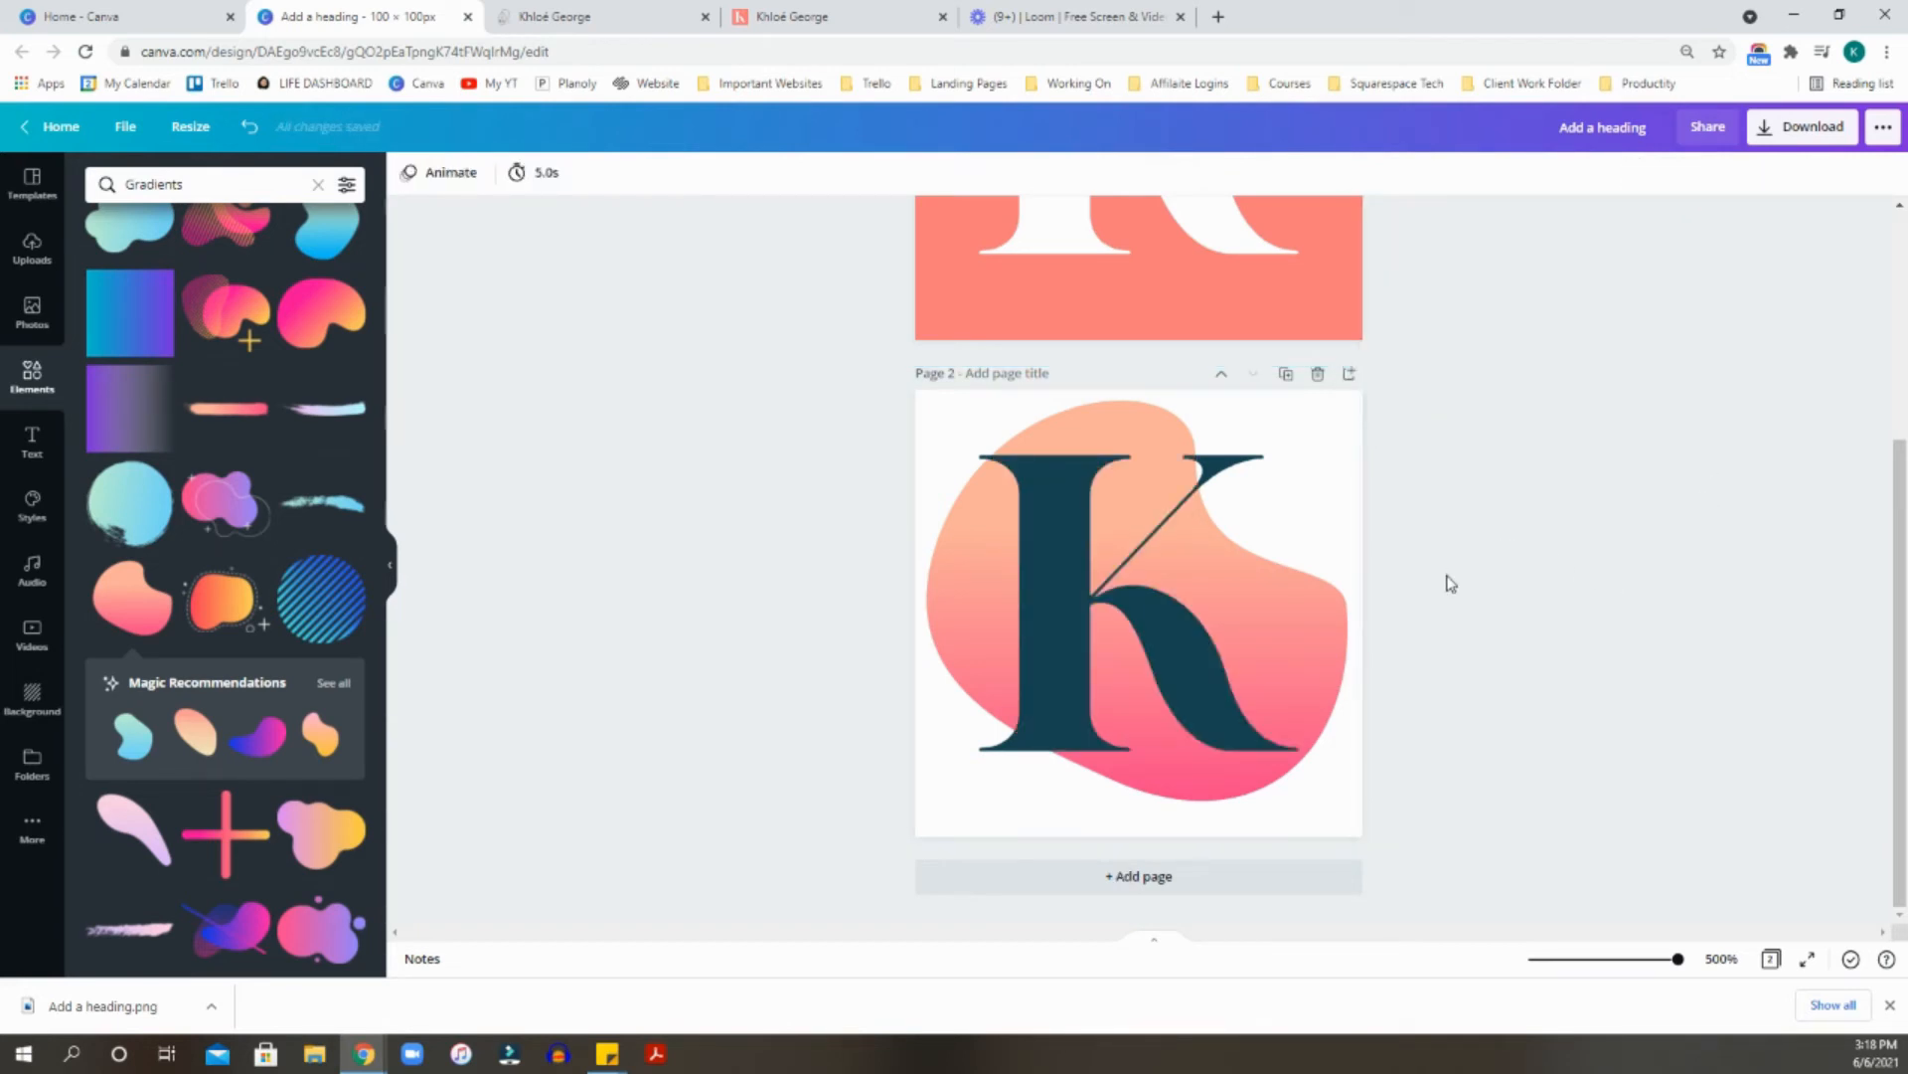
{"action": "mouse_move", "coordinate": [1764, 137]}
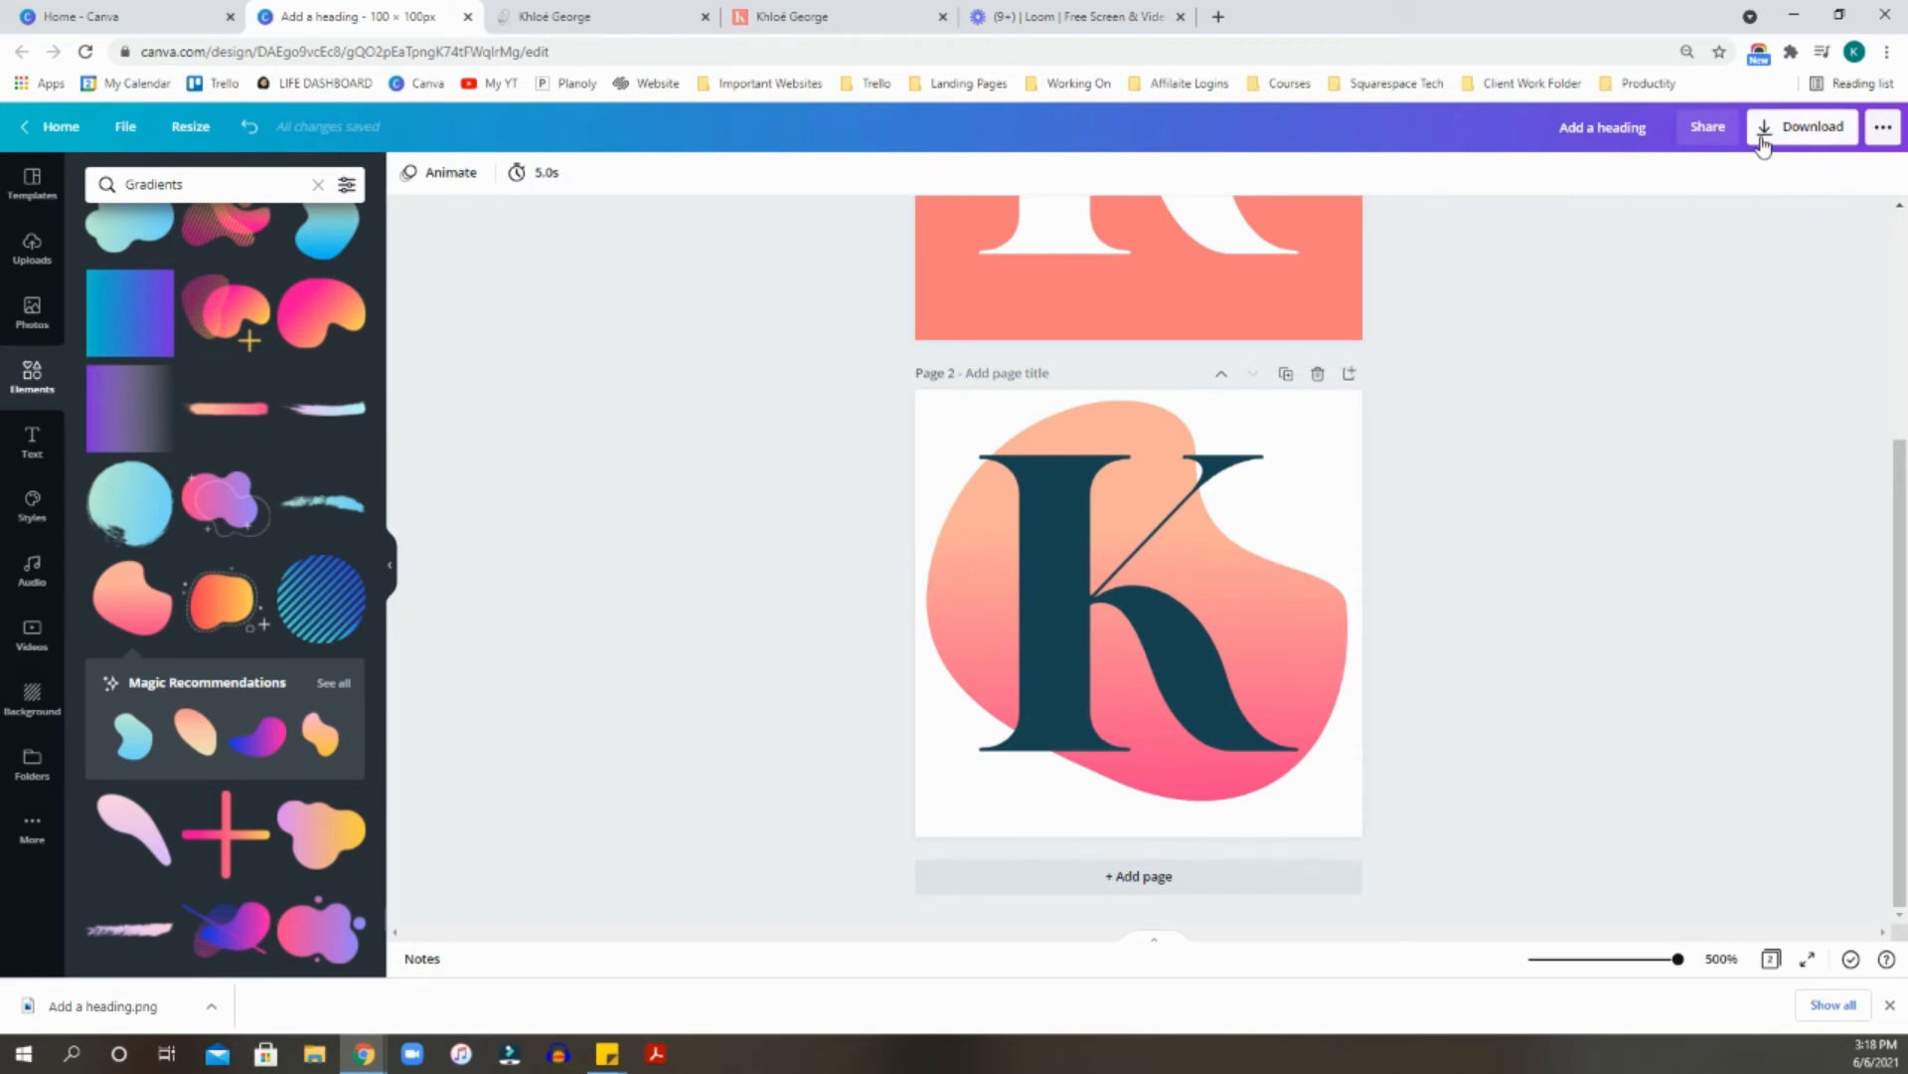
Download page 2 as a transparent PNG and switch to the Squarespace tab.
{"action": "left_click", "coordinate": [1804, 127]}
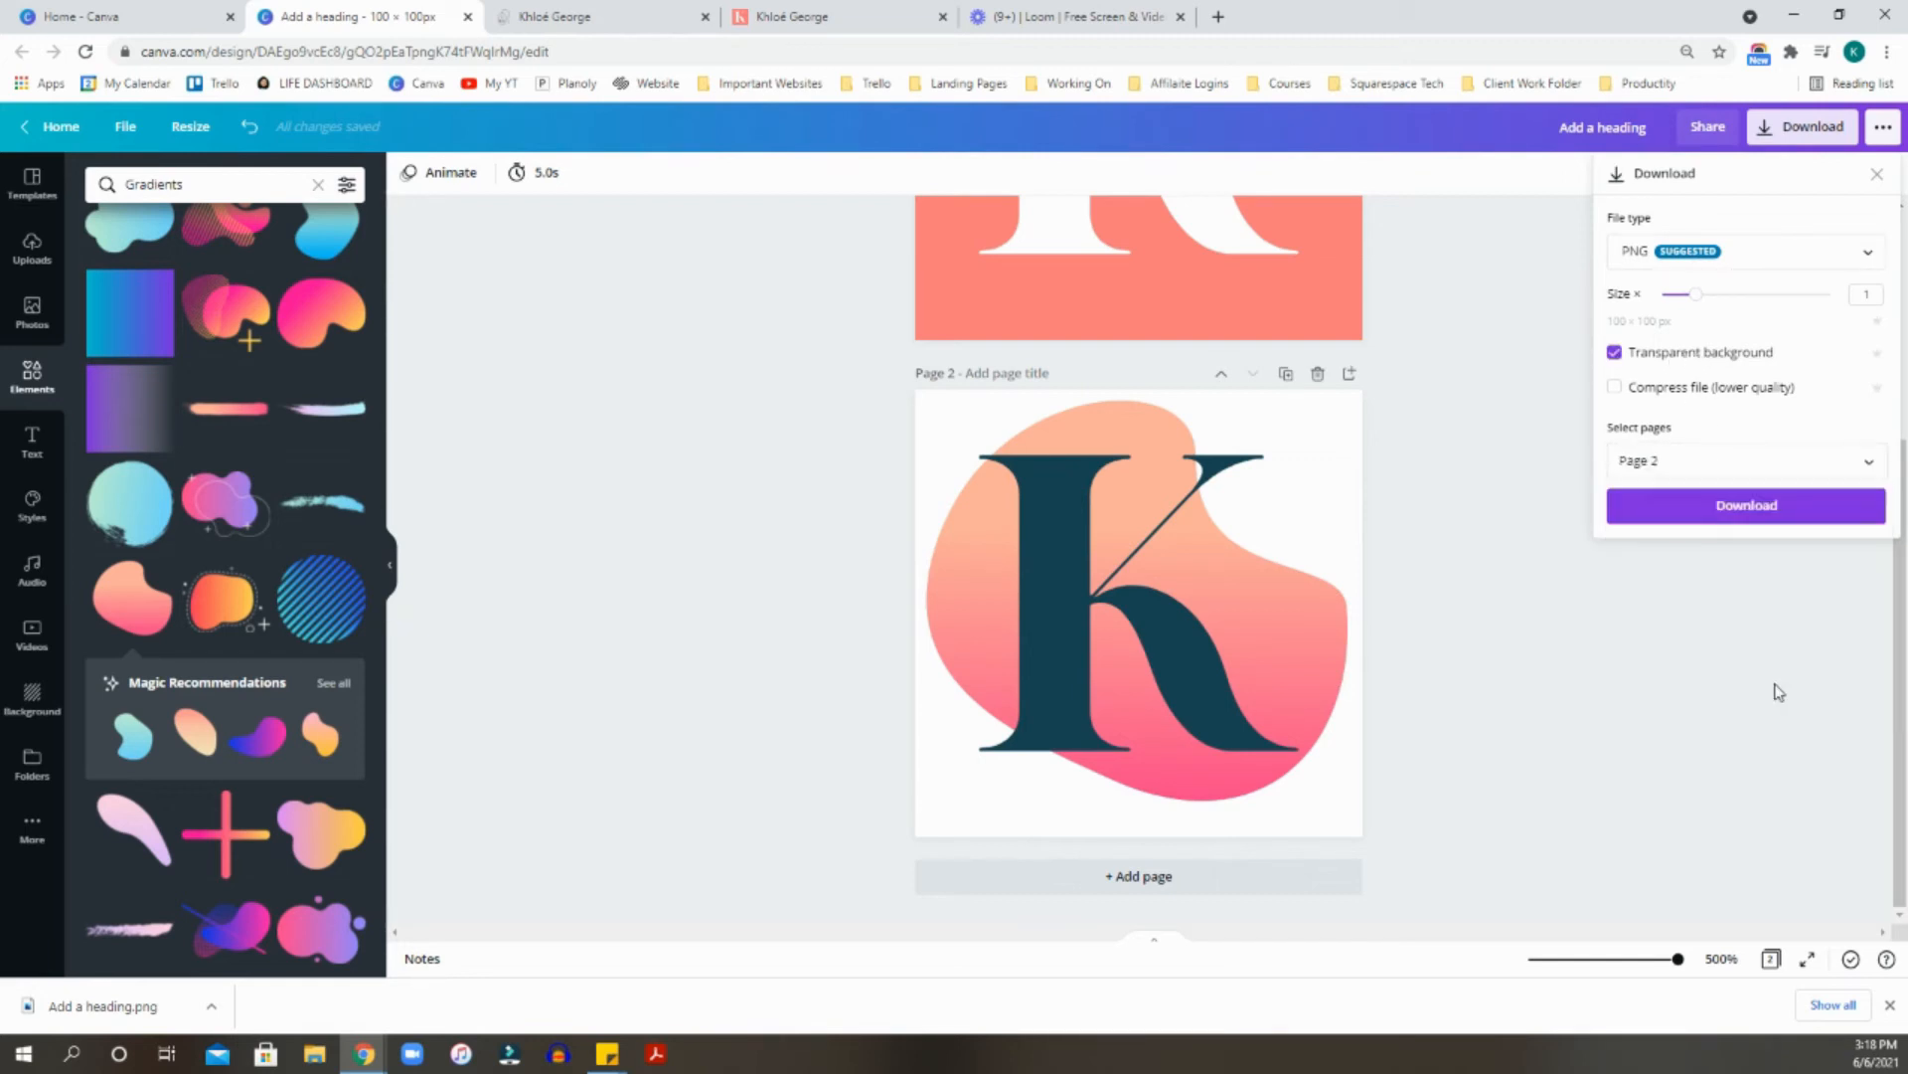
{"action": "left_click", "coordinate": [1745, 505]}
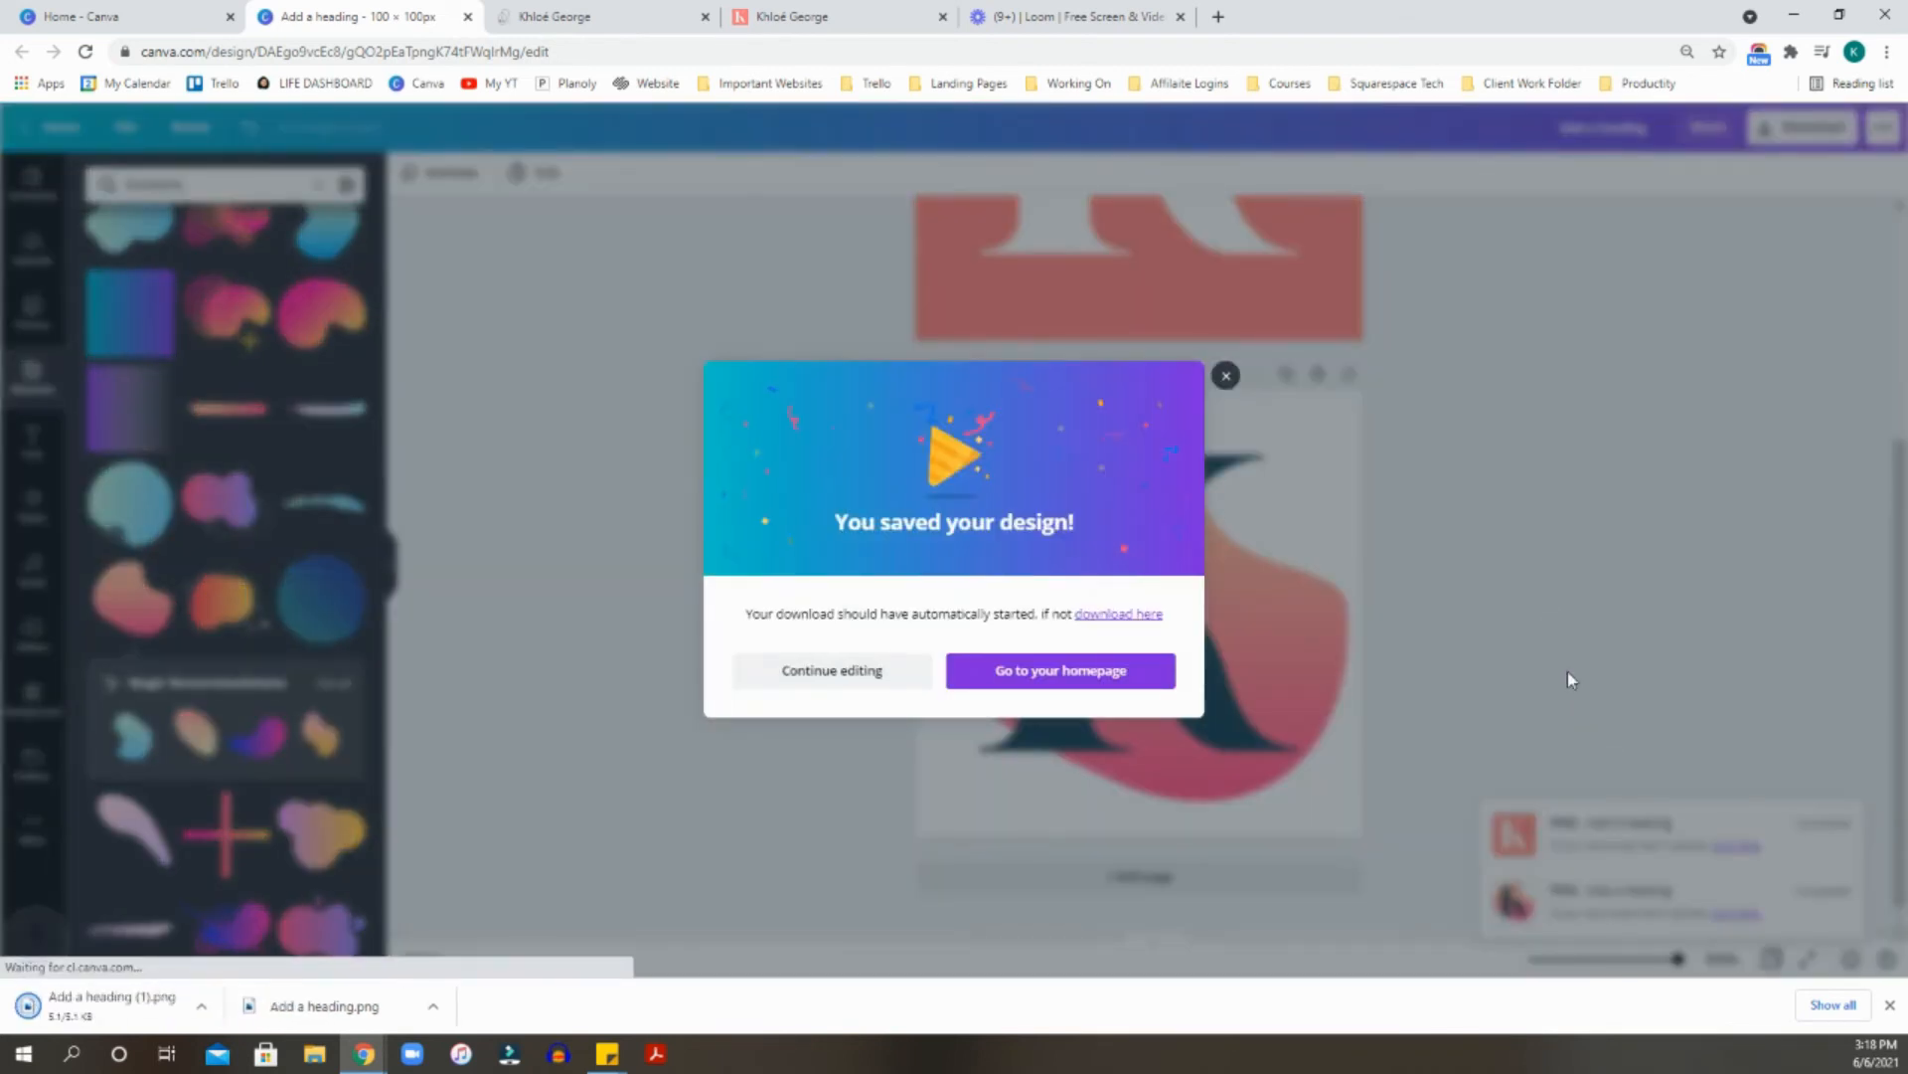
{"action": "left_click", "coordinate": [596, 18]}
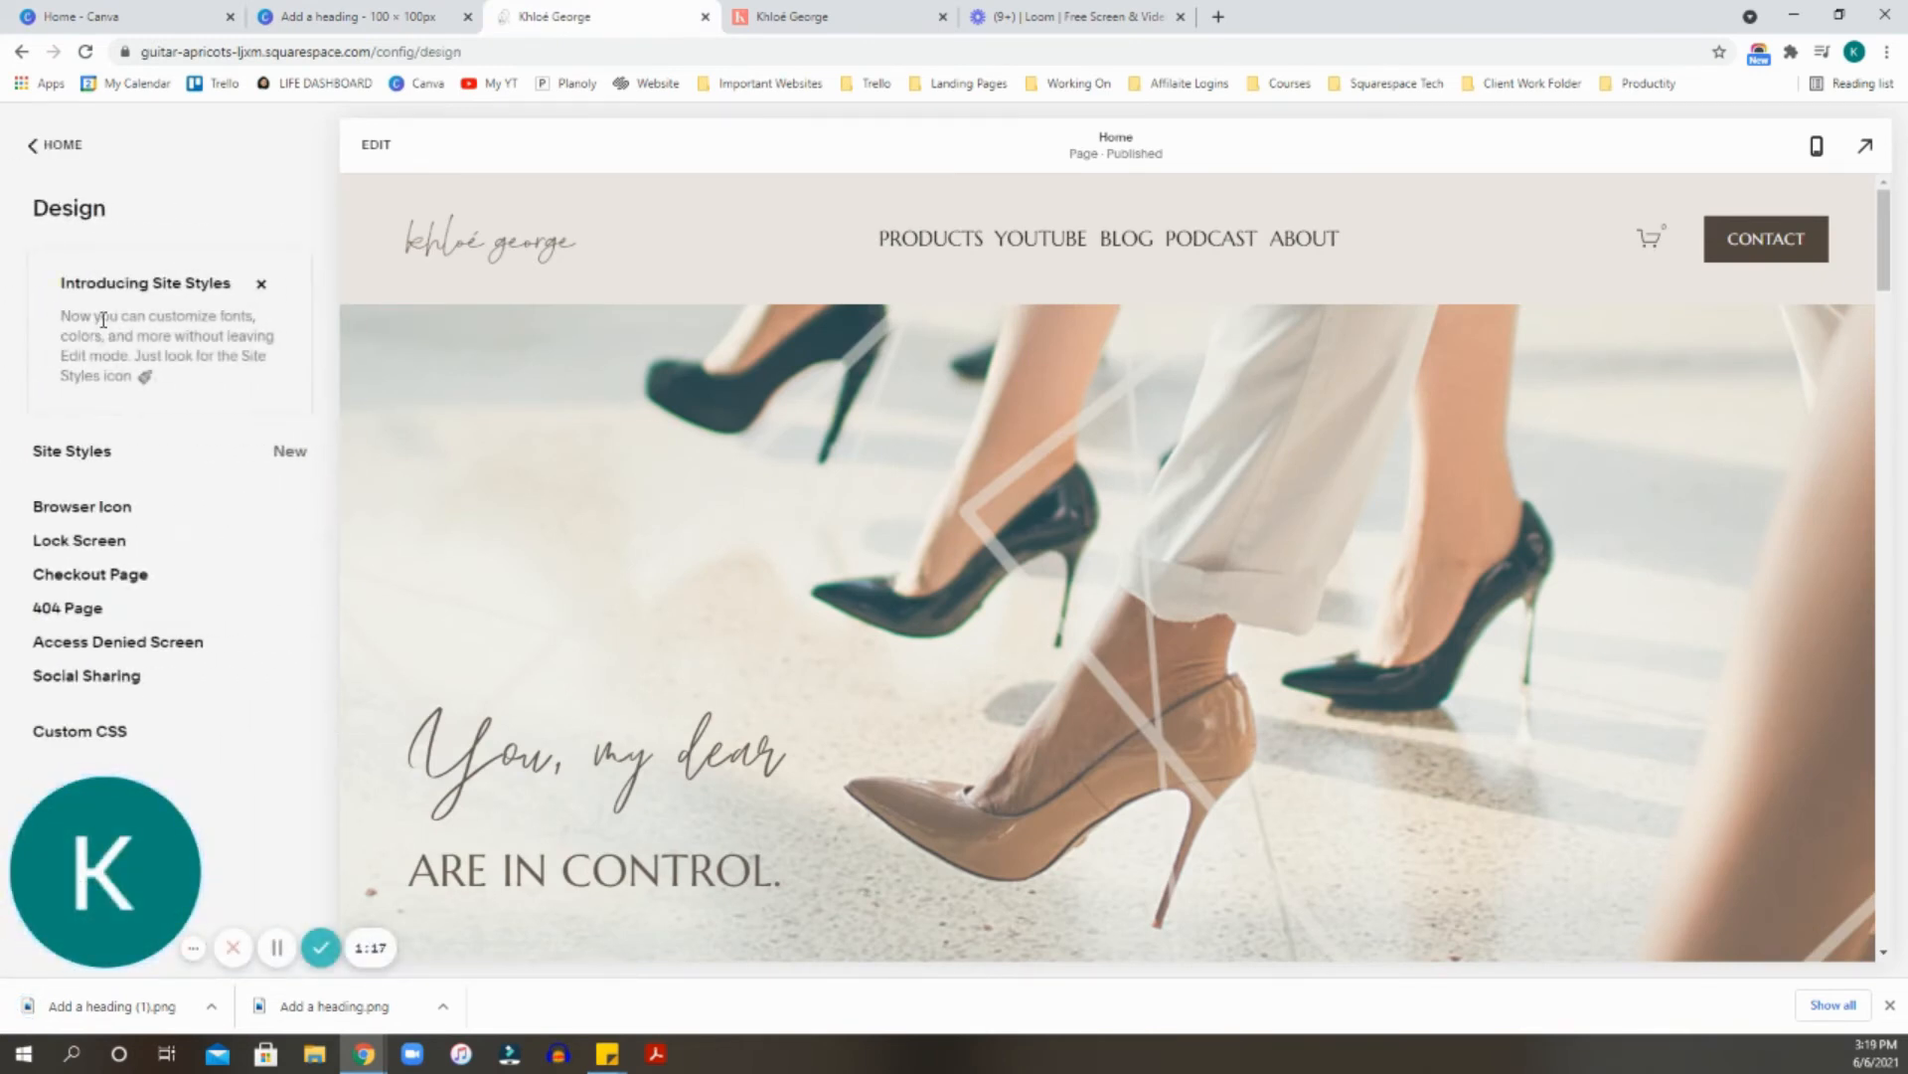
{"action": "mouse_move", "coordinate": [191, 495]}
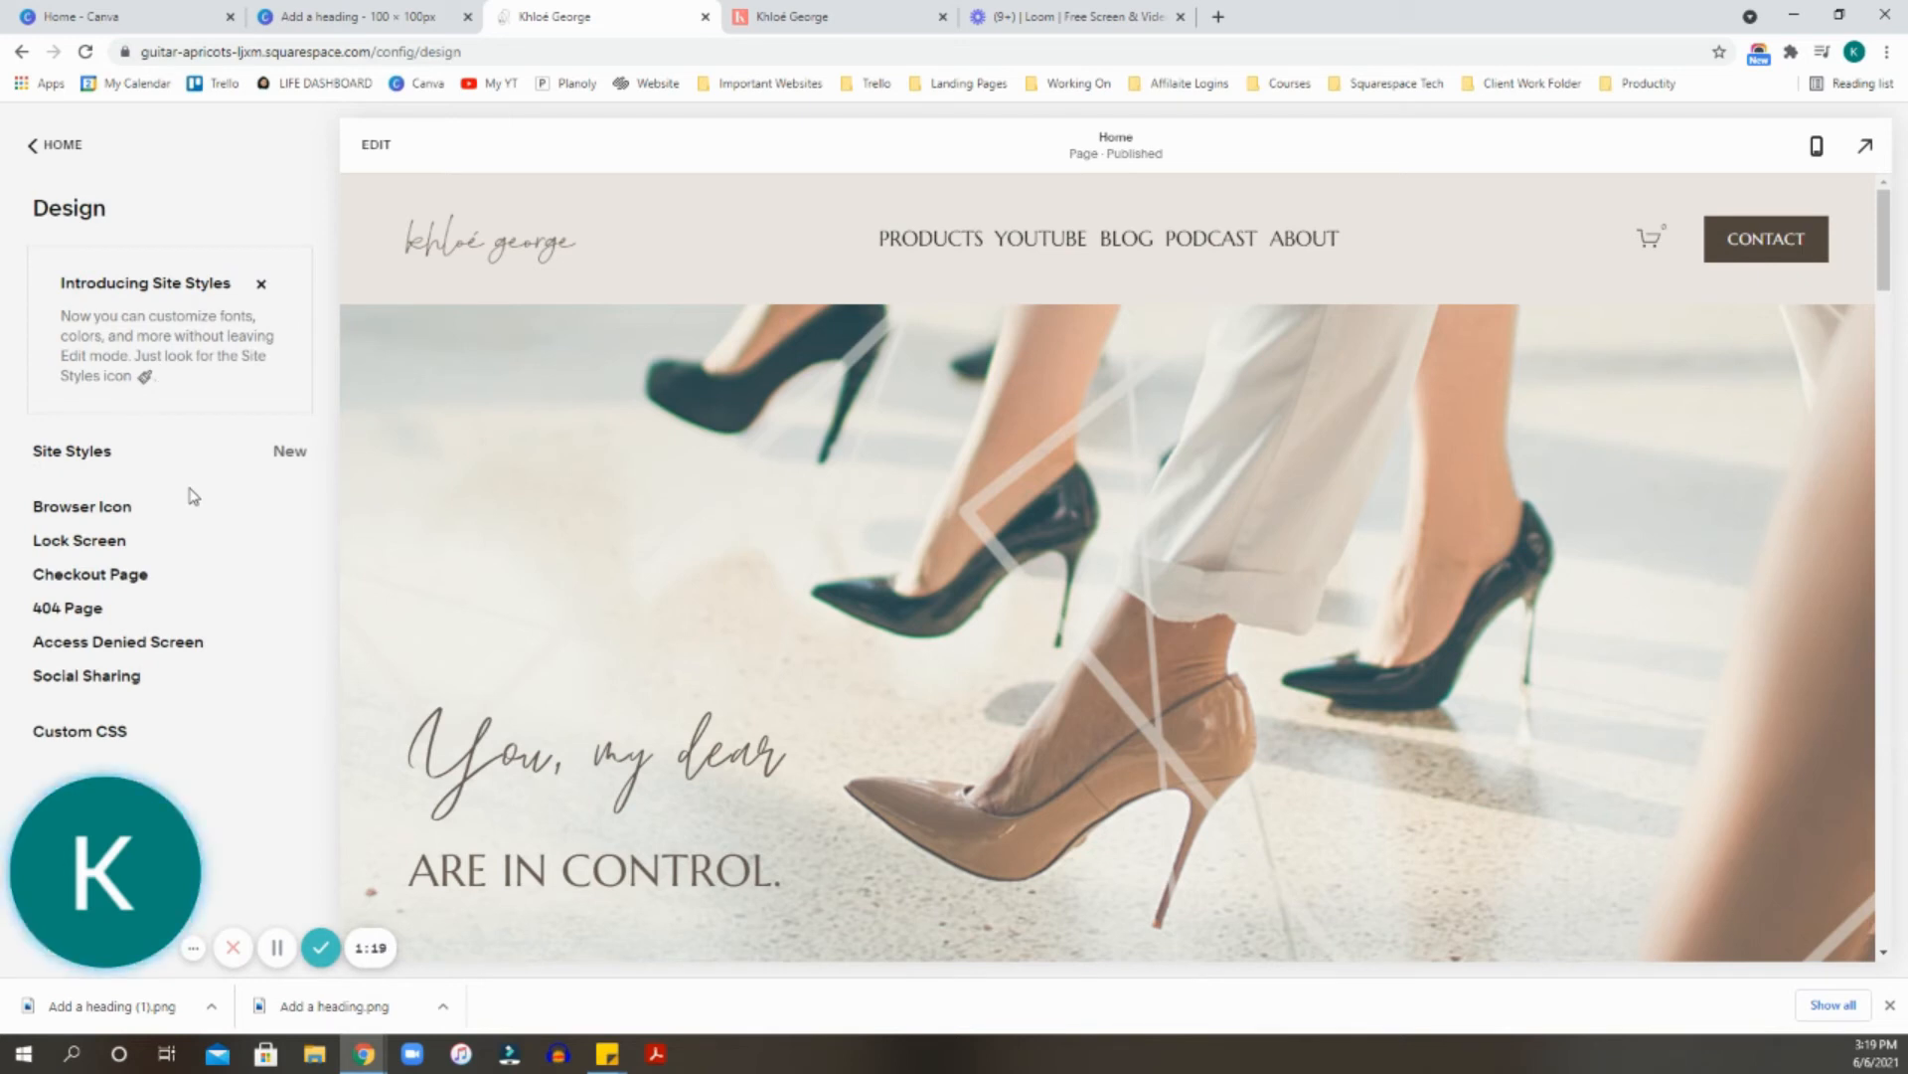
{"action": "mouse_move", "coordinate": [493, 548]}
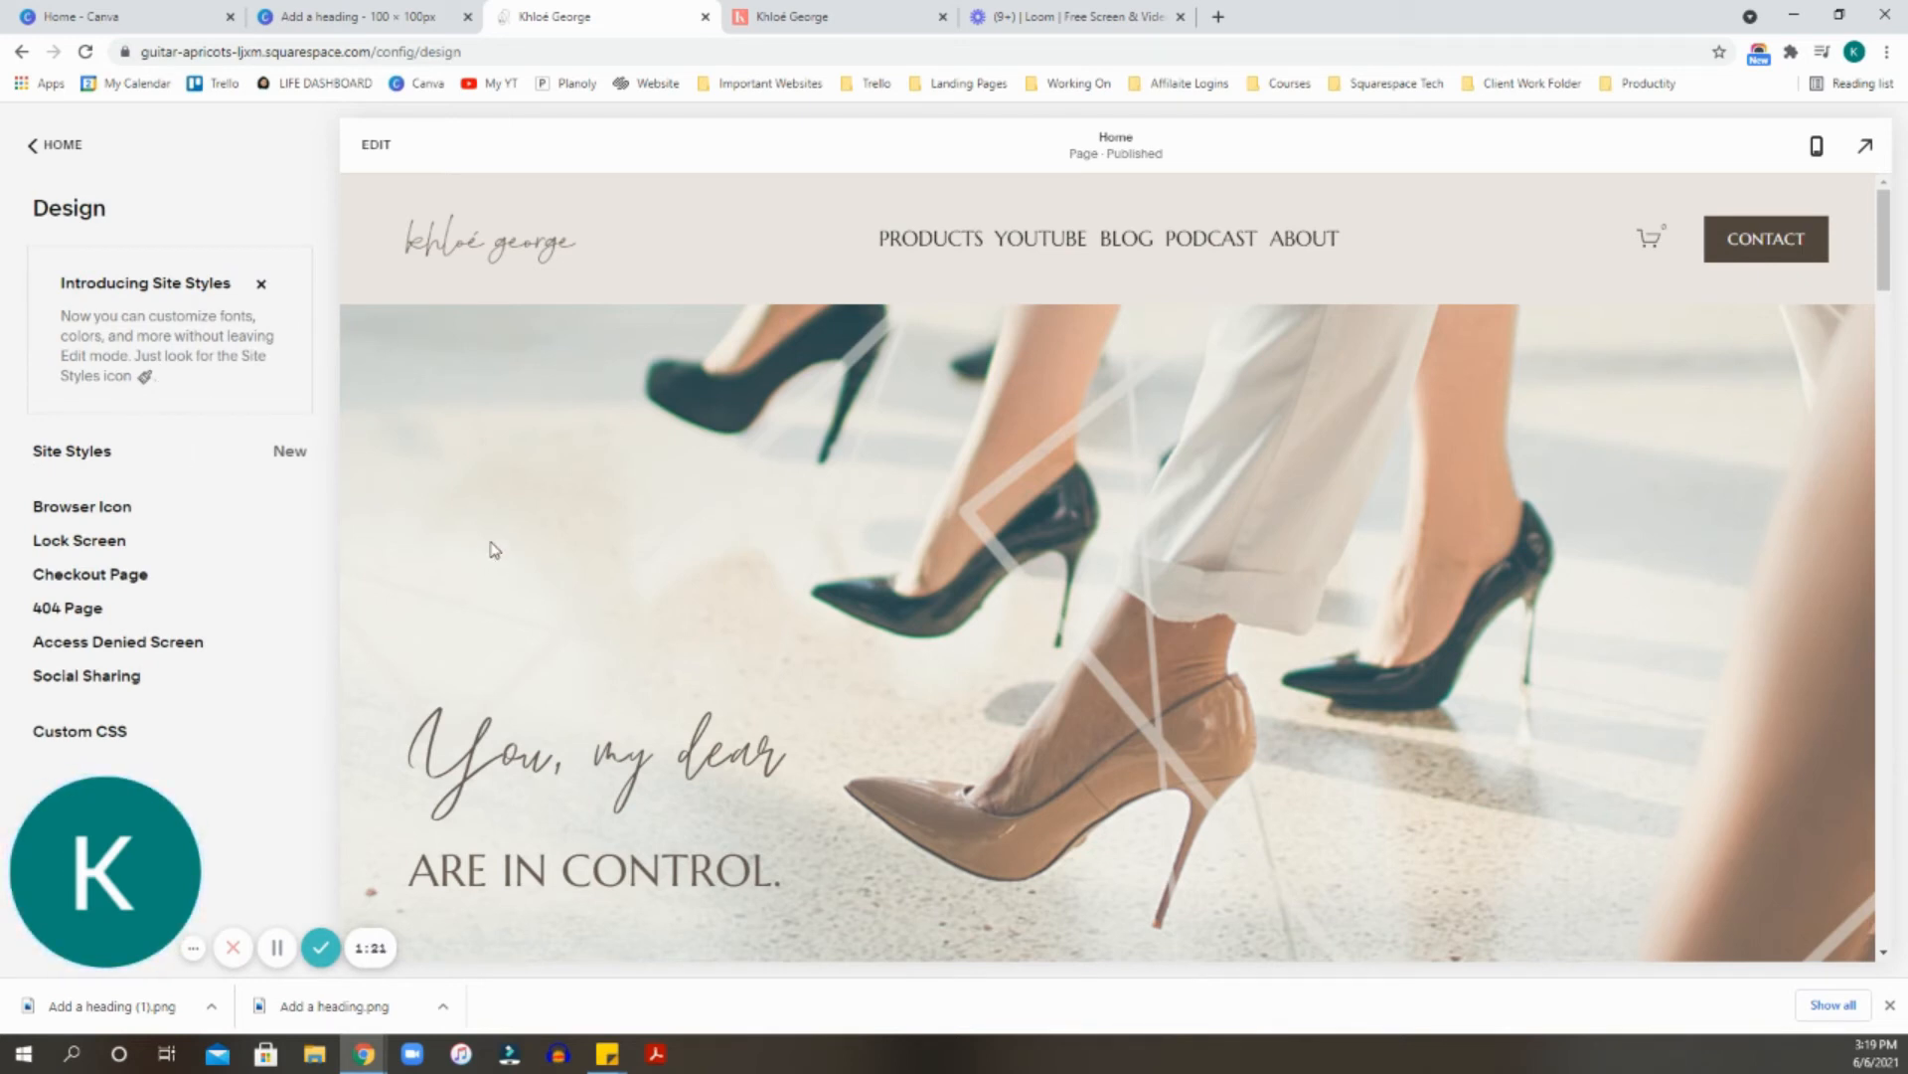
{"action": "mouse_move", "coordinate": [82, 507]}
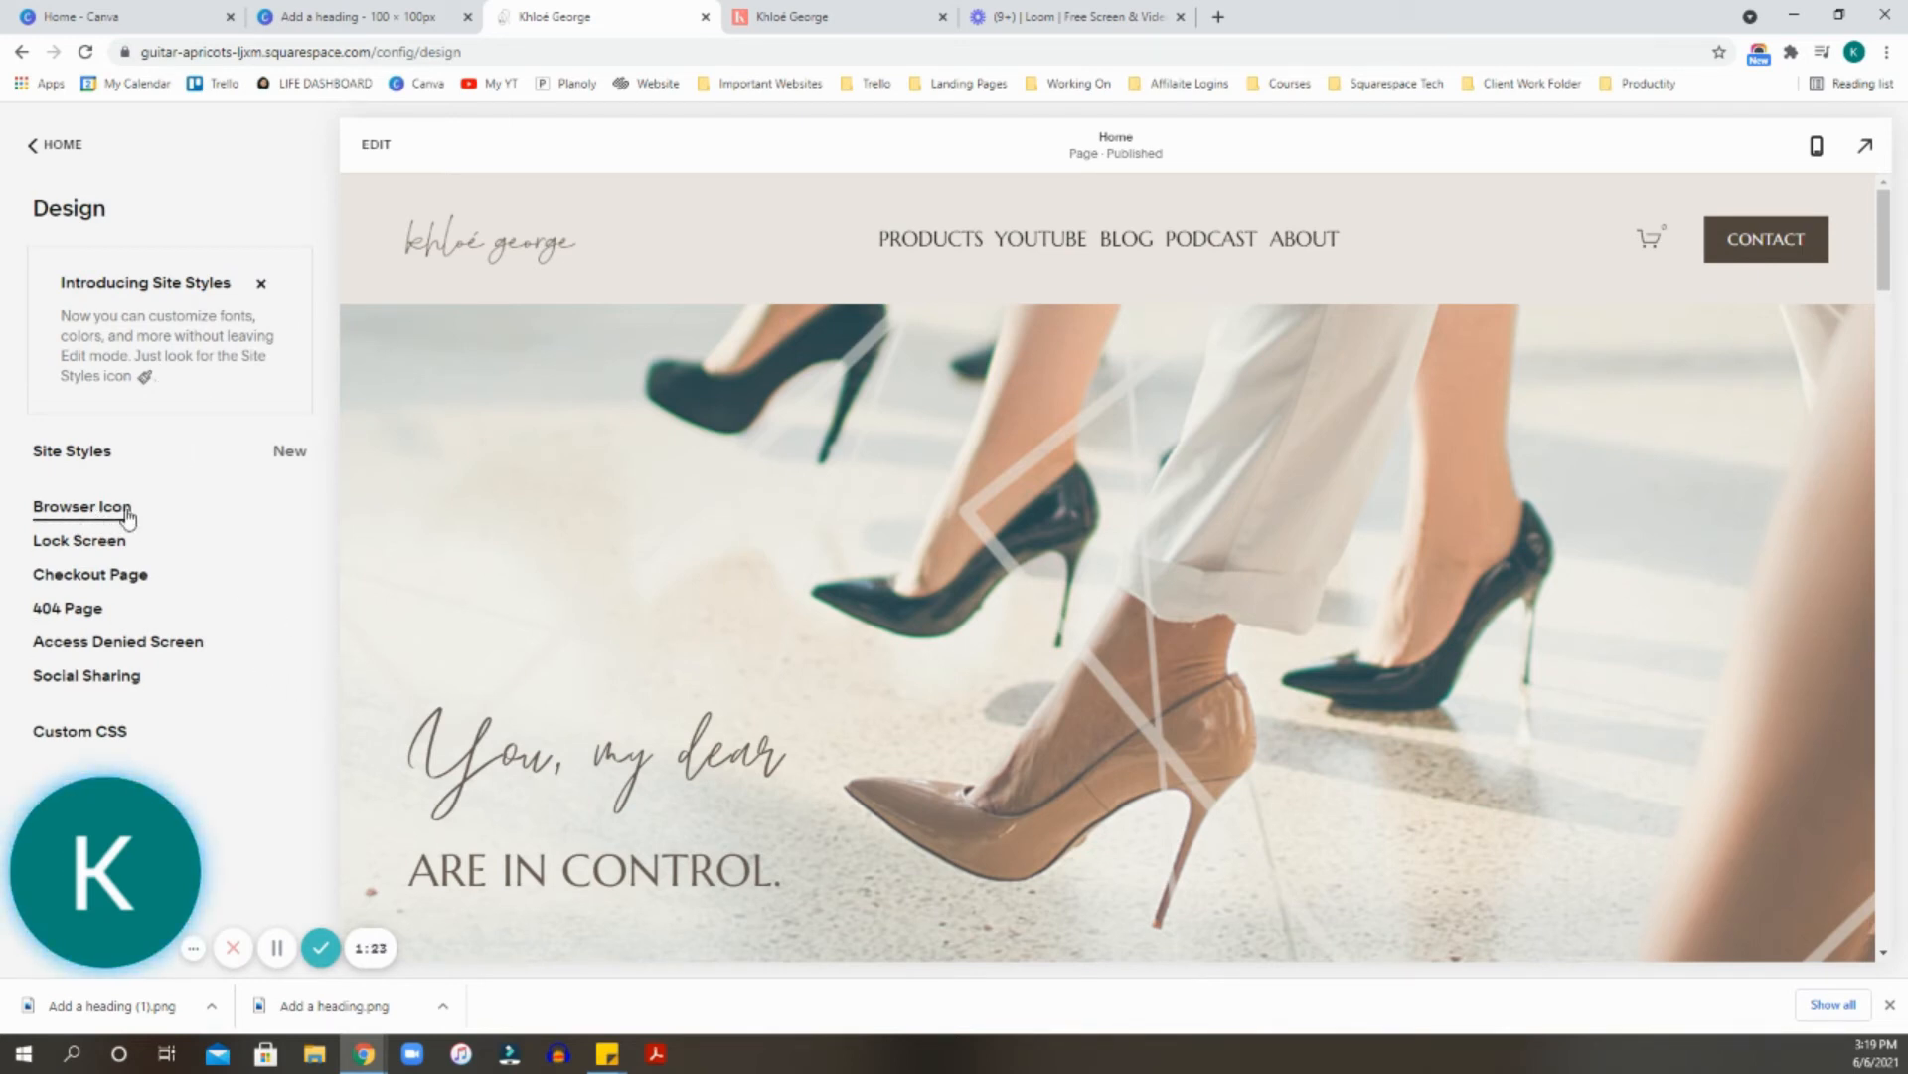
Replace the Squarespace browser icon with Add a heading (1).png (gradient-blob K) and save.
{"action": "left_click", "coordinate": [82, 507]}
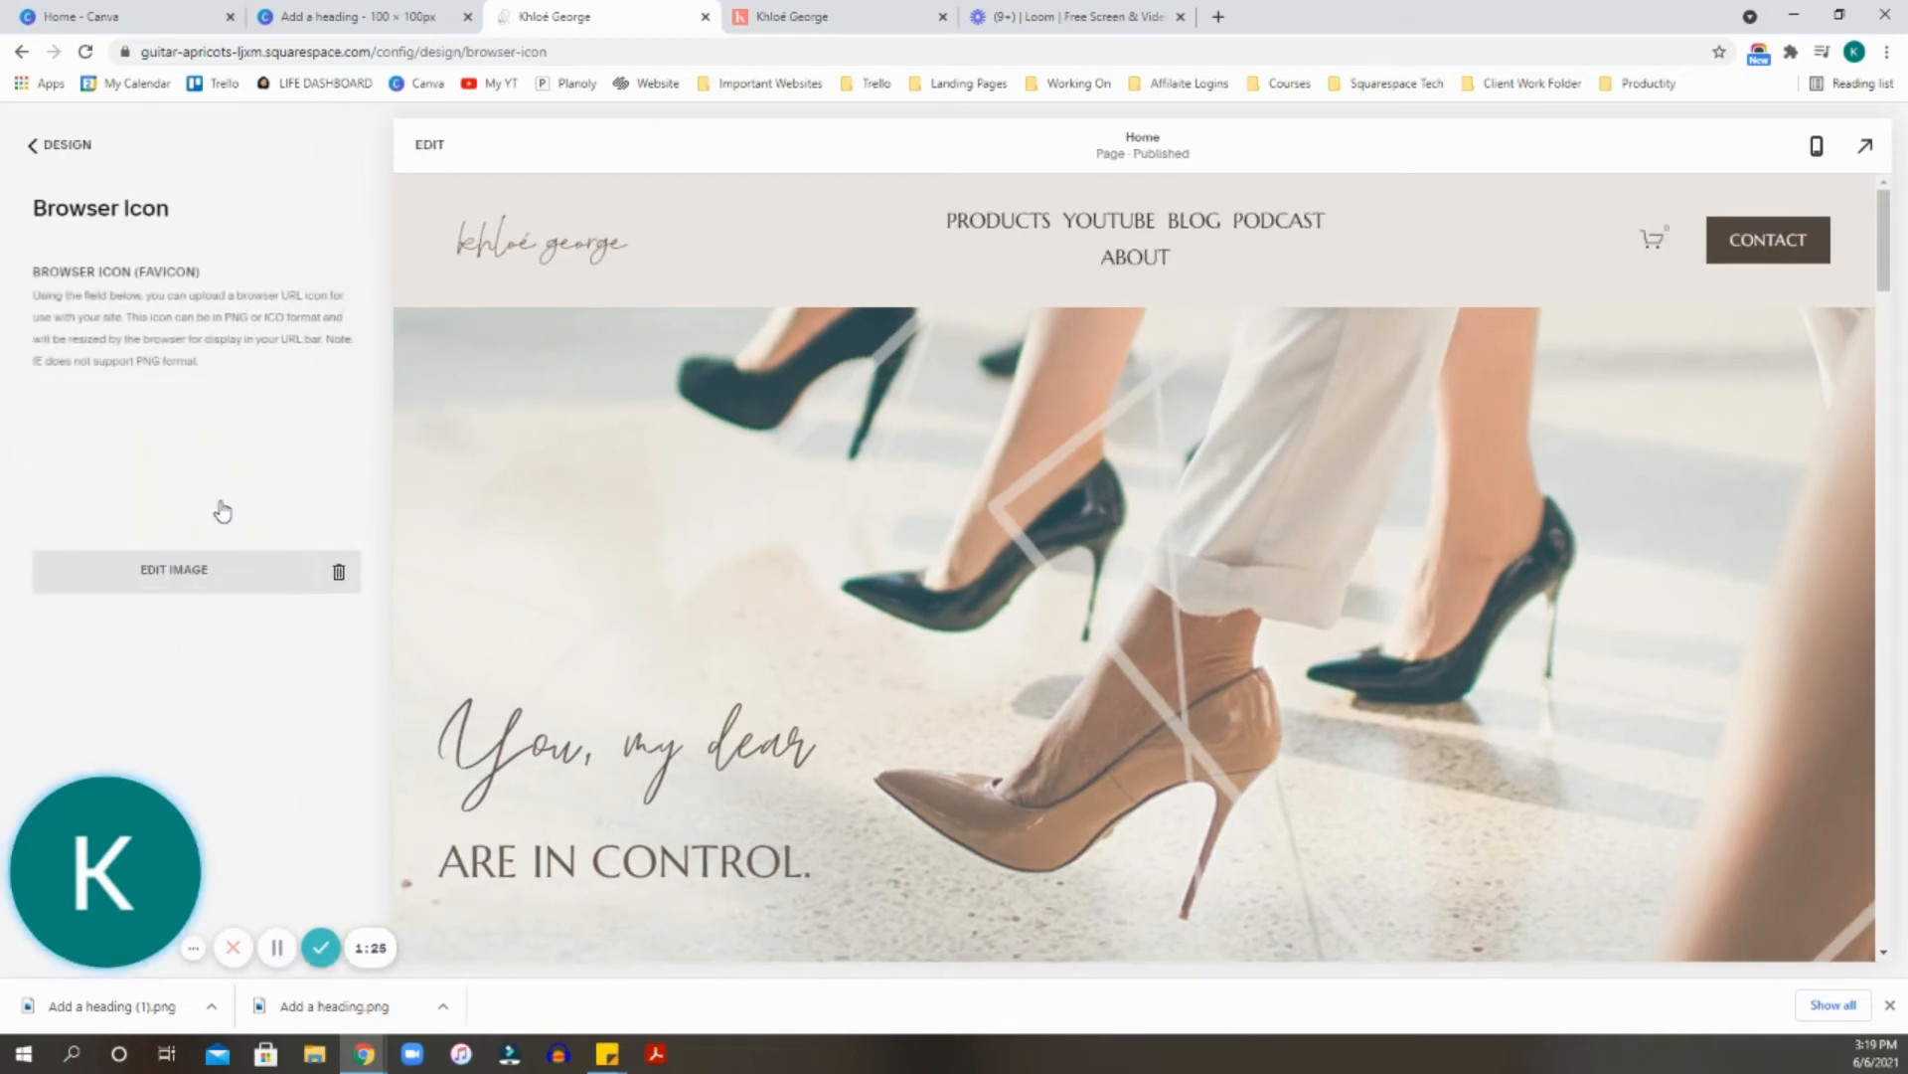
{"action": "left_click", "coordinate": [338, 571]}
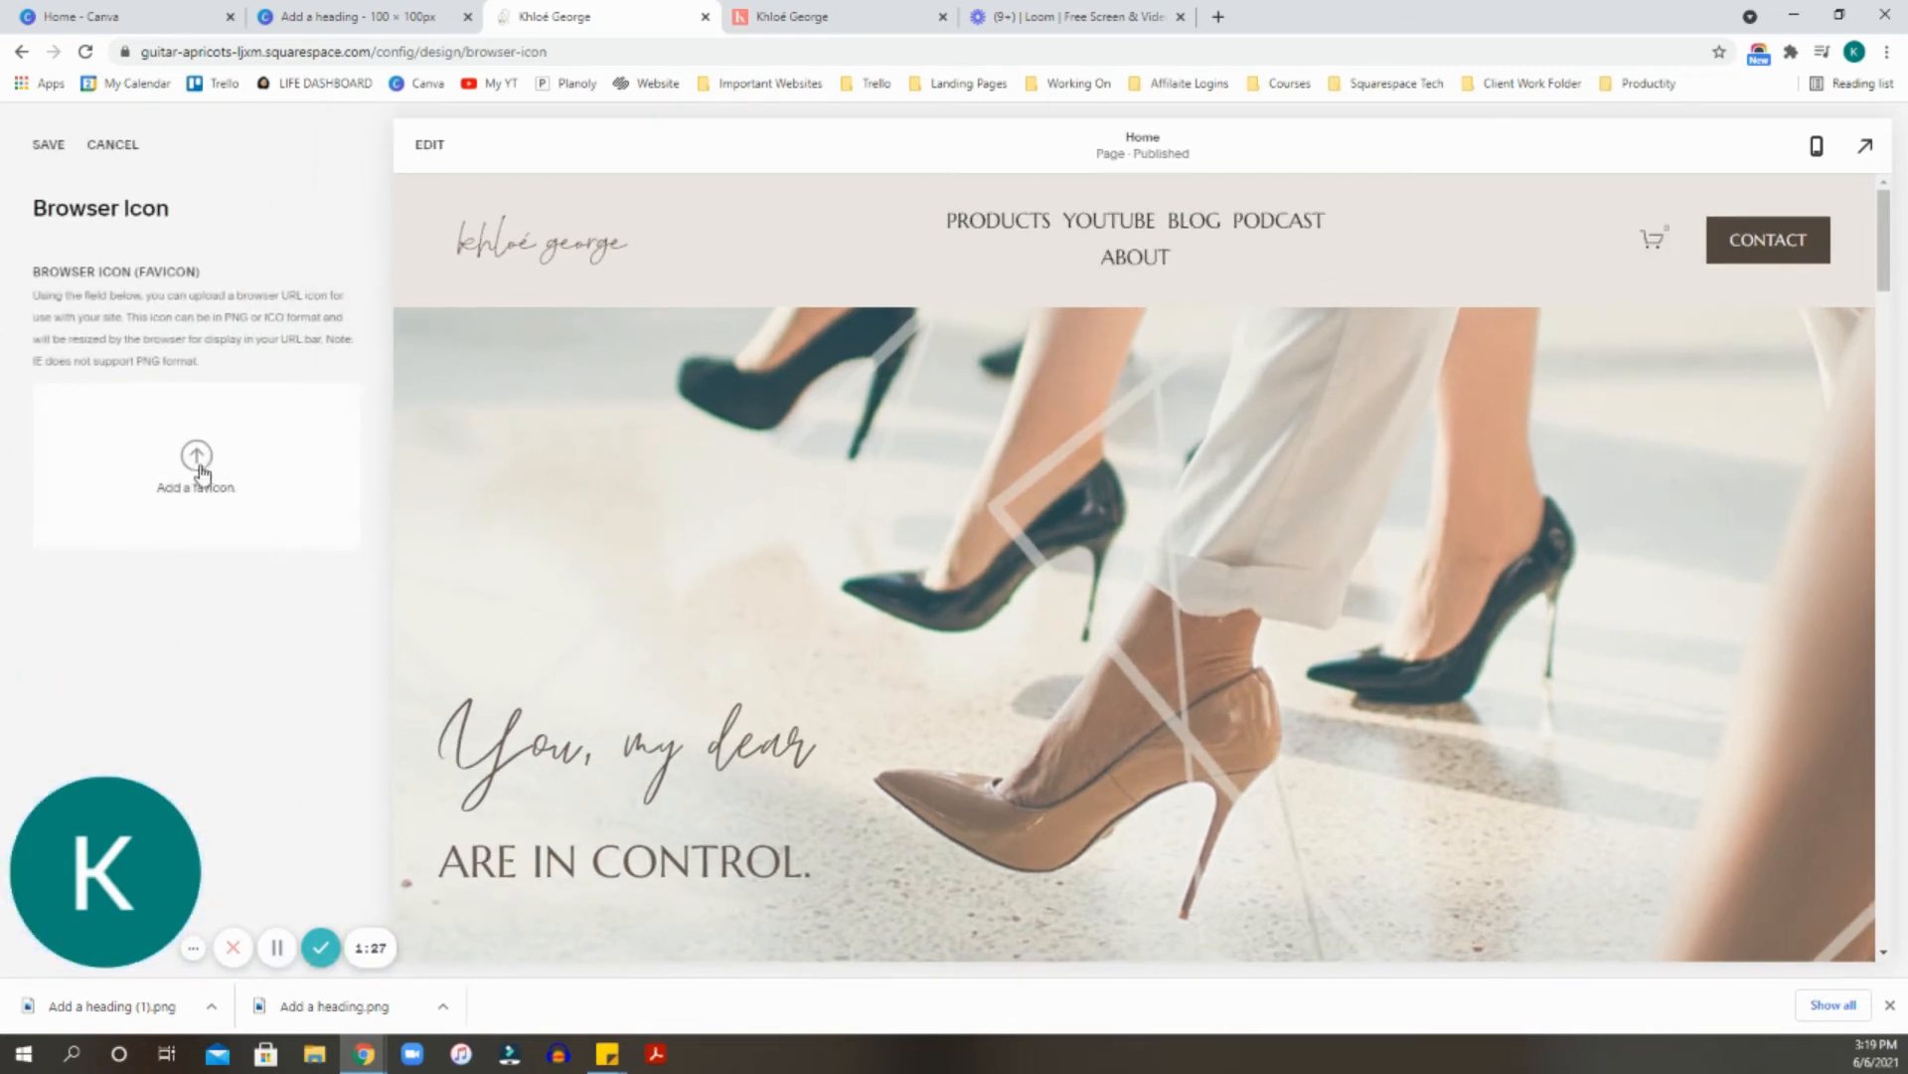
{"action": "left_click", "coordinate": [194, 469]}
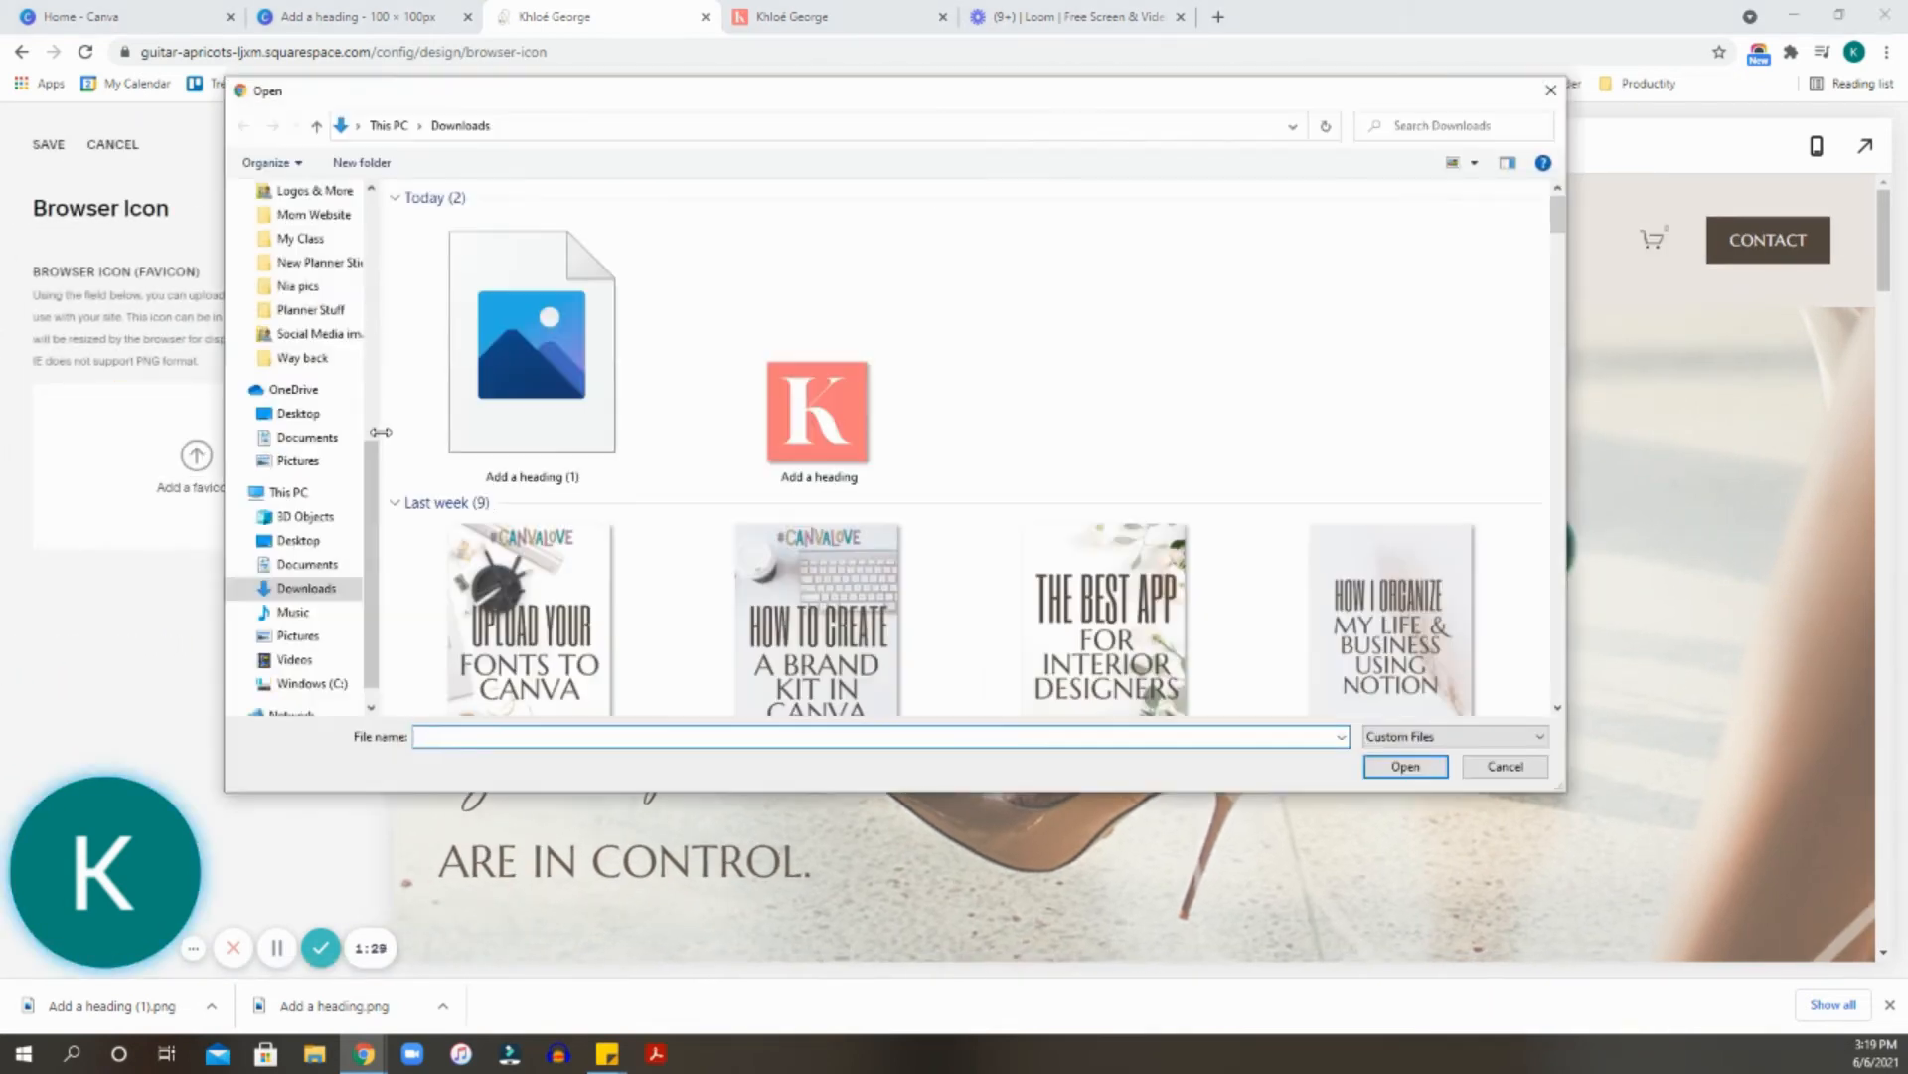
{"action": "left_click", "coordinate": [533, 340]}
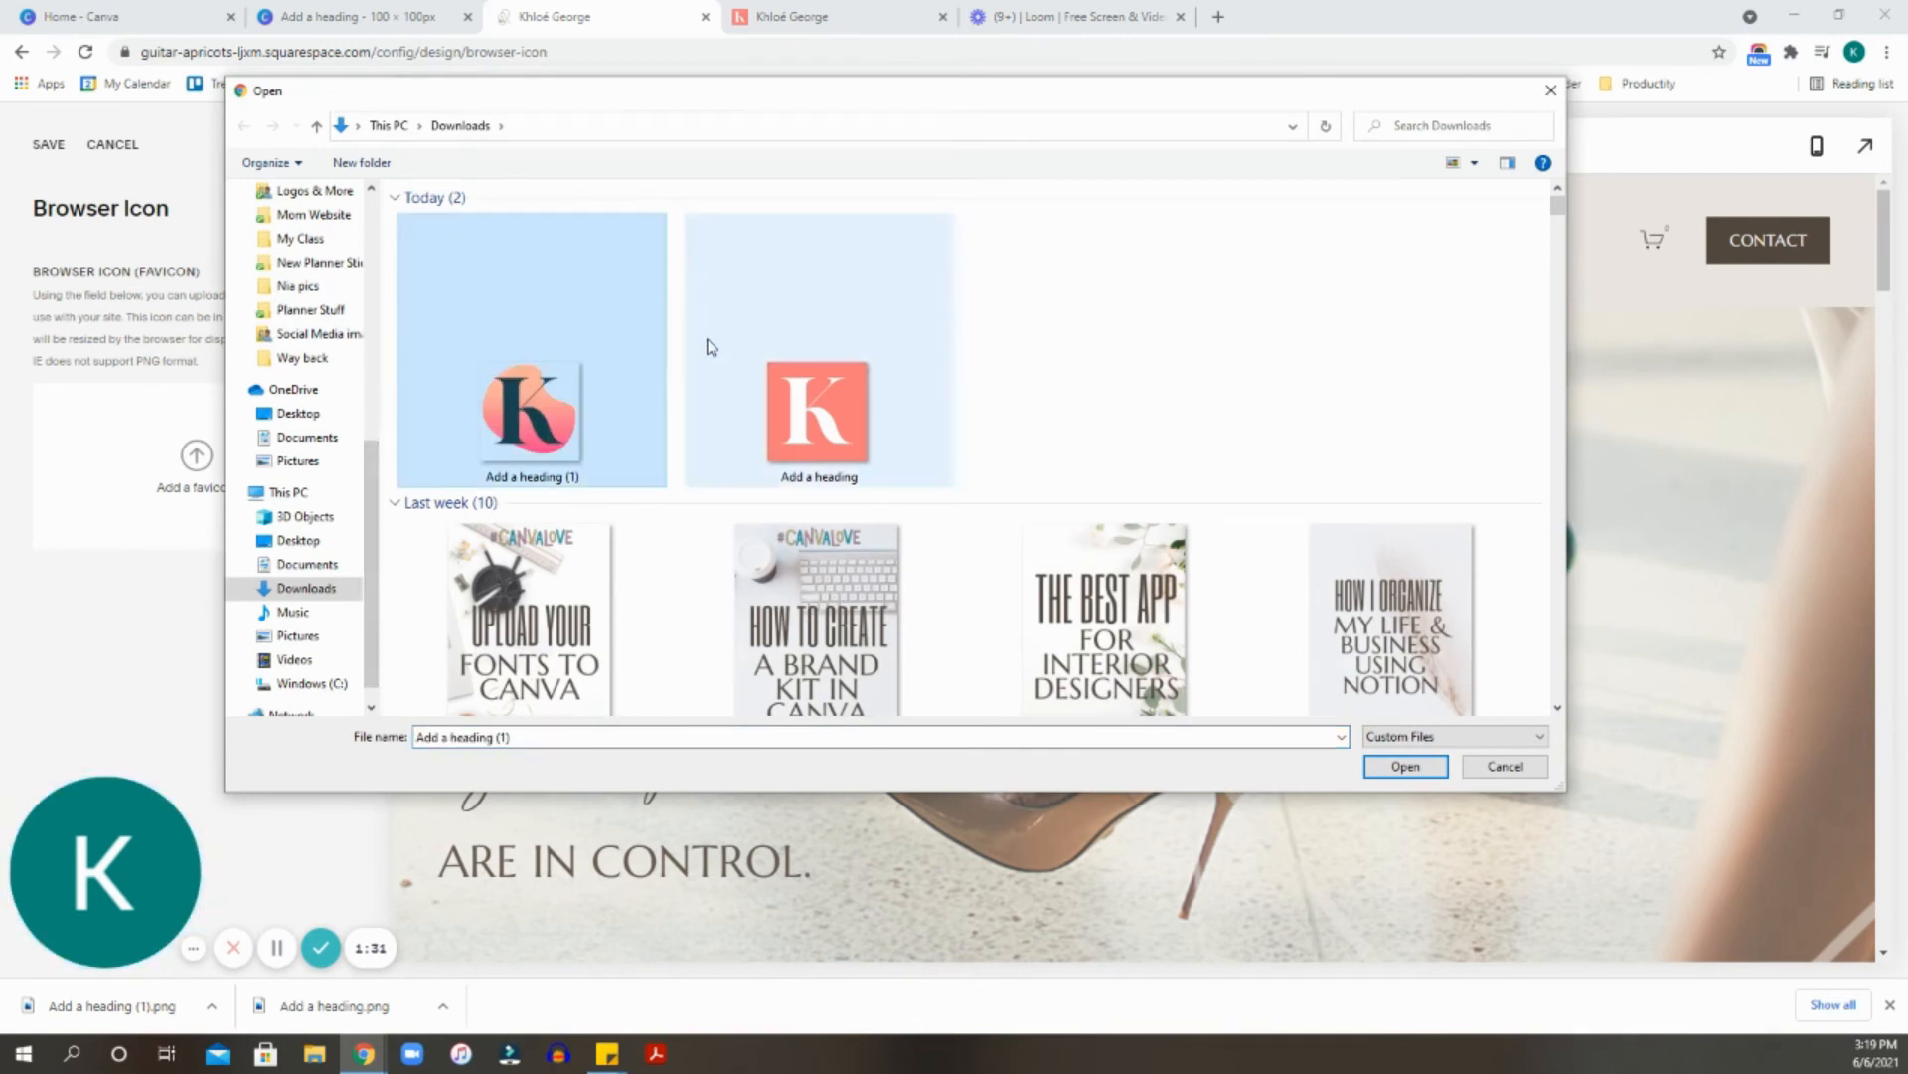
{"action": "mouse_move", "coordinate": [555, 378]}
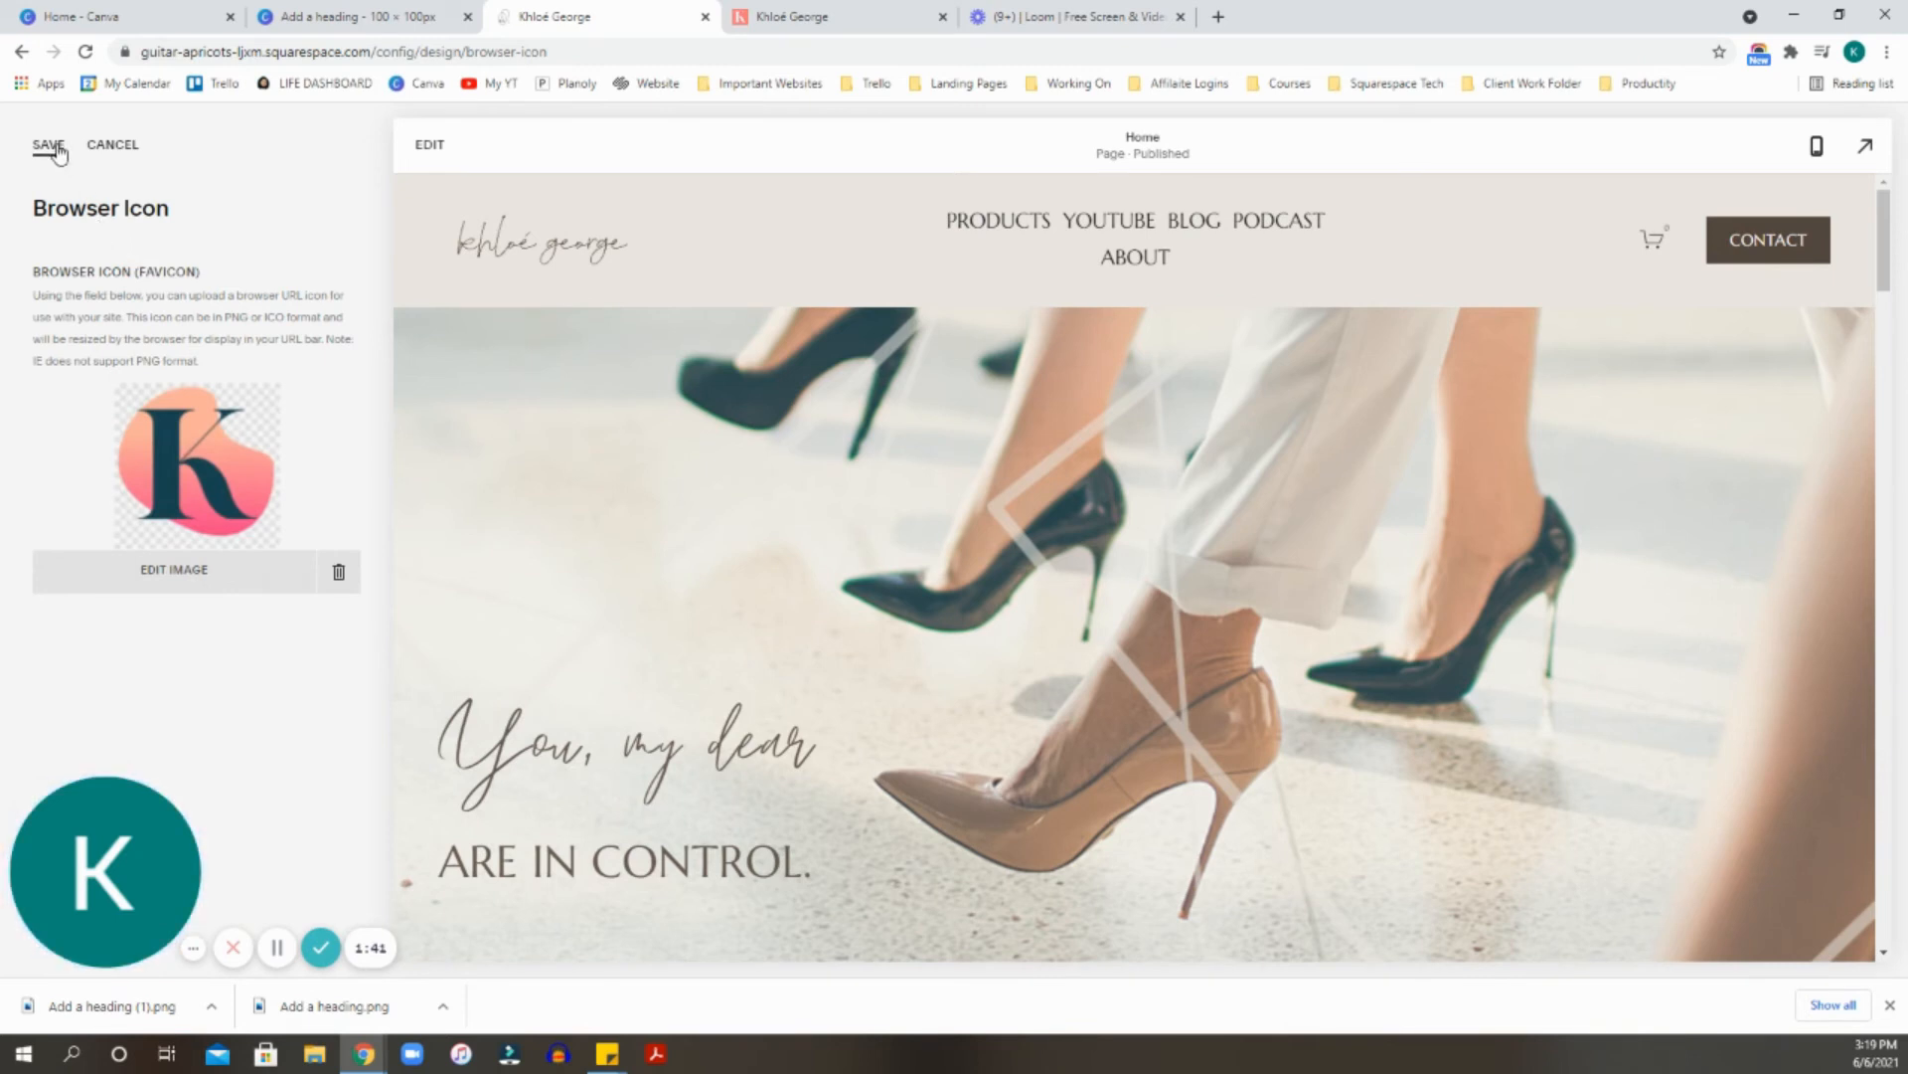
{"action": "left_click", "coordinate": [47, 143]}
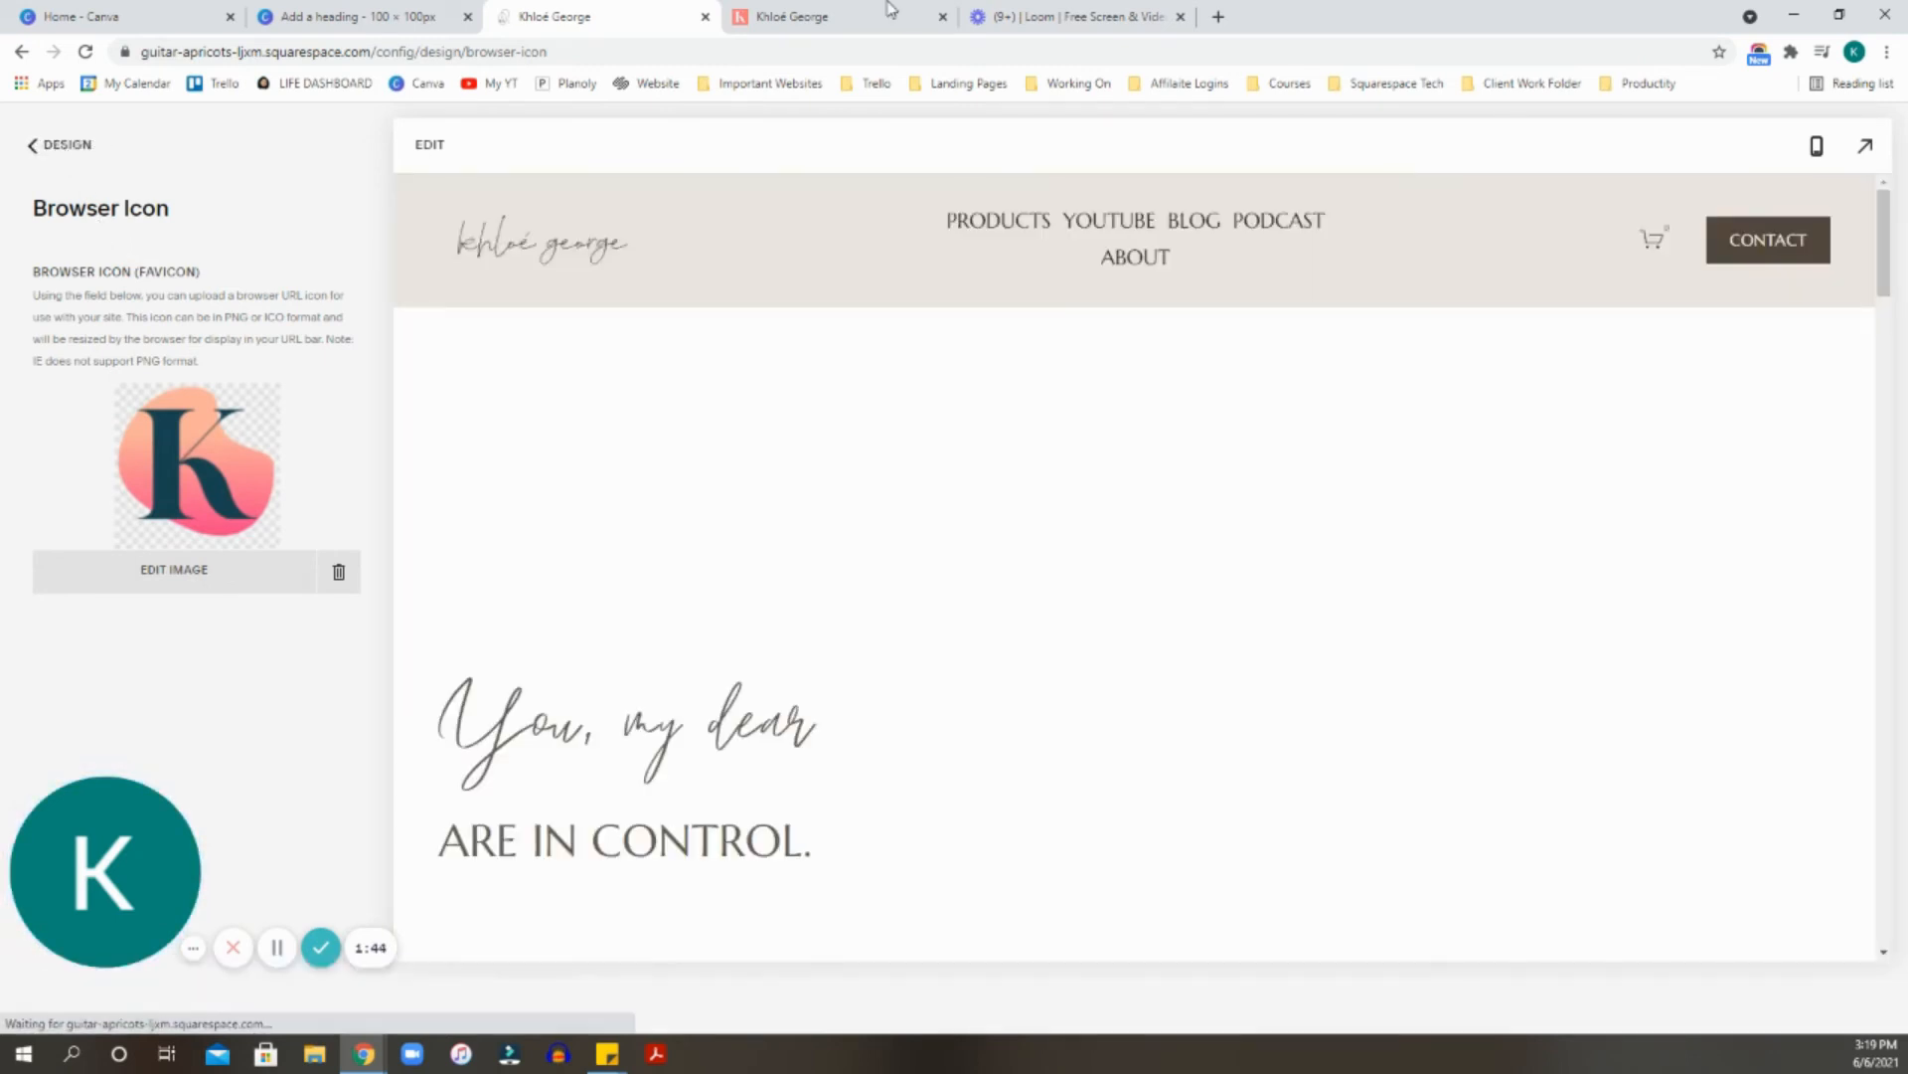
Reload the live website to show the new gradient-blob K icon.
{"action": "left_click", "coordinate": [839, 16]}
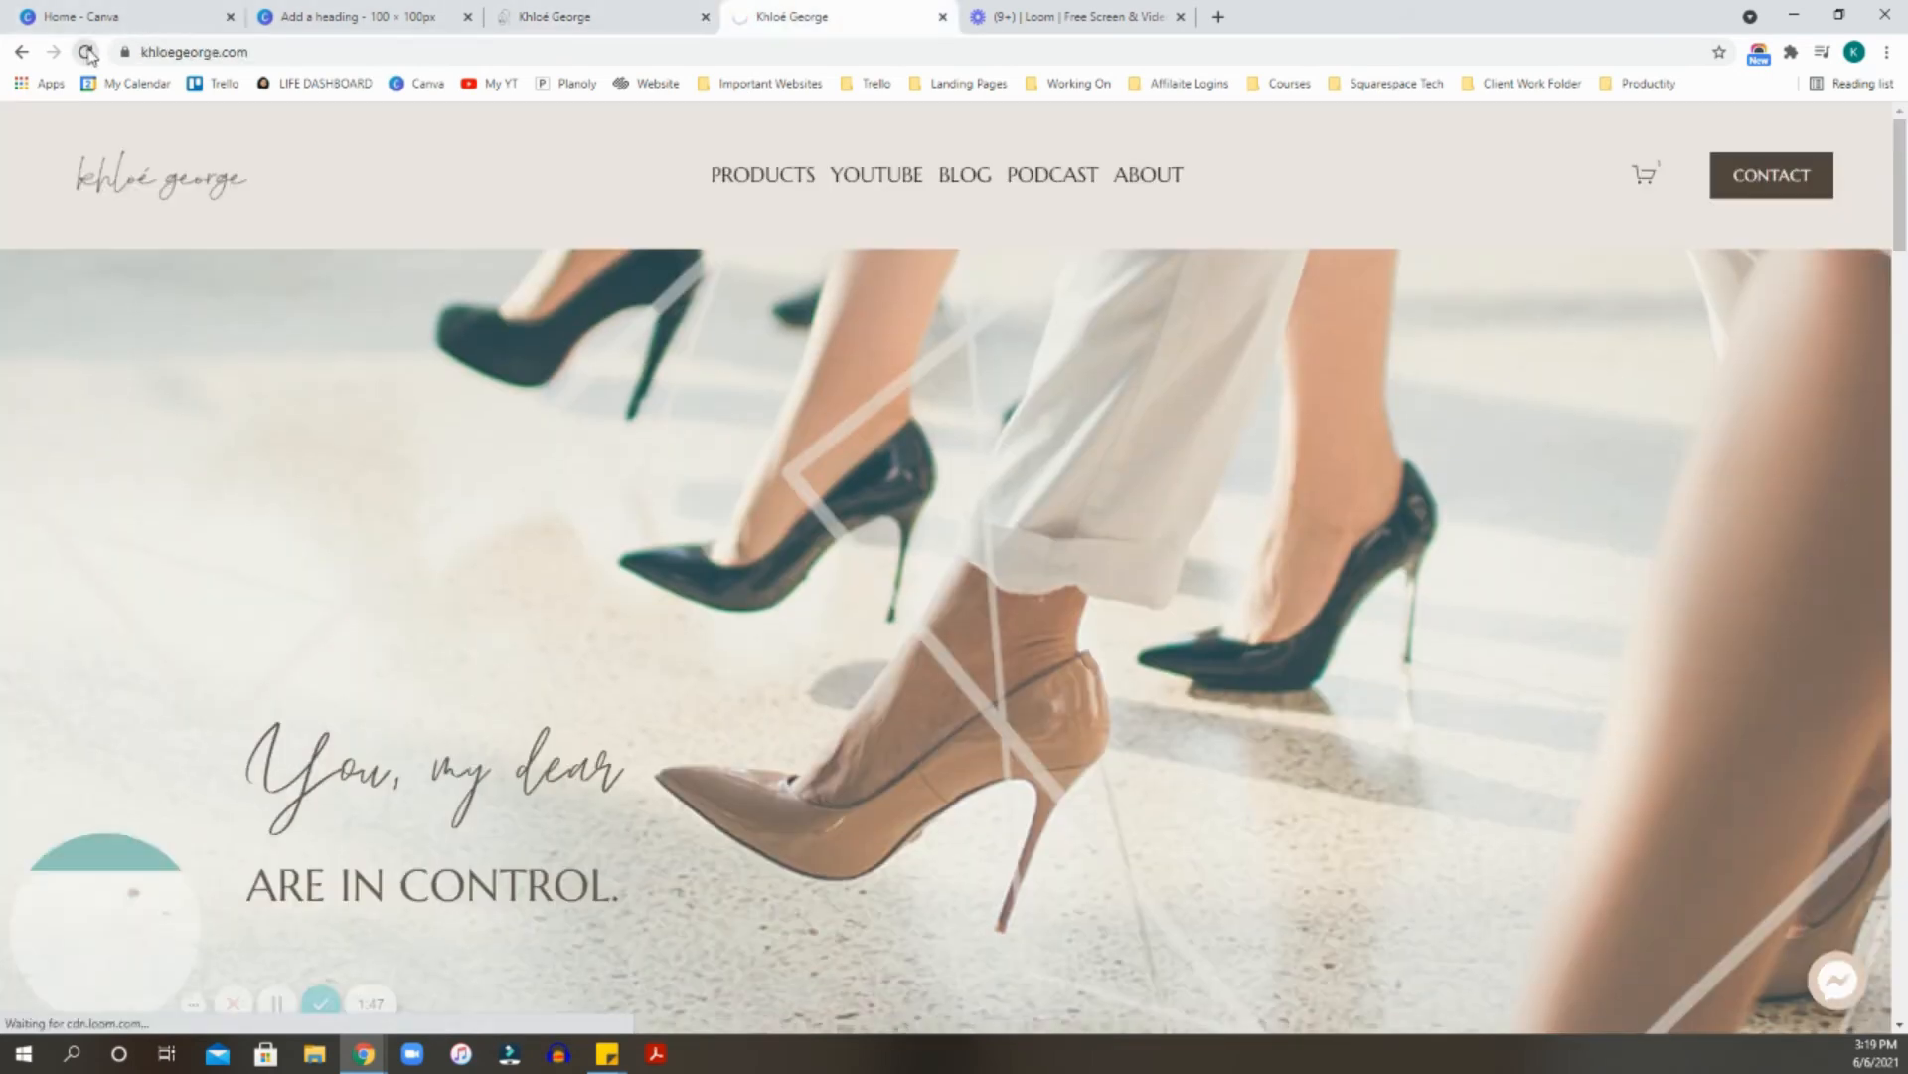
{"action": "left_click", "coordinate": [88, 51]}
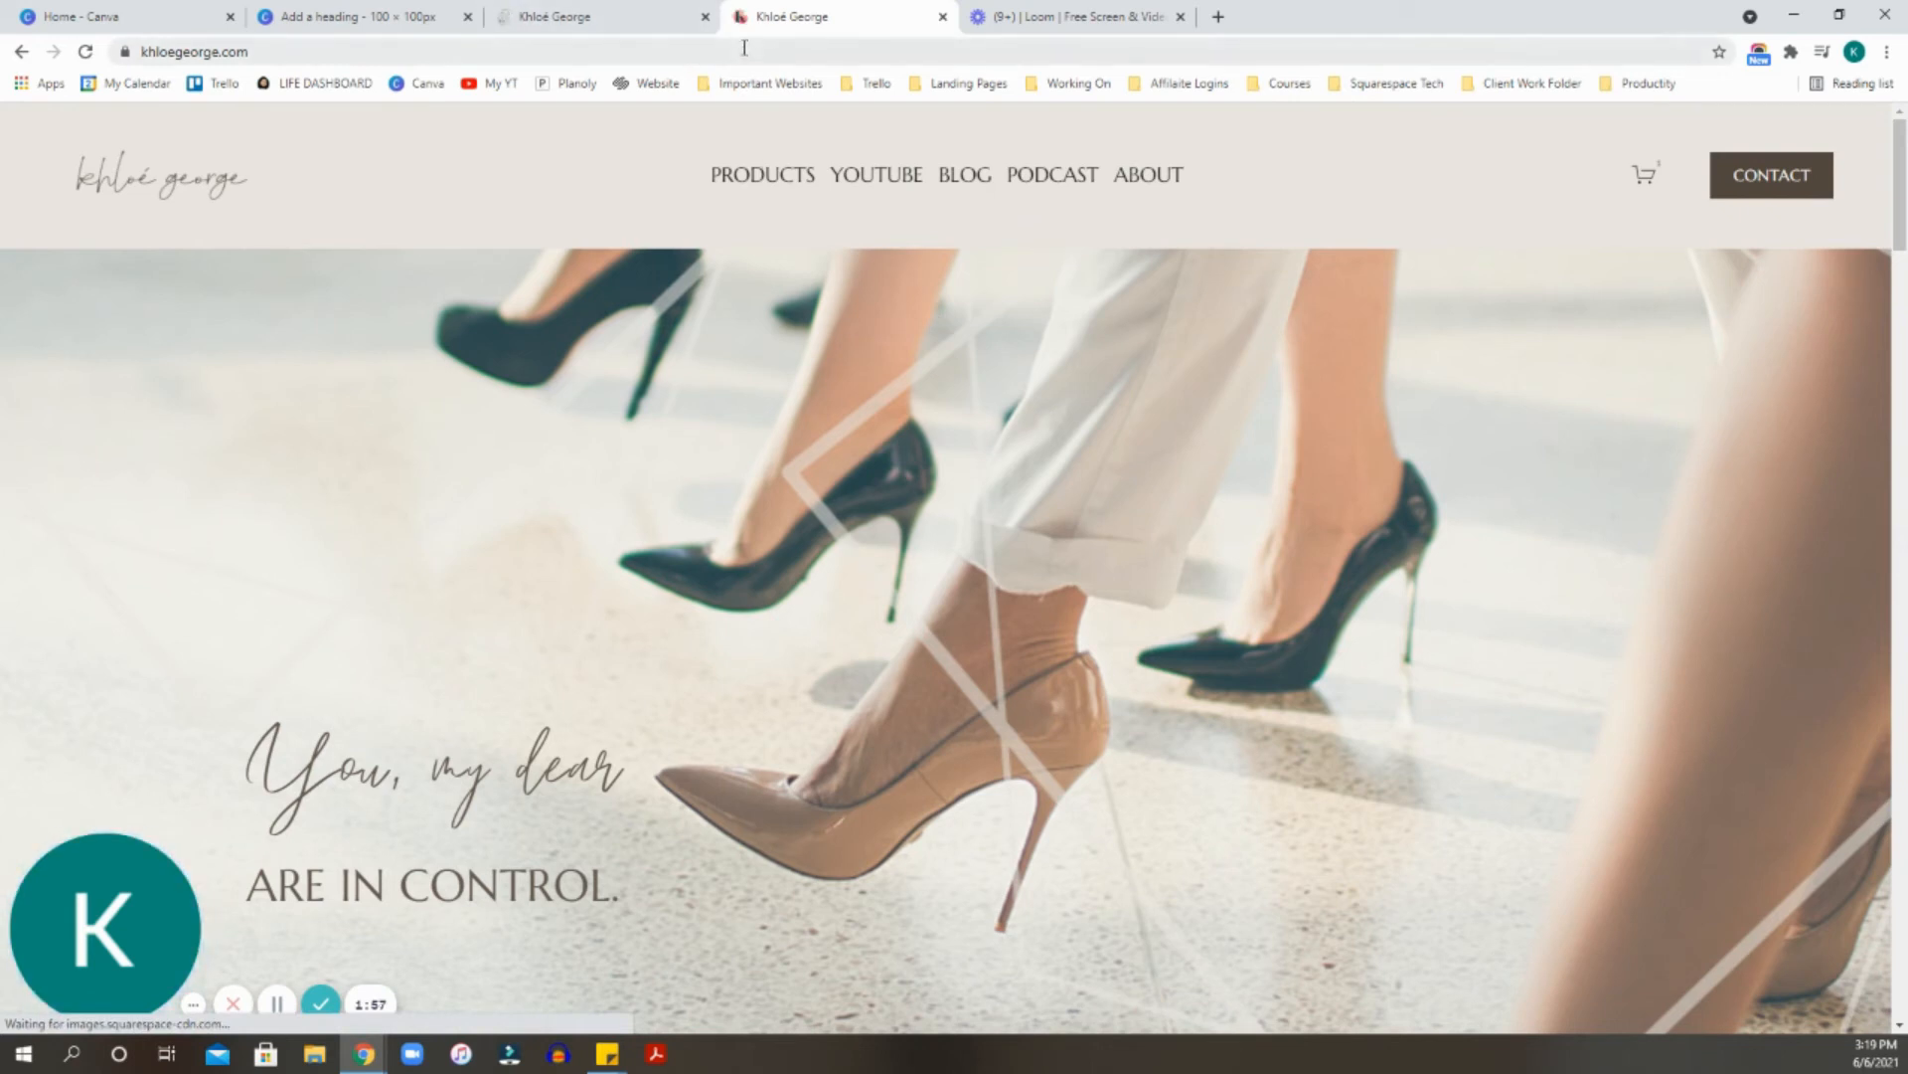
{"action": "mouse_move", "coordinate": [791, 16]}
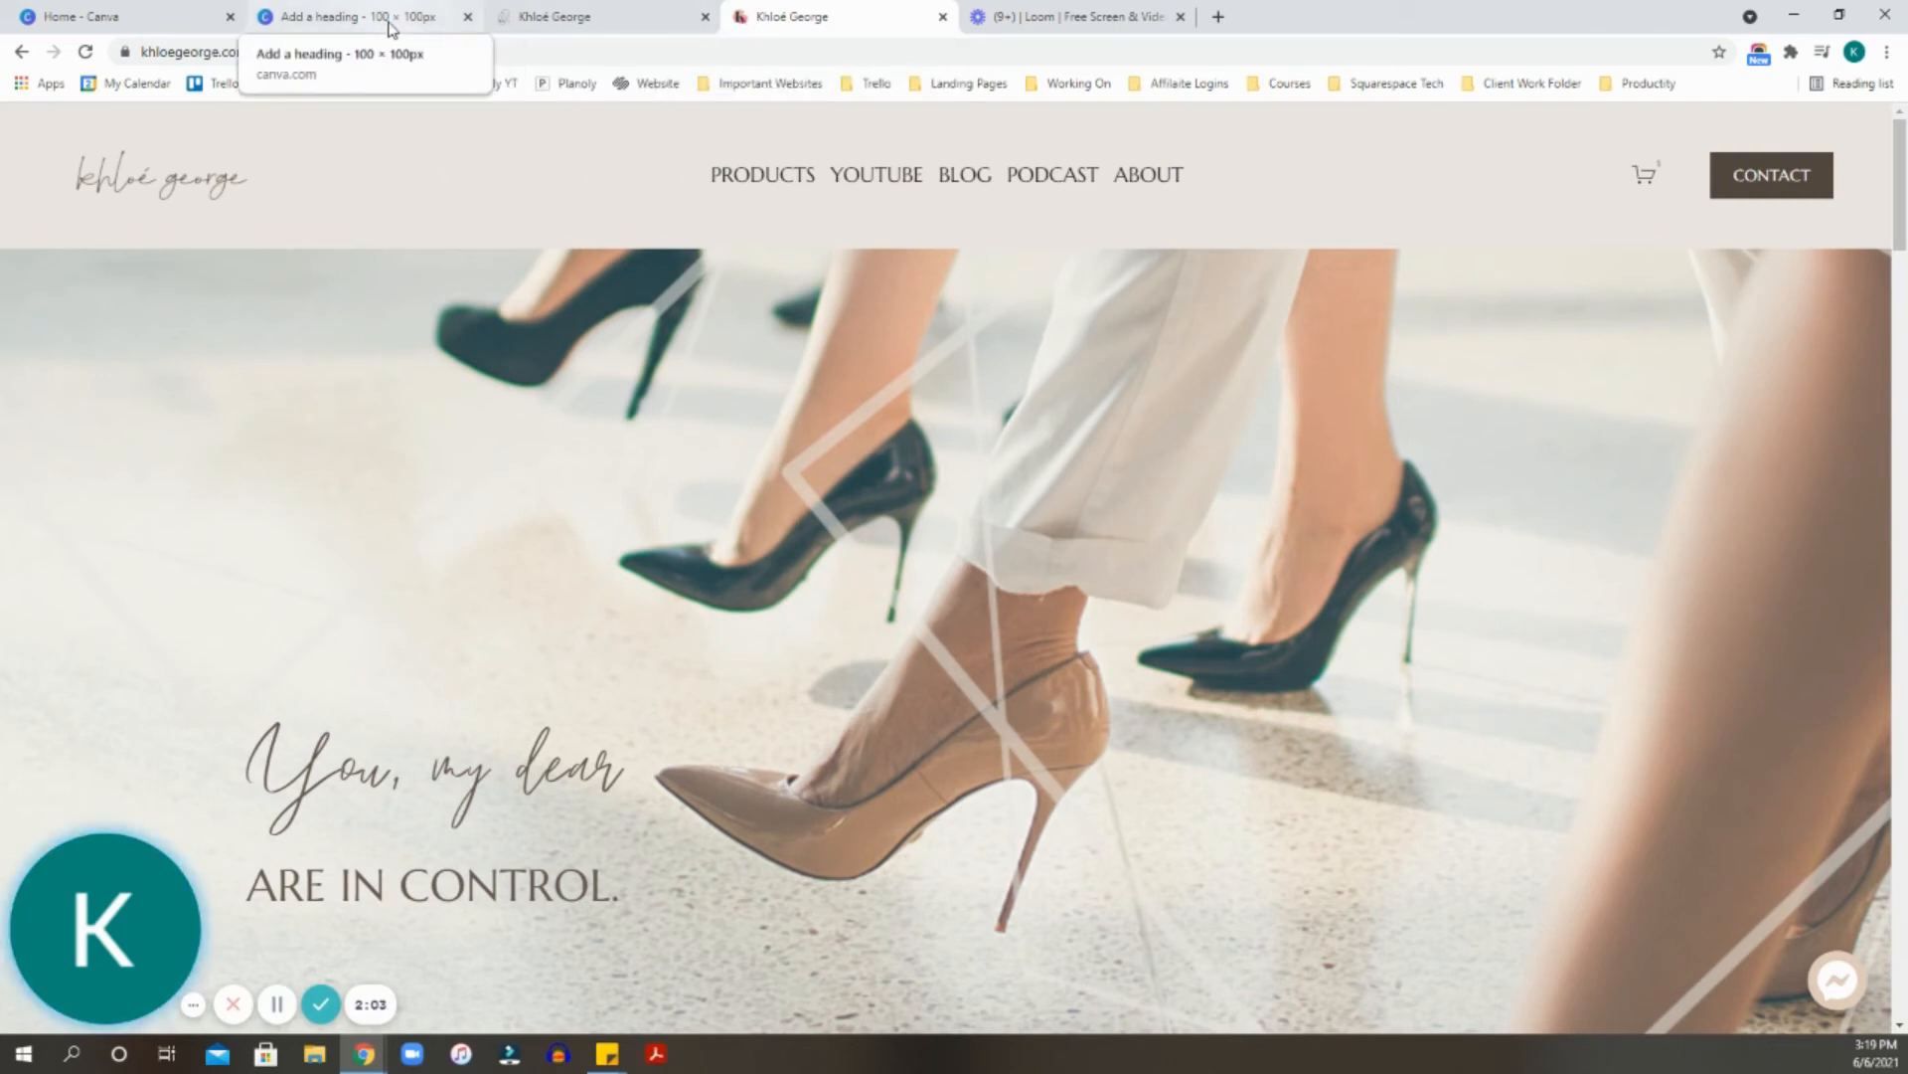
{"action": "mouse_move", "coordinate": [422, 19]}
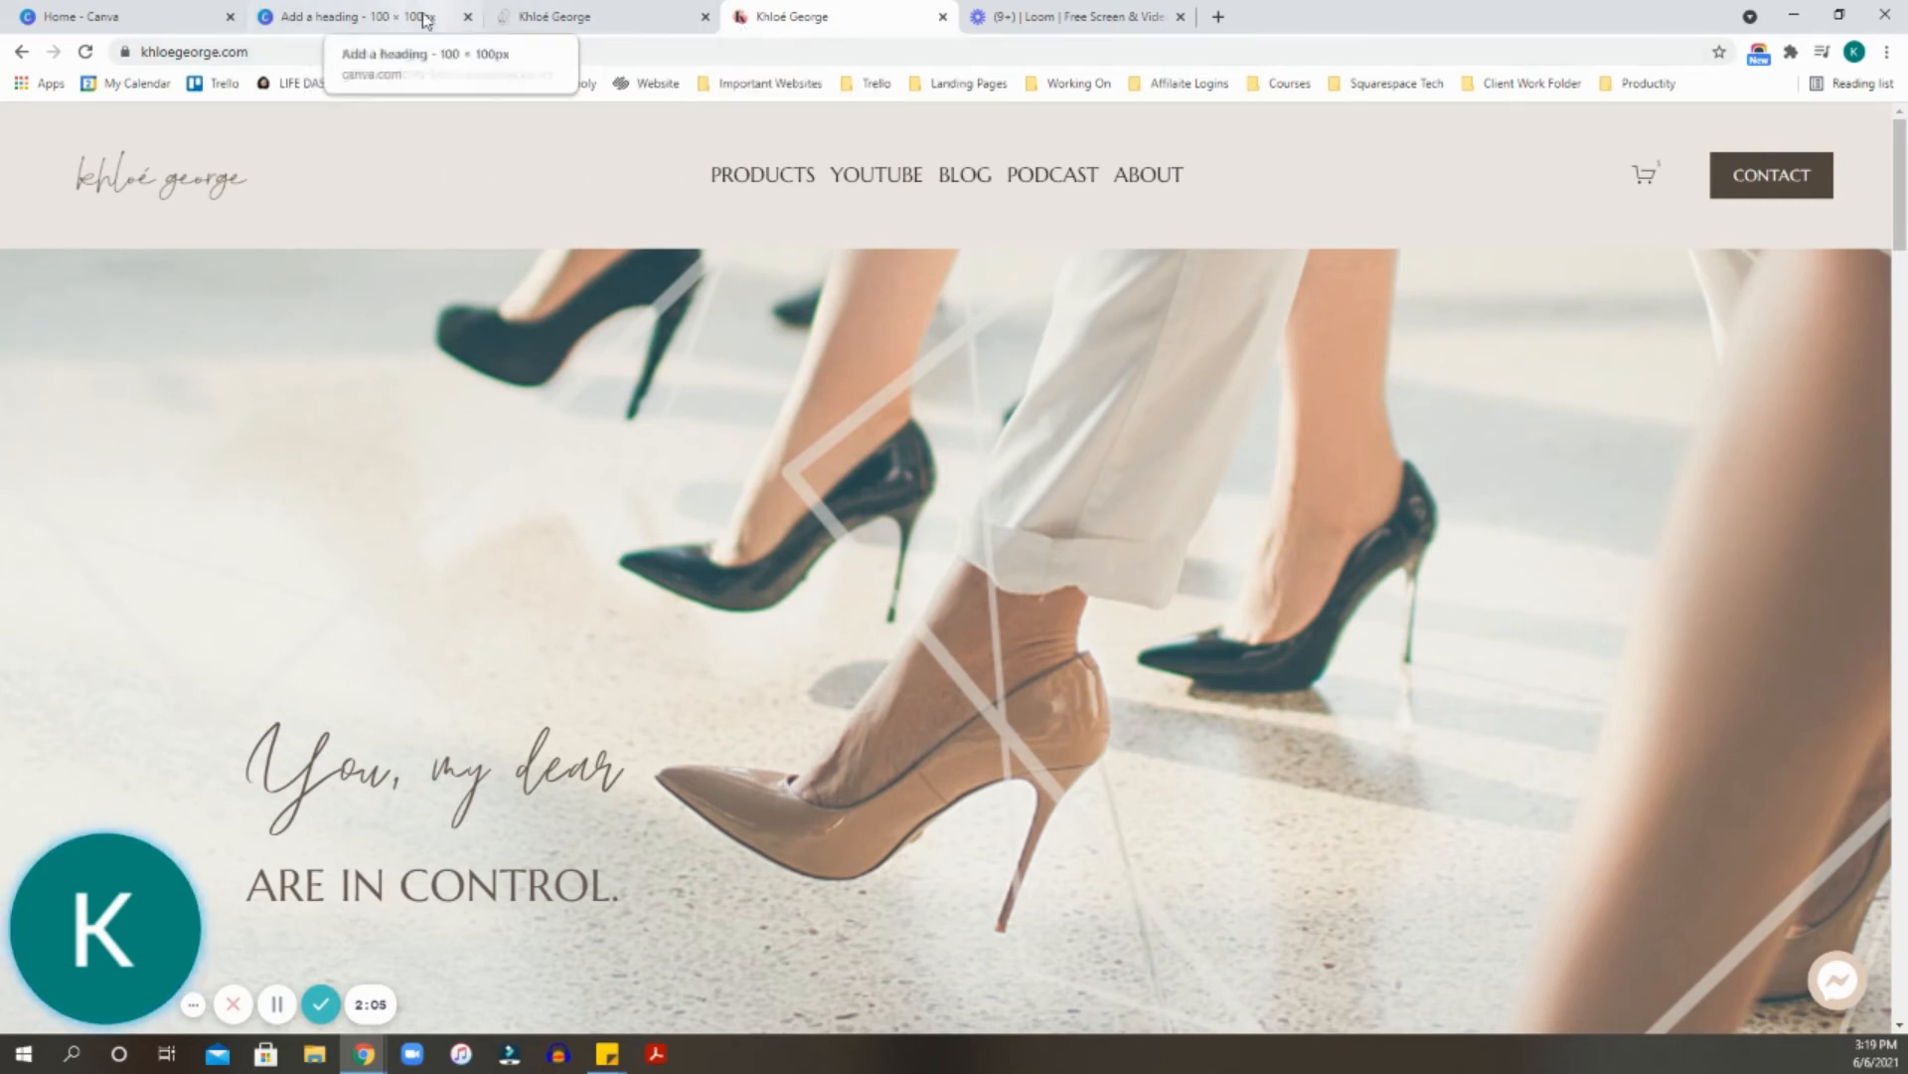
Return to the Canva gradient-blob K design, checking the live site's new icon along the way.
{"action": "left_click", "coordinate": [354, 16]}
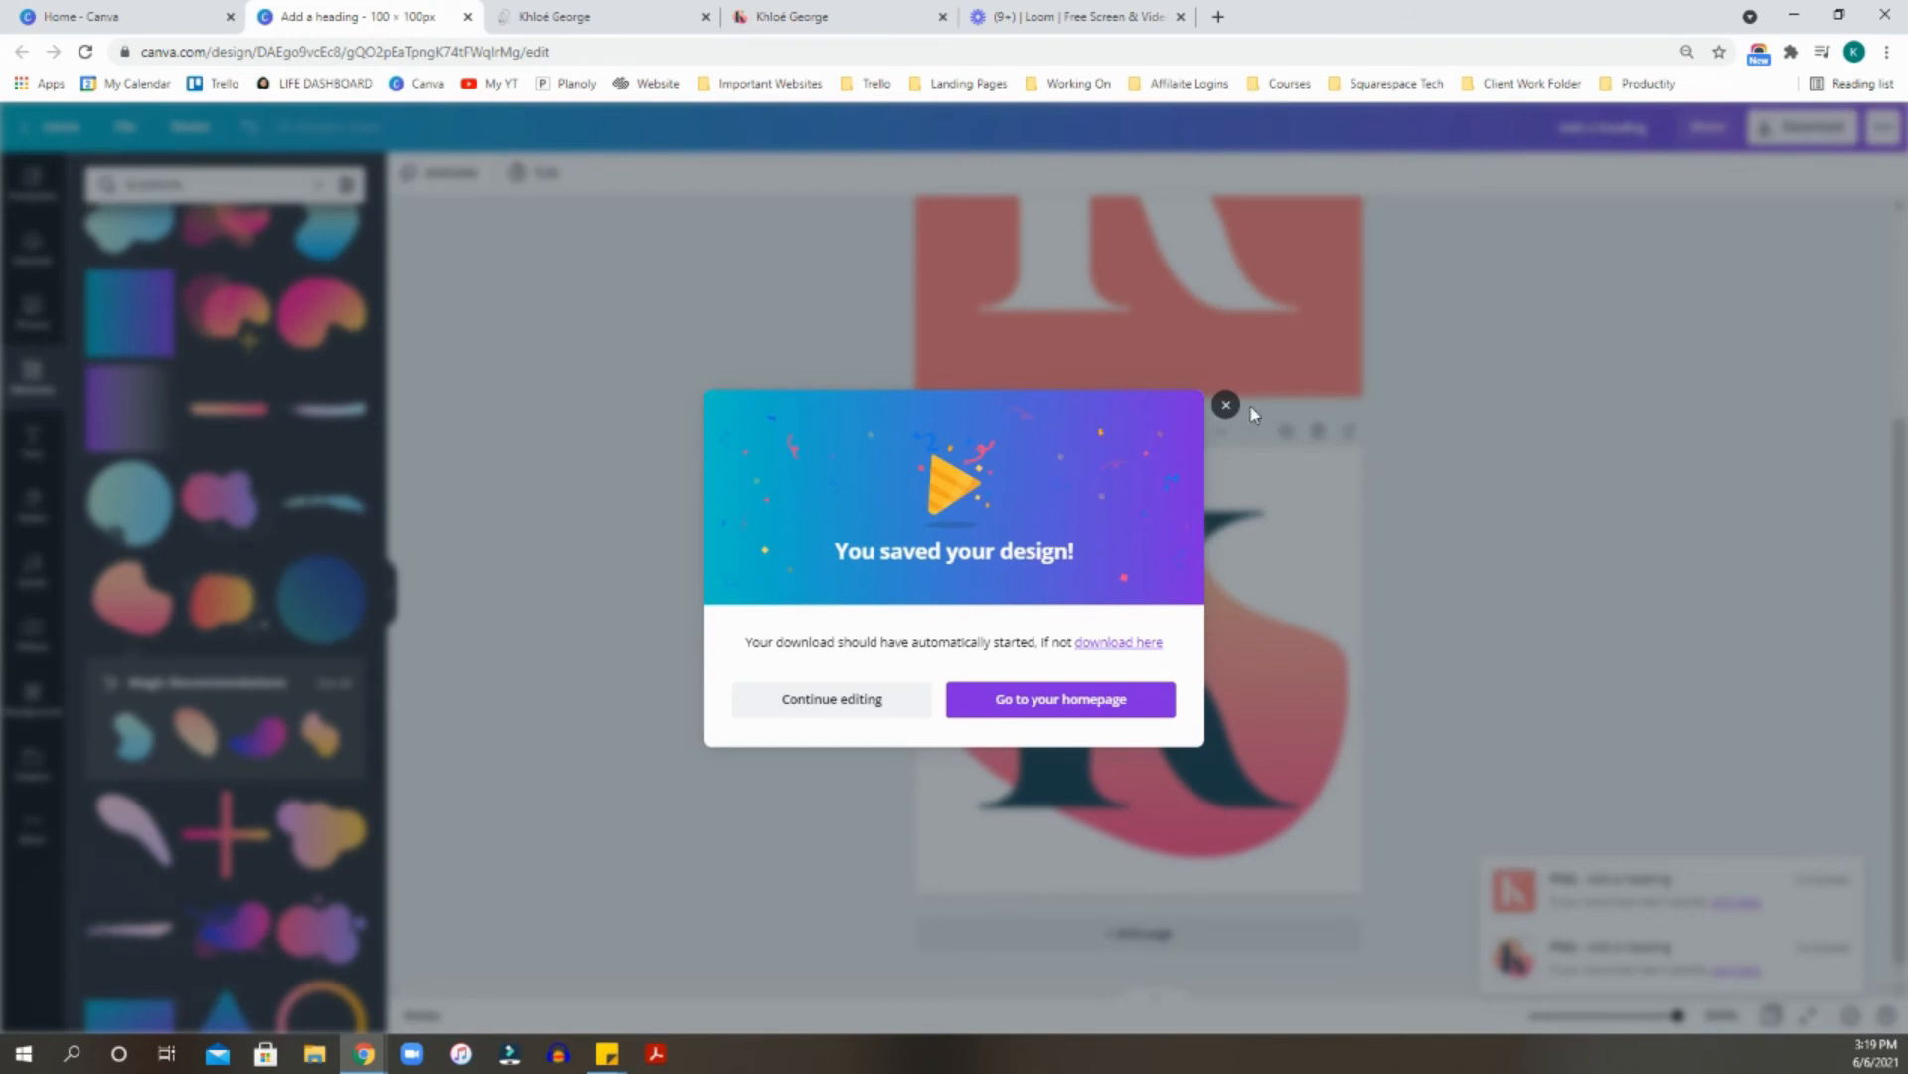
{"action": "left_click", "coordinate": [1227, 404]}
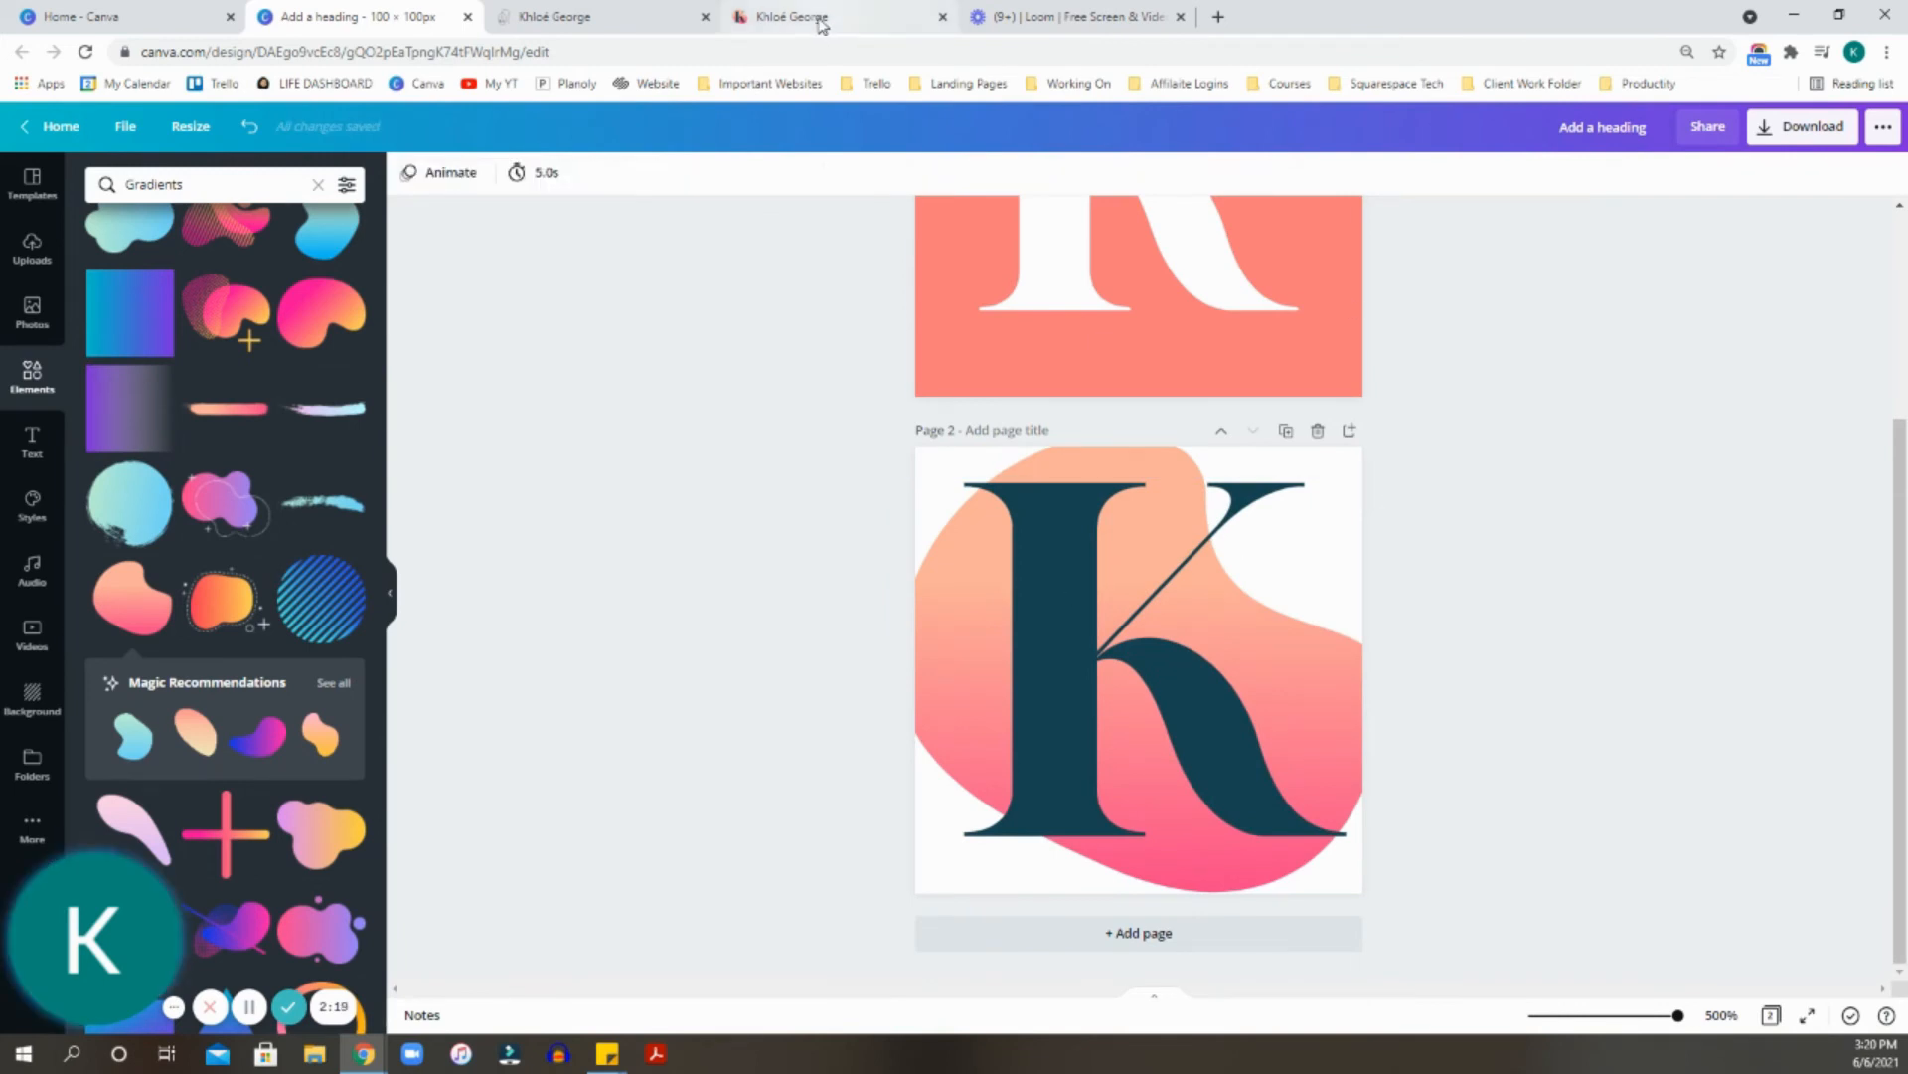
{"action": "left_click", "coordinate": [837, 15]}
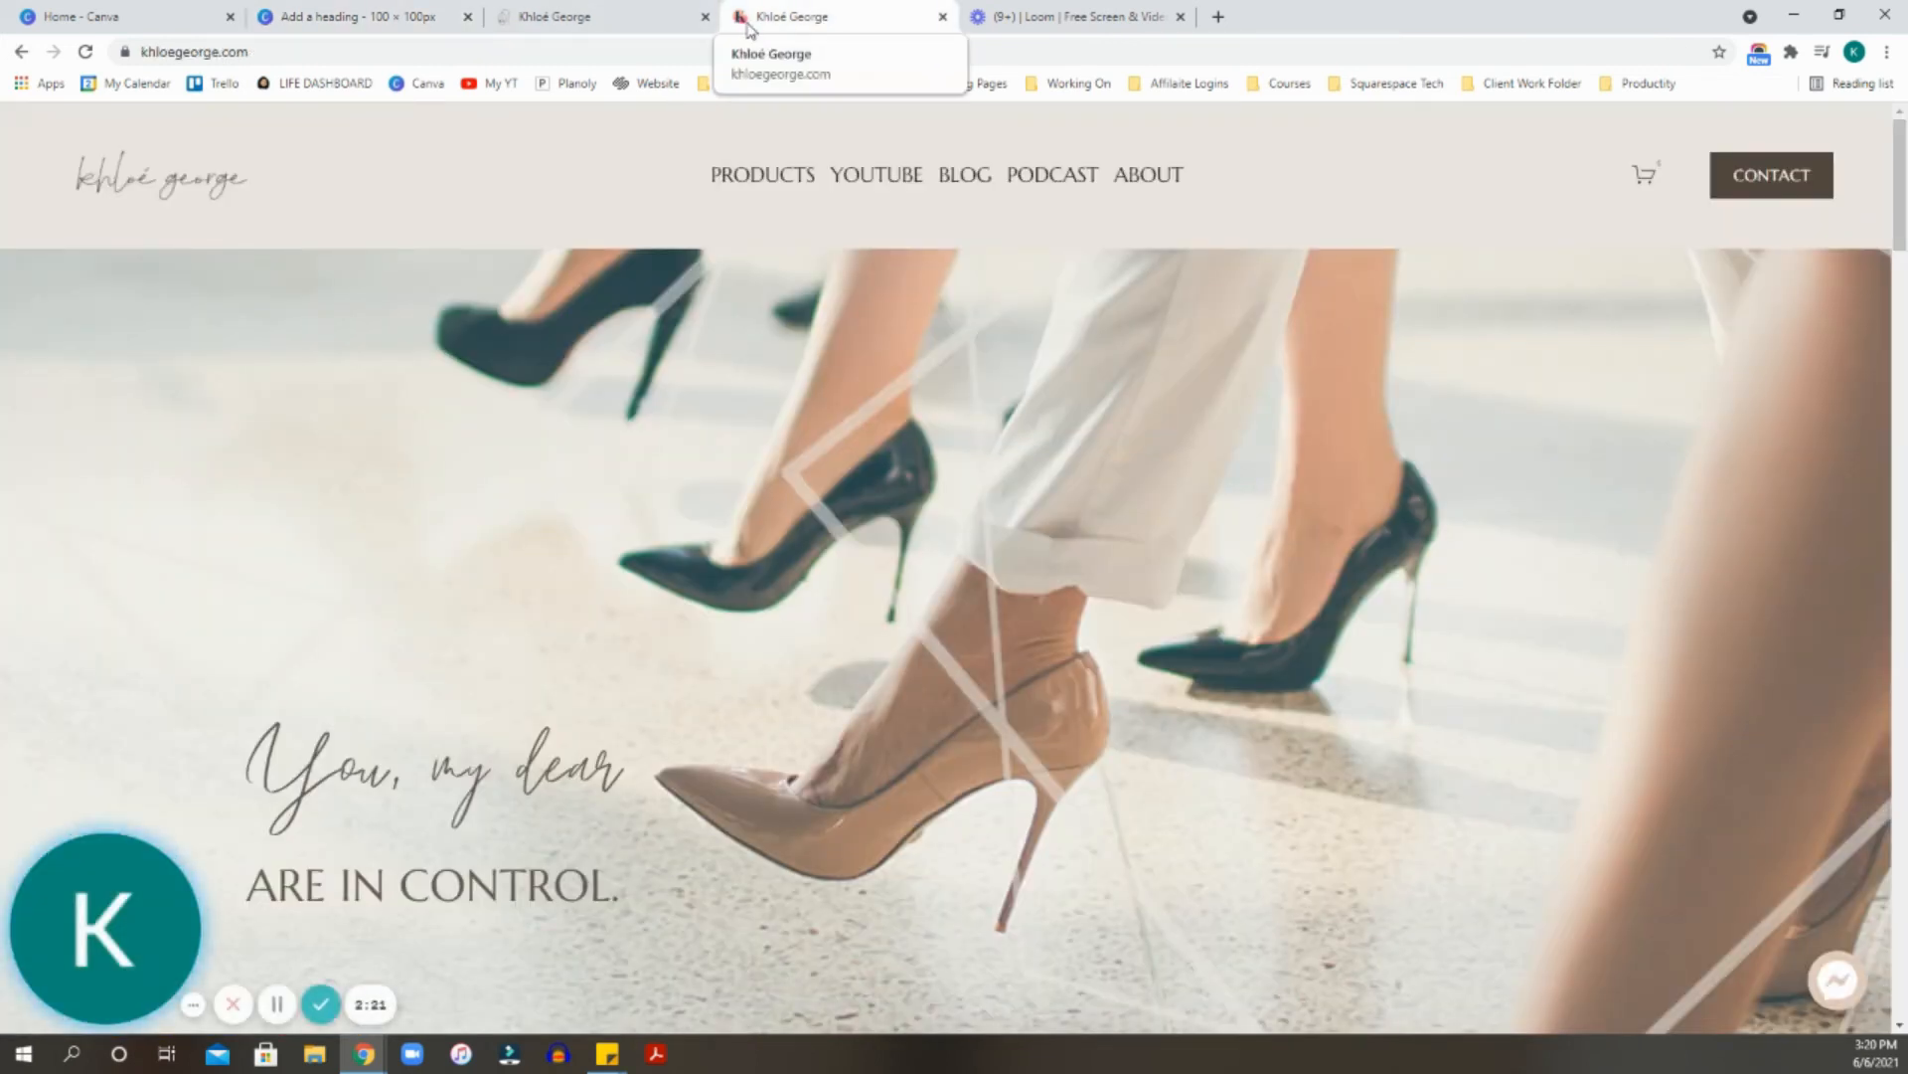
{"action": "left_click", "coordinate": [354, 16]}
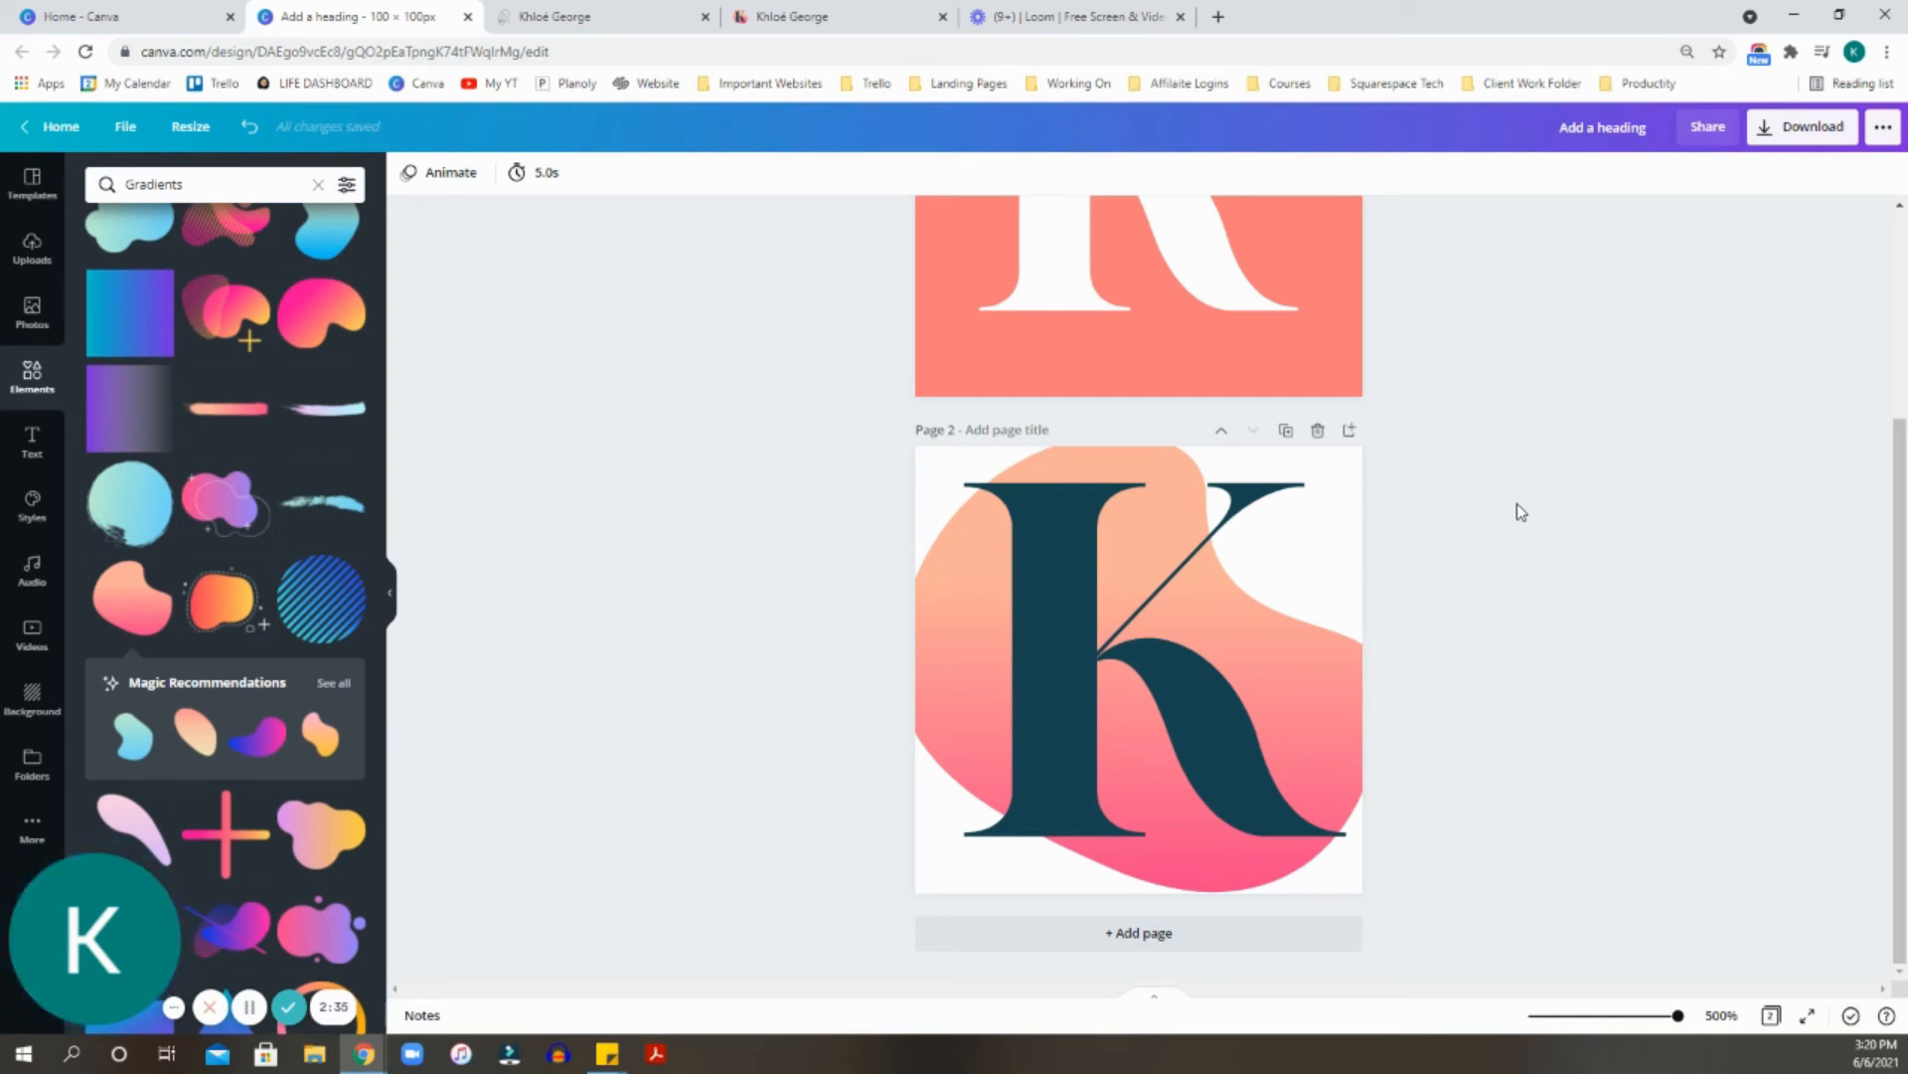
{"action": "mouse_move", "coordinate": [402, 958]}
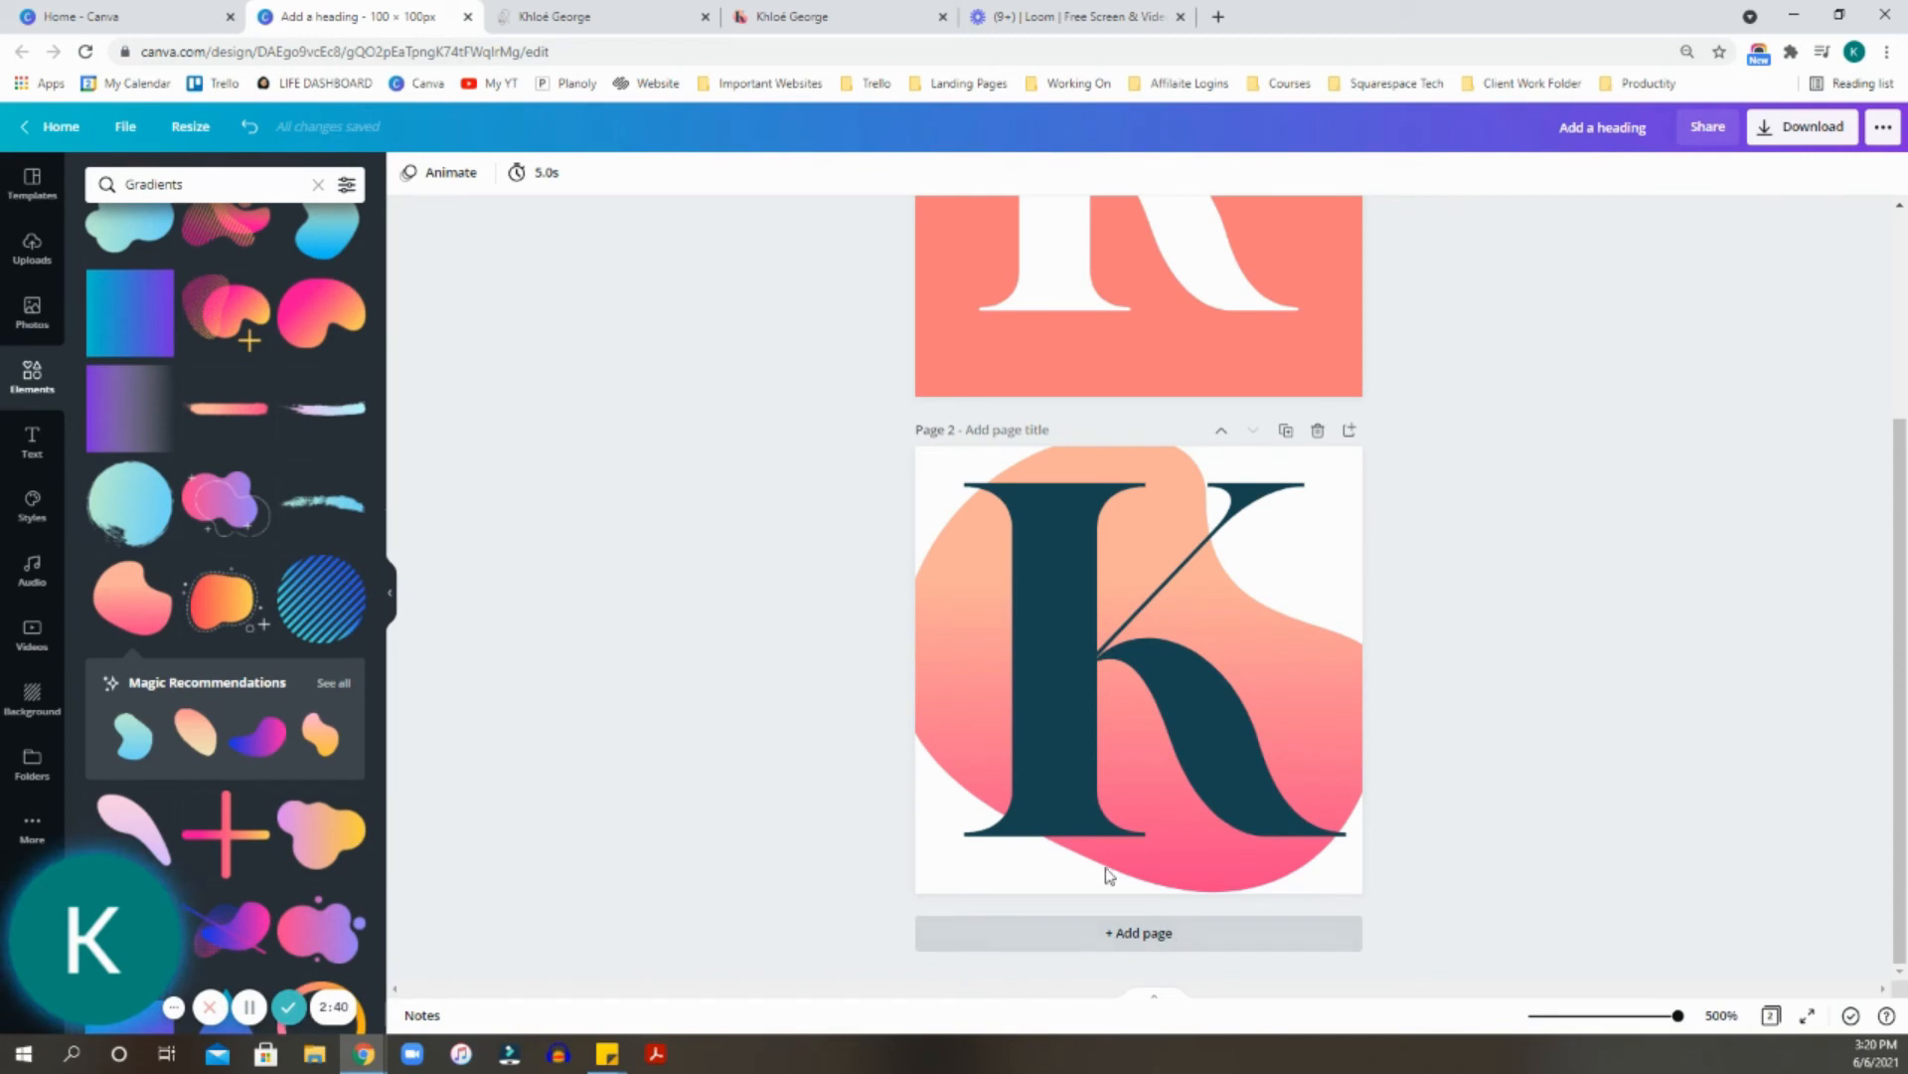
{"action": "mouse_move", "coordinate": [1113, 417]}
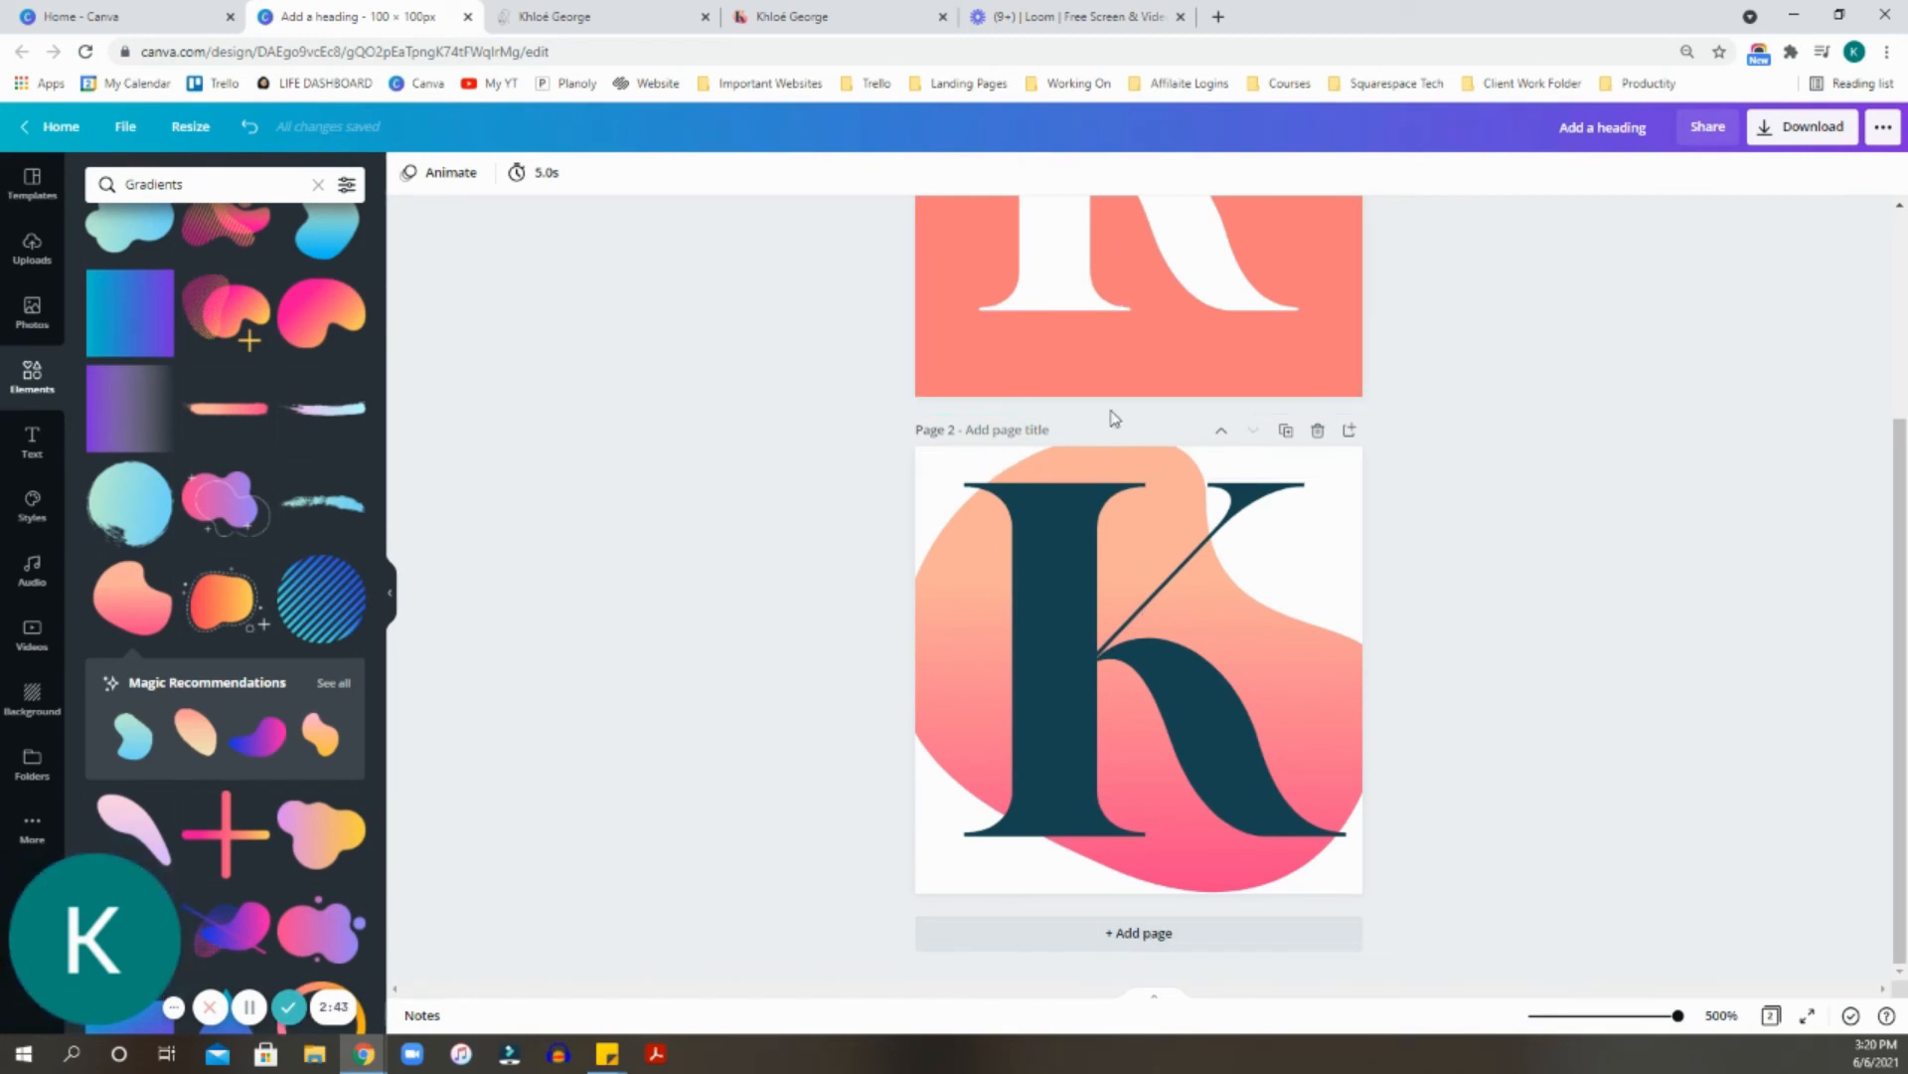
Add a third page and place the KG mouse logo from the Logos folder onto it.
{"action": "left_click", "coordinate": [970, 634]}
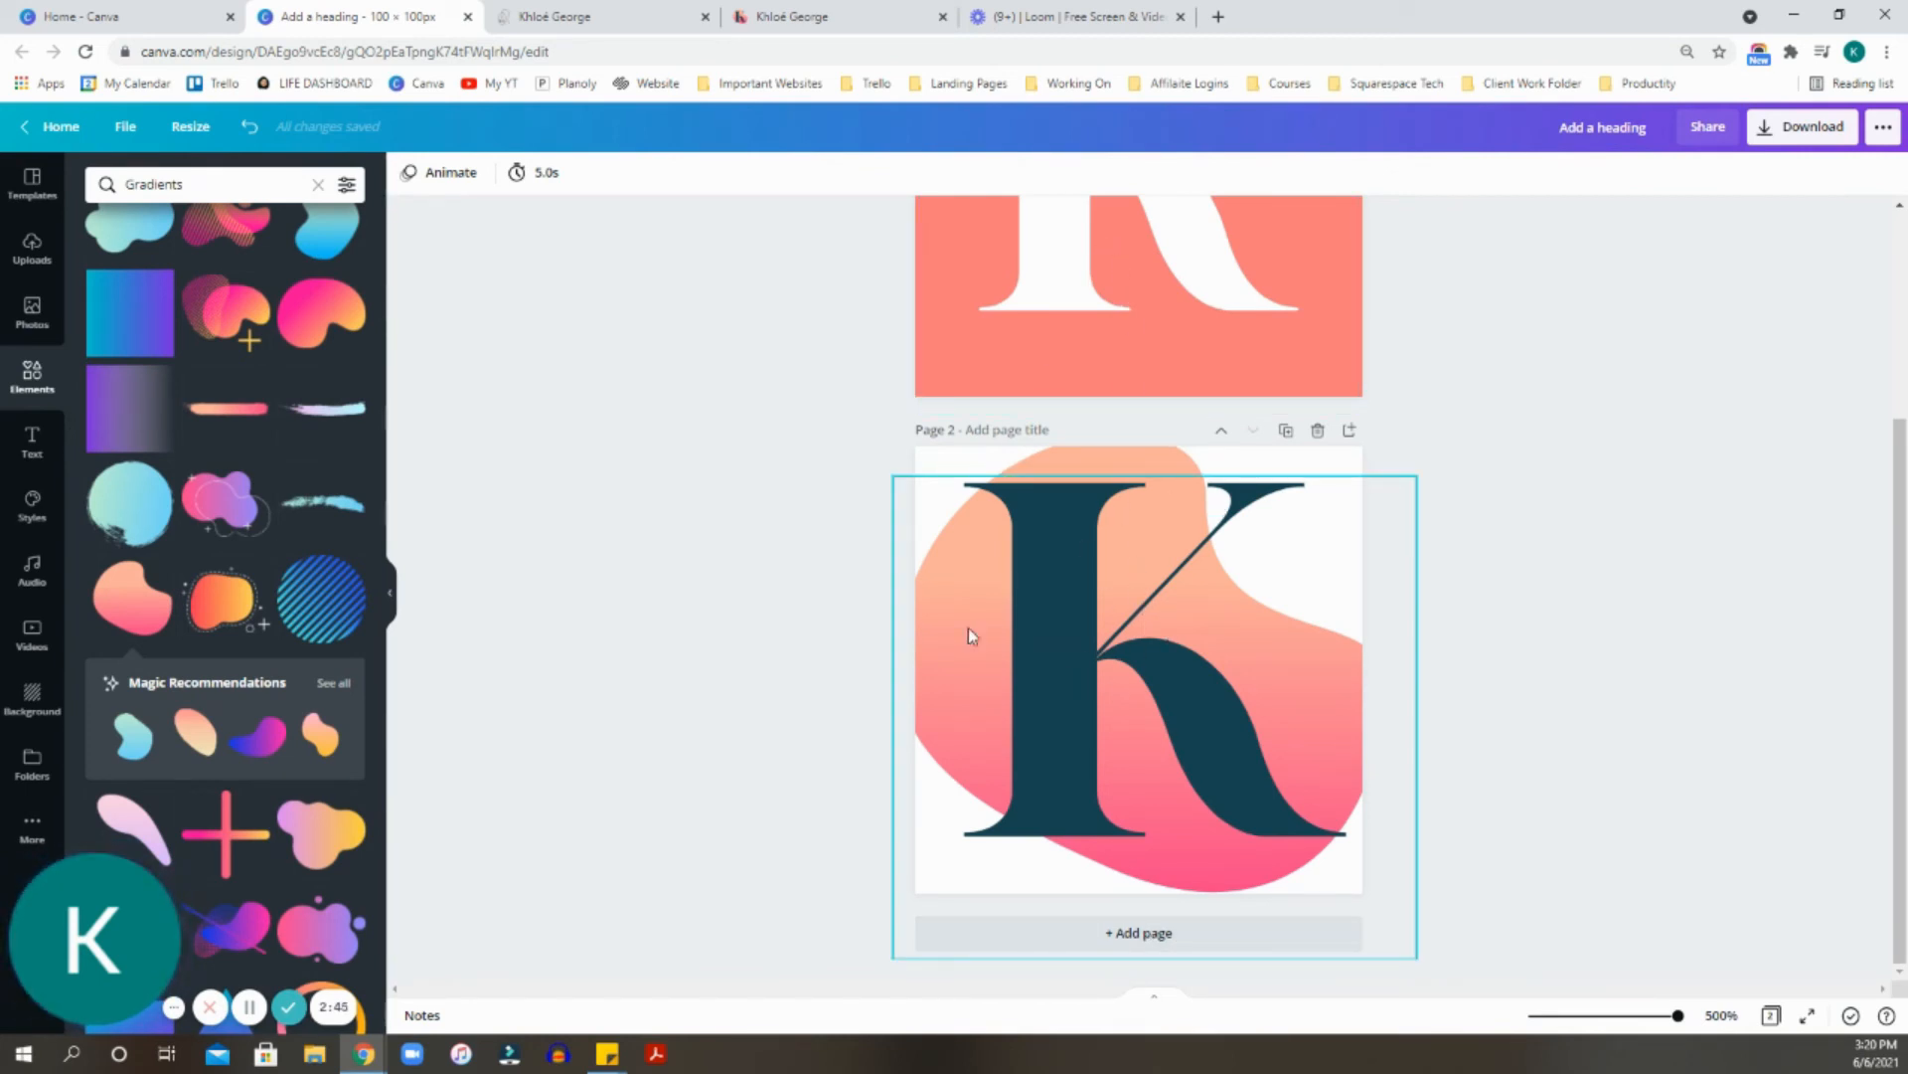
{"action": "mouse_move", "coordinate": [1163, 843]}
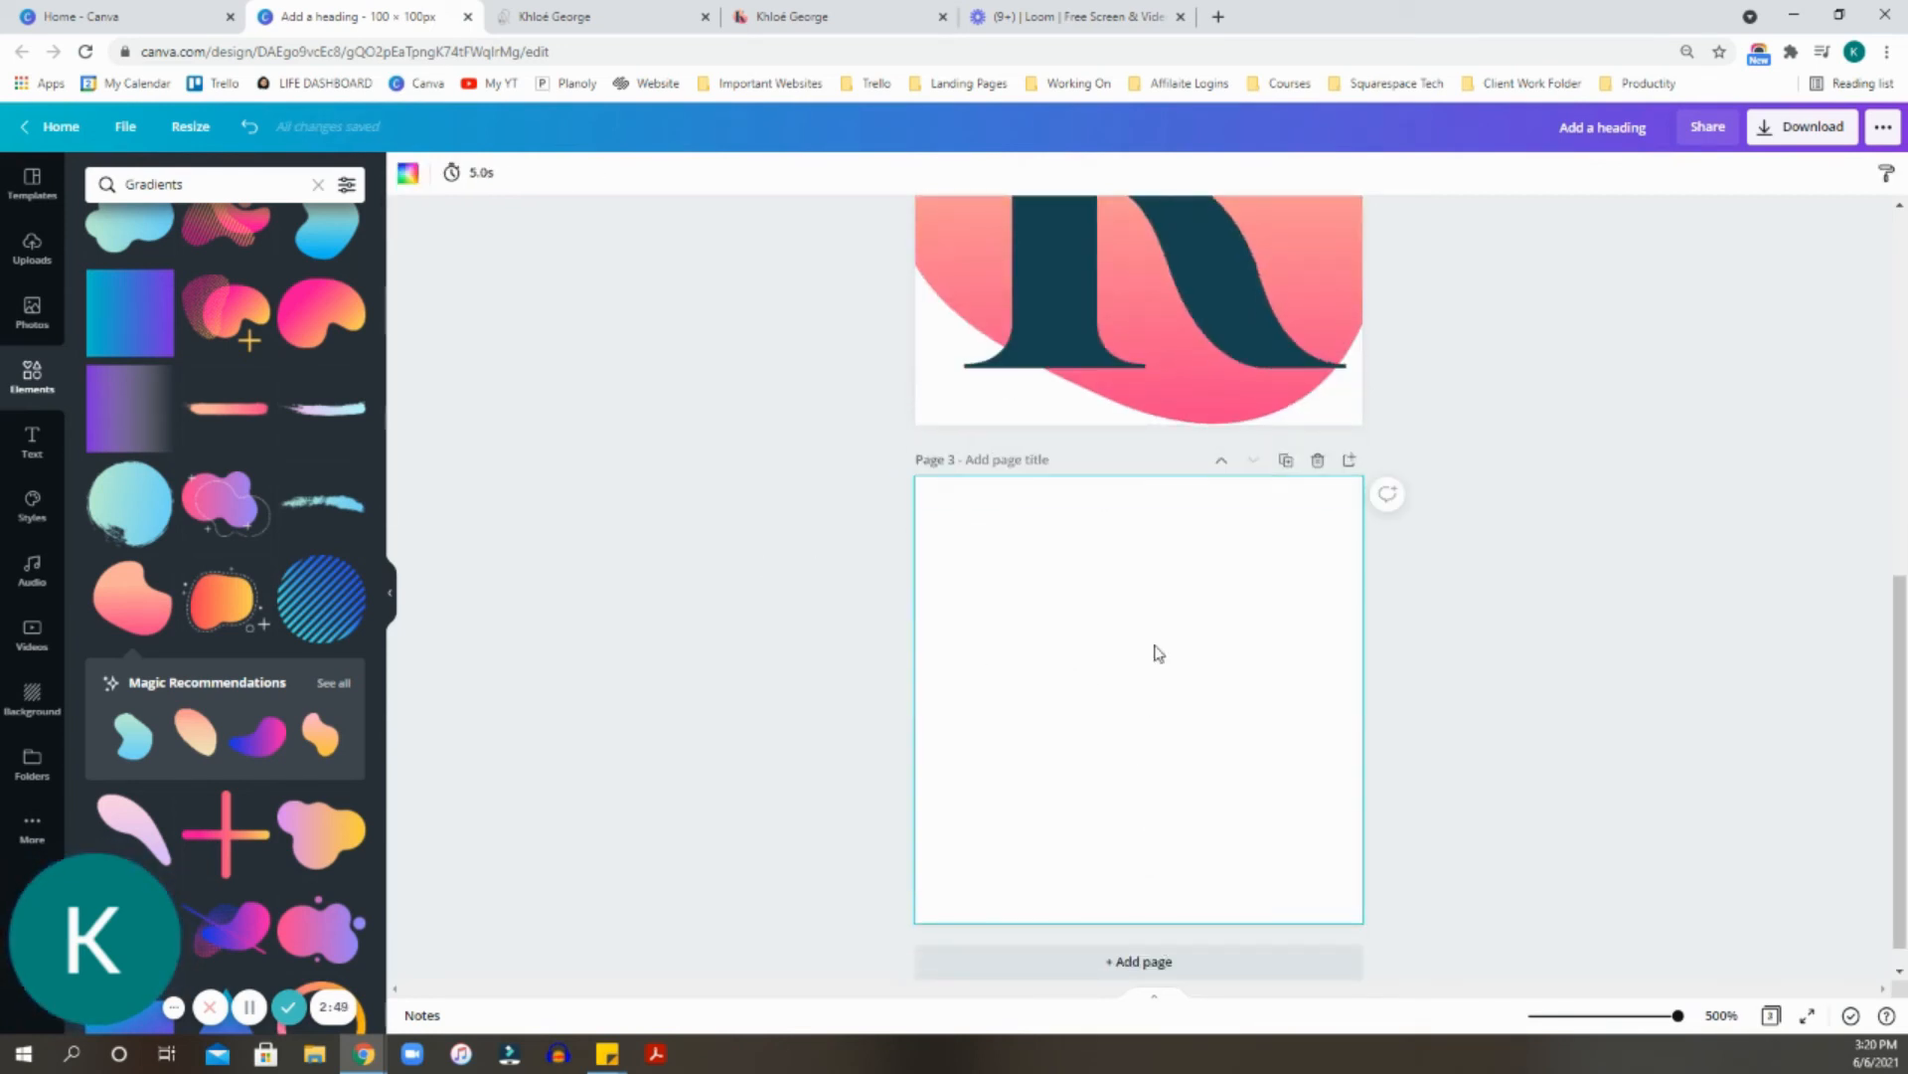
{"action": "mouse_move", "coordinate": [1094, 658]}
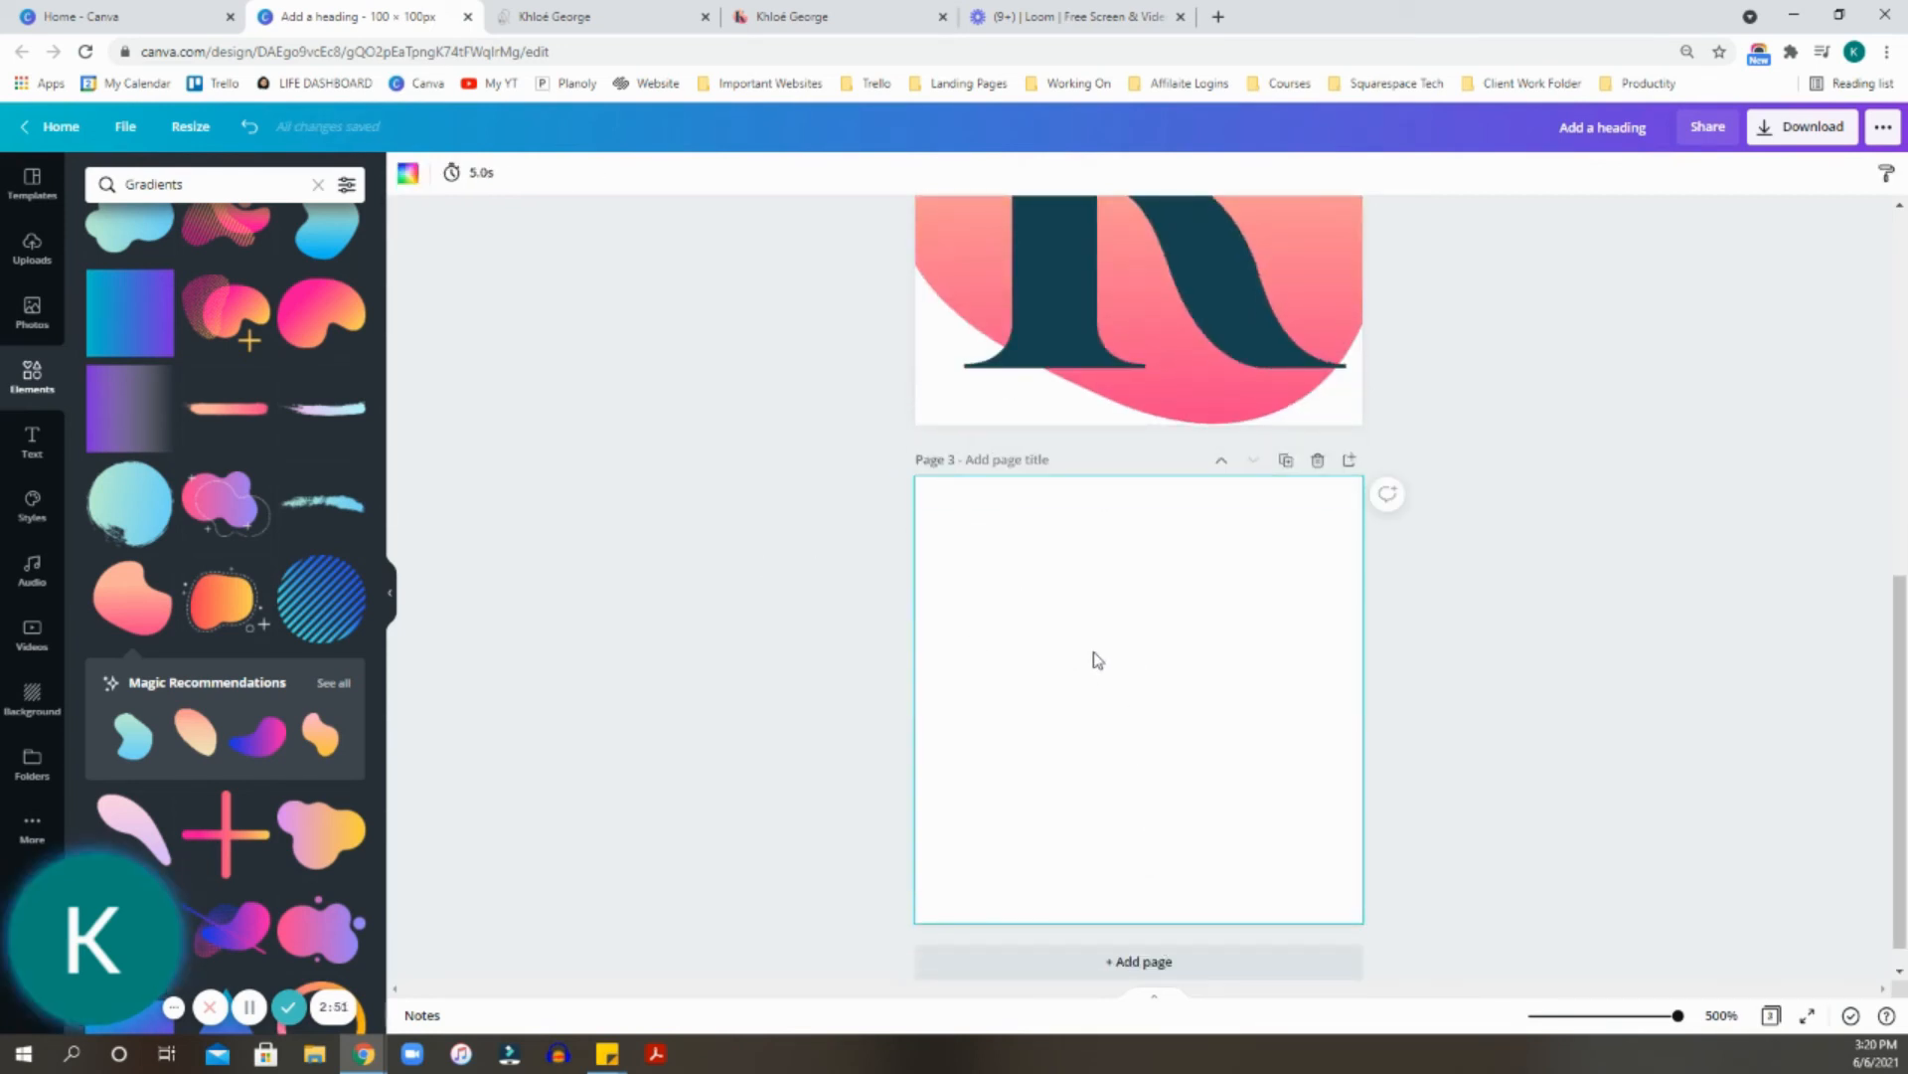
{"action": "left_click", "coordinate": [32, 762]}
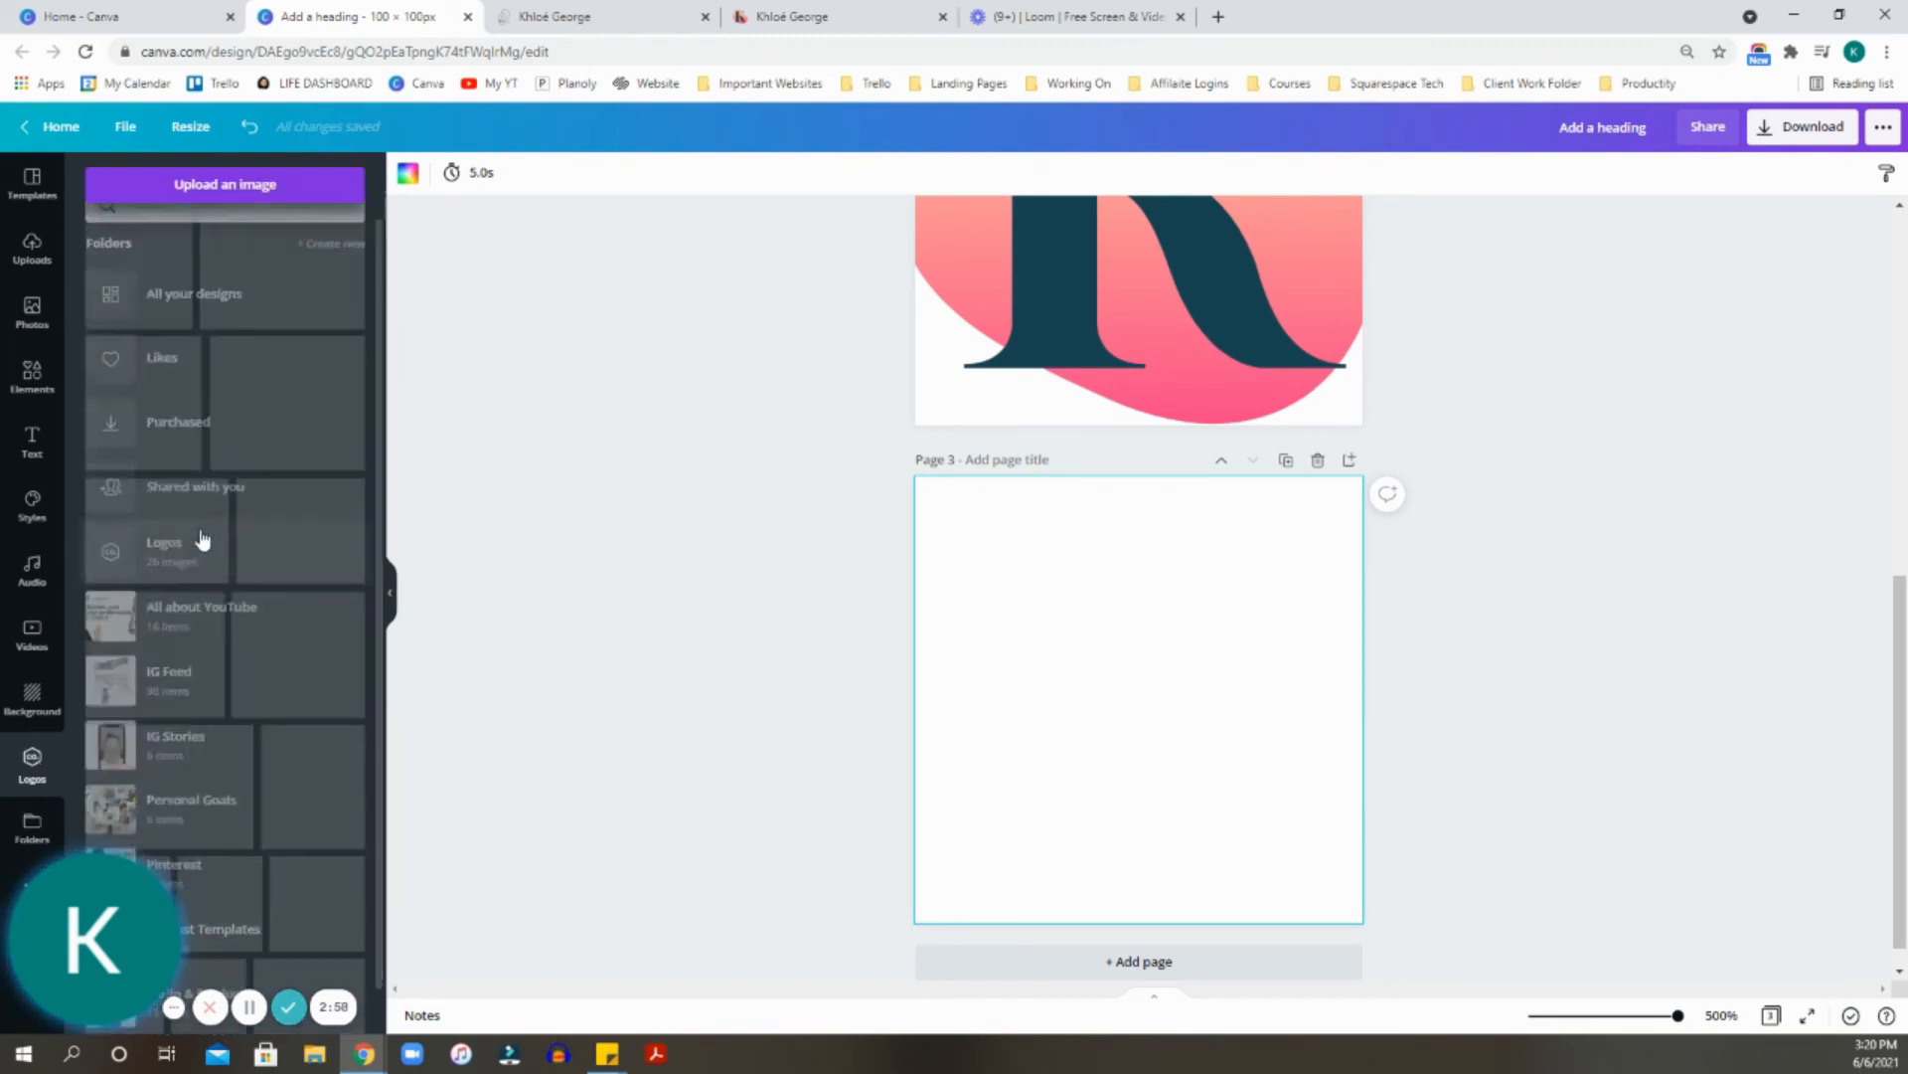
{"action": "left_click", "coordinate": [165, 540]}
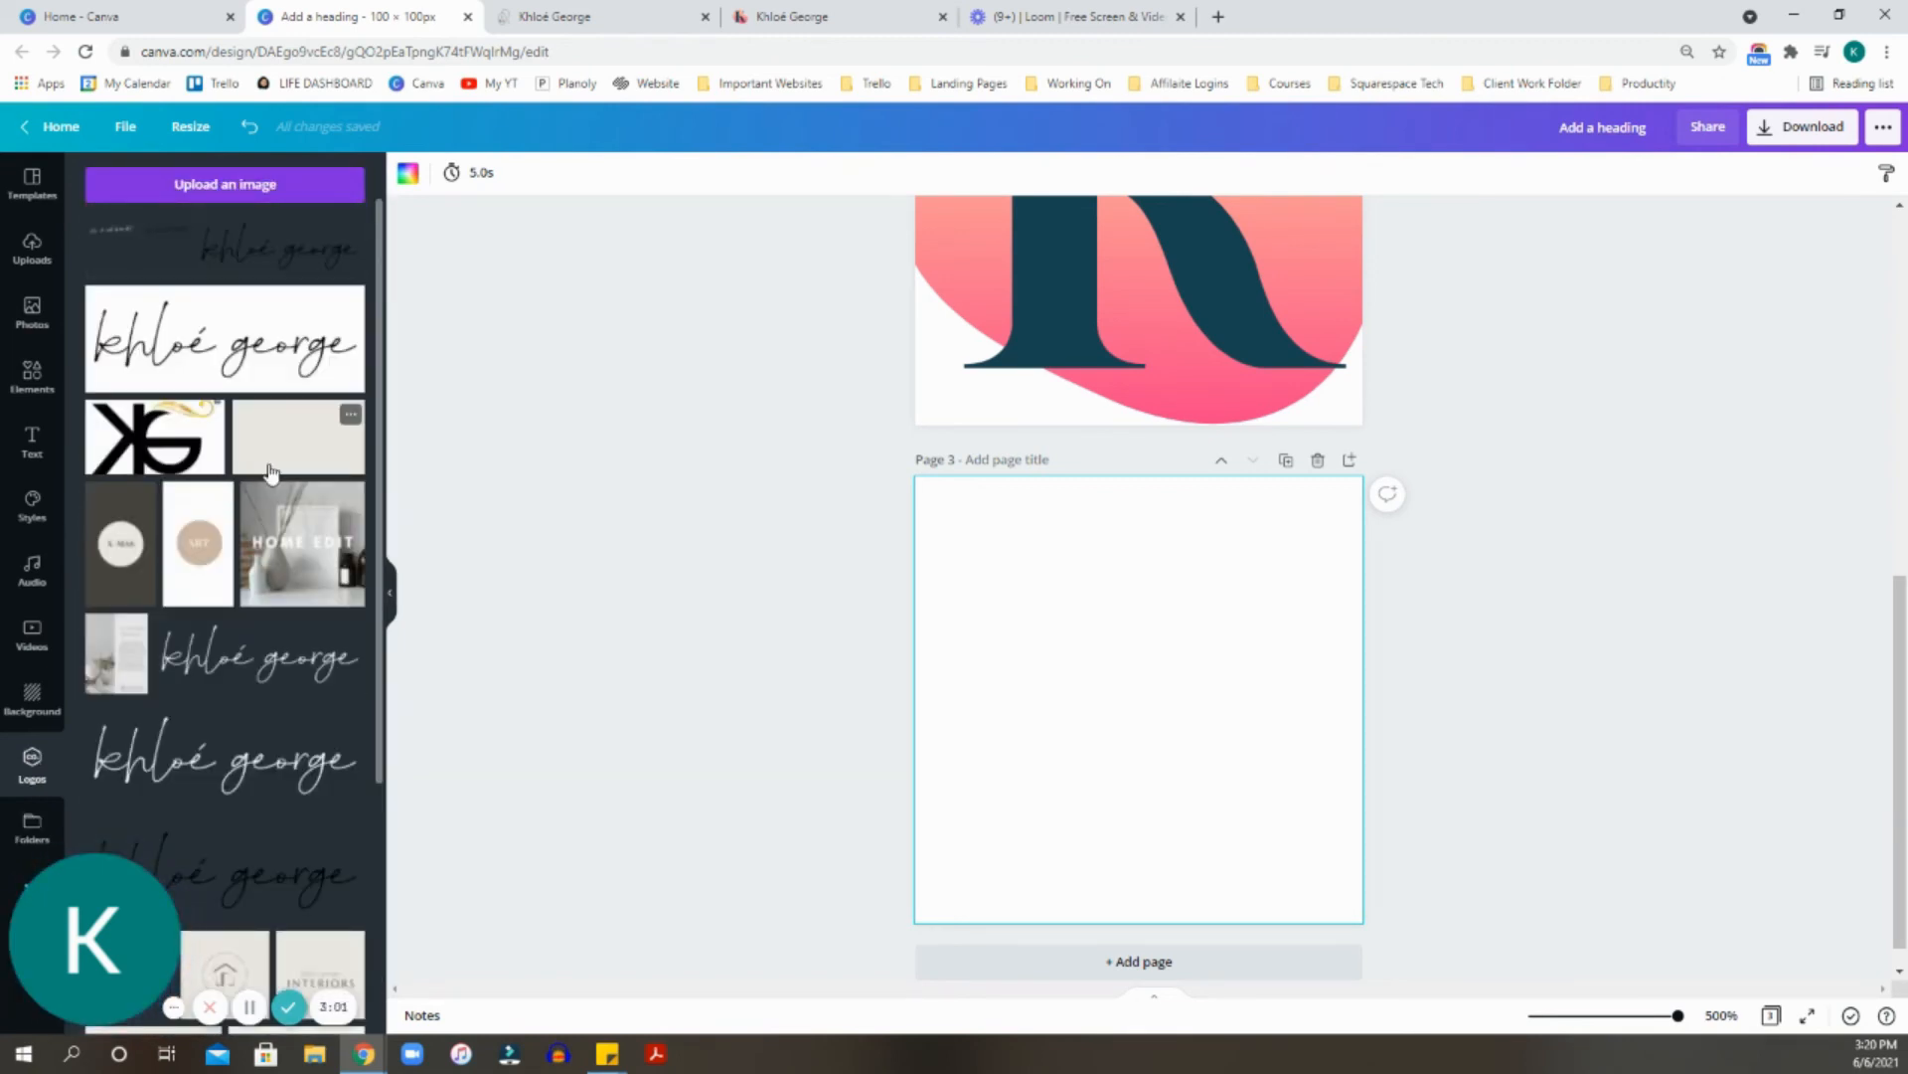
{"action": "scroll", "scroll_direction": "down", "scroll_amount": 3}
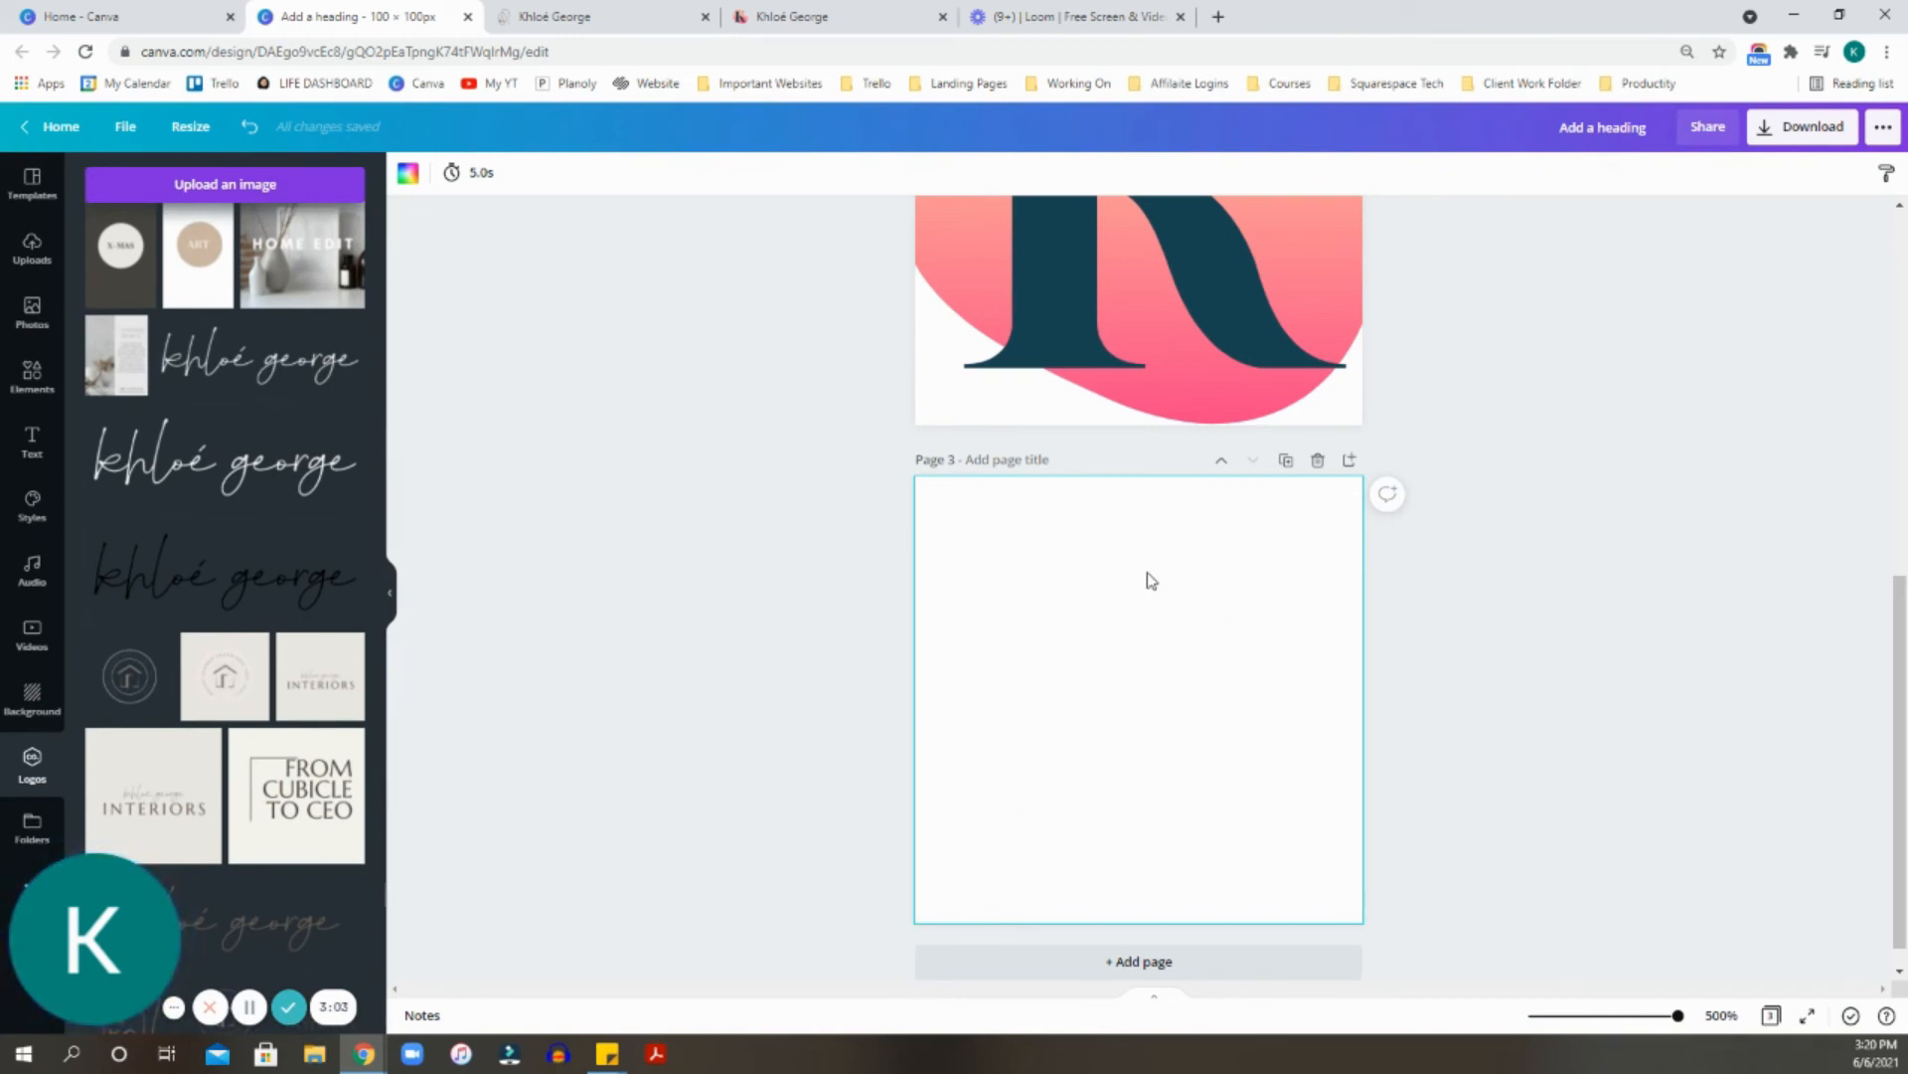
{"action": "scroll", "scroll_direction": "down", "scroll_amount": 3}
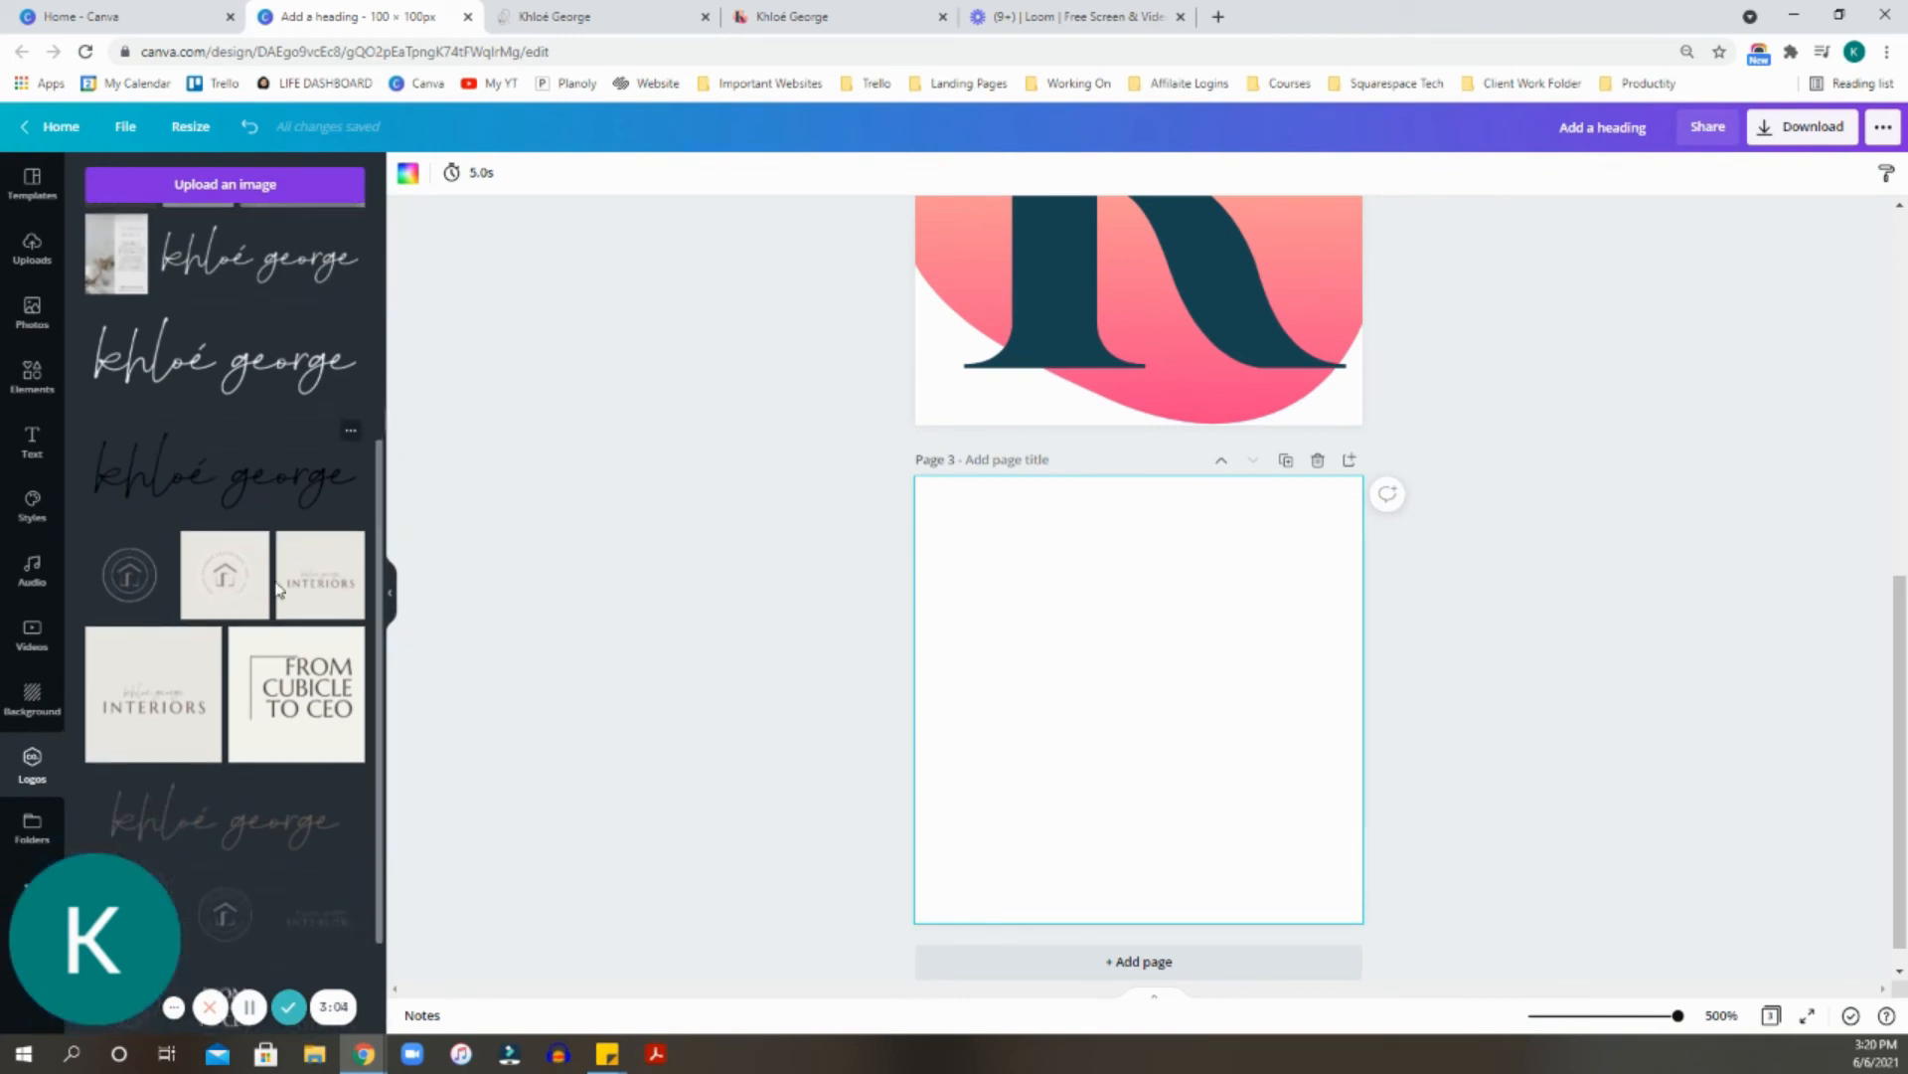
{"action": "scroll", "scroll_direction": "down", "scroll_amount": 3}
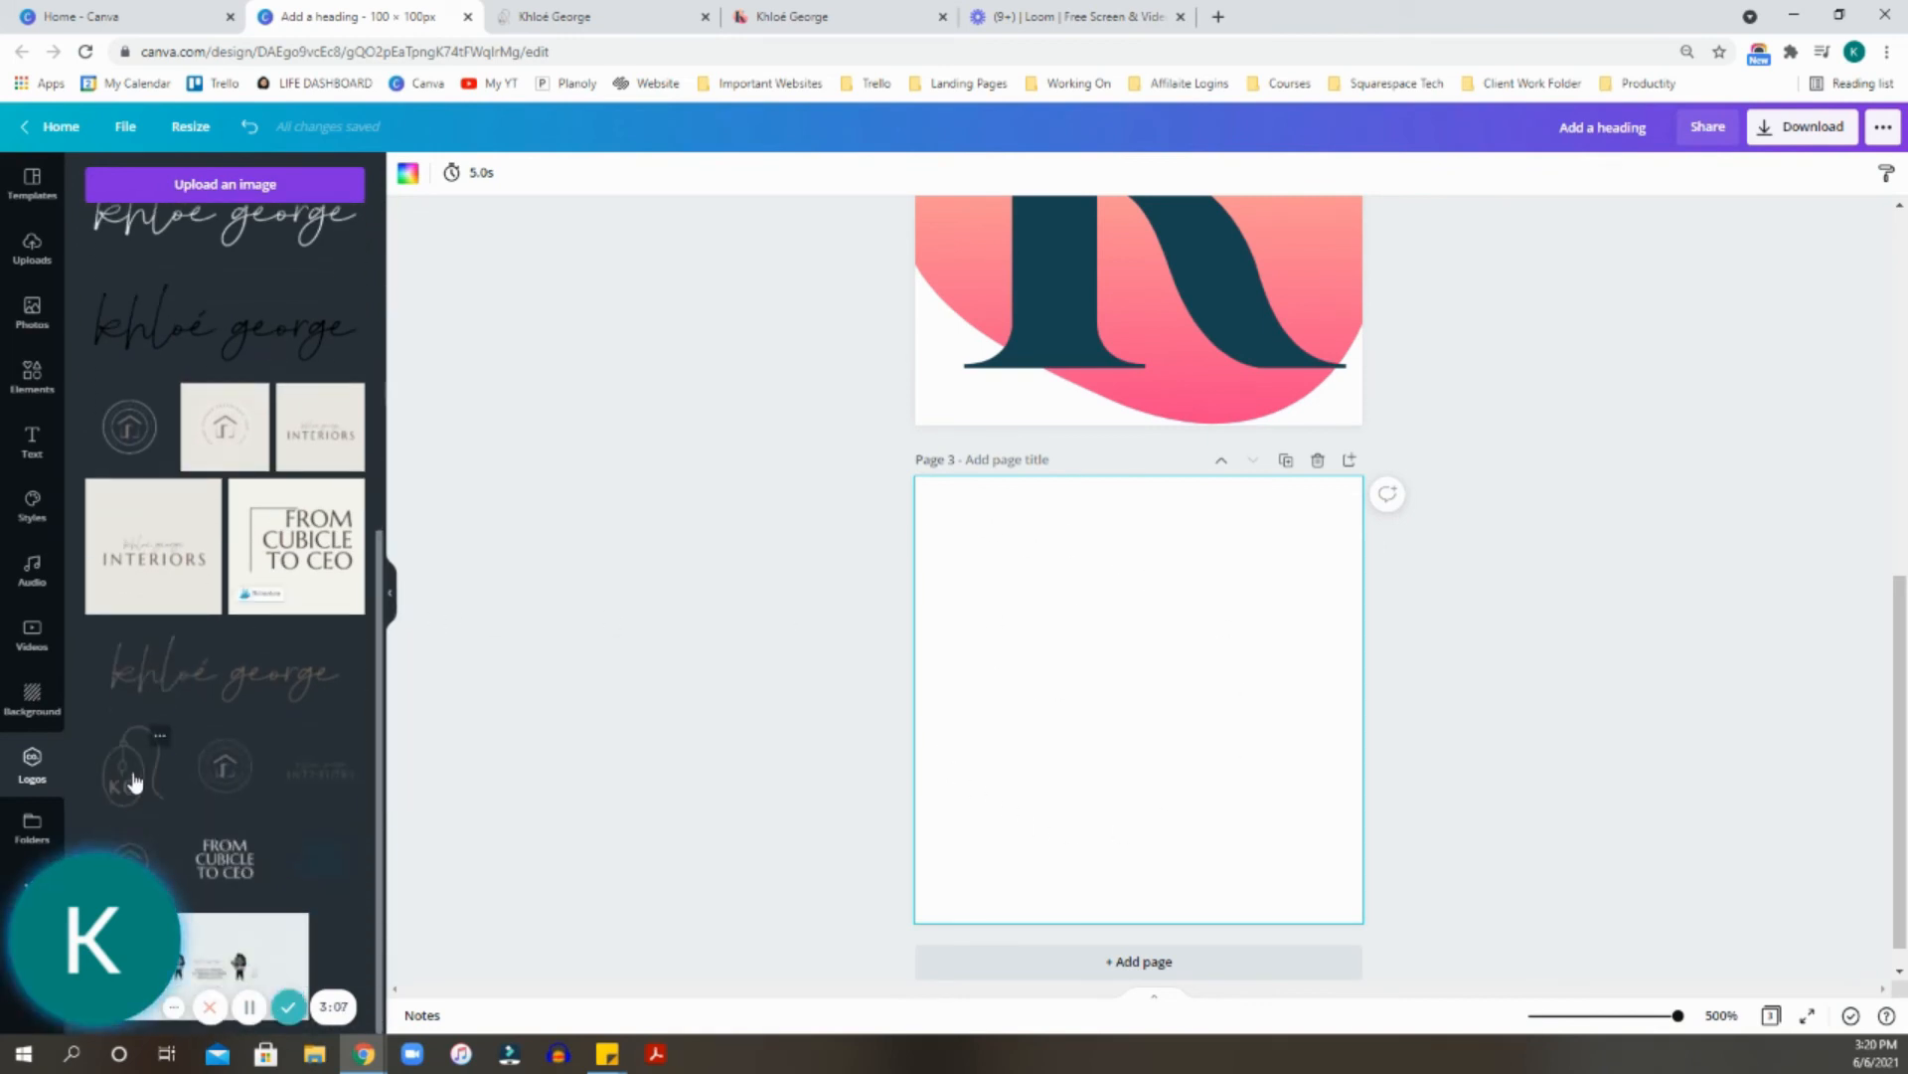
{"action": "left_click", "coordinate": [127, 768]}
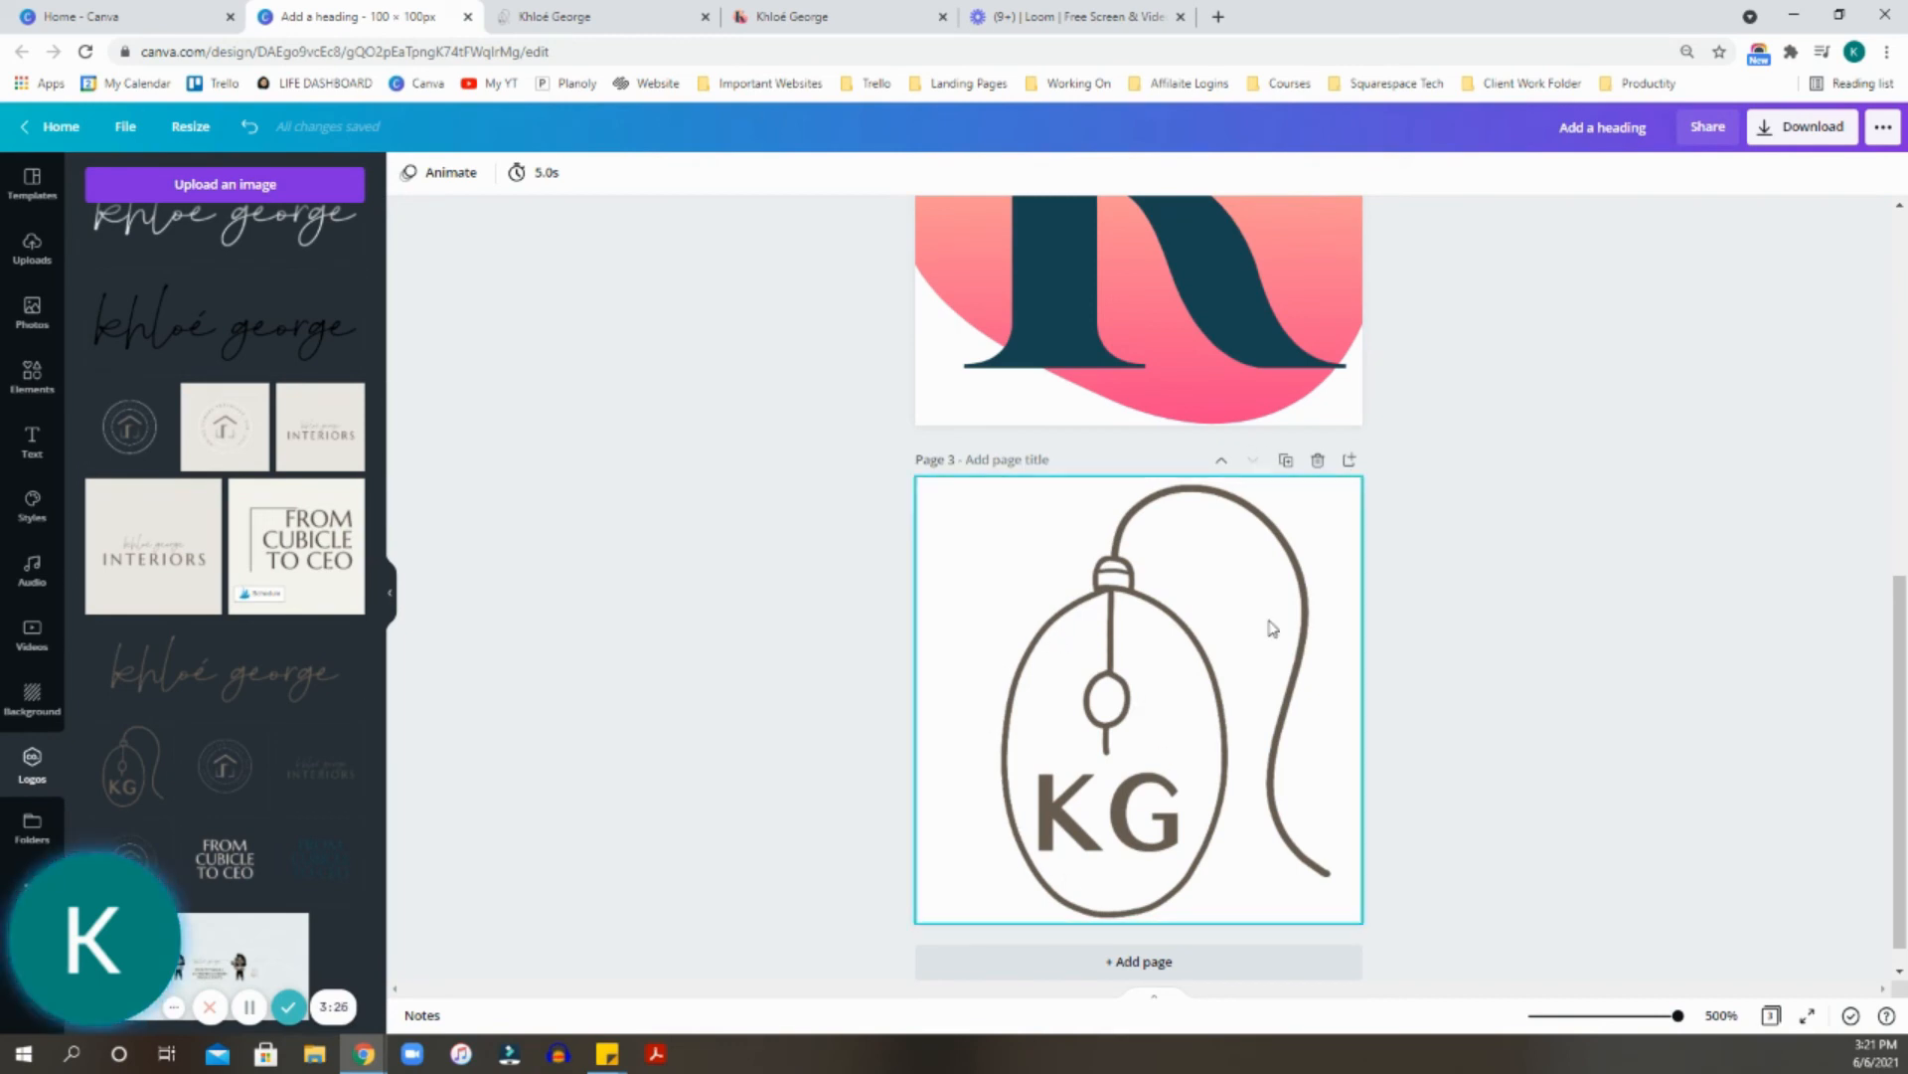
{"action": "mouse_move", "coordinate": [1026, 869]}
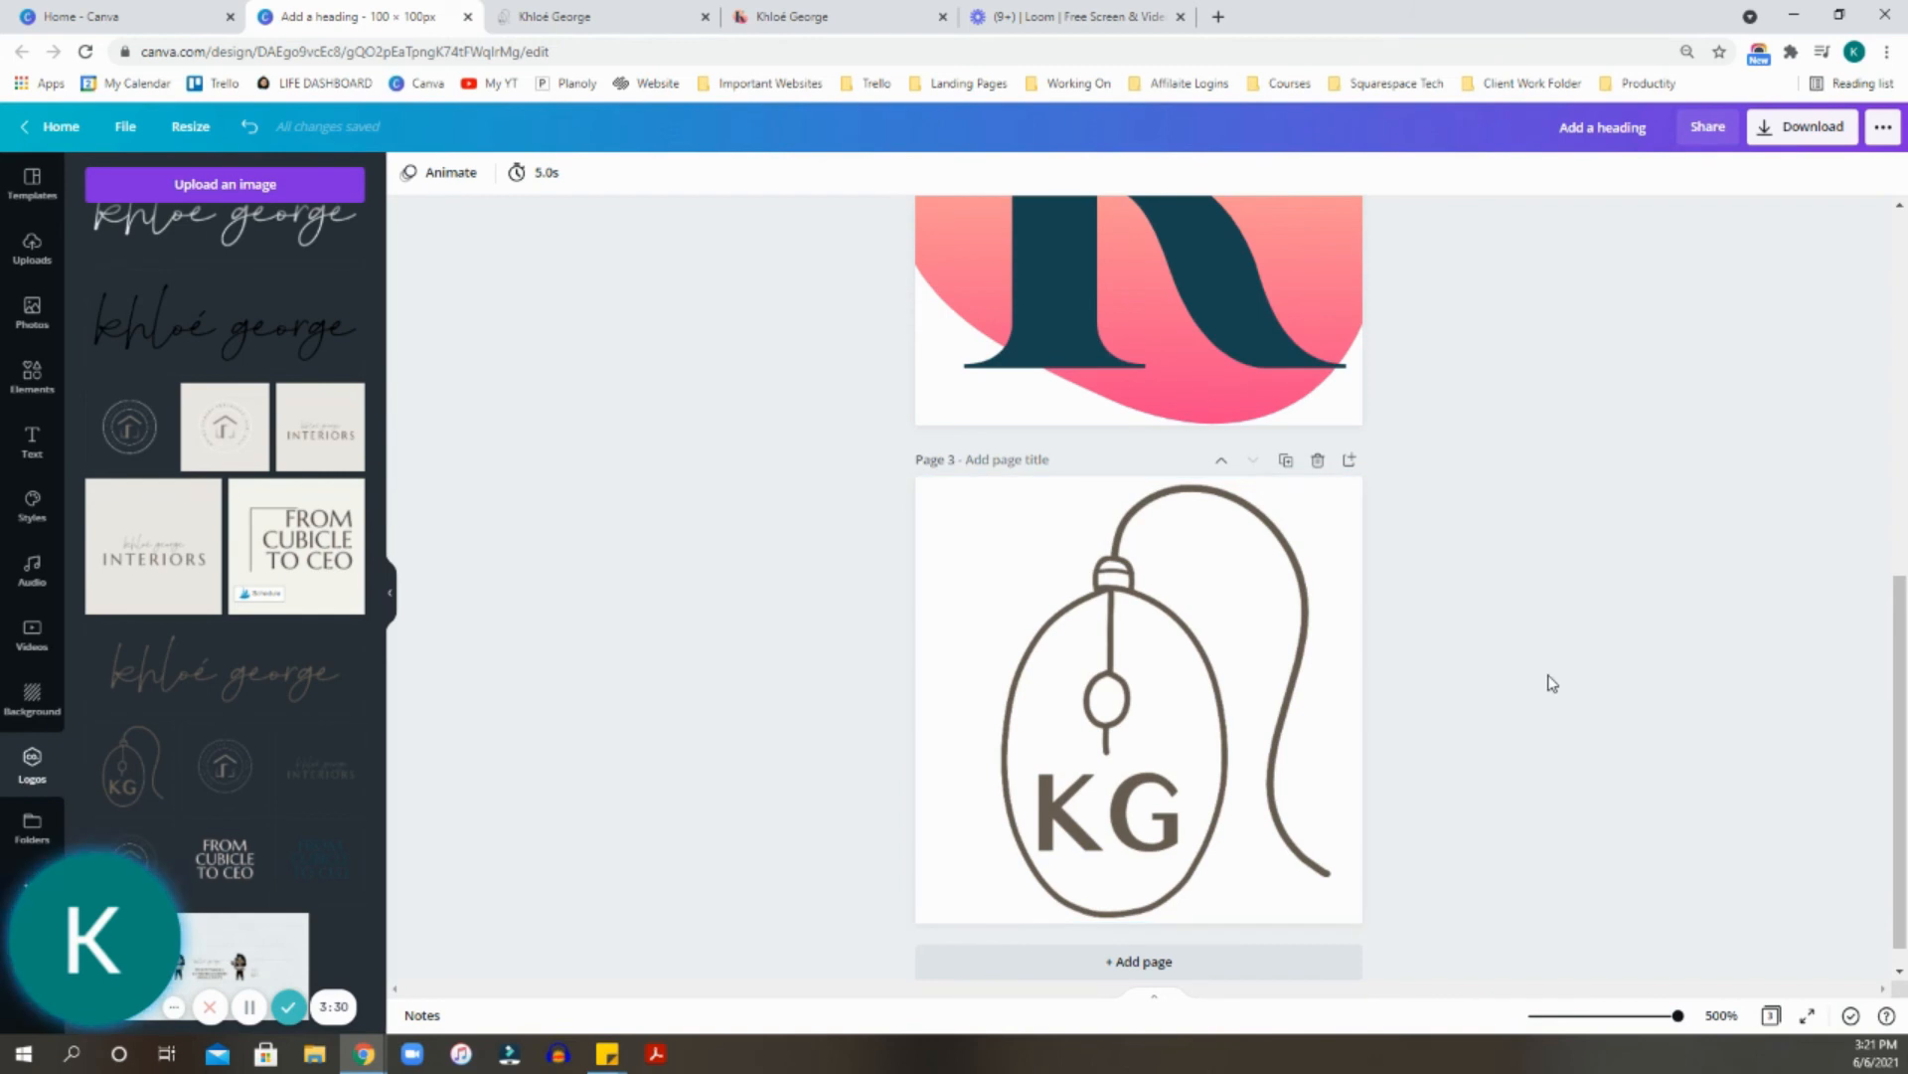
{"action": "mouse_move", "coordinate": [1505, 617]}
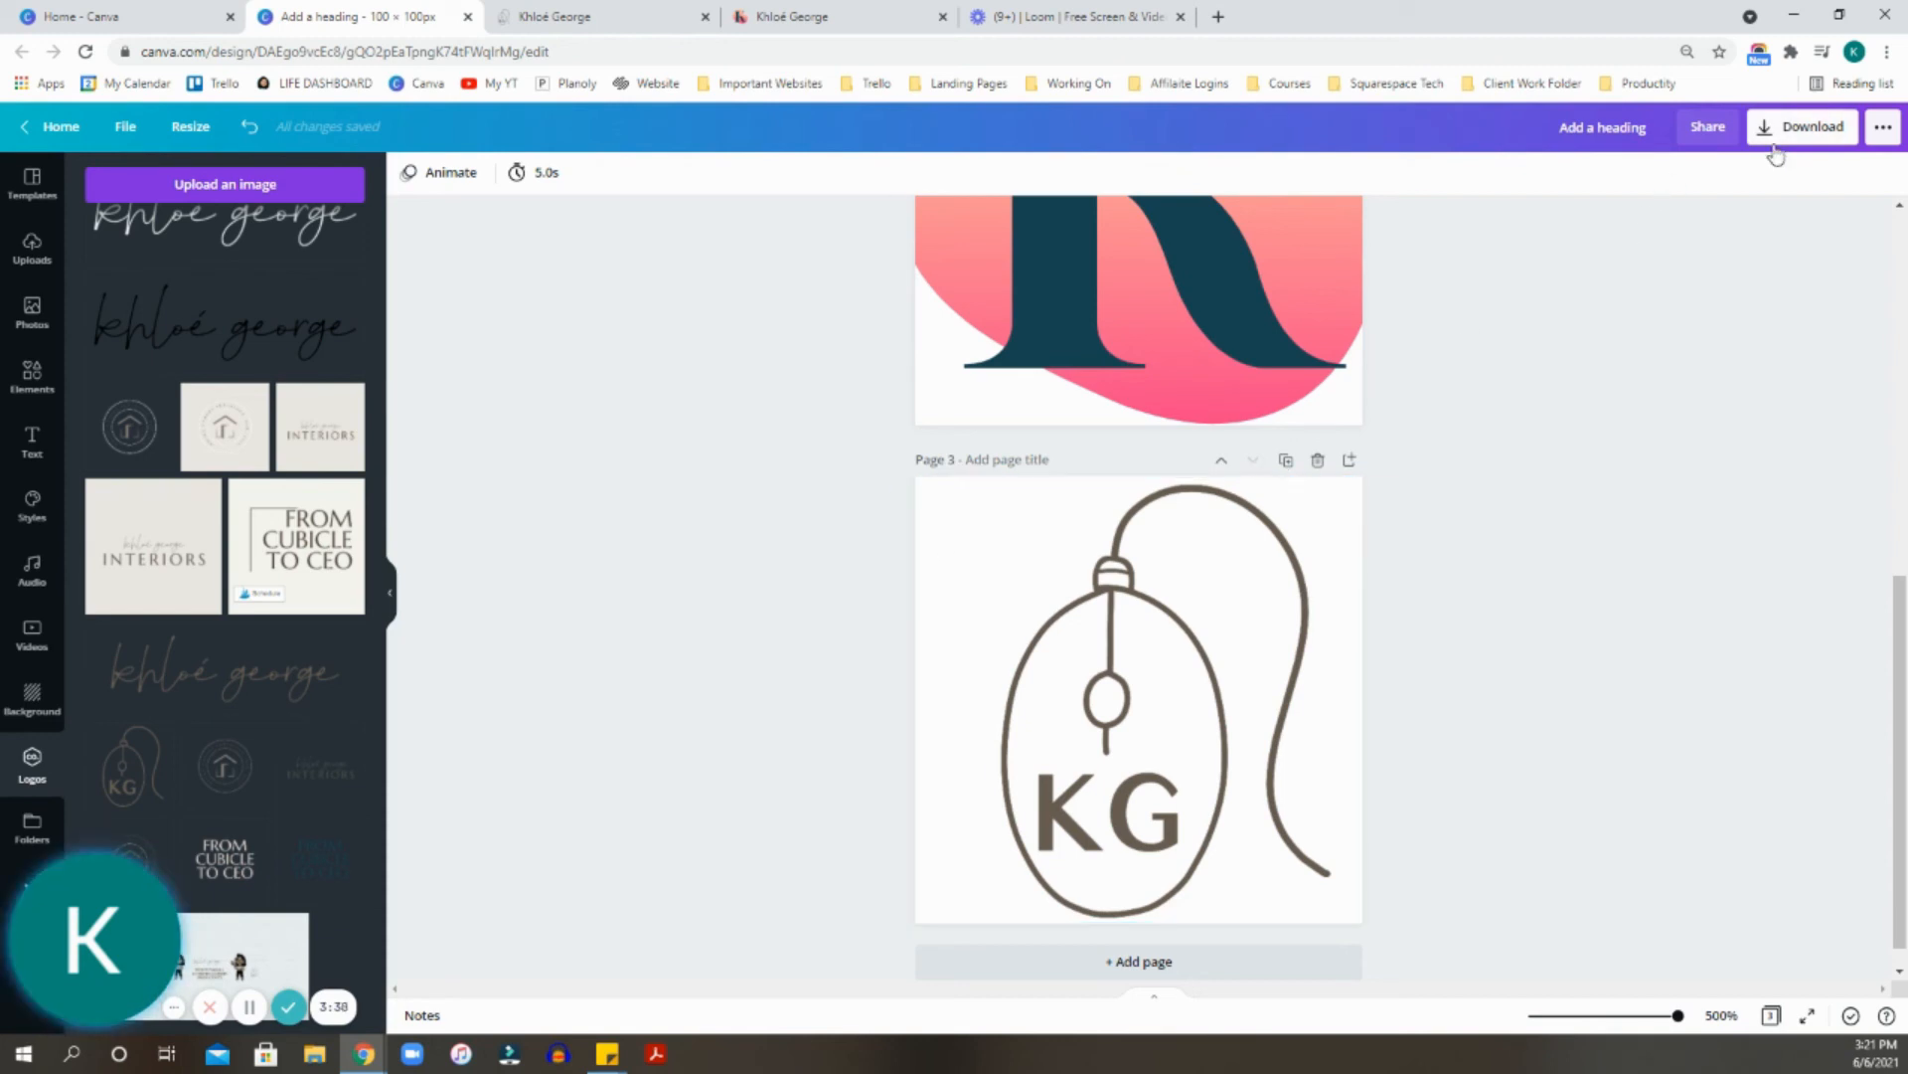
{"action": "mouse_move", "coordinate": [1679, 145]}
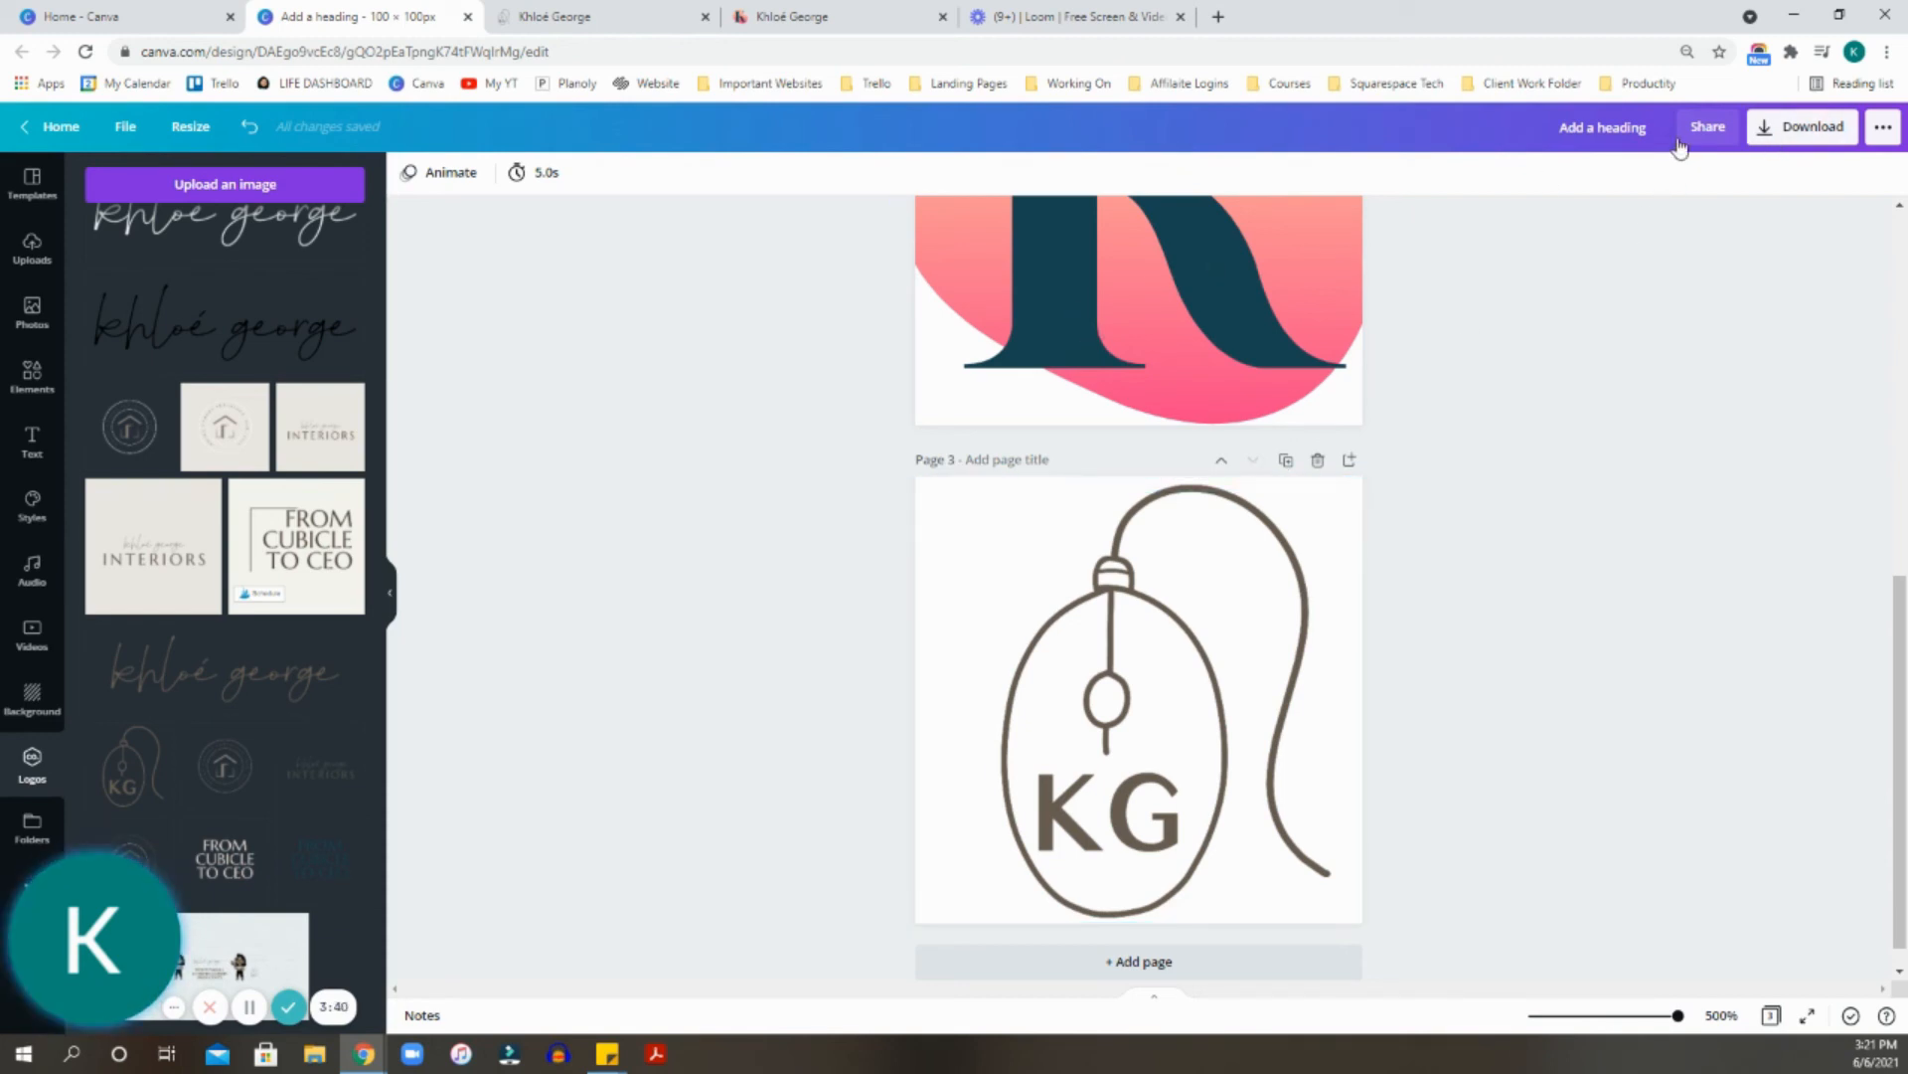
Download only Page 3 (KG logo) as a transparent PNG, then return to Squarespace's icon settings.
{"action": "left_click", "coordinate": [1809, 128]}
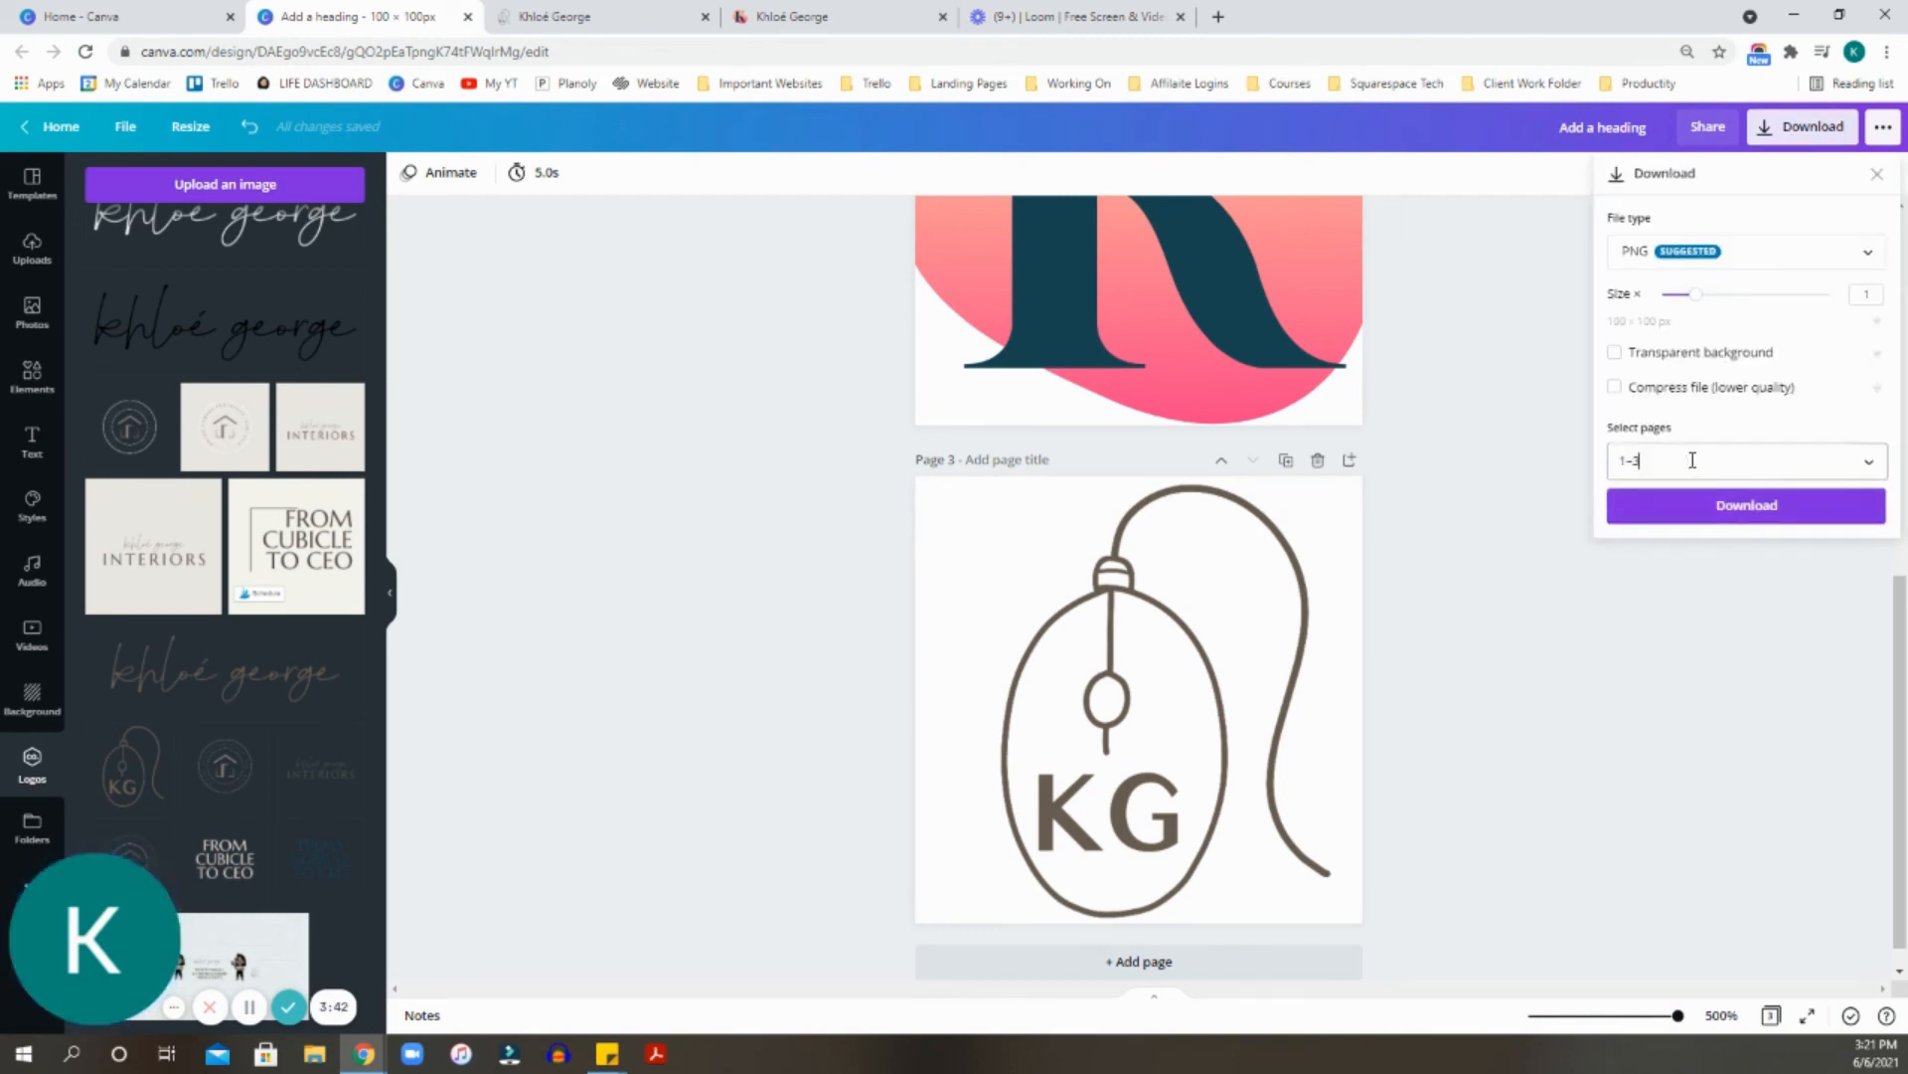
{"action": "left_click", "coordinate": [1746, 460]}
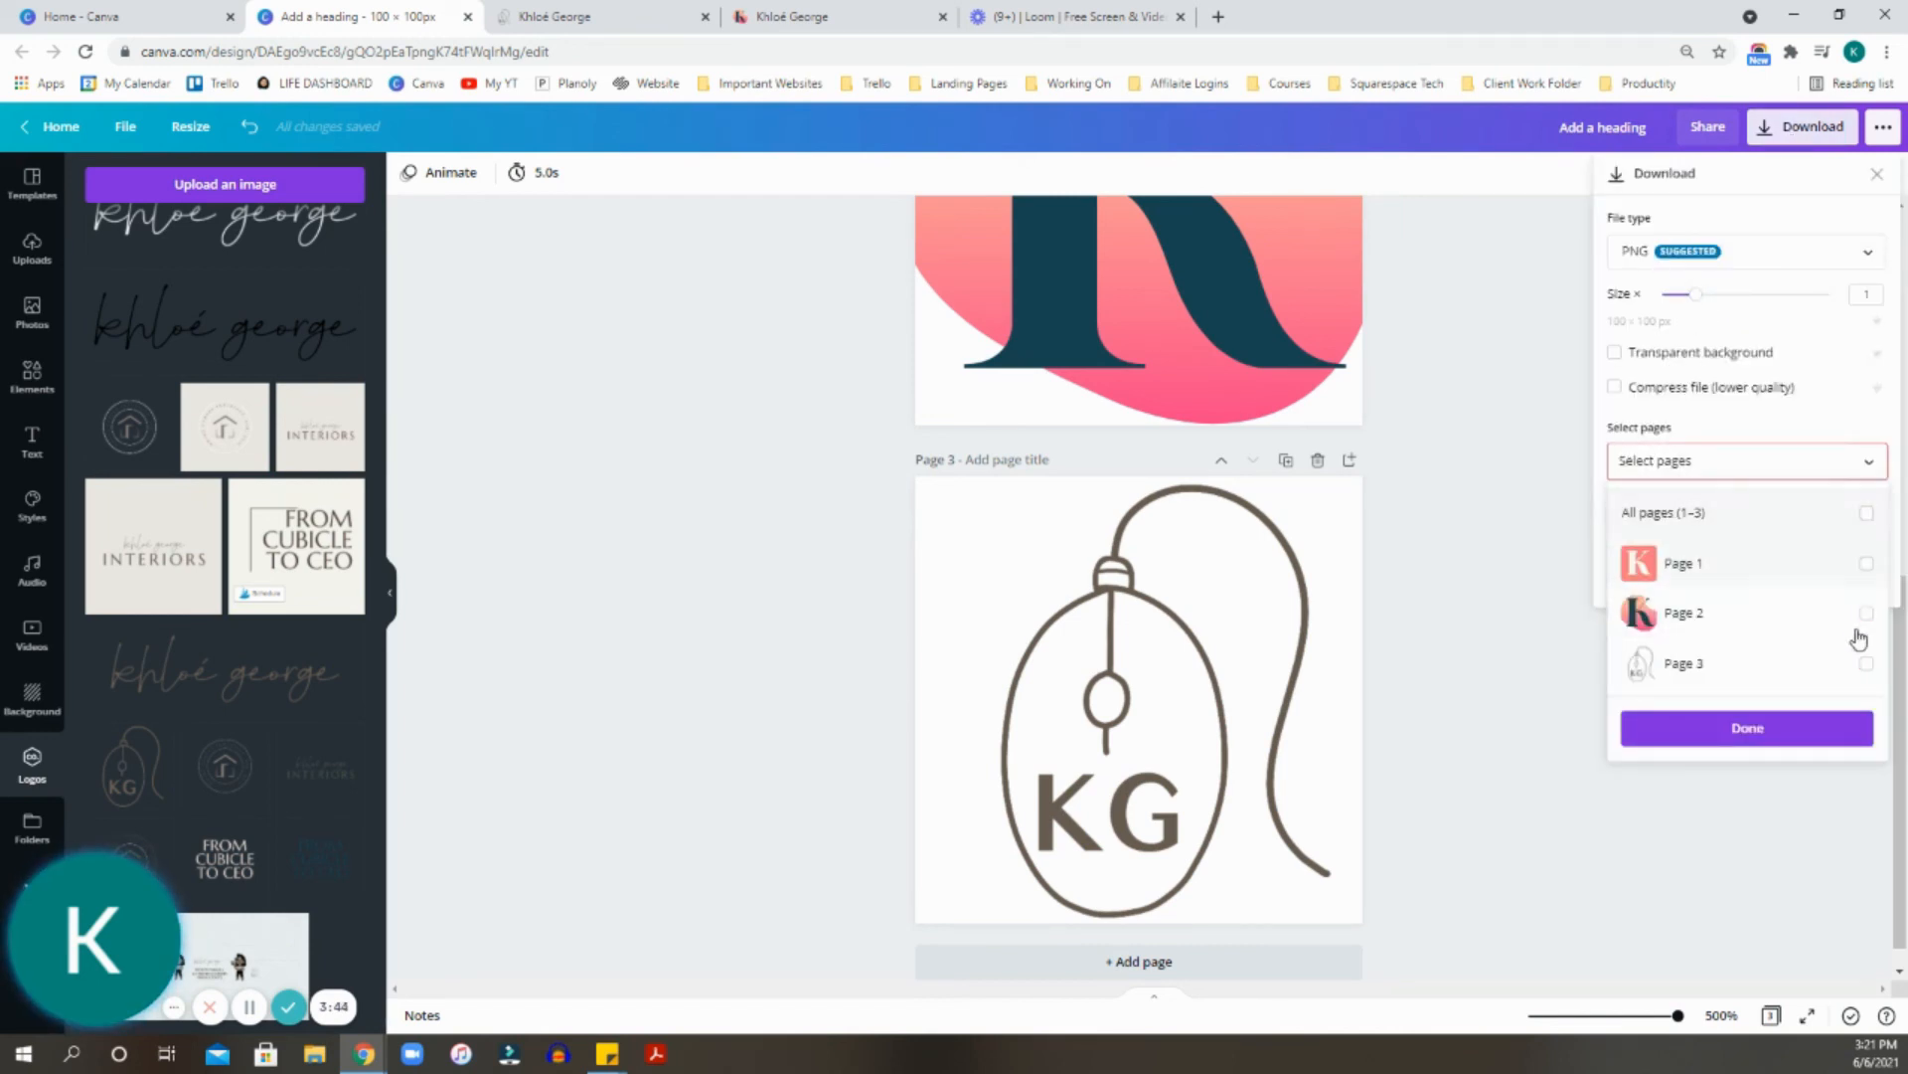
{"action": "left_click", "coordinate": [1867, 664]}
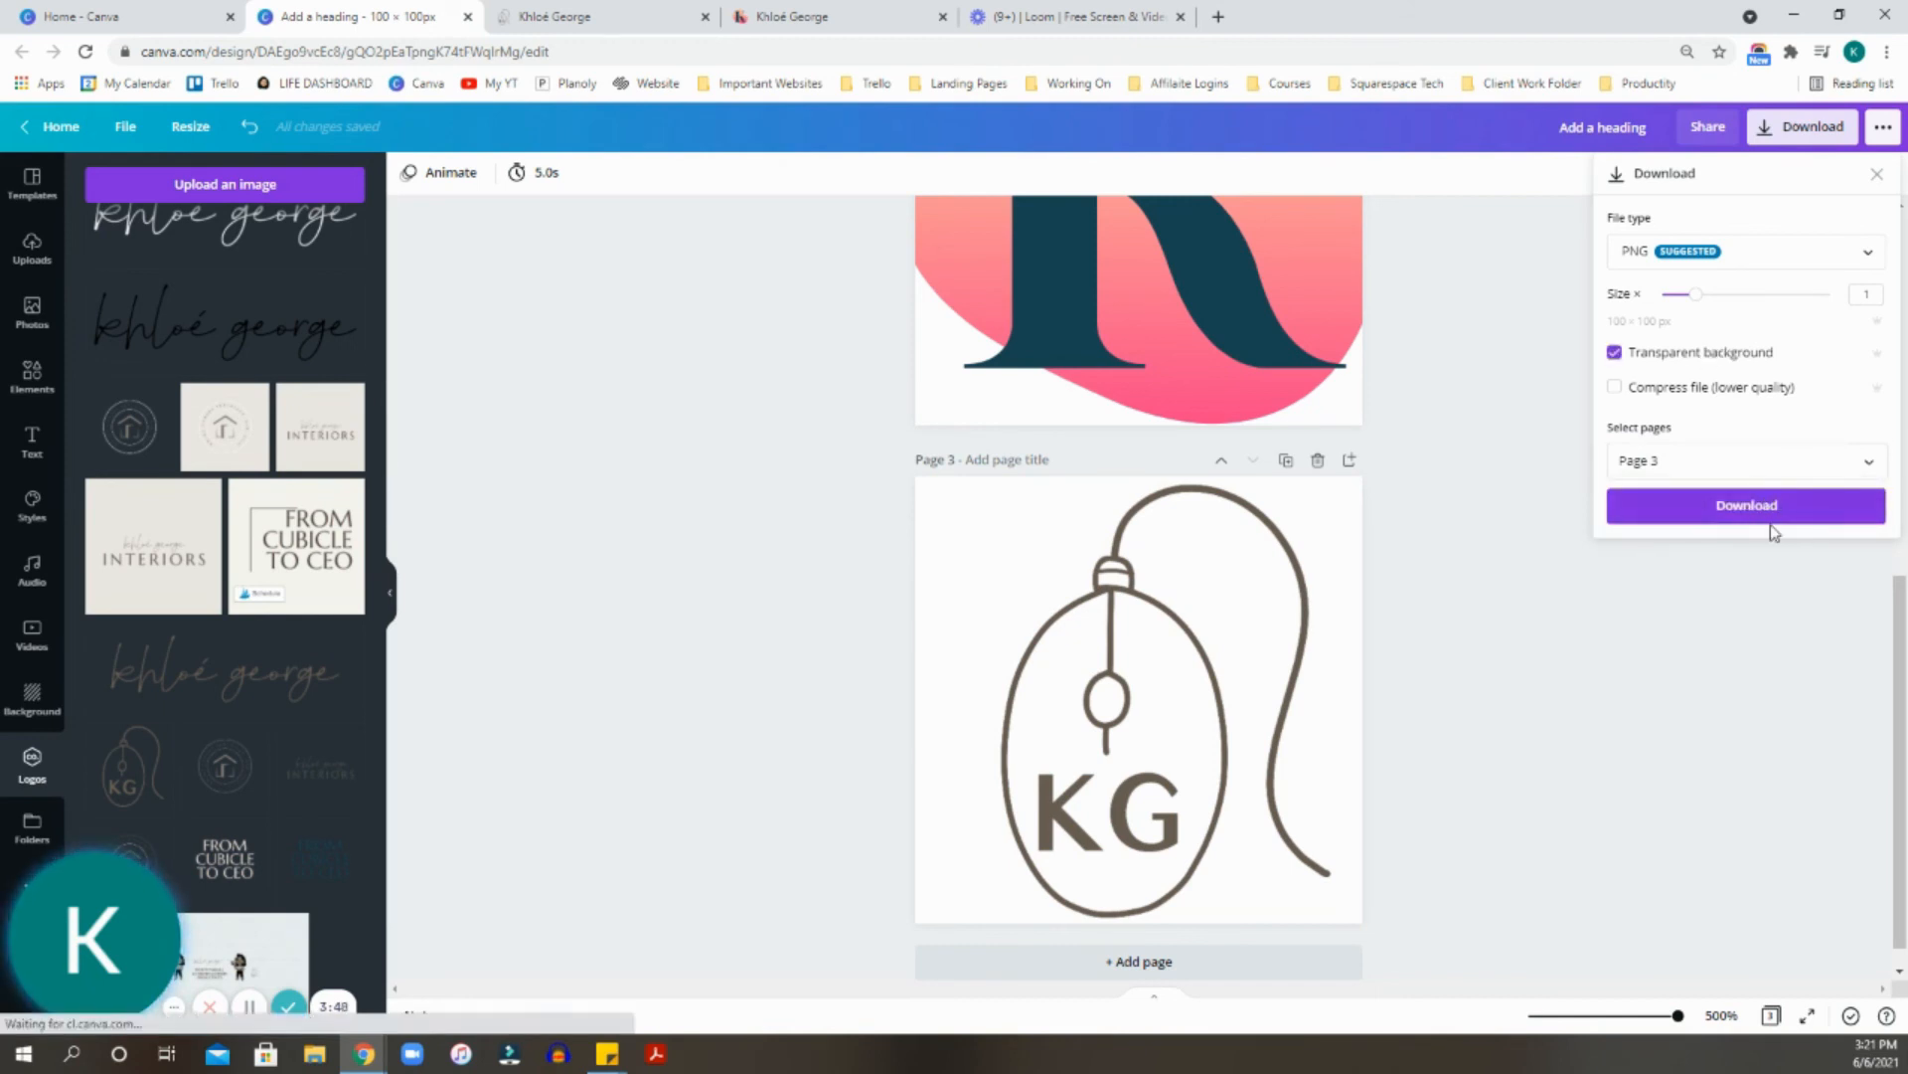
{"action": "left_click", "coordinate": [1746, 504]}
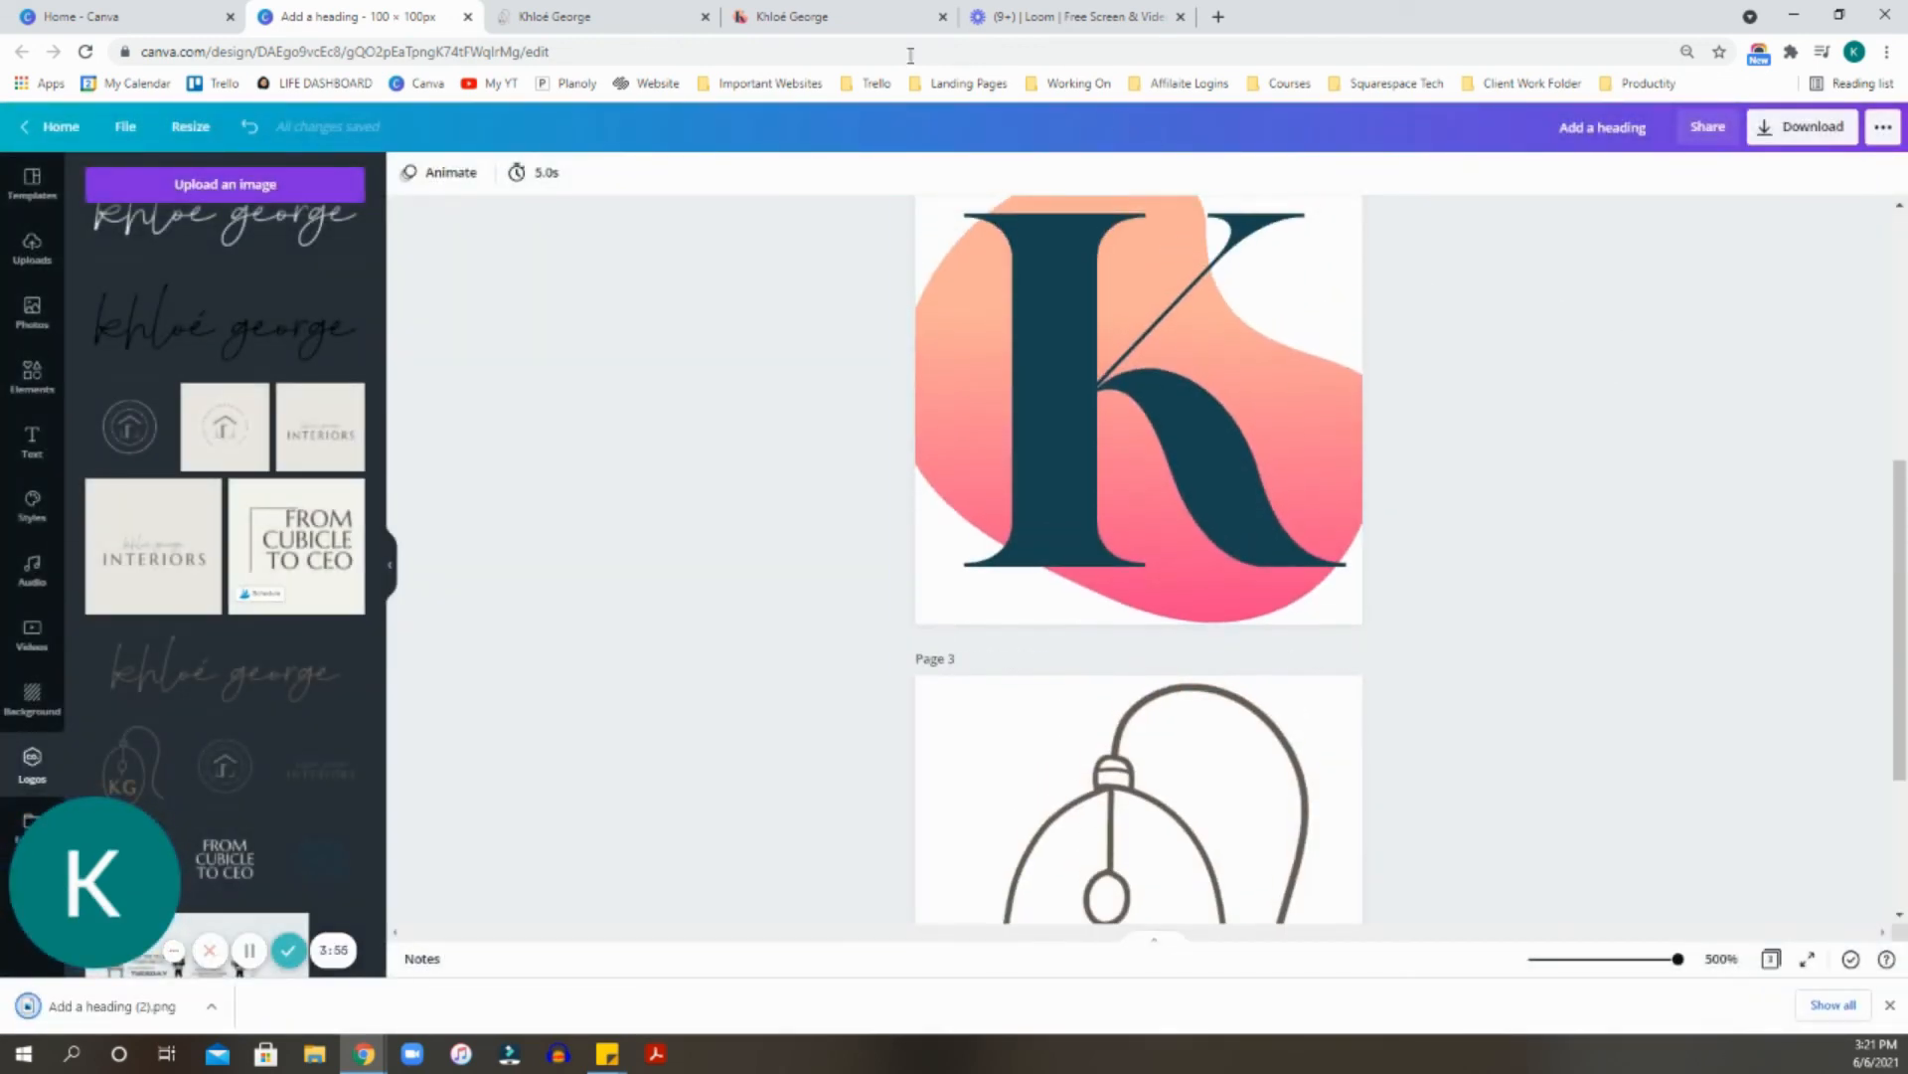
{"action": "left_click", "coordinate": [596, 16]}
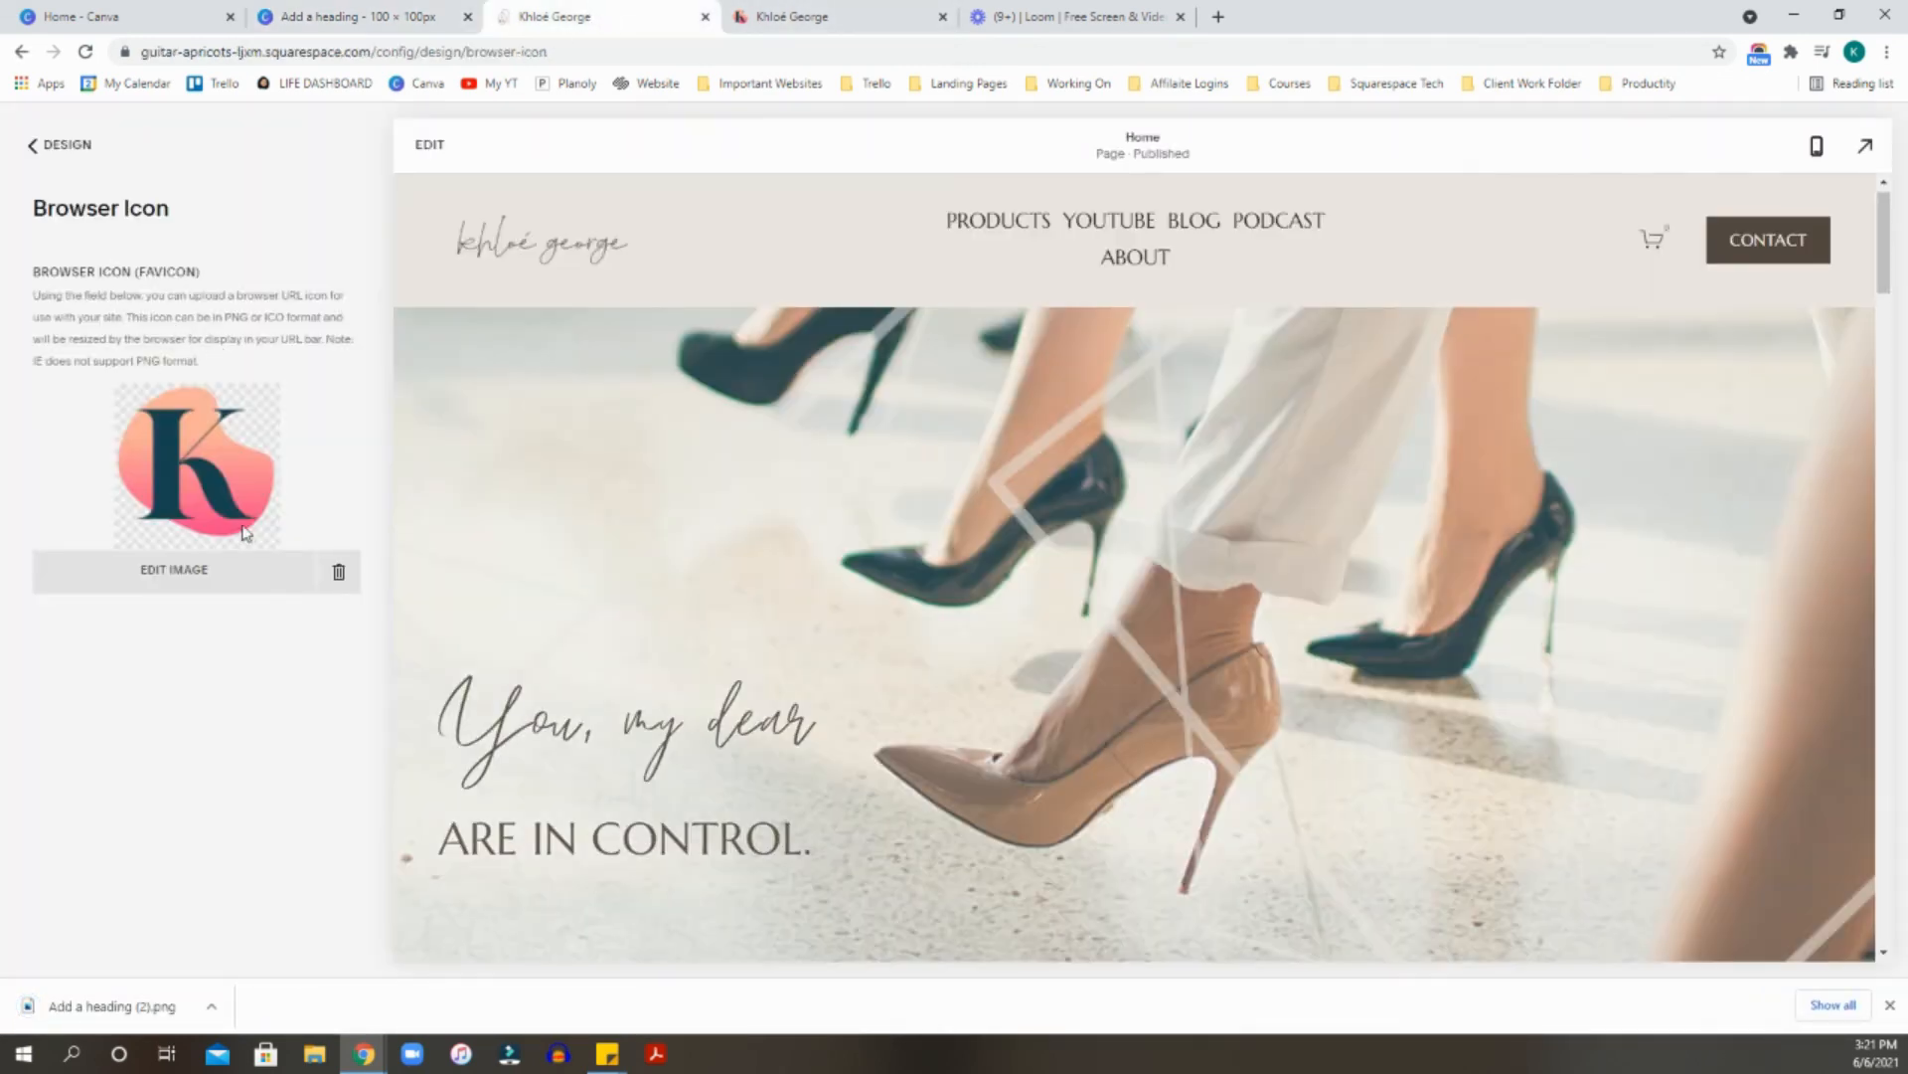
Replace the gradient K browser icon with the downloaded Add a heading (2) KG logo and save.
{"action": "left_click", "coordinate": [338, 571]}
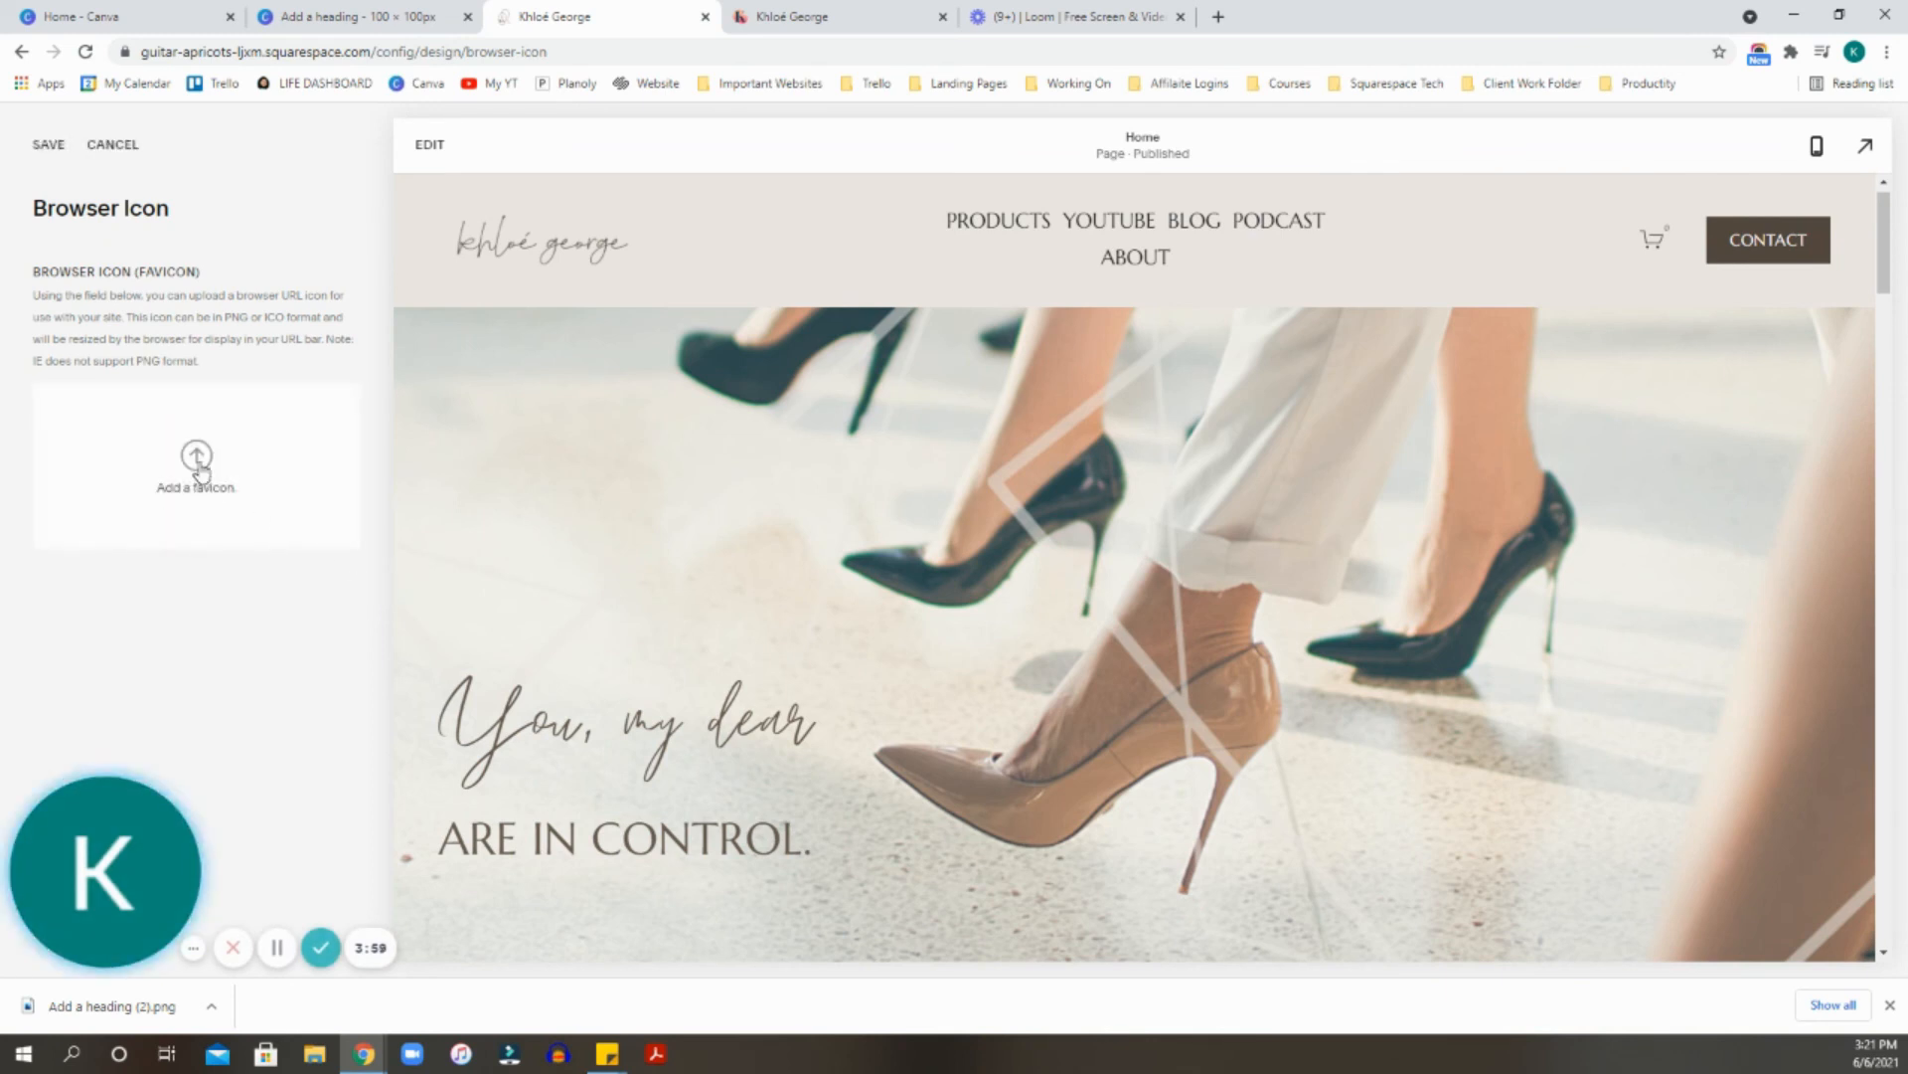
{"action": "left_click", "coordinate": [195, 465]}
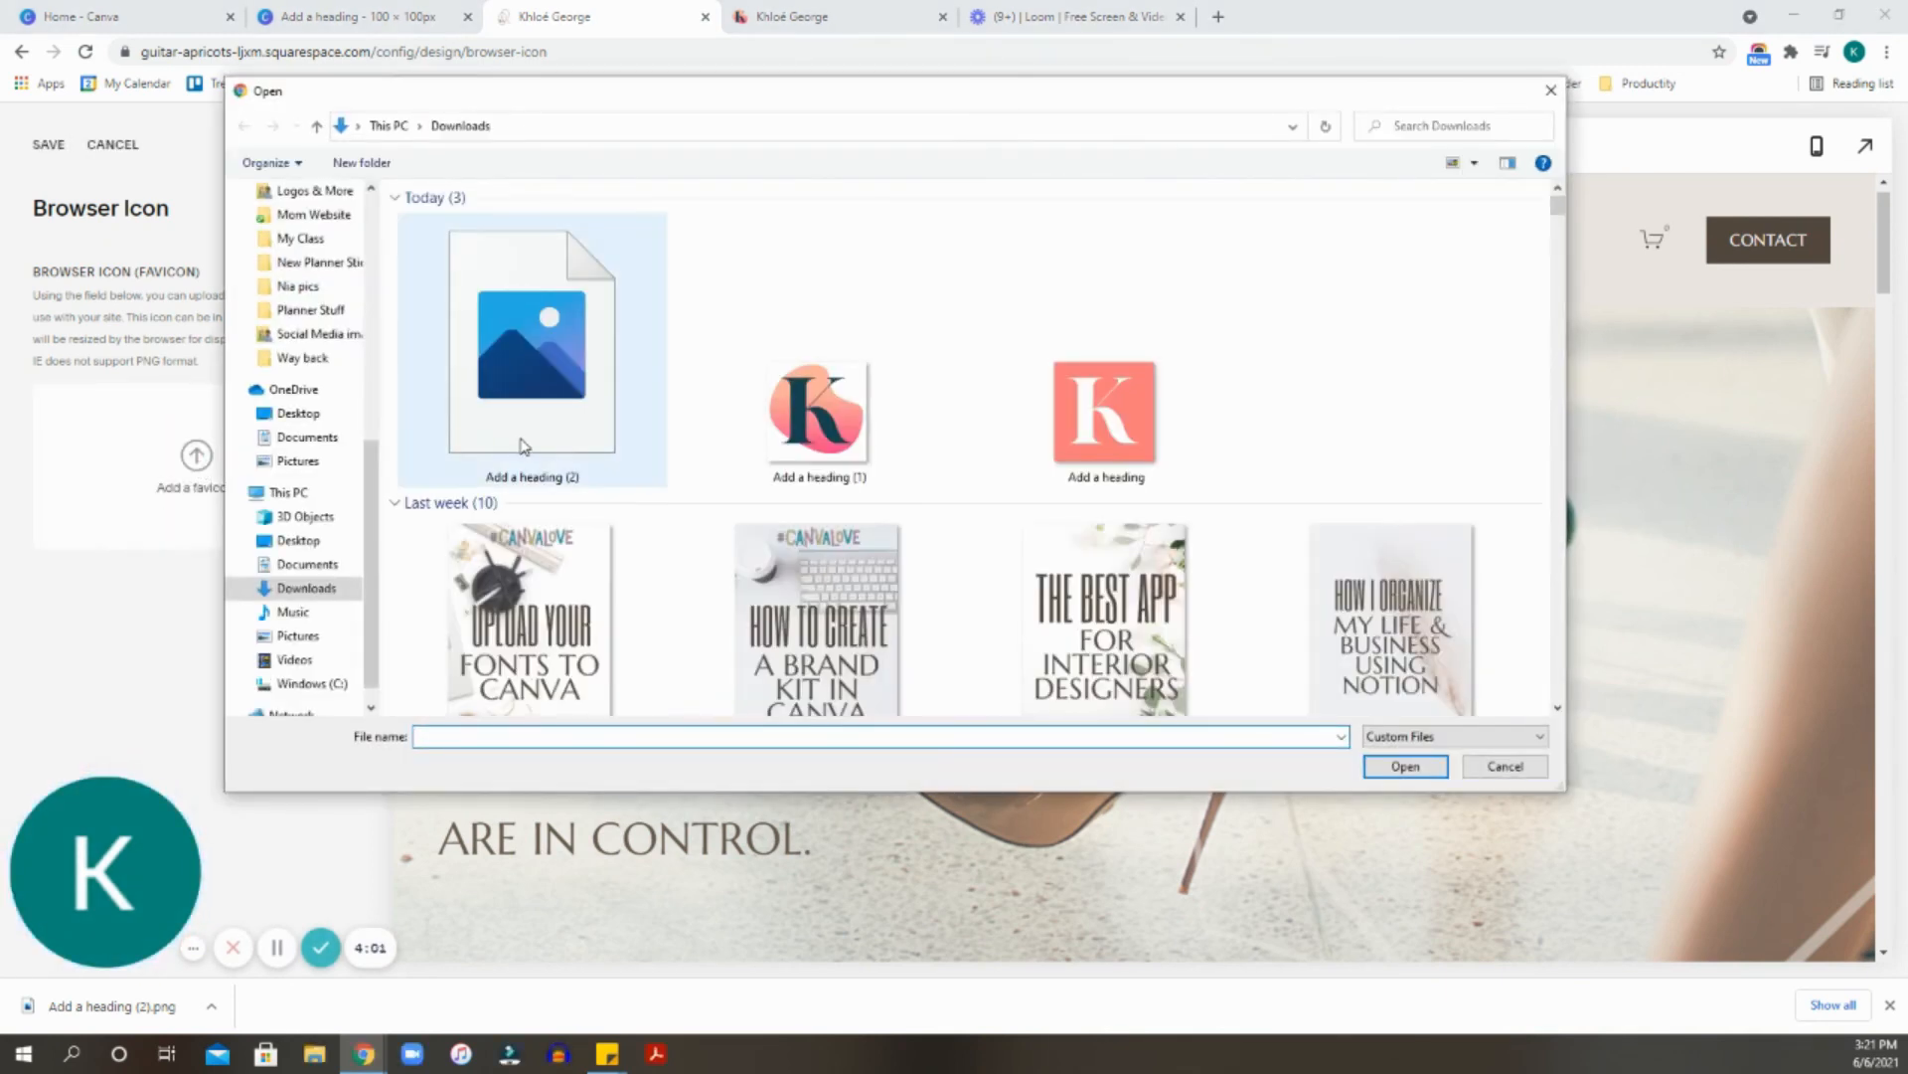
{"action": "left_click", "coordinate": [531, 346]}
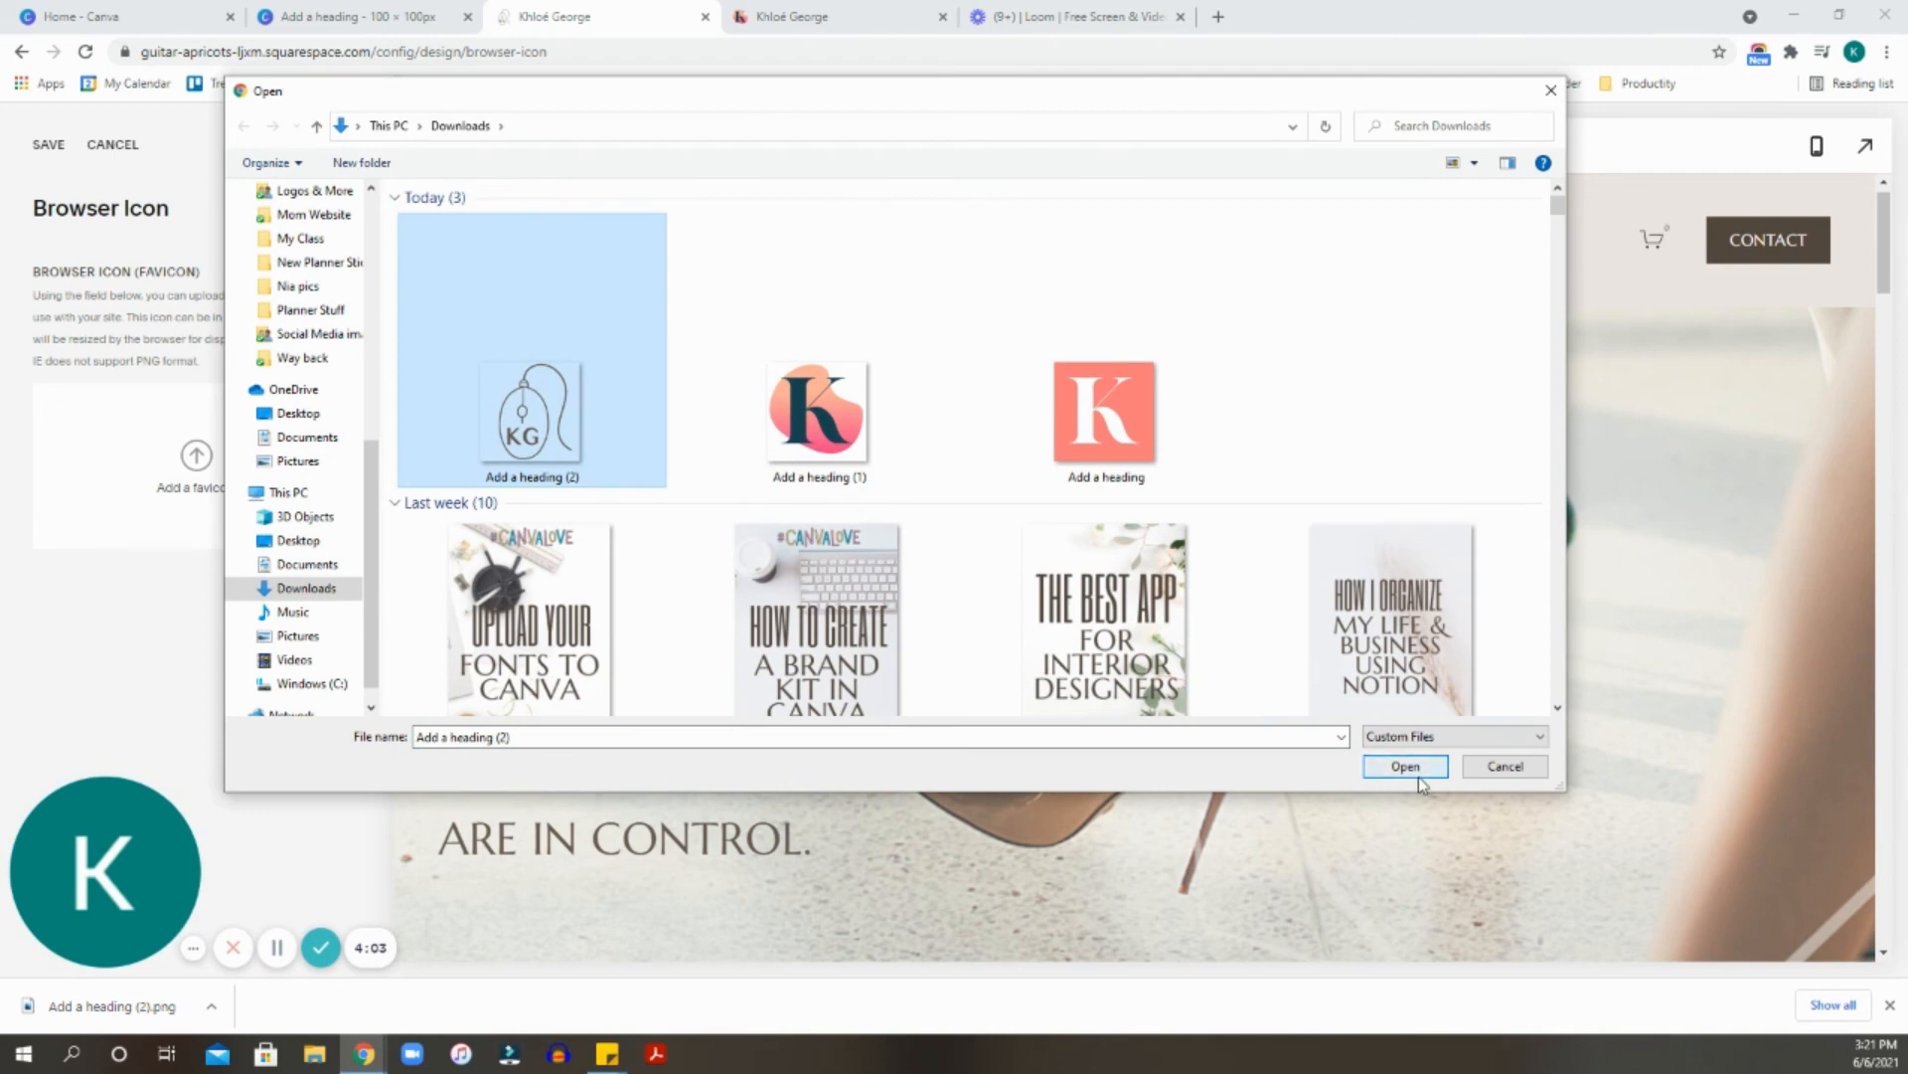
{"action": "left_click", "coordinate": [1404, 766]}
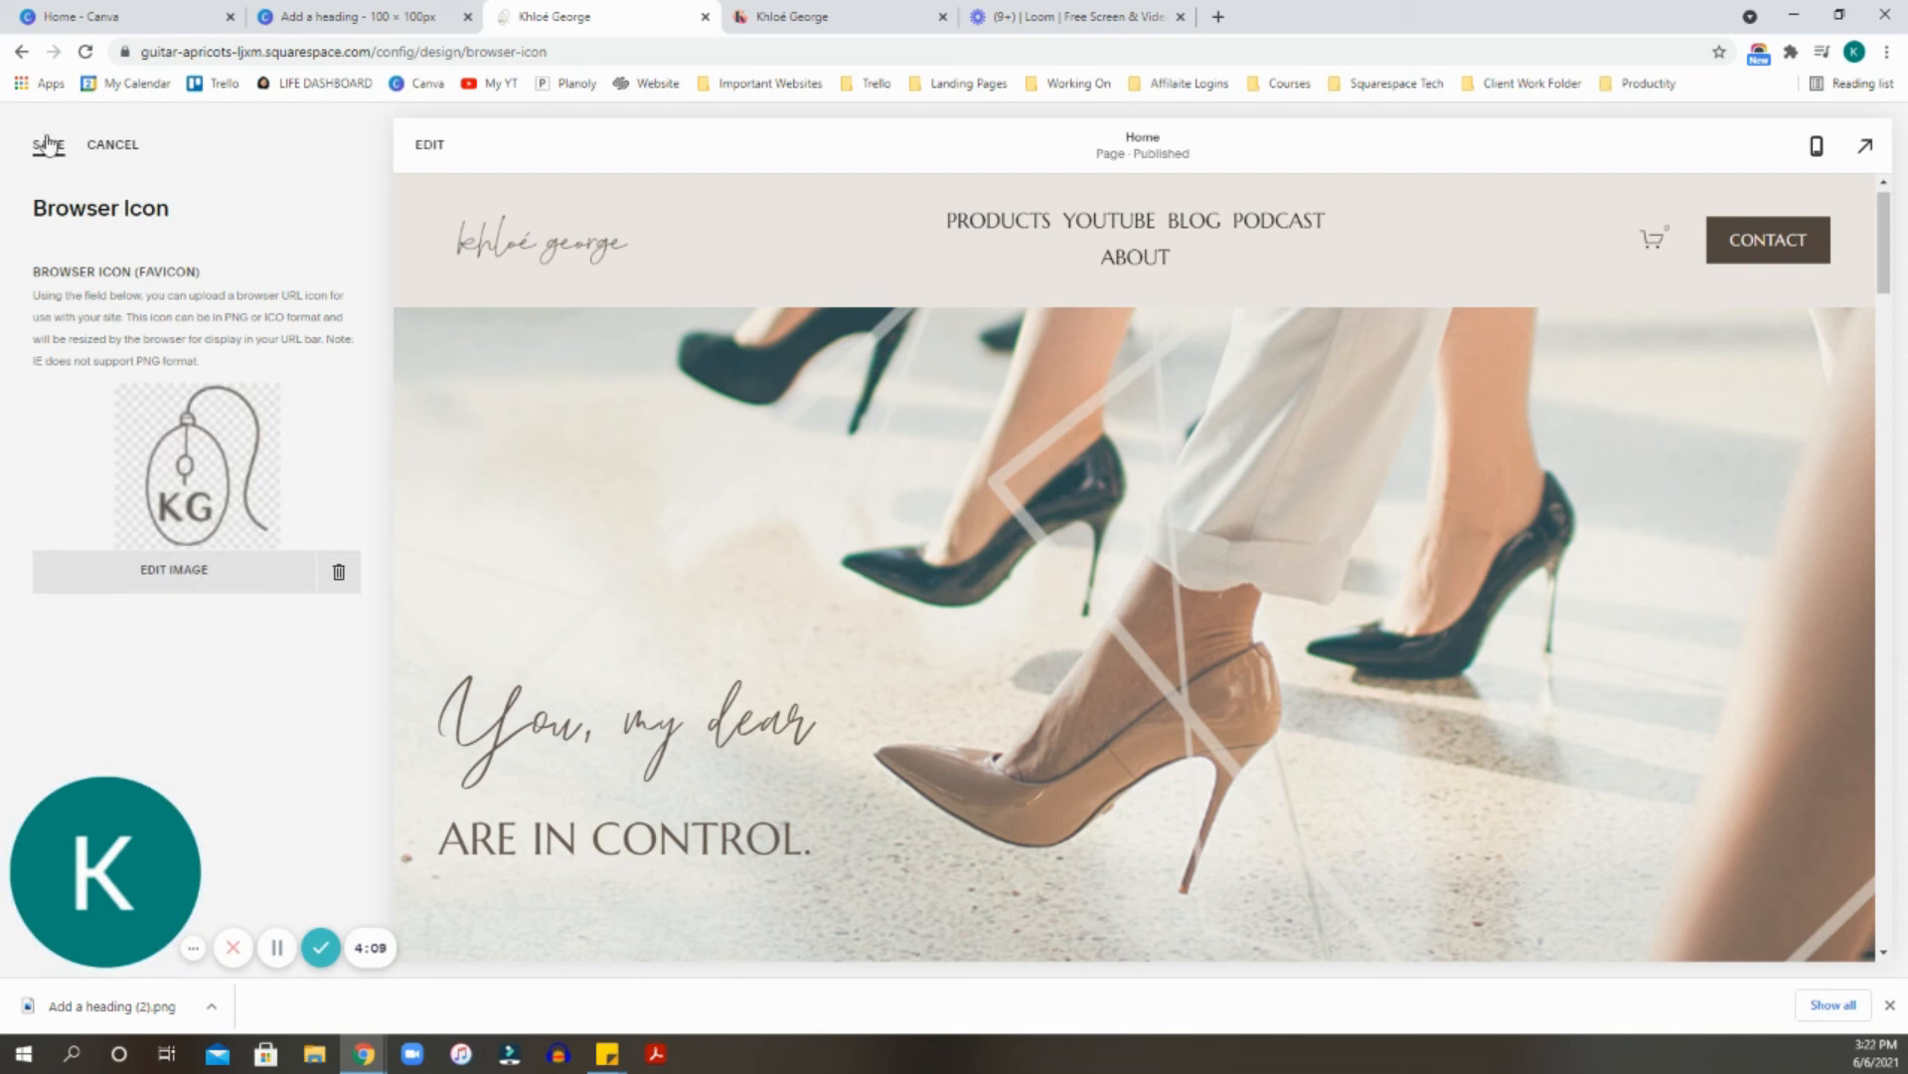
{"action": "left_click", "coordinate": [835, 16]}
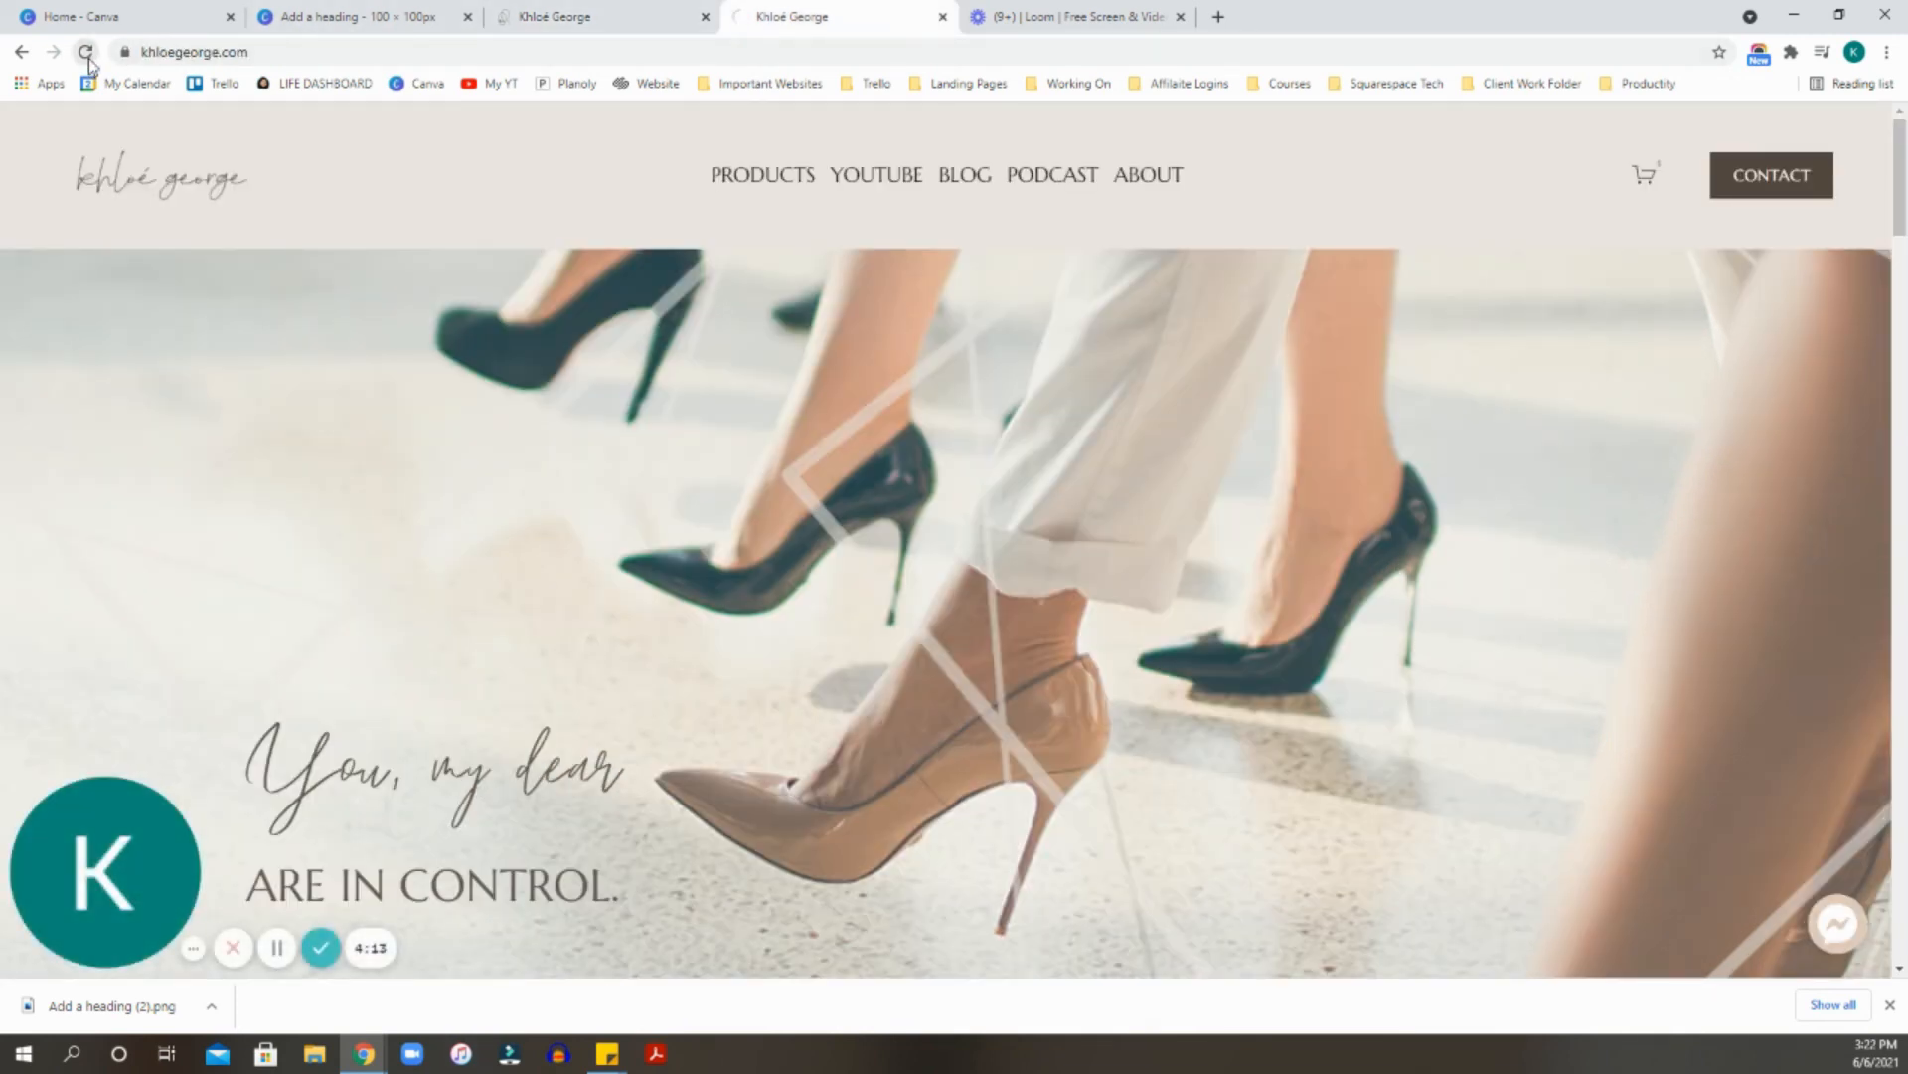
Reload the live site to check the KG mouse icon.
{"action": "left_click", "coordinate": [86, 51]}
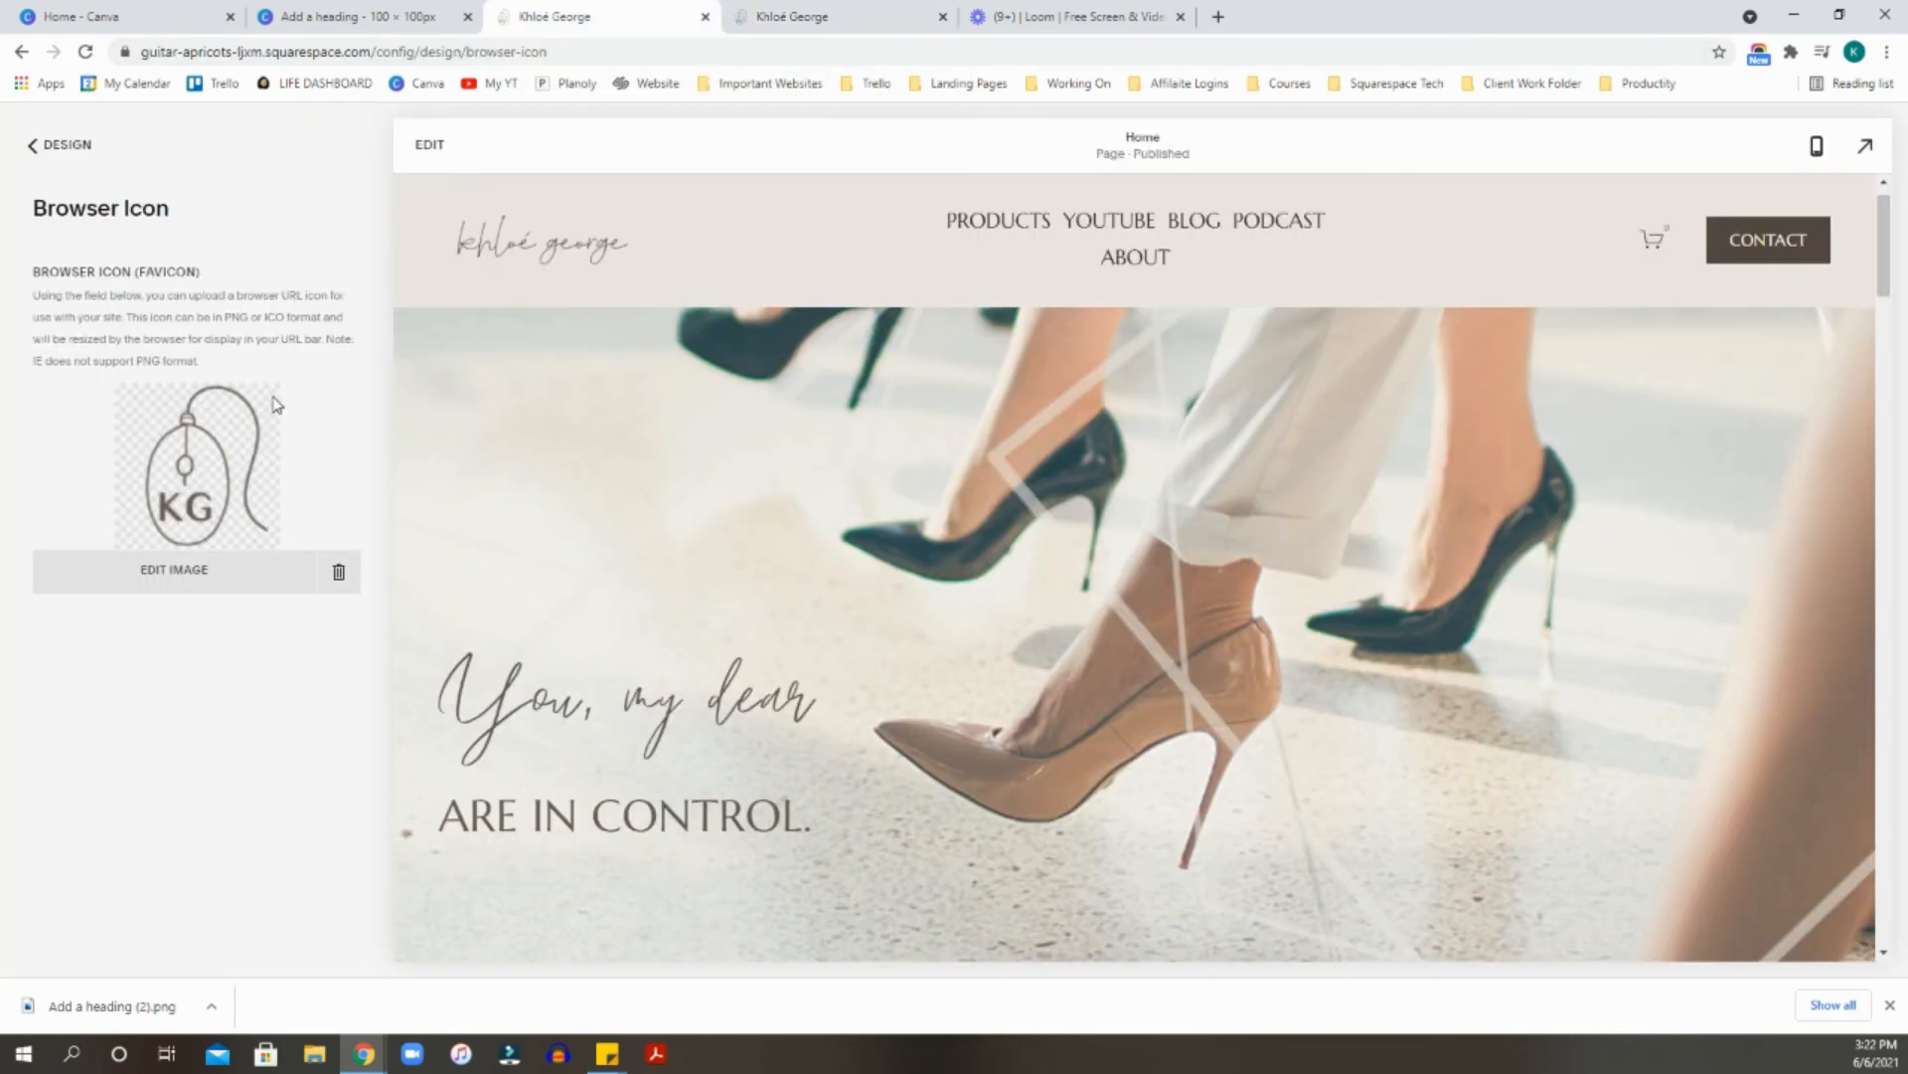
{"action": "left_click", "coordinate": [833, 16]}
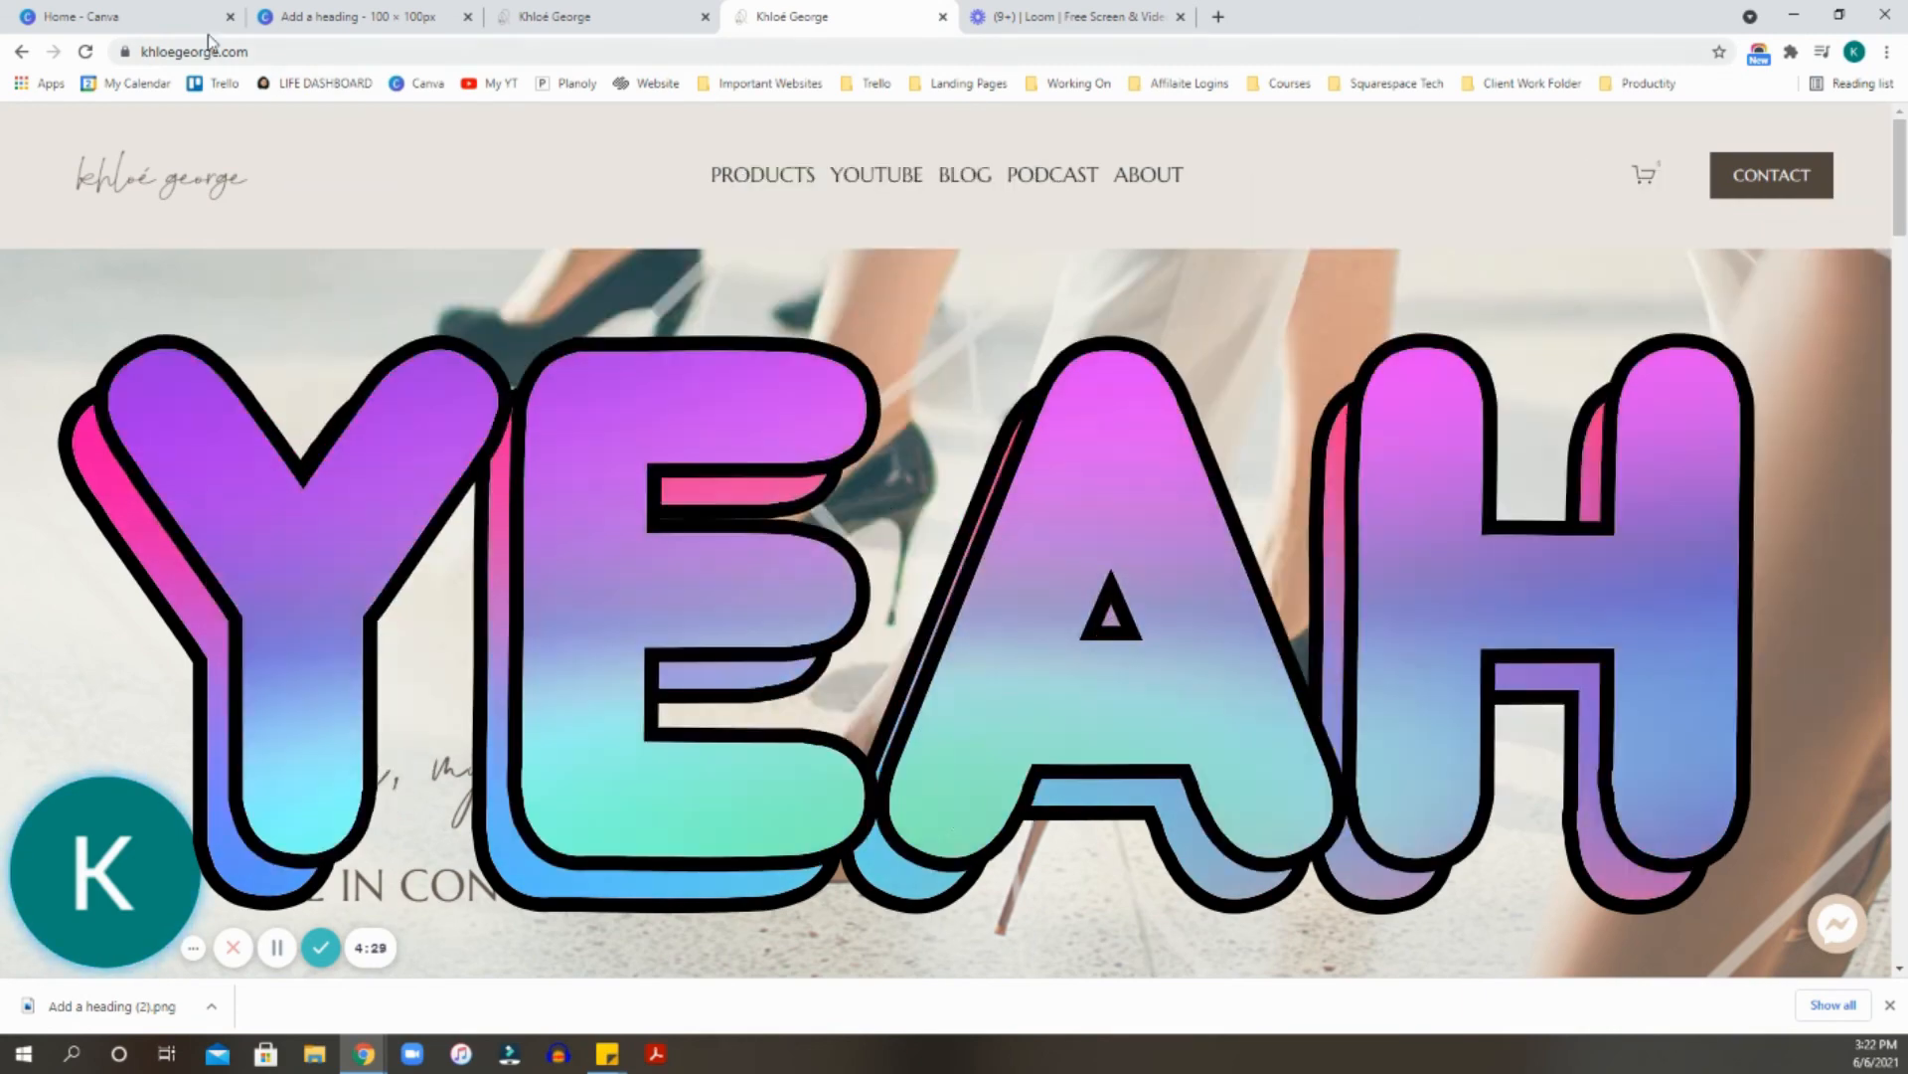
Check the favicon across the Squarespace and Canva tabs, ending on the Canva design.
{"action": "left_click", "coordinate": [354, 16]}
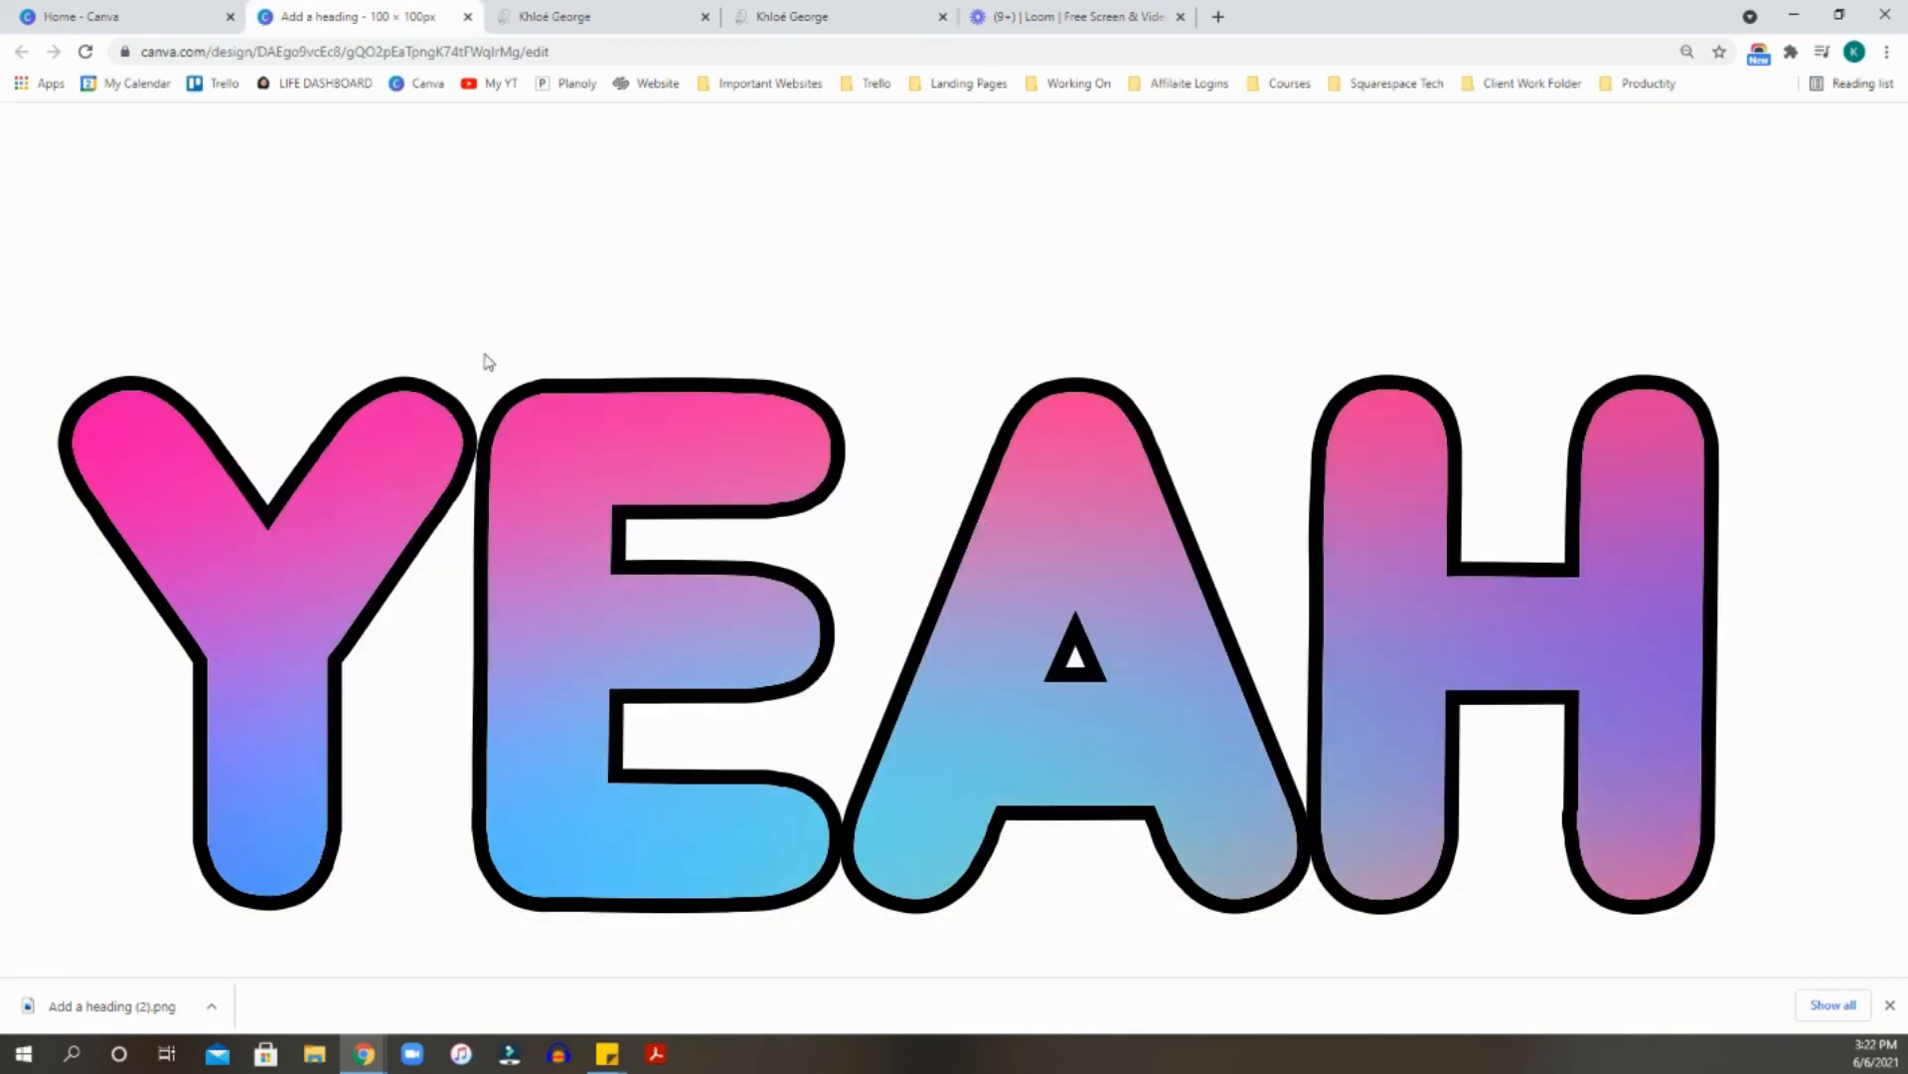
{"action": "left_click", "coordinate": [116, 16]}
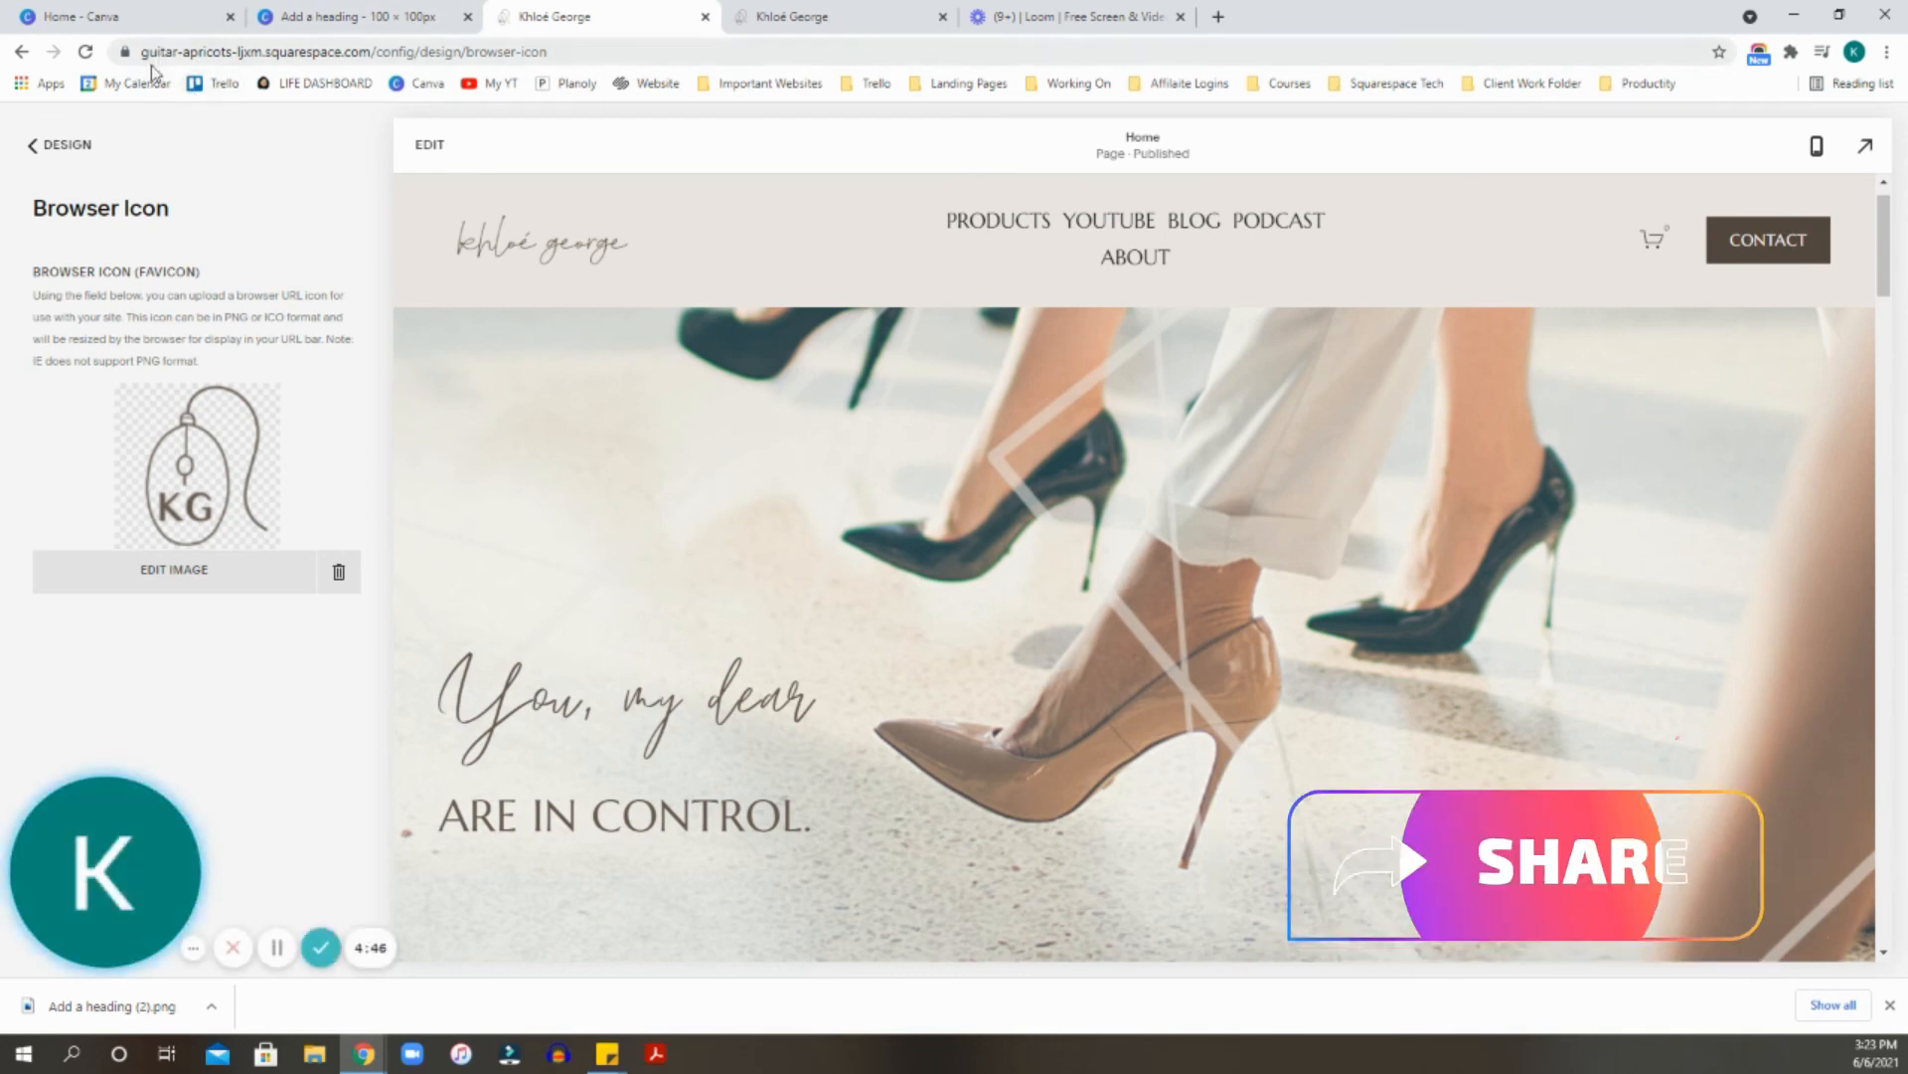
{"action": "mouse_move", "coordinate": [791, 16]}
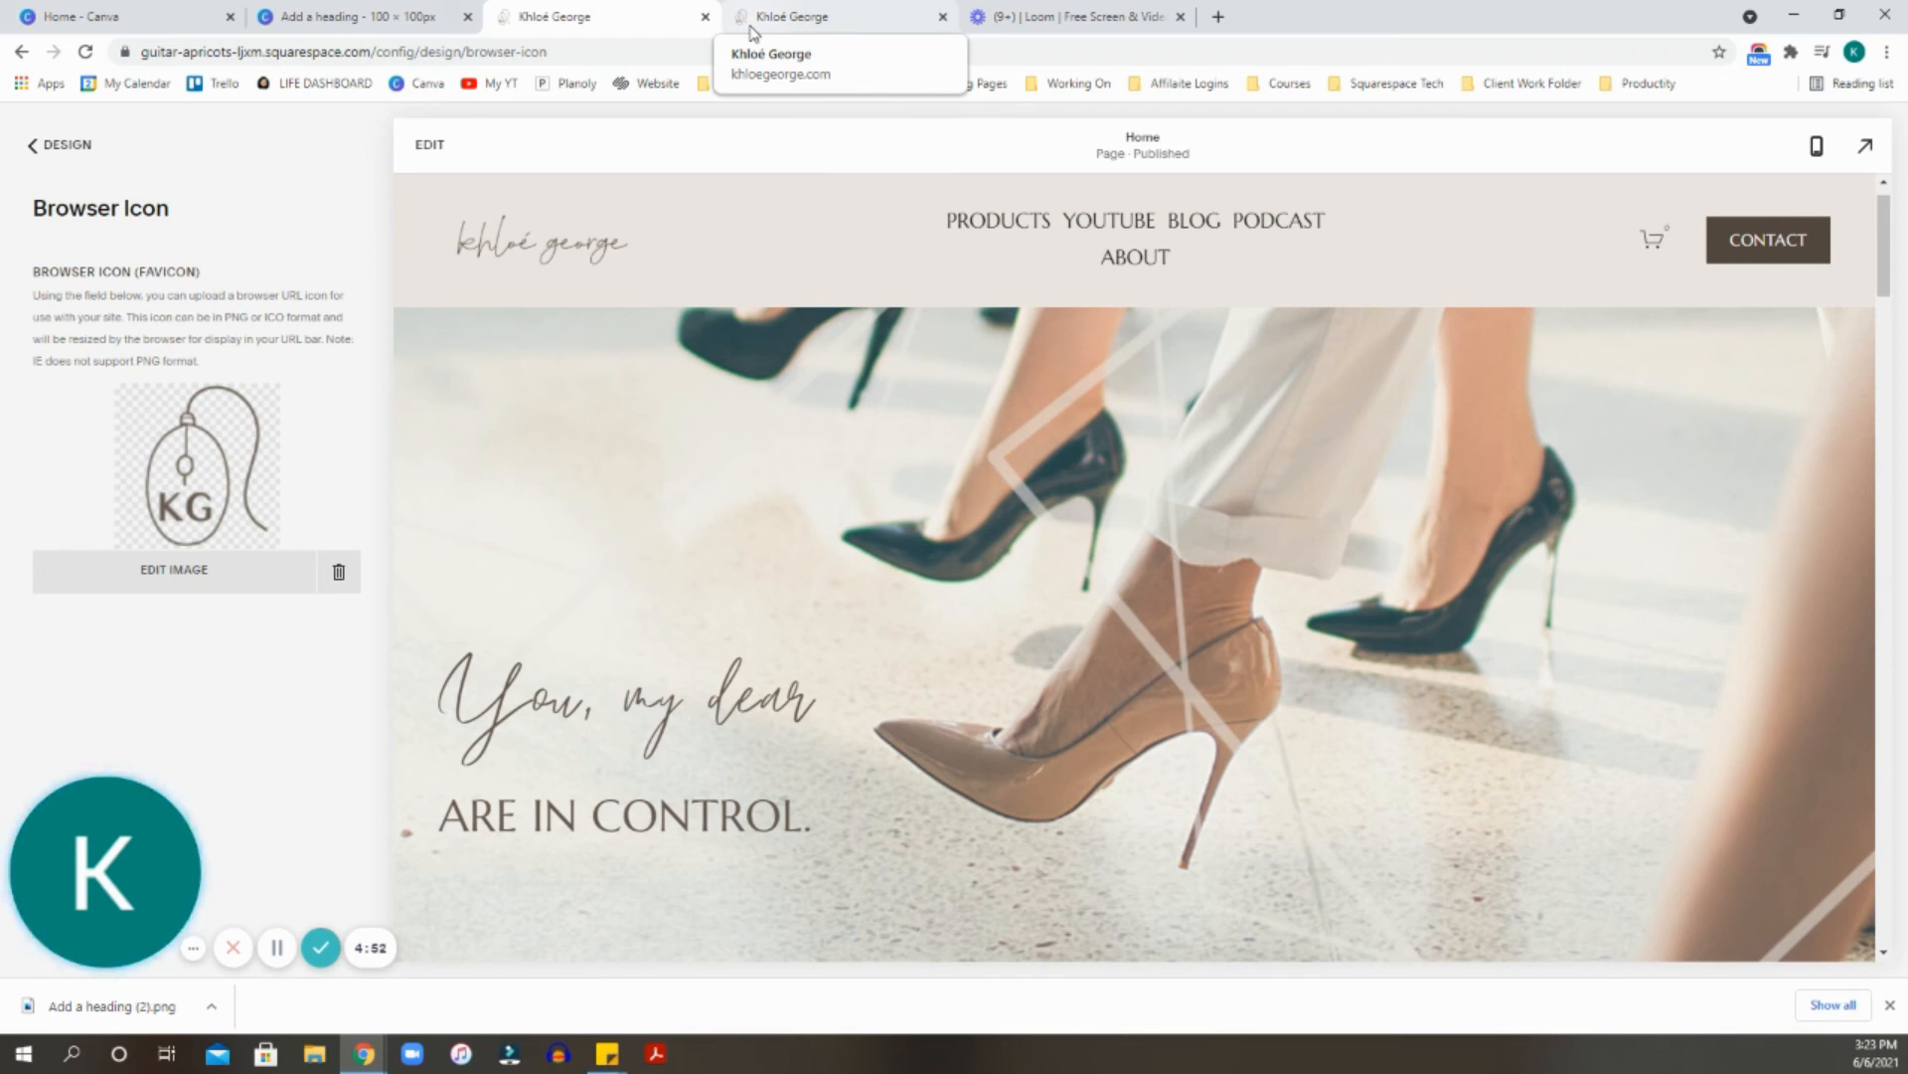
{"action": "left_click", "coordinate": [354, 16]}
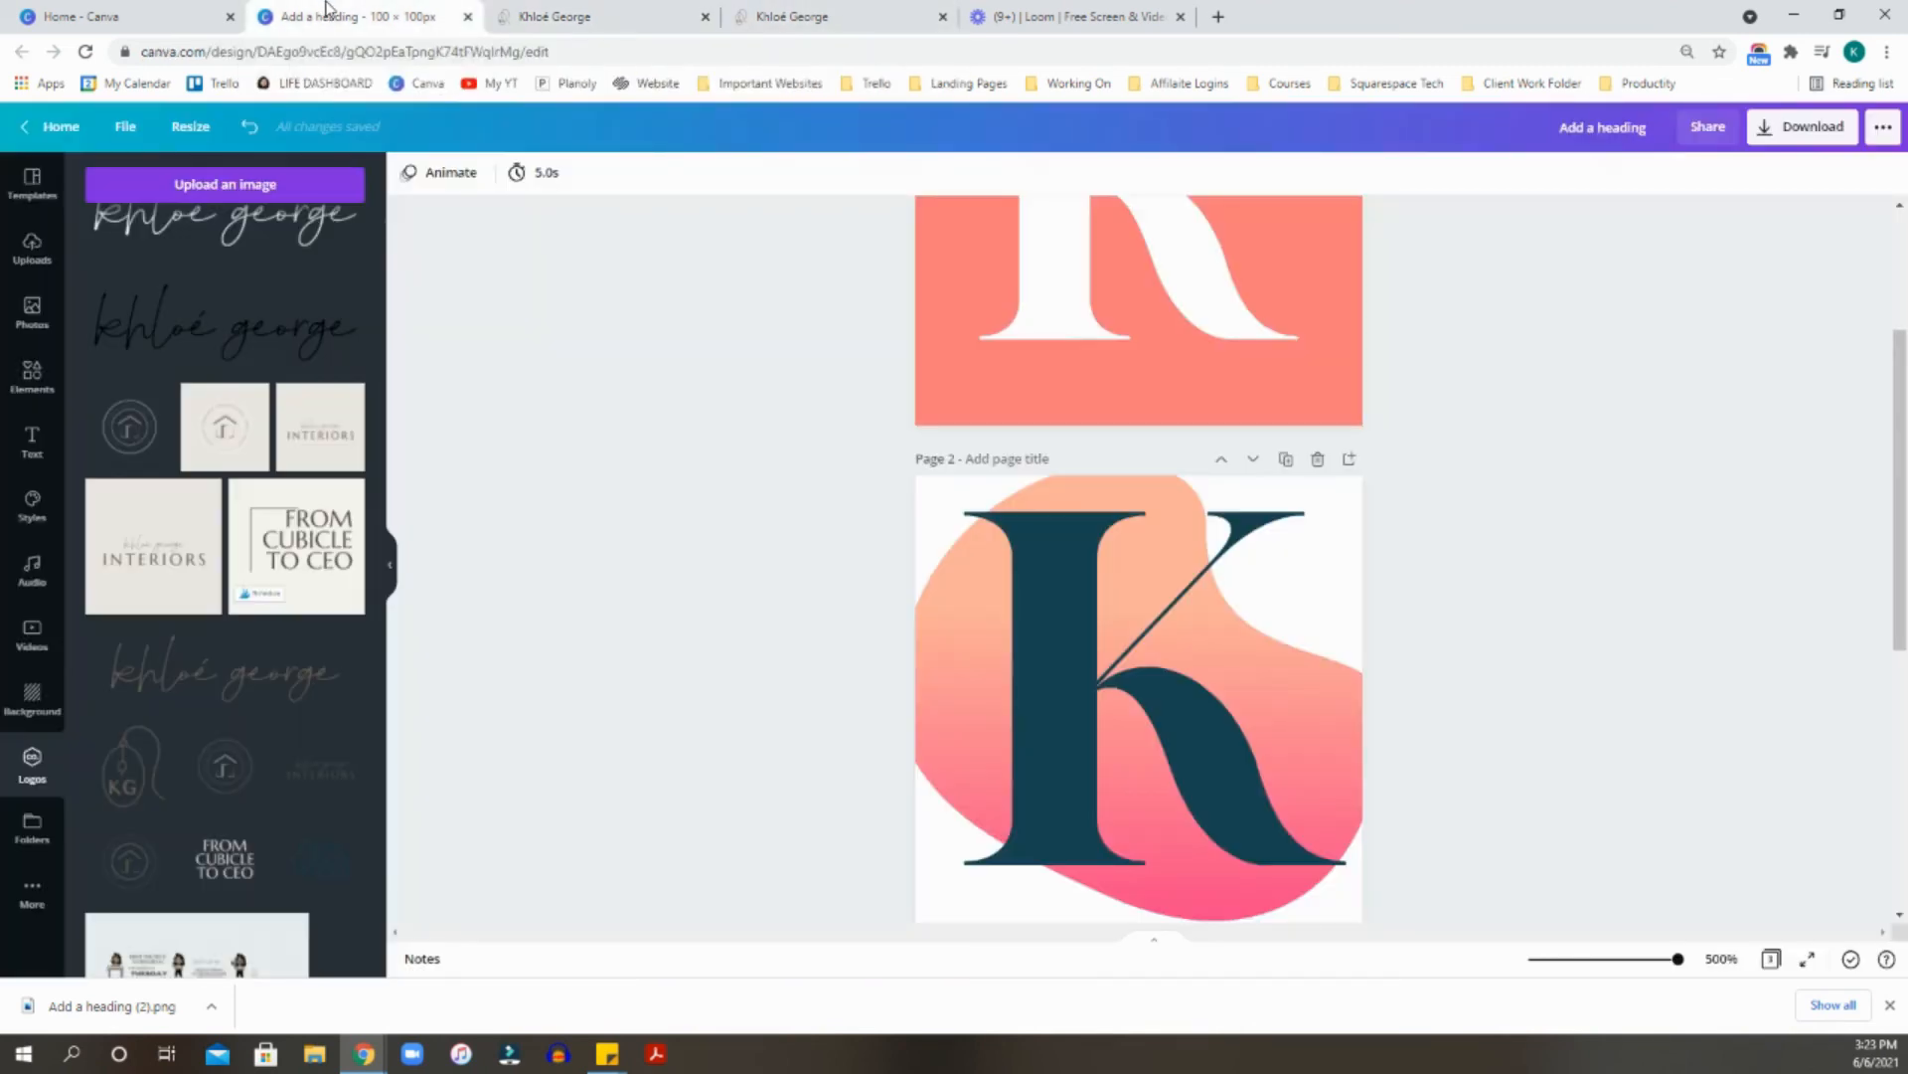